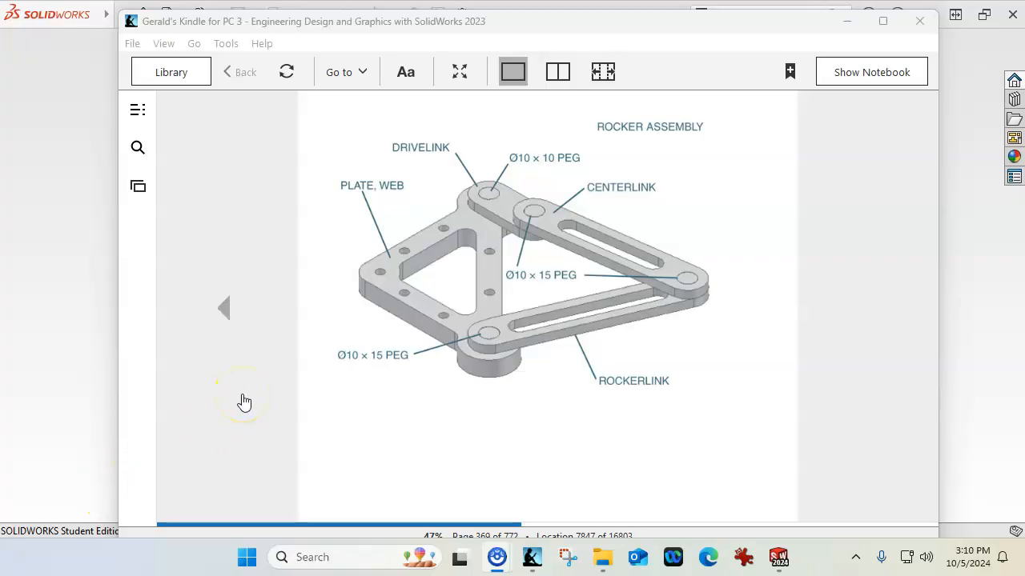
# Step: Turn the Kindle textbook to the DRIVELINK drawing page
pyautogui.click(226, 308)
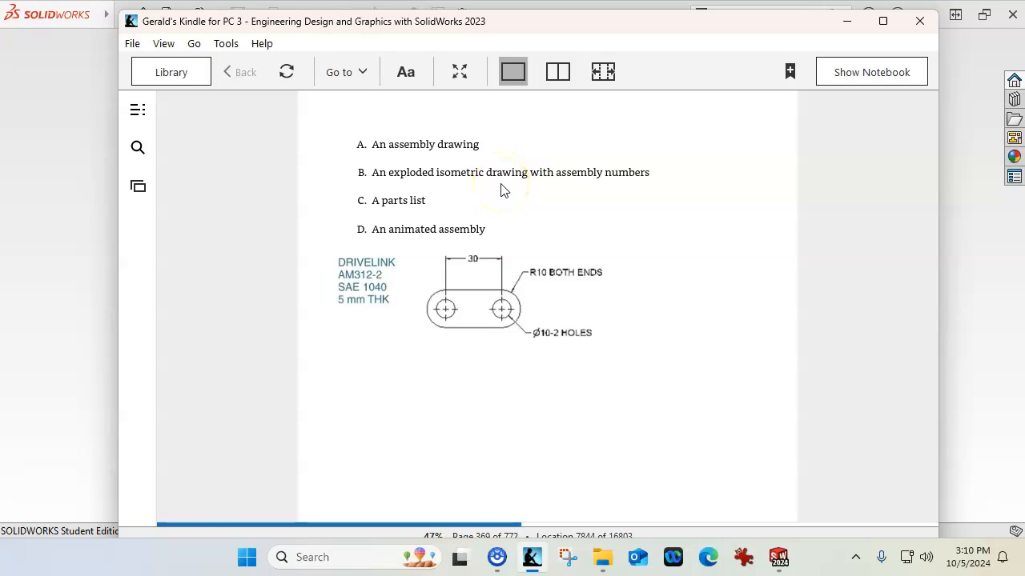
pyautogui.moveTo(457, 206)
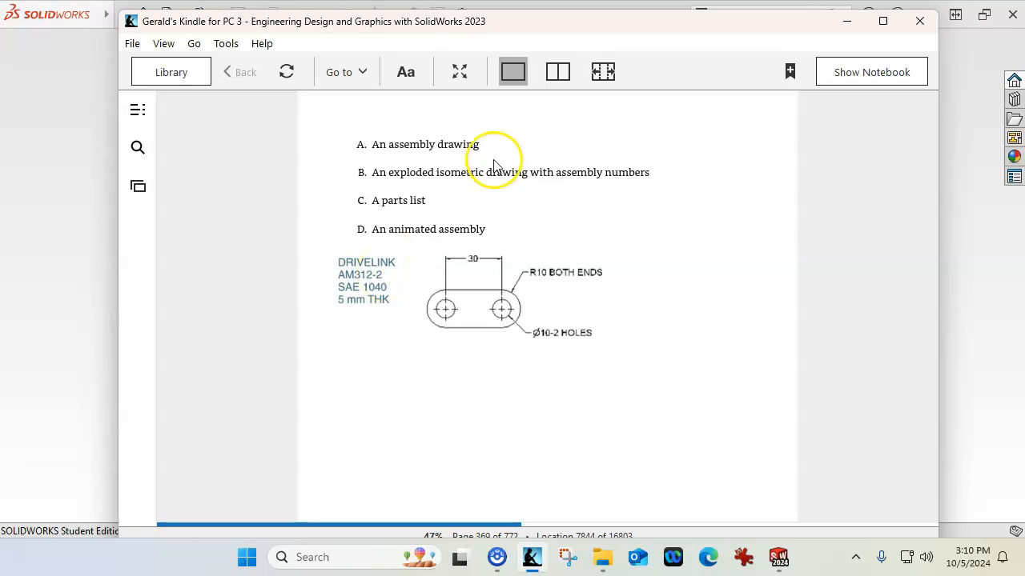
pyautogui.moveTo(525, 26)
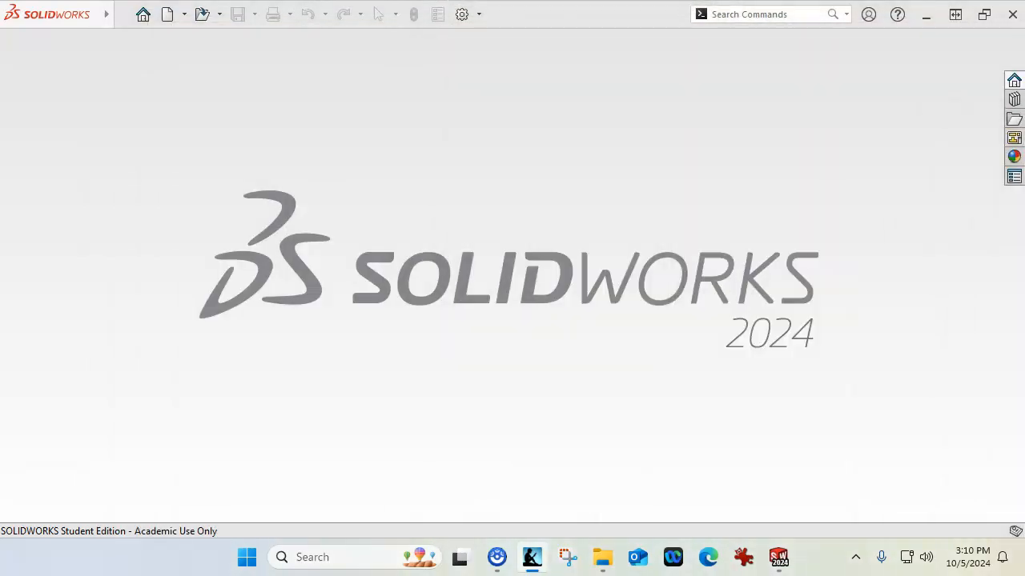
pyautogui.moveTo(589, 221)
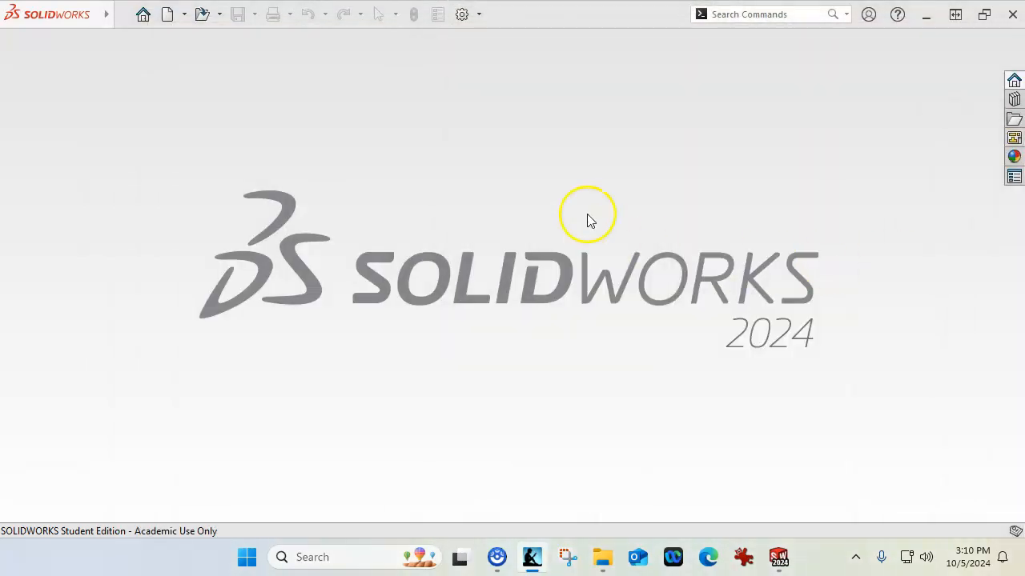
# Step: Create a new part from the Part METRIC template
pyautogui.click(167, 13)
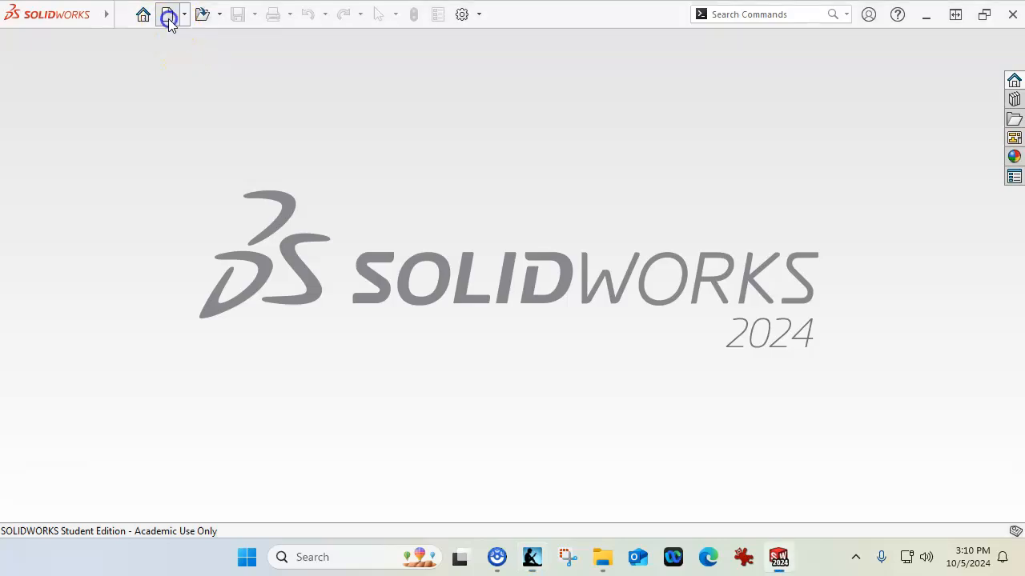
pyautogui.click(166, 13)
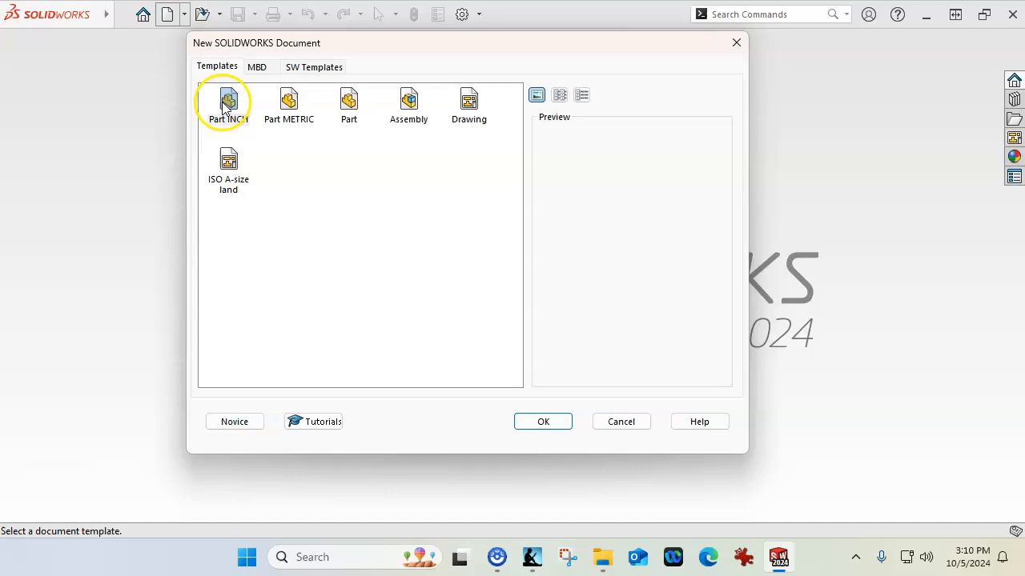
pyautogui.click(288, 104)
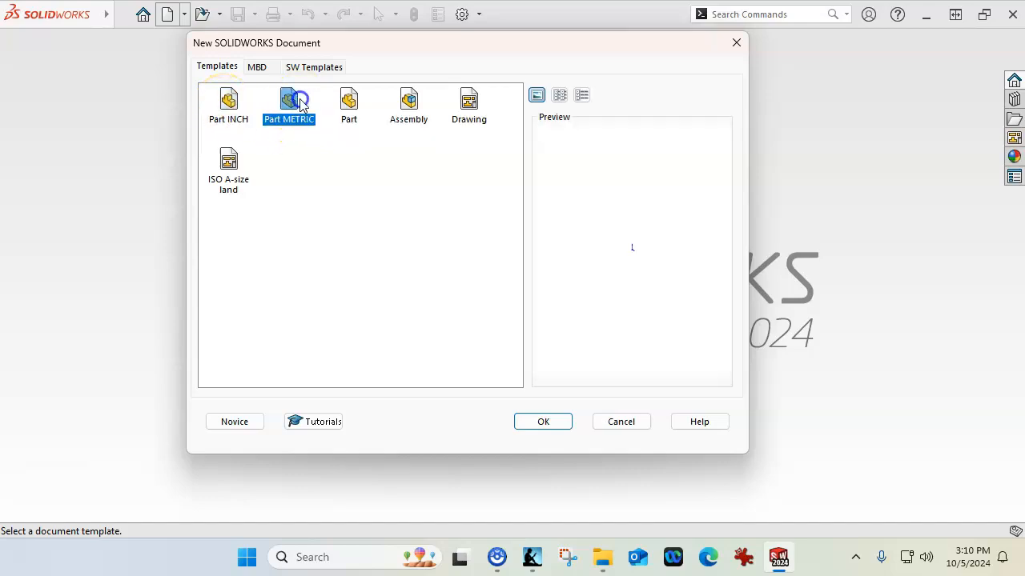
pyautogui.click(542, 421)
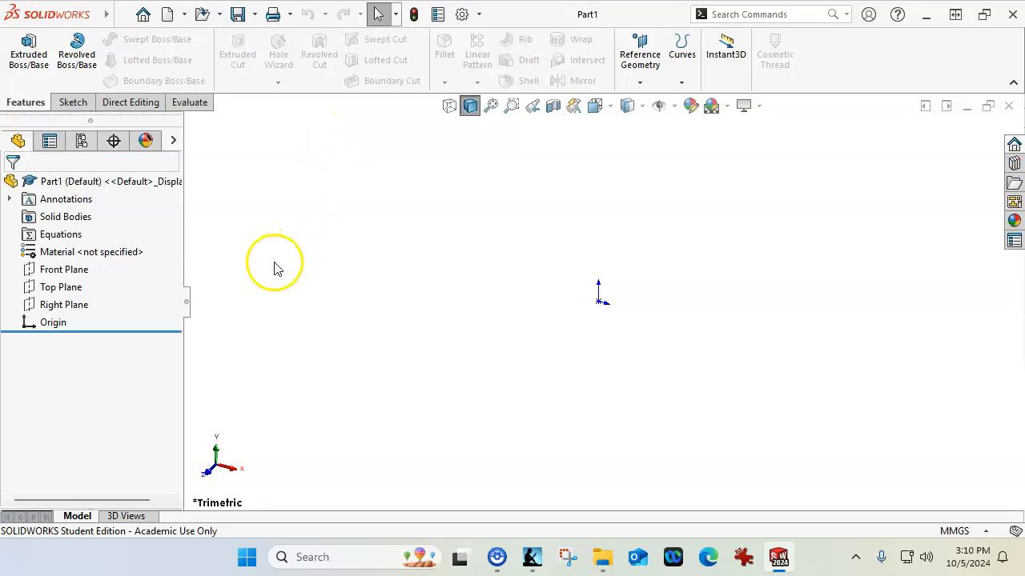
# Step: Select the Front Plane as the sketch plane, with the DRIVELINK drawing up for reference
pyautogui.click(64, 269)
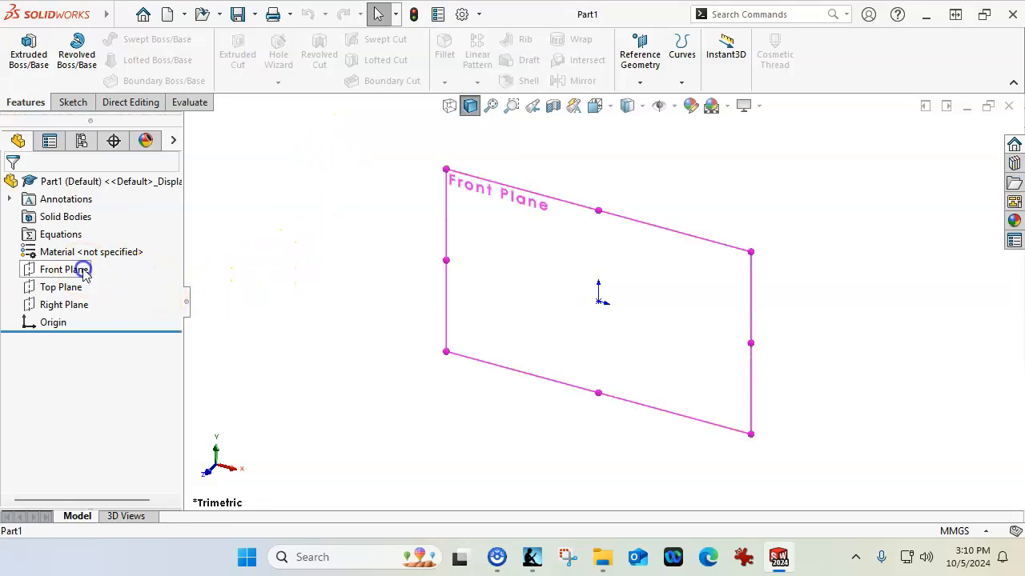
pyautogui.click(63, 269)
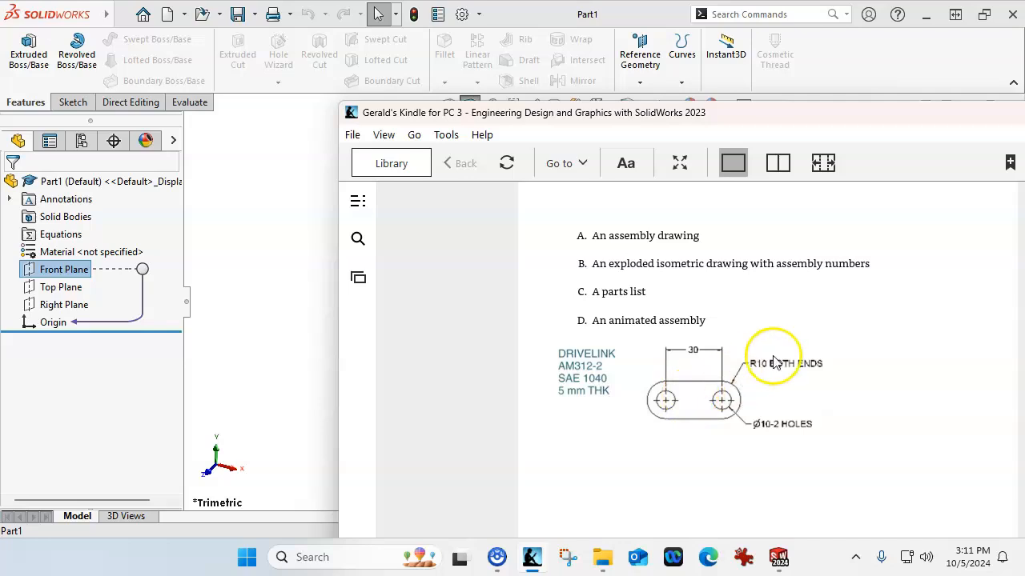
pyautogui.moveTo(807, 436)
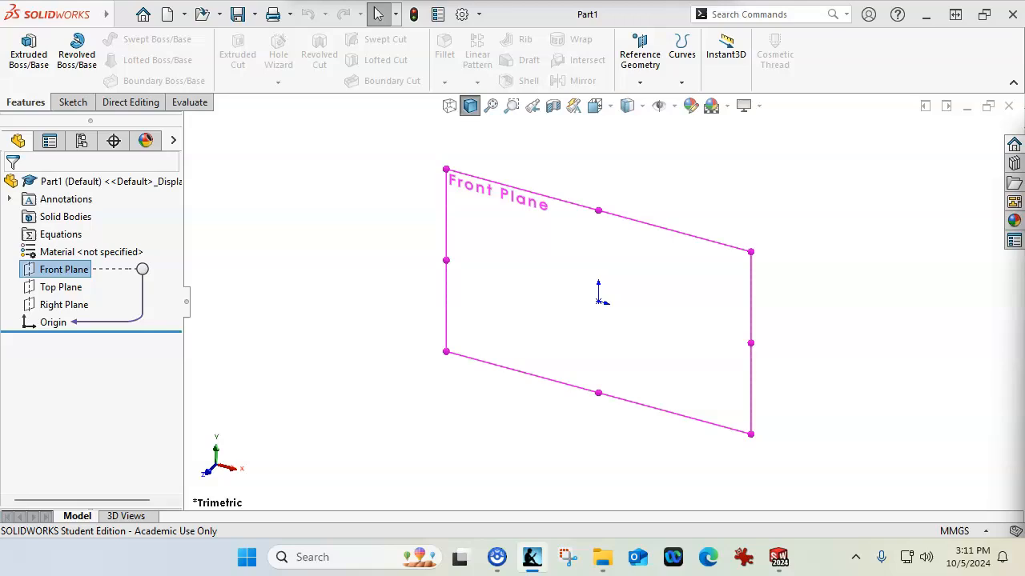
# Step: Sketch a straight slot on the Front Plane, 30 mm between centres with 10 mm end radius
pyautogui.click(61, 287)
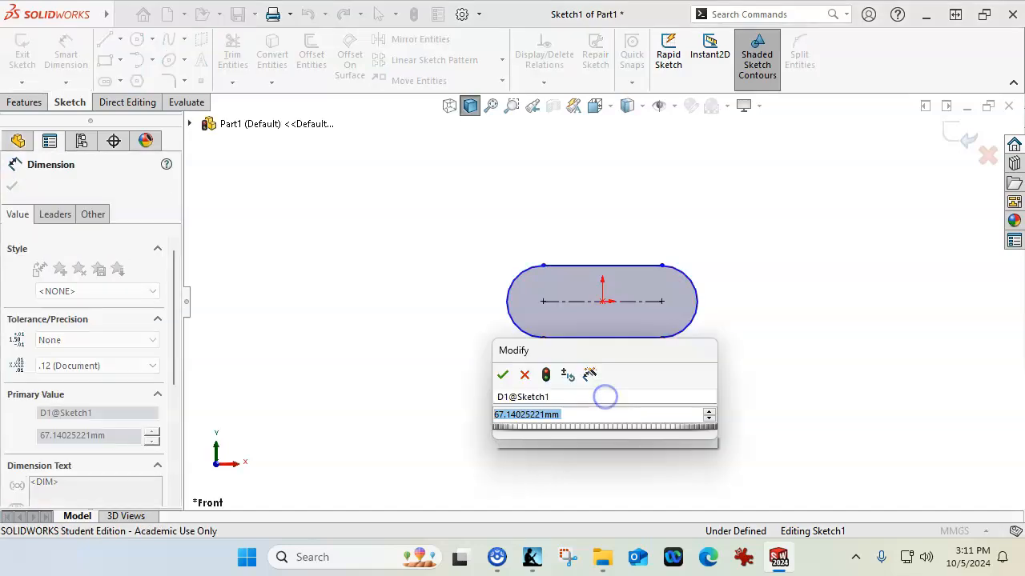
pyautogui.click(503, 374)
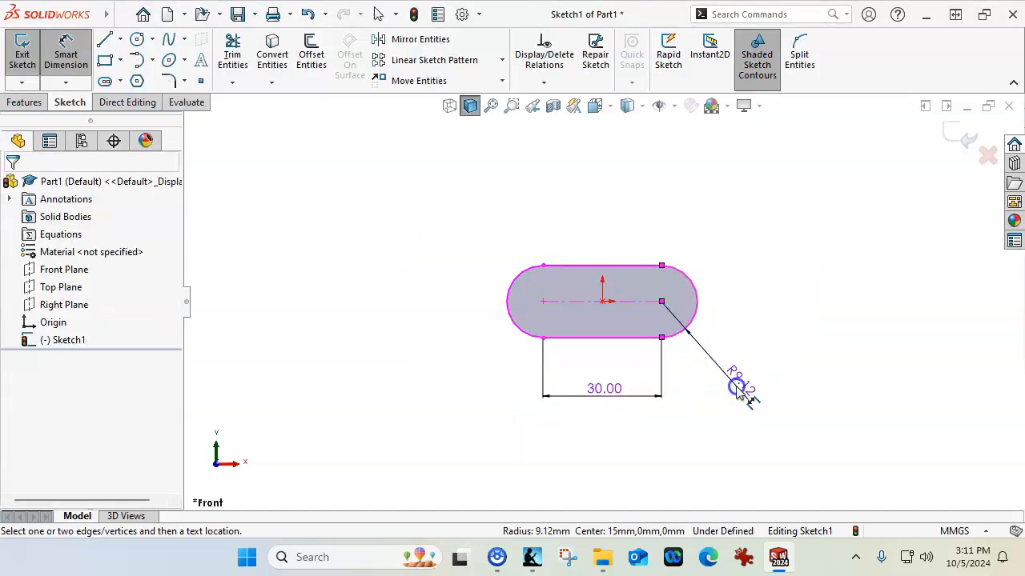
pyautogui.click(739, 389)
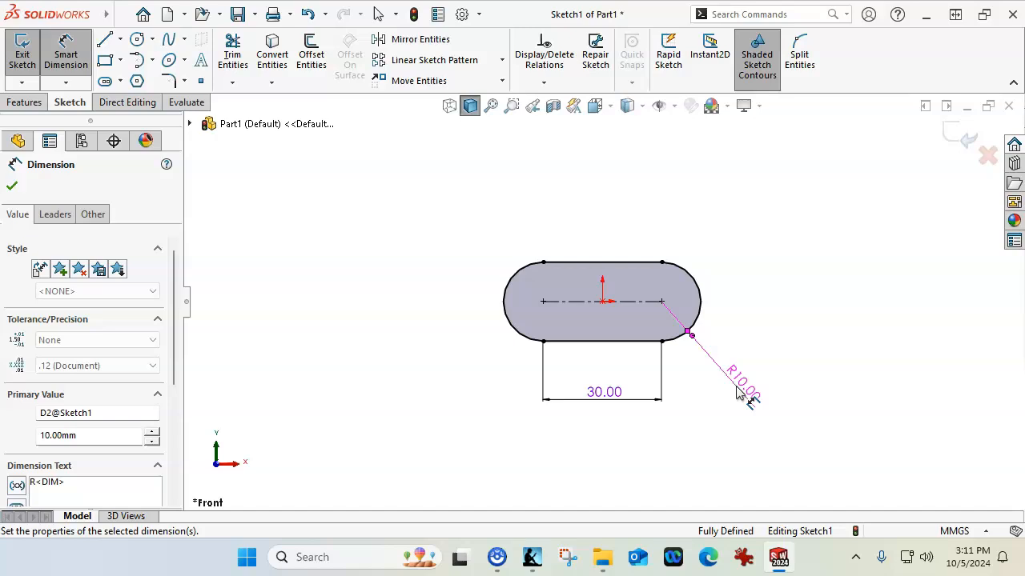
# Step: Draw circles at both slot end centres and make them equal
pyautogui.click(136, 39)
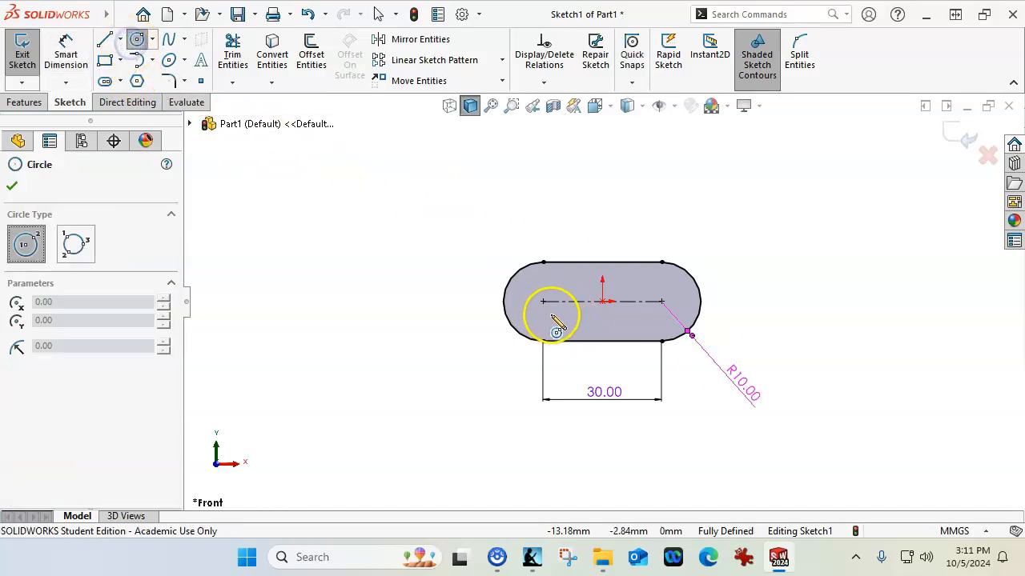
pyautogui.moveTo(544, 302); pyautogui.dragTo(632, 326)
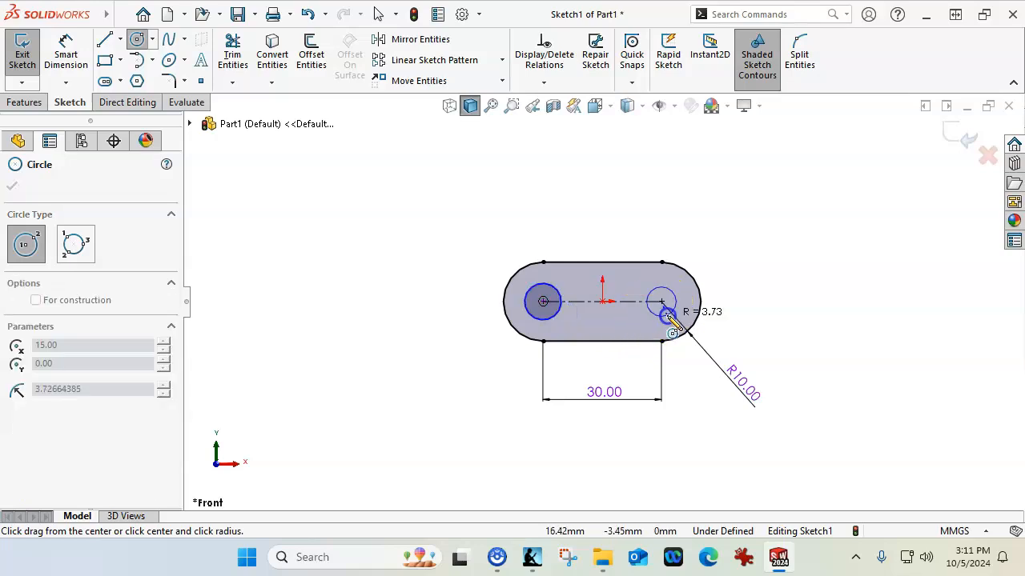
pyautogui.click(662, 301)
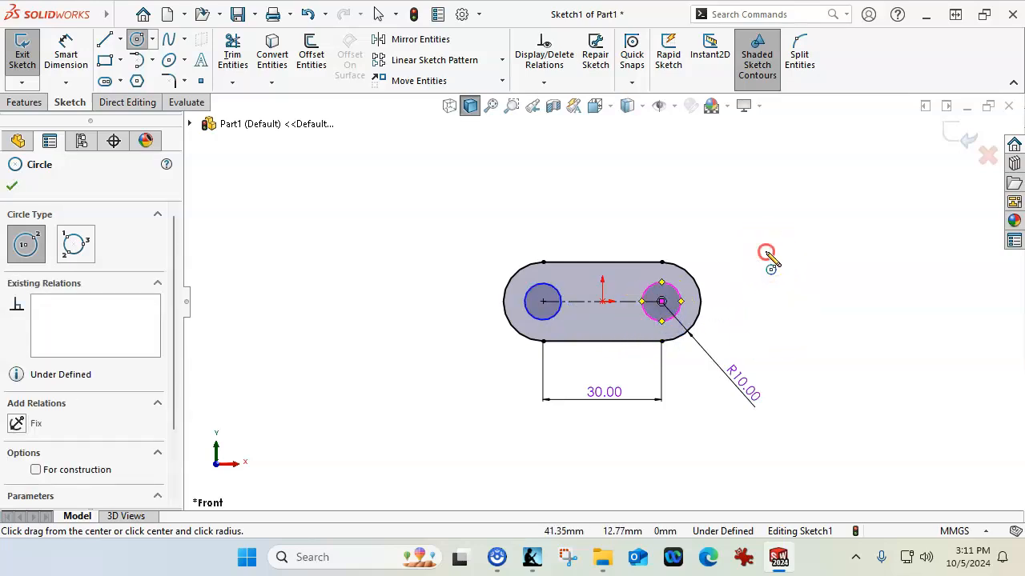
pyautogui.click(662, 301)
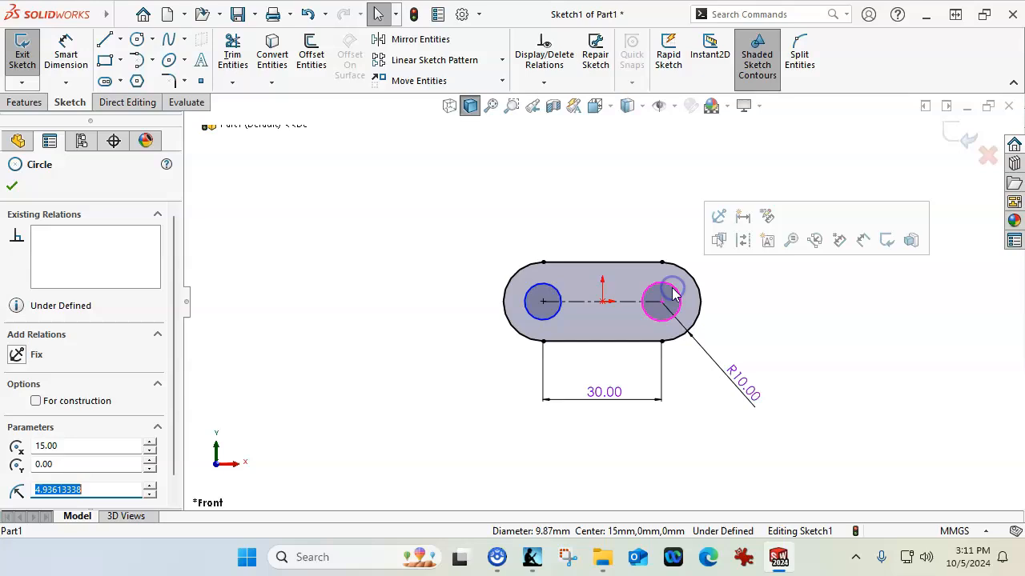
pyautogui.click(541, 301)
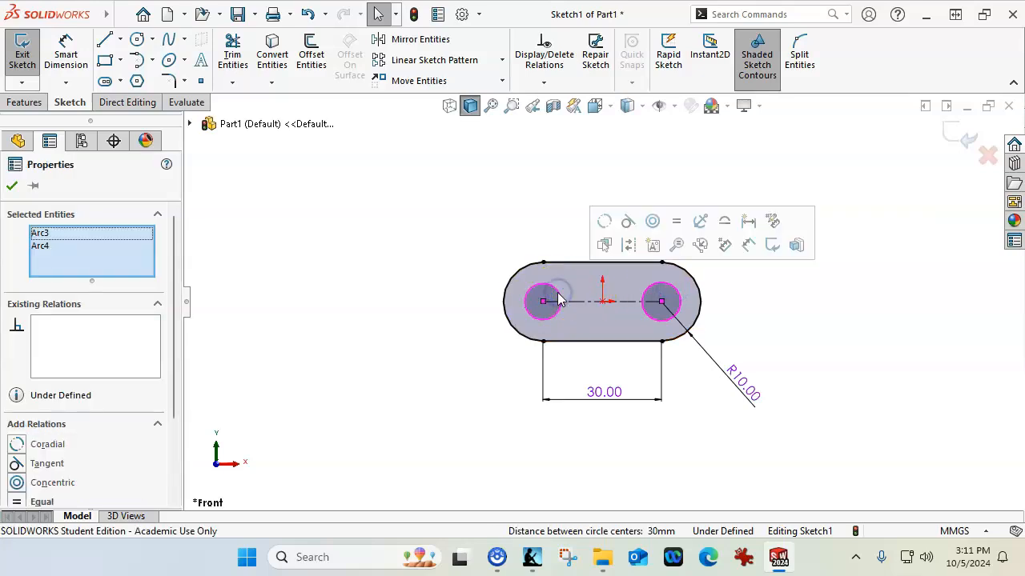
pyautogui.click(675, 221)
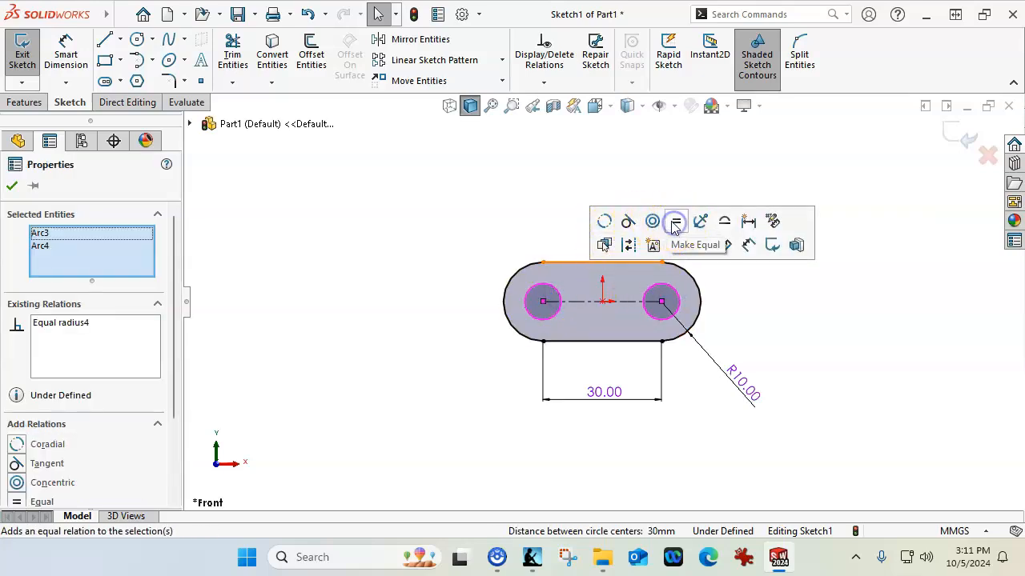
# Step: Dimension the hole circles to Ø10 mm, fully defining the sketch
pyautogui.click(676, 221)
pyautogui.write('10')
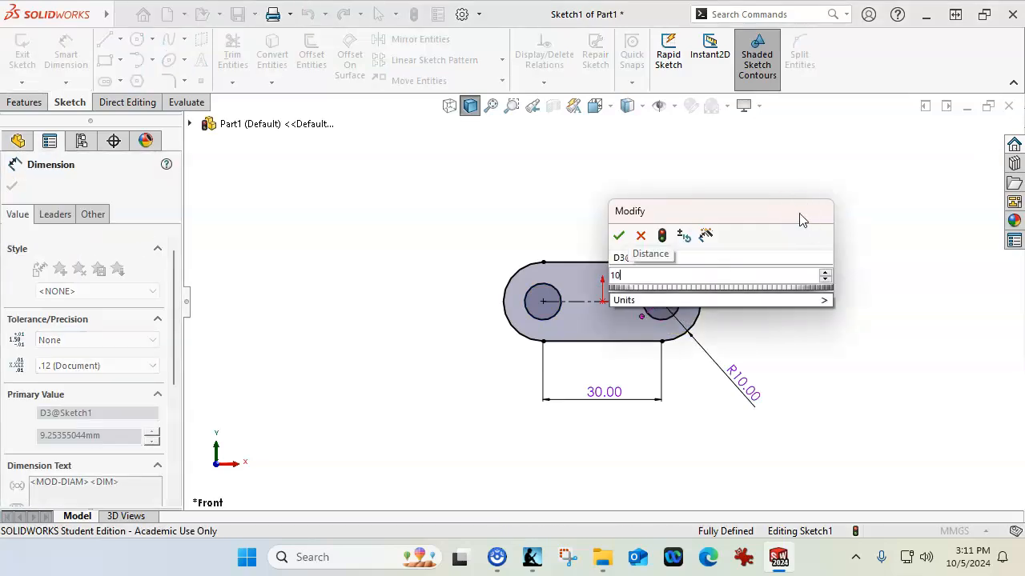
pyautogui.click(618, 234)
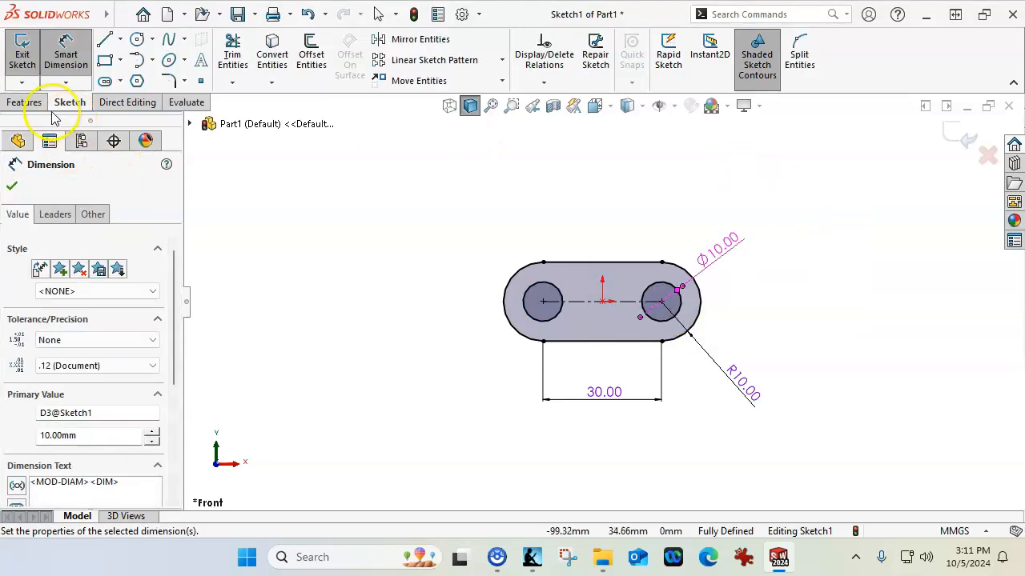
pyautogui.click(26, 103)
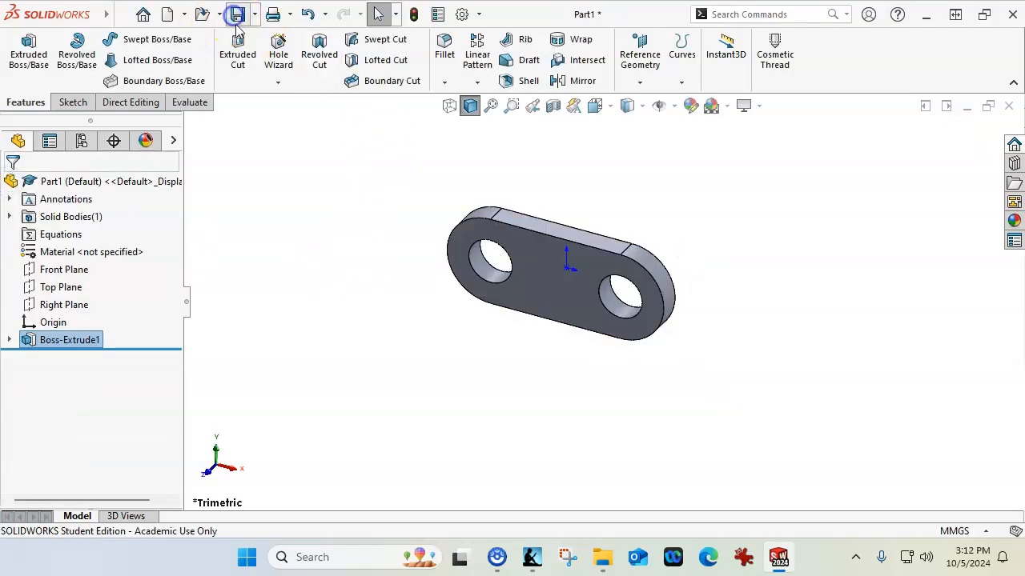
# Step: Save the extruded link part as A05.SLDPRT
pyautogui.click(237, 14)
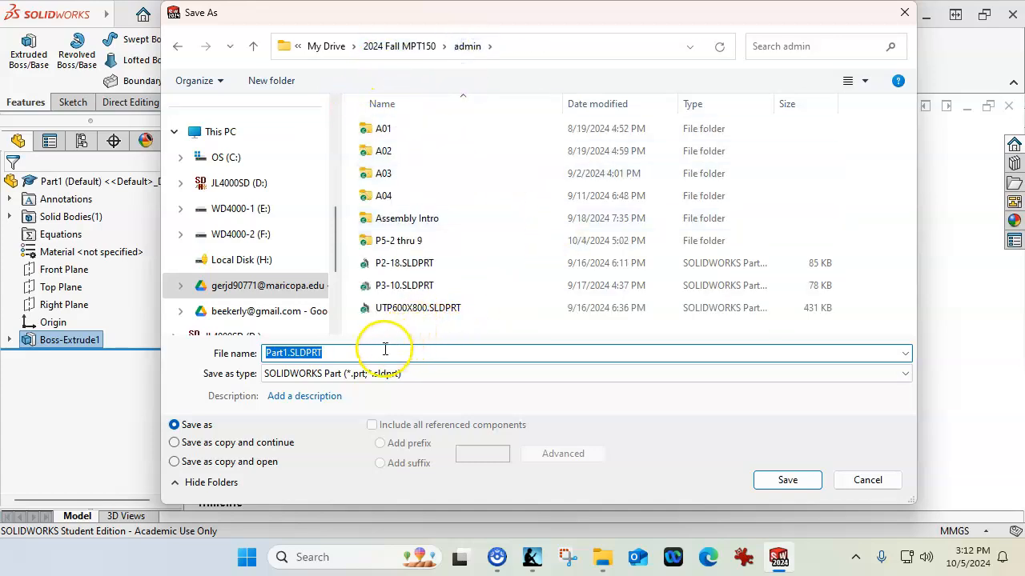
pyautogui.write('A')
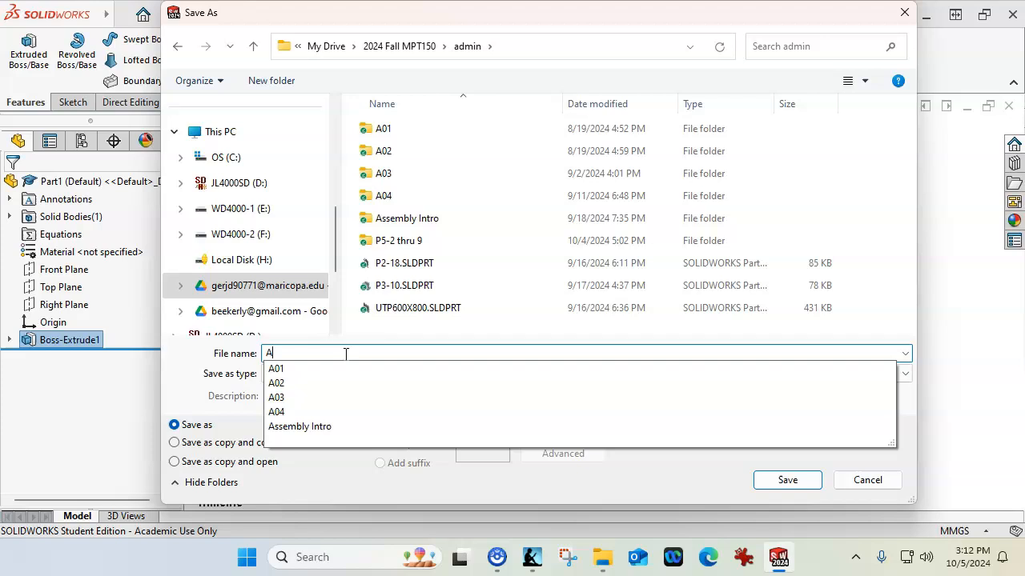
pyautogui.write('05')
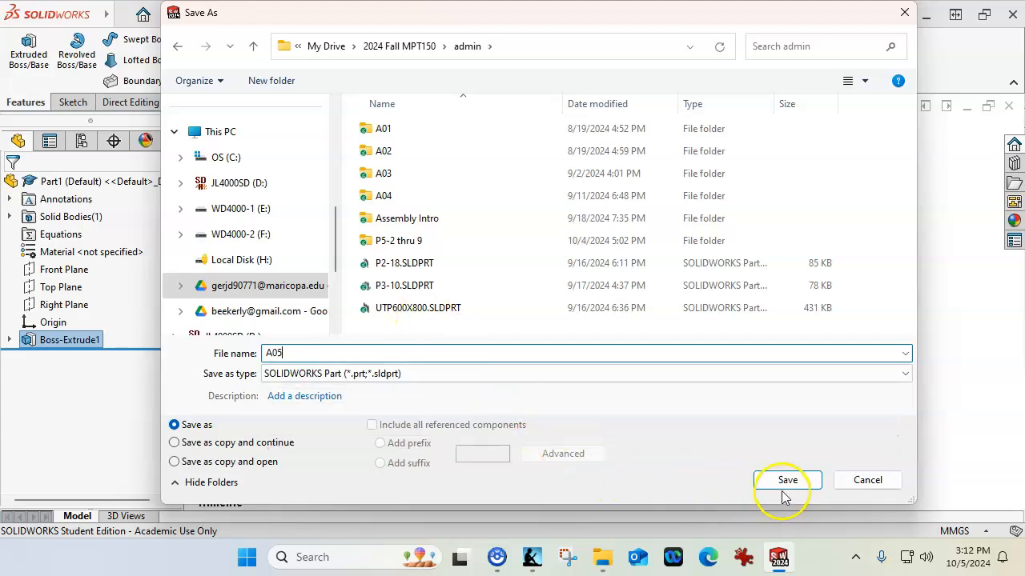
pyautogui.click(788, 480)
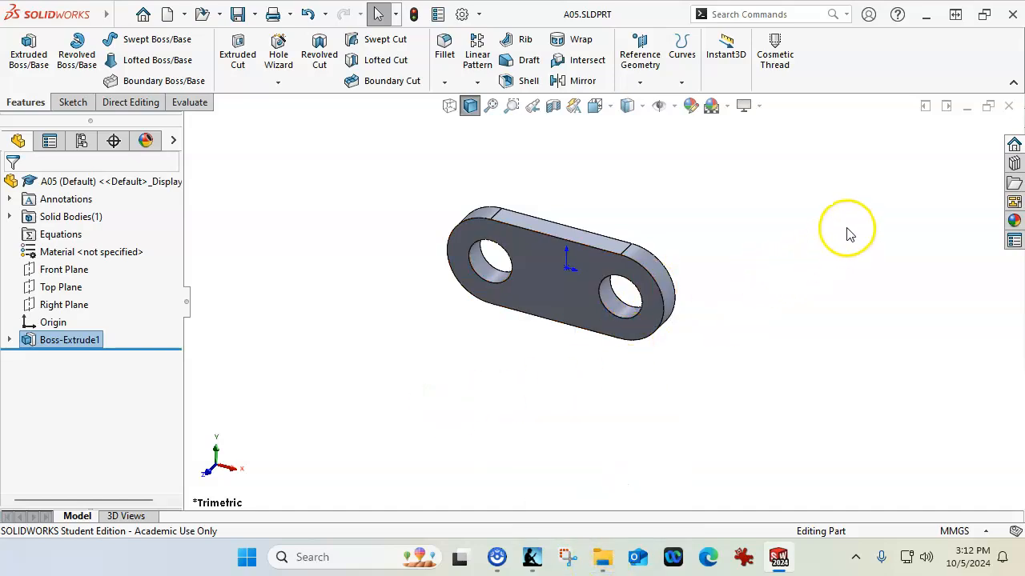
pyautogui.moveTo(1014, 105)
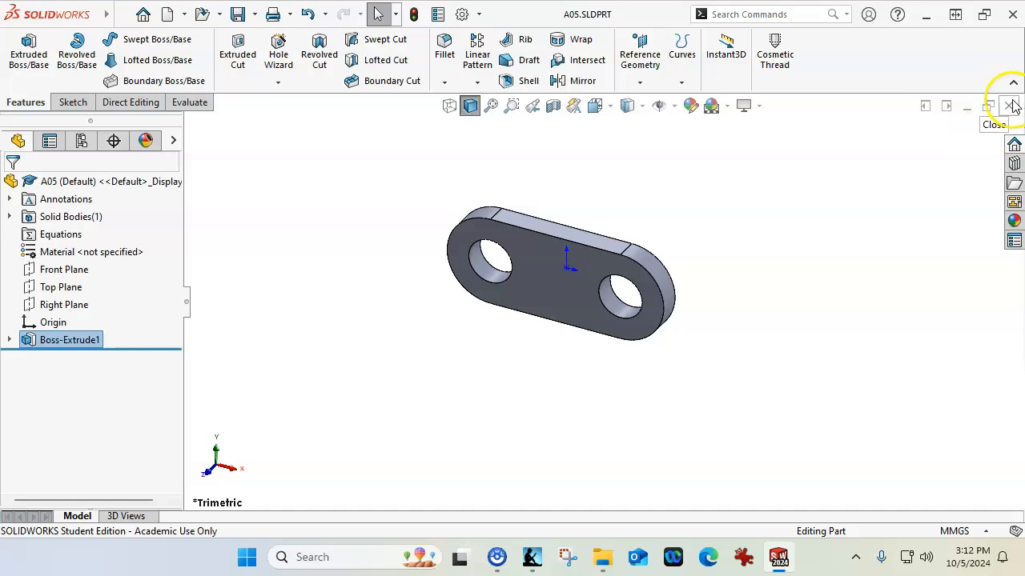
# Step: Close the part and create a new A05 folder in the admin directory
pyautogui.click(1012, 105)
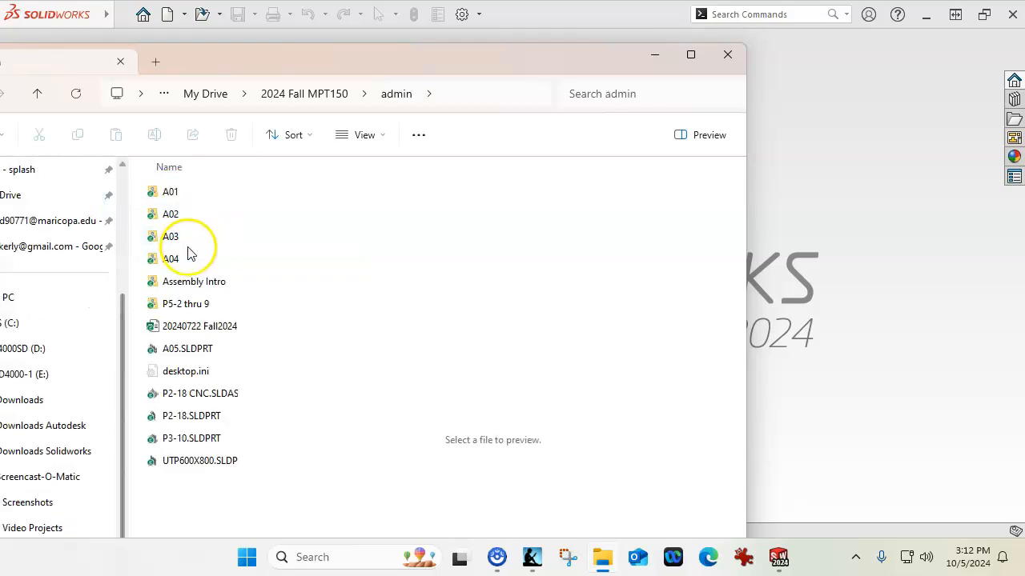
pyautogui.click(187, 349)
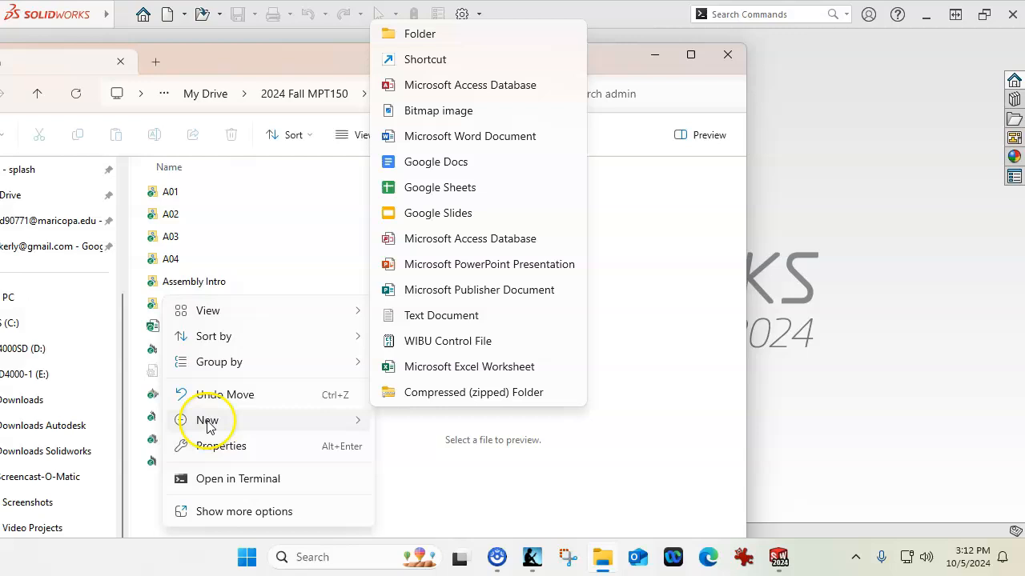
pyautogui.click(419, 33)
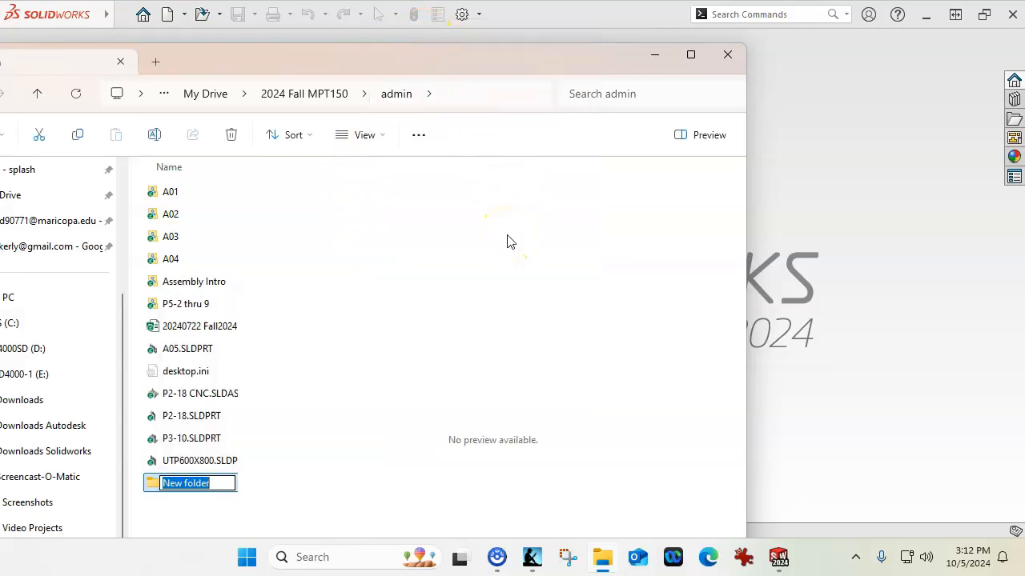
pyautogui.write('A05')
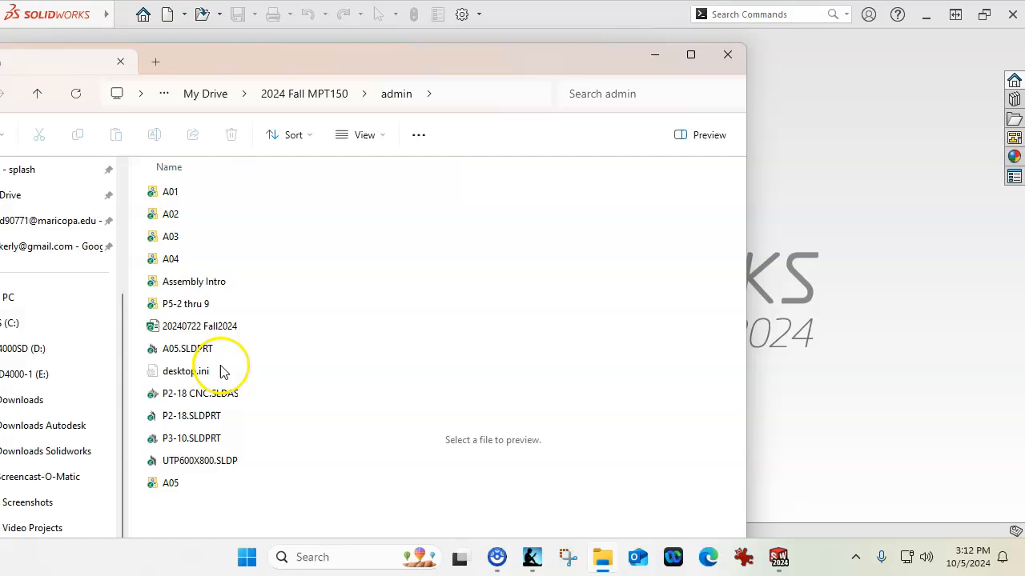
# Step: Rename A05.SLDPRT to DriveLink.SLDPRT with SOLIDWORKS Rename, keeping Update where used
pyautogui.rightClick(186, 349)
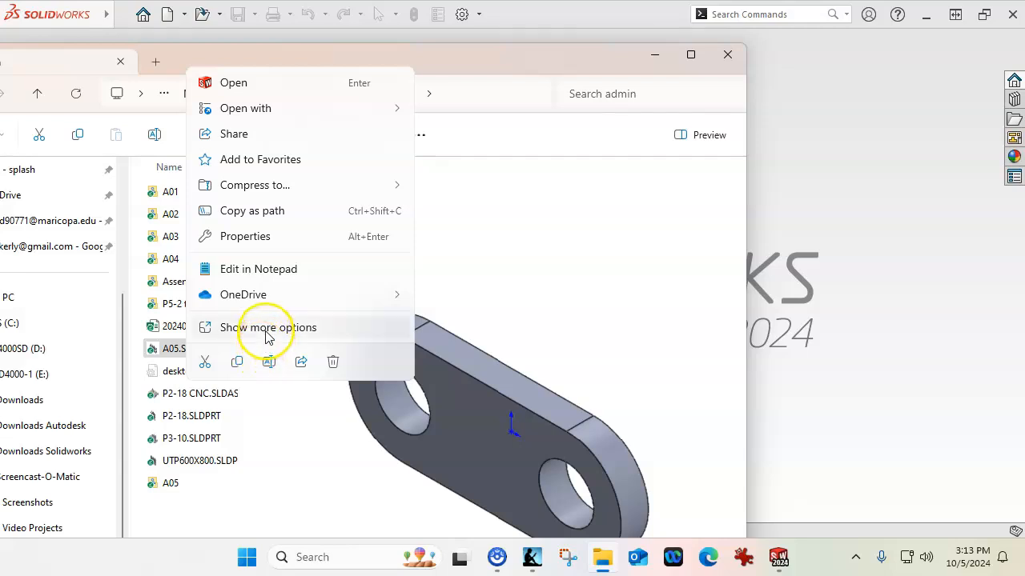
pyautogui.click(269, 326)
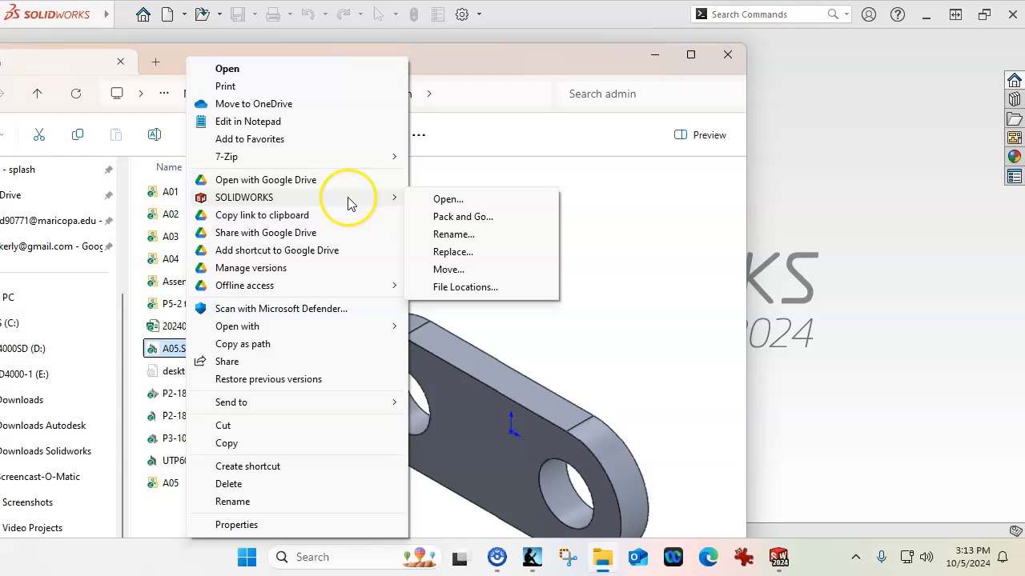
pyautogui.moveTo(400, 201)
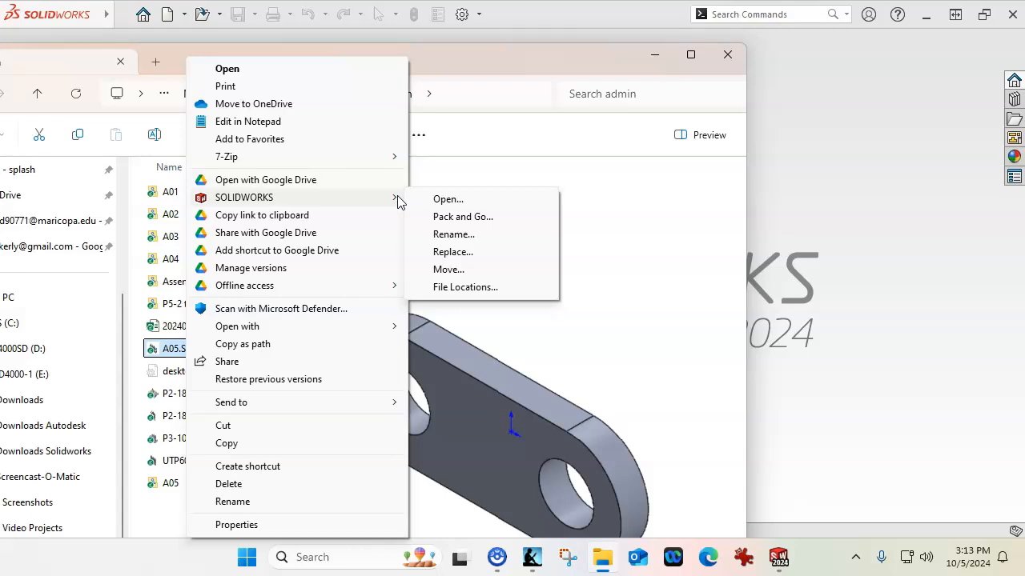
pyautogui.moveTo(397, 202)
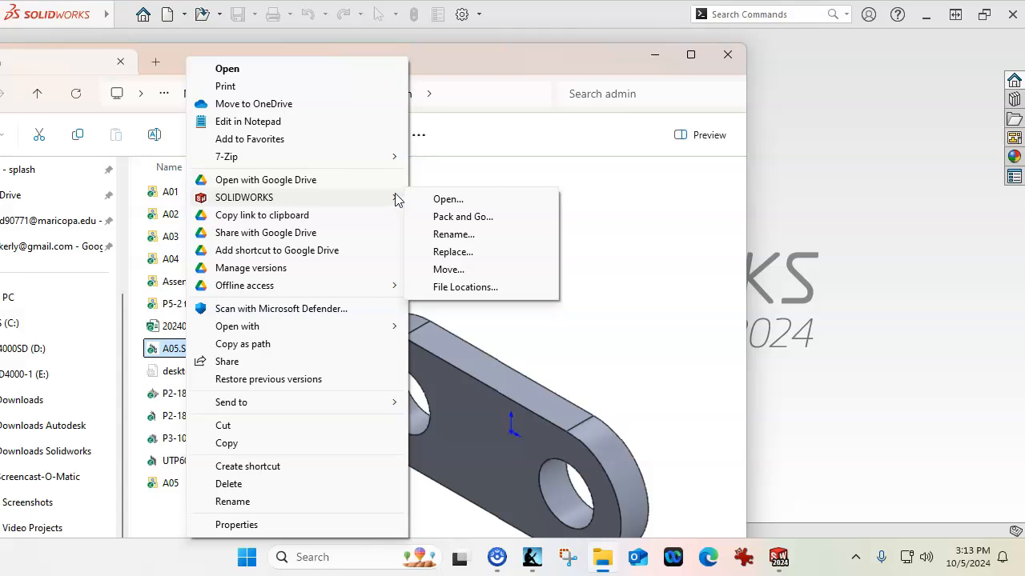
pyautogui.moveTo(453, 233)
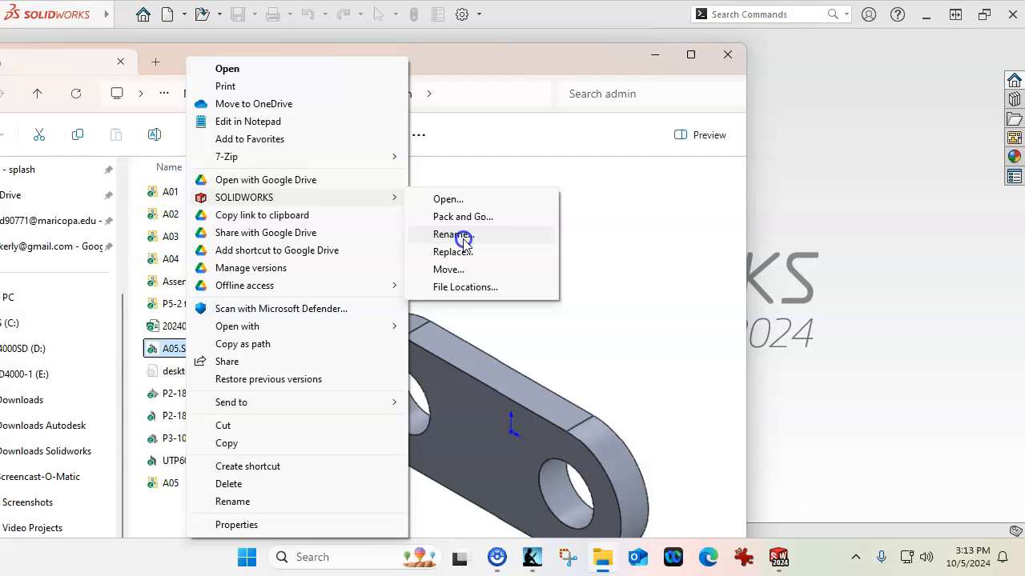
pyautogui.click(452, 234)
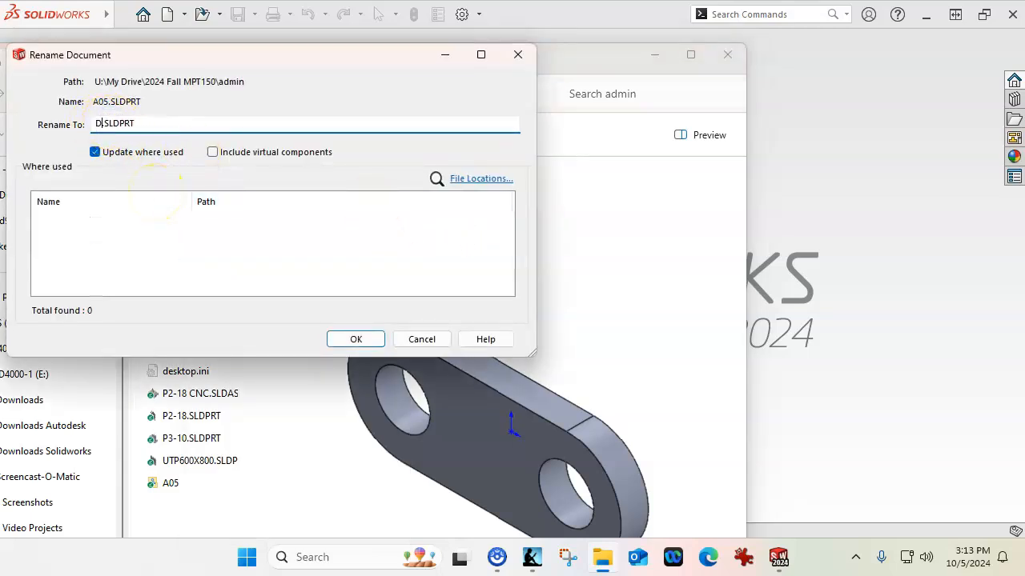
pyautogui.write('riveLink')
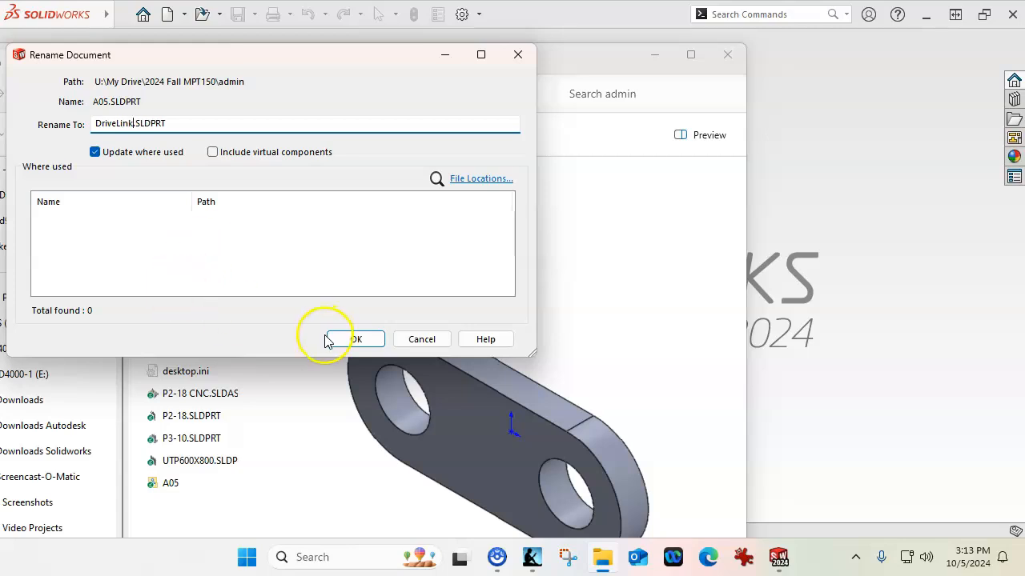
pyautogui.click(355, 339)
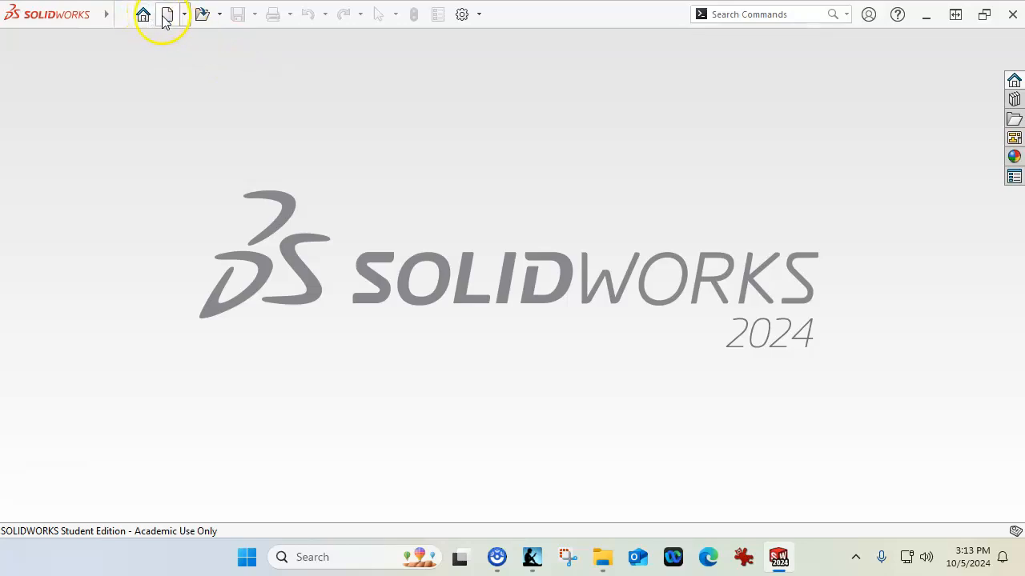
pyautogui.moveTo(166, 14)
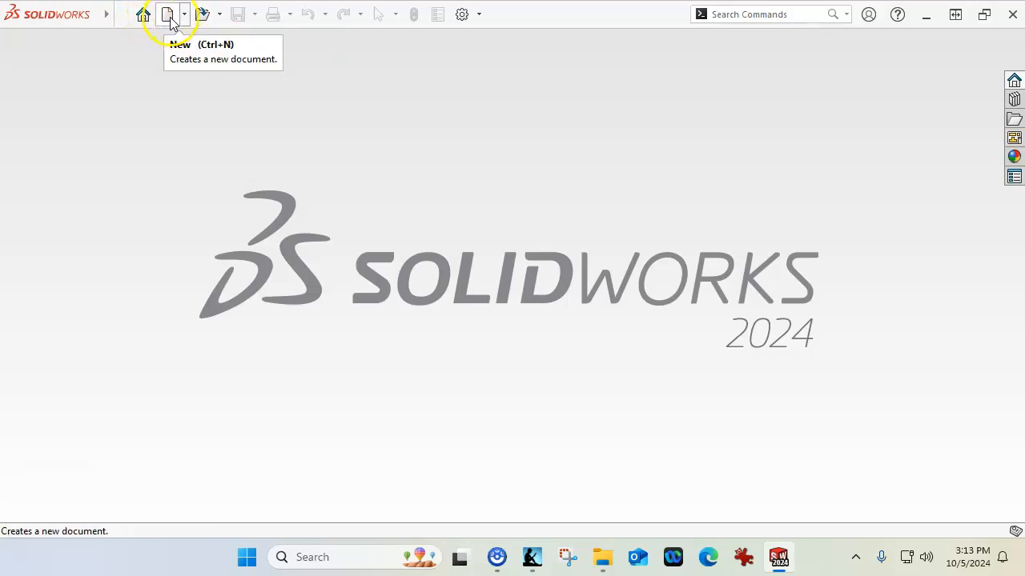
pyautogui.moveTo(378, 215)
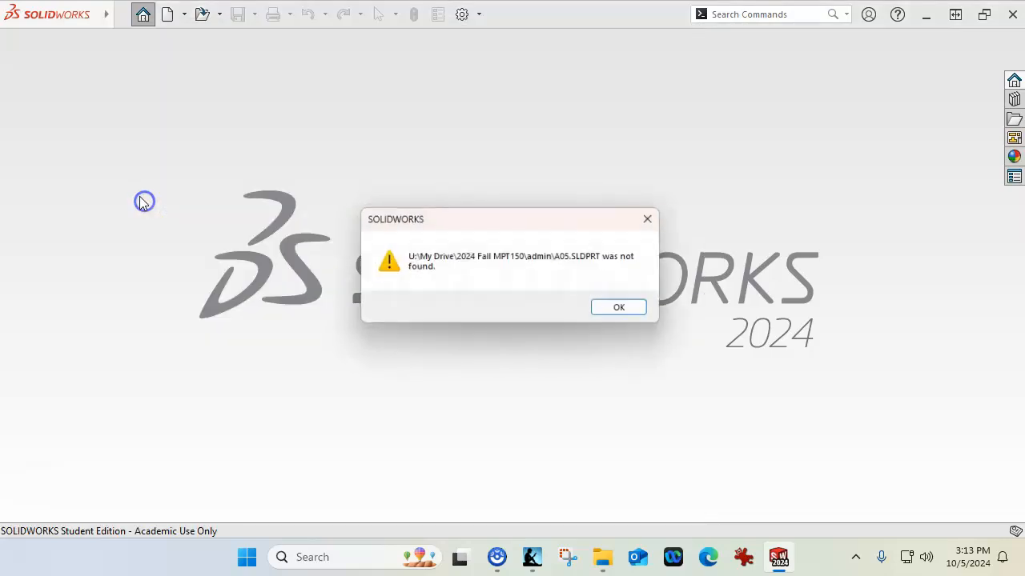
pyautogui.click(618, 307)
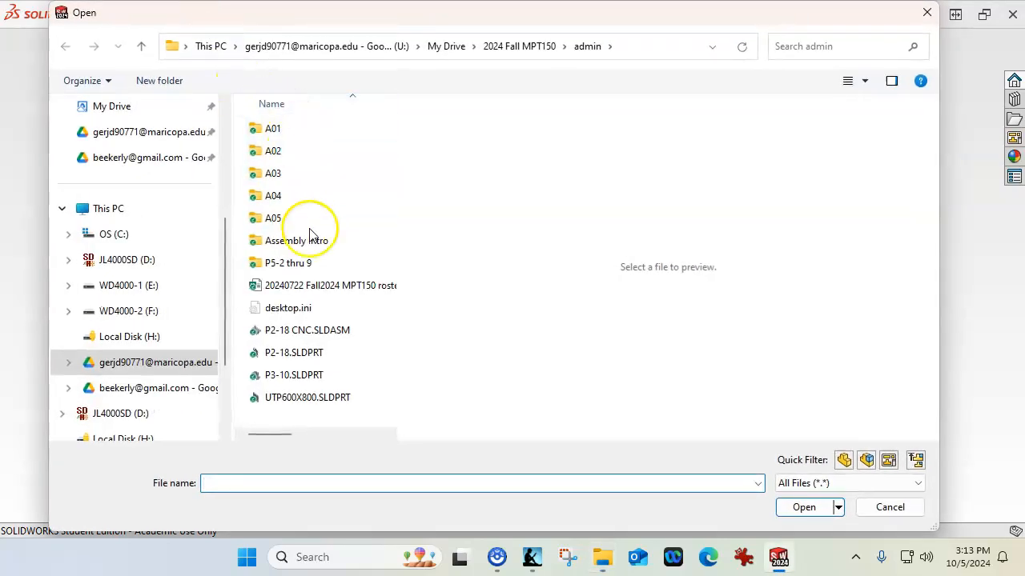
# Step: Open DriveLink.SLDPRT from the A05 folder
pyautogui.doubleClick(272, 217)
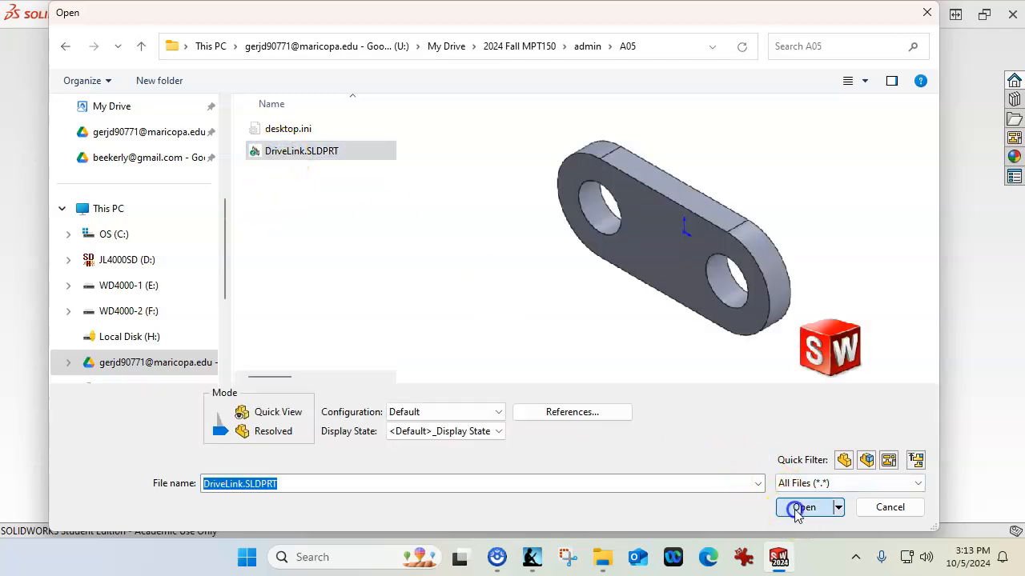
pyautogui.click(803, 506)
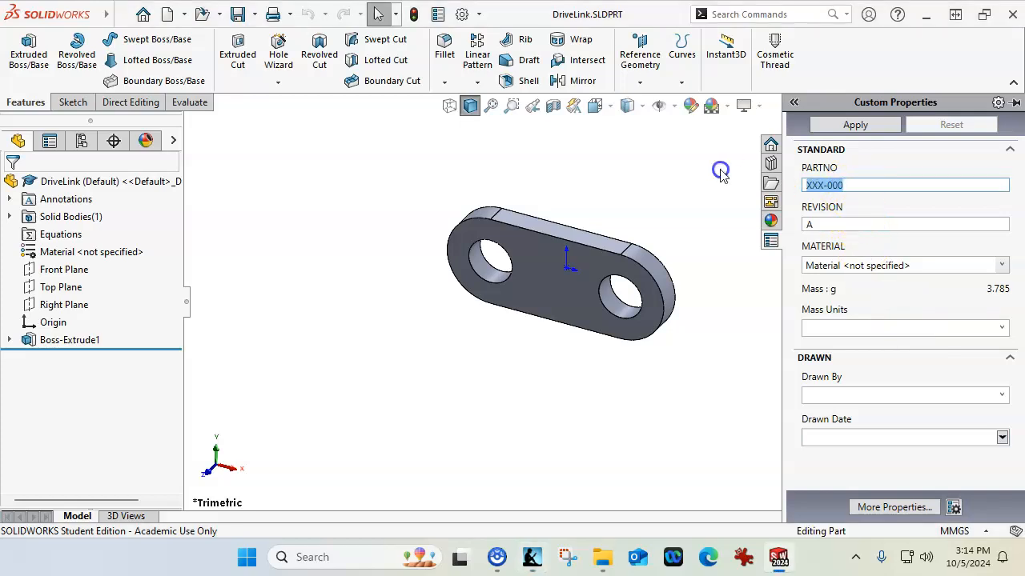
# Step: Enter part number AM312-2 in the PARTNO custom property
pyautogui.write('Am')
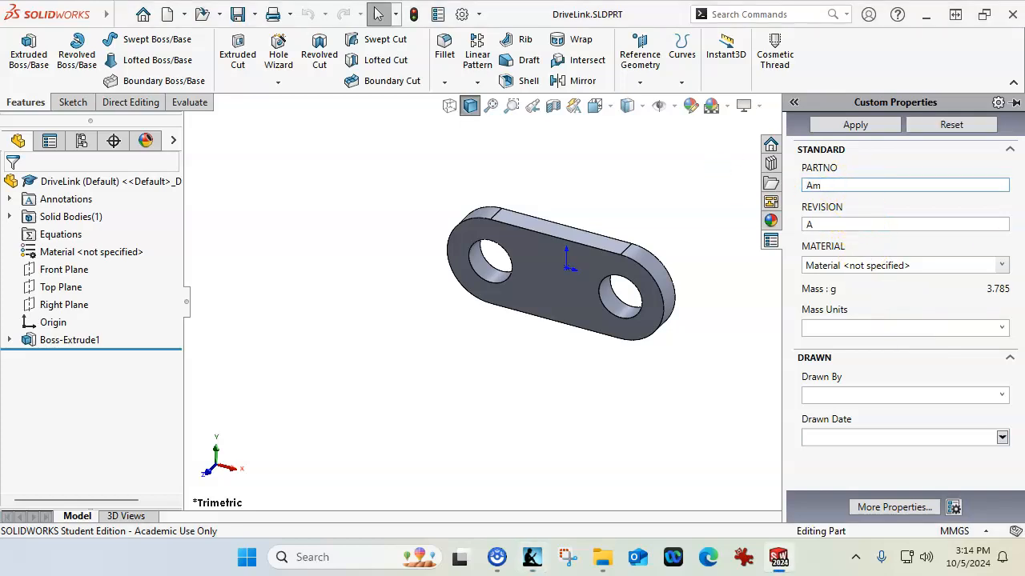
pyautogui.write('31')
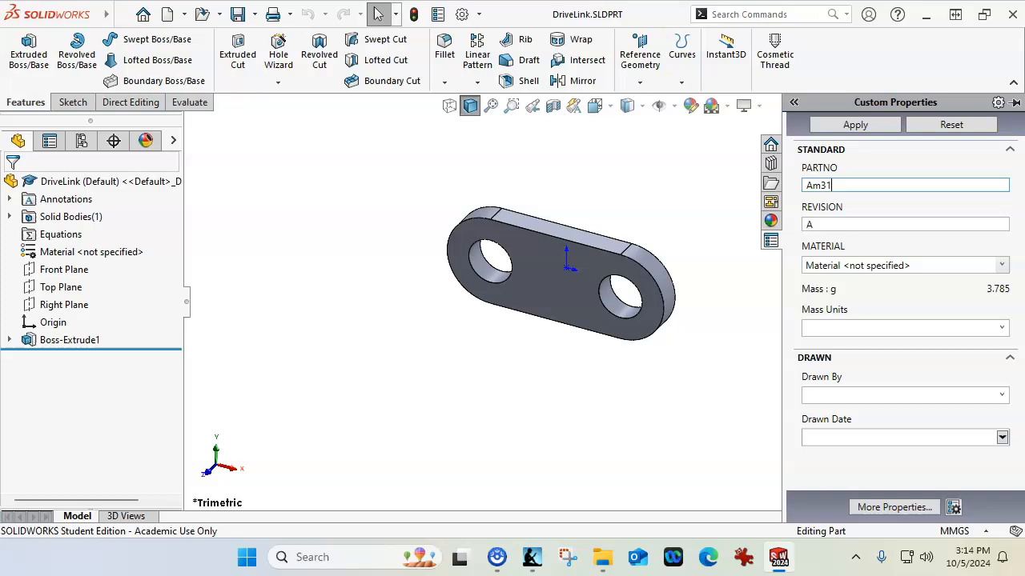
pyautogui.write('2')
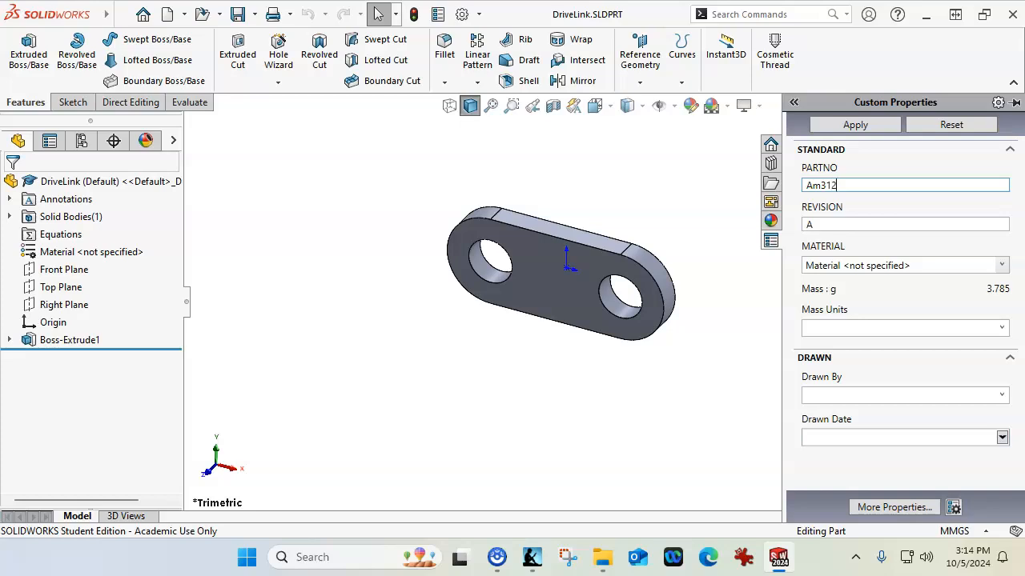
pyautogui.write('-2')
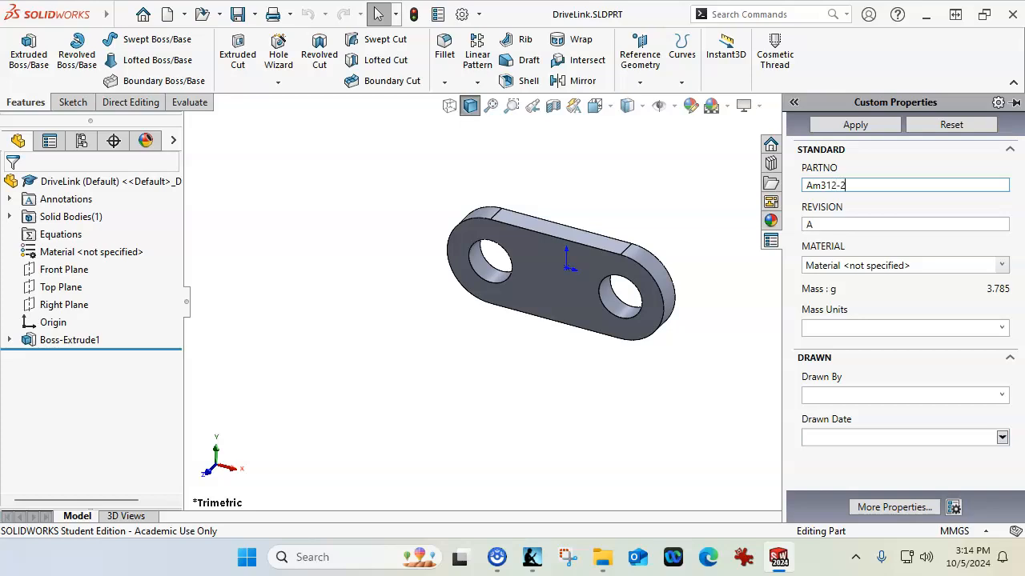
pyautogui.moveTo(751, 287)
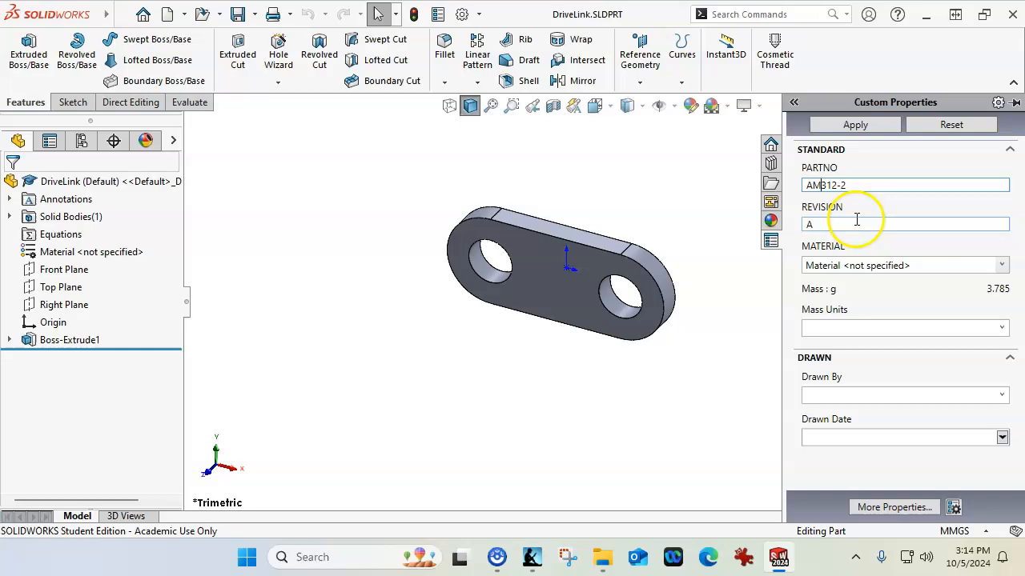
# Step: Start editing the part's material from the MATERIAL property dropdown
pyautogui.click(1000, 266)
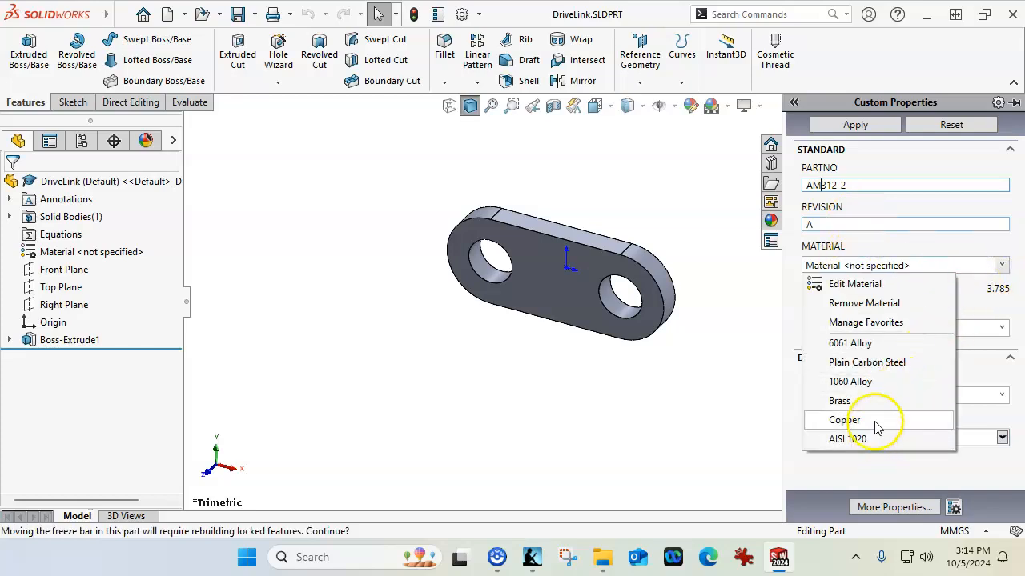
pyautogui.moveTo(877, 343)
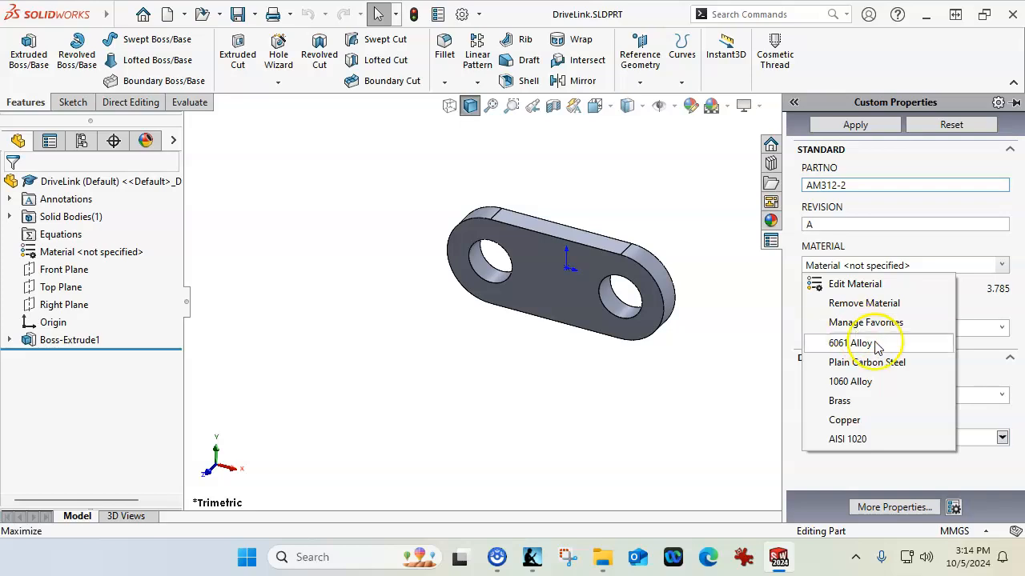
pyautogui.click(855, 343)
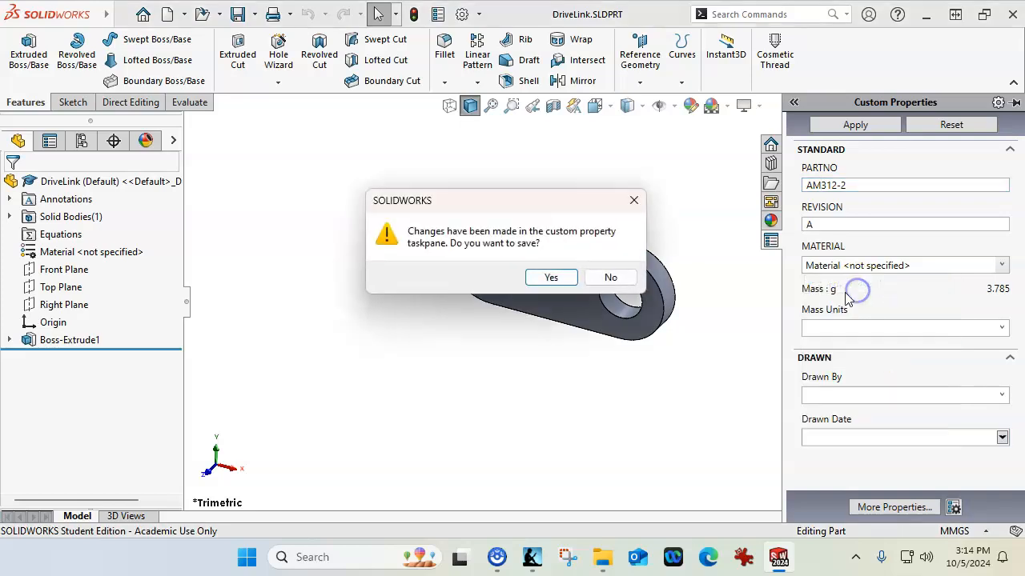
# Step: Save the property changes and assign AISI 1020 Steel, Cold Rolled to the part
pyautogui.click(551, 277)
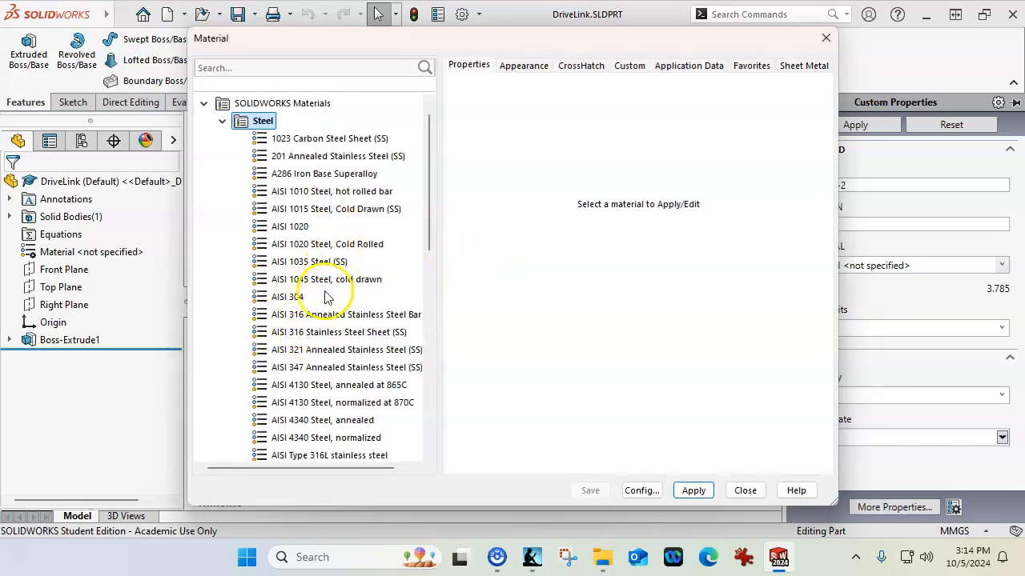
pyautogui.moveTo(312, 331)
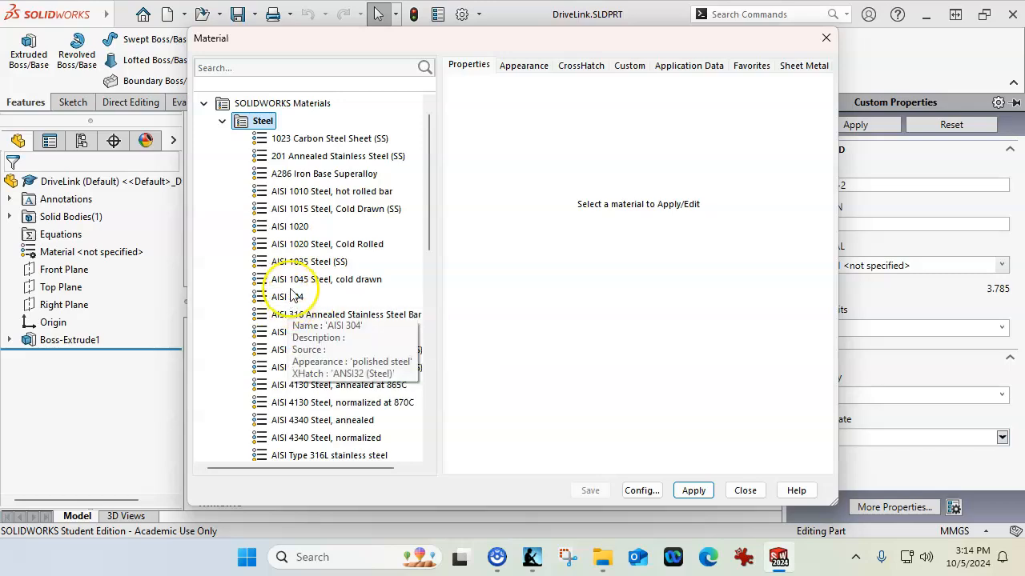
pyautogui.moveTo(296, 261)
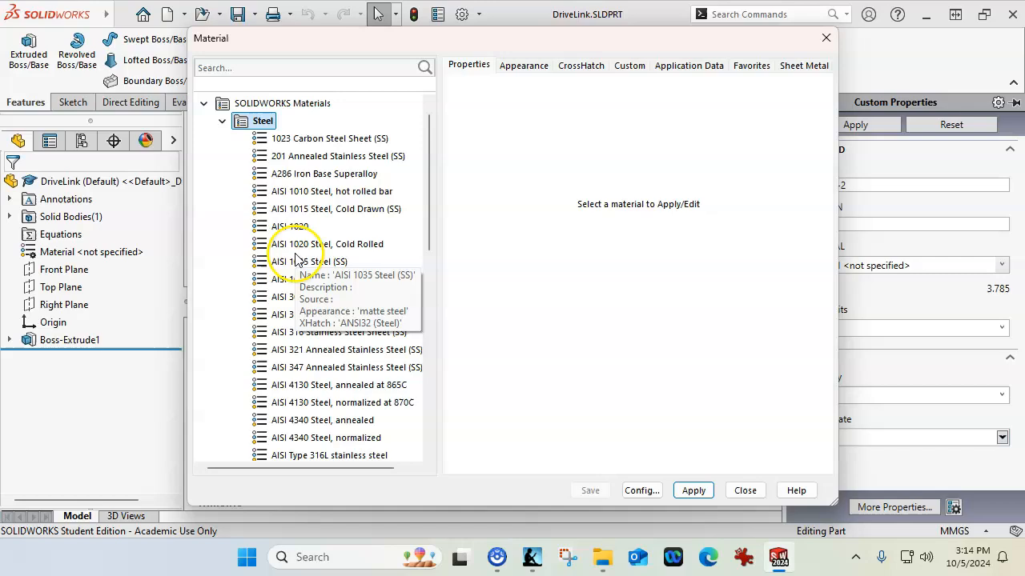
pyautogui.click(326, 244)
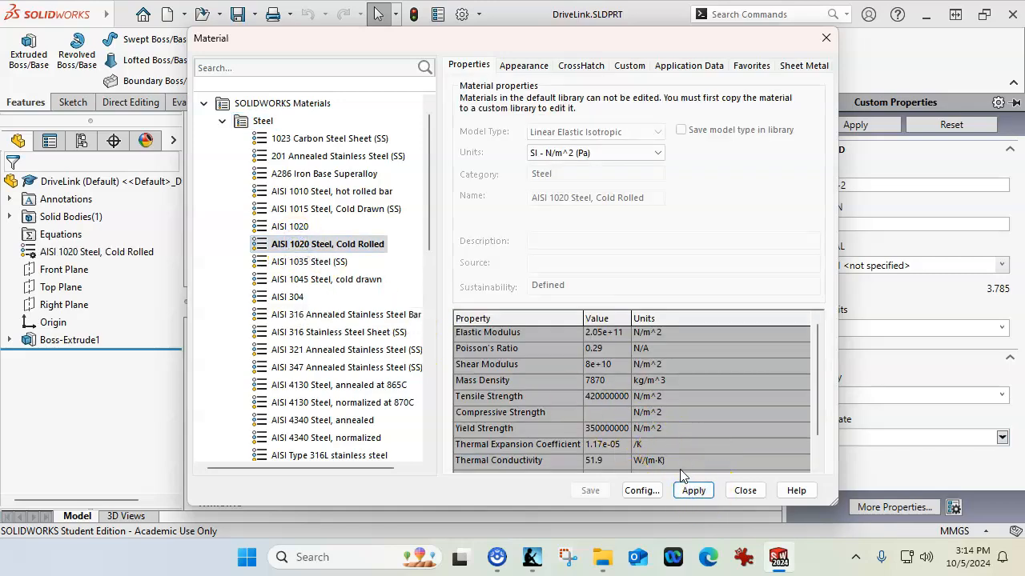
pyautogui.moveTo(796, 490)
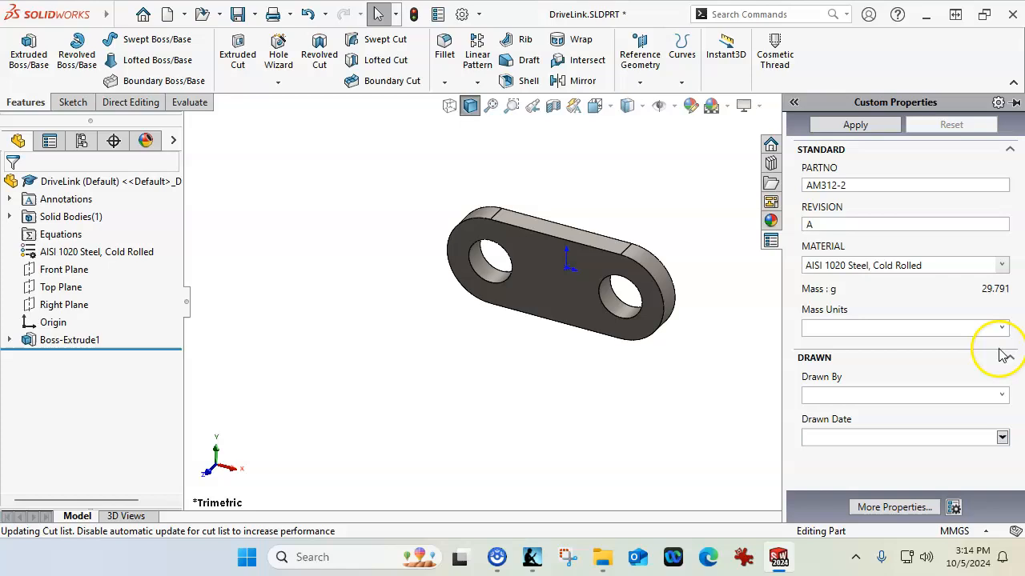
pyautogui.moveTo(954, 532)
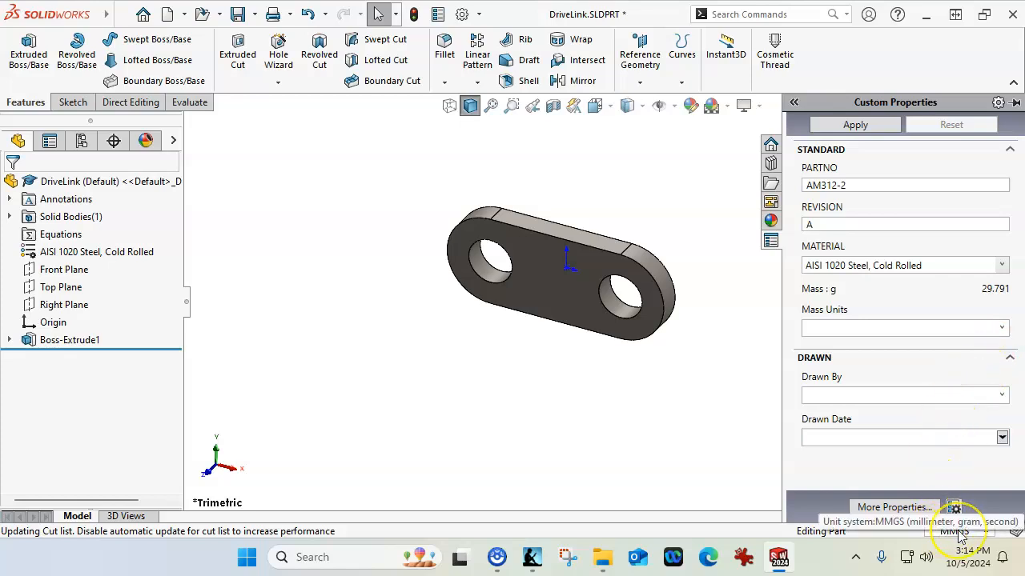
# Step: Set Mass Units to g and pick 10/5/2024 as the drawn date in Custom Properties
pyautogui.click(1003, 327)
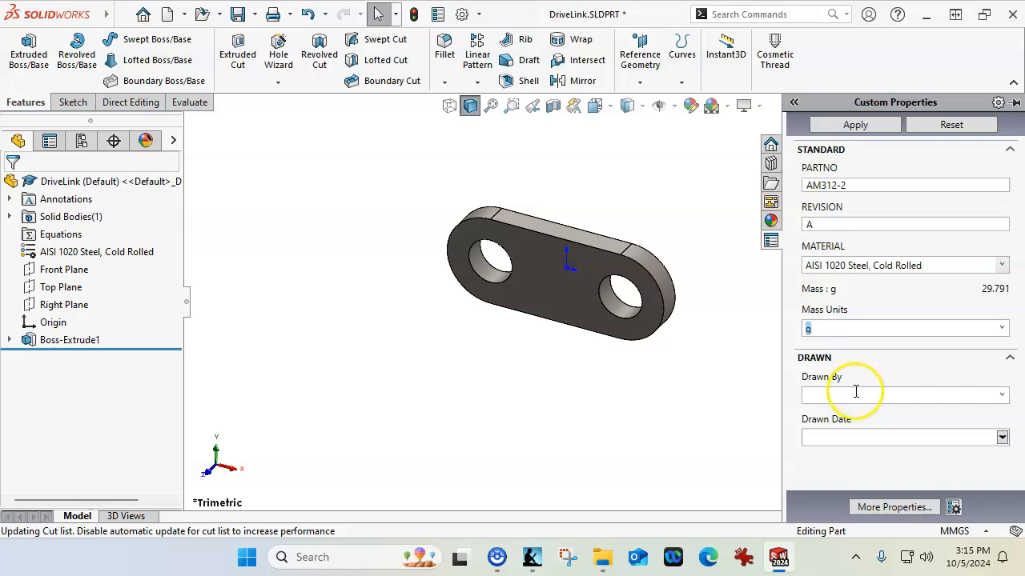
pyautogui.click(1000, 394)
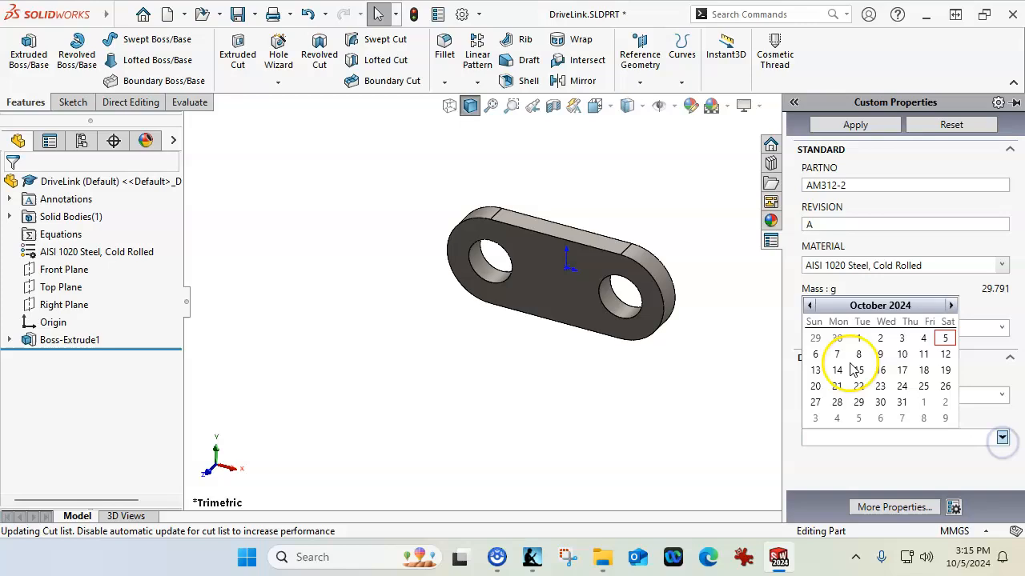
pyautogui.click(945, 338)
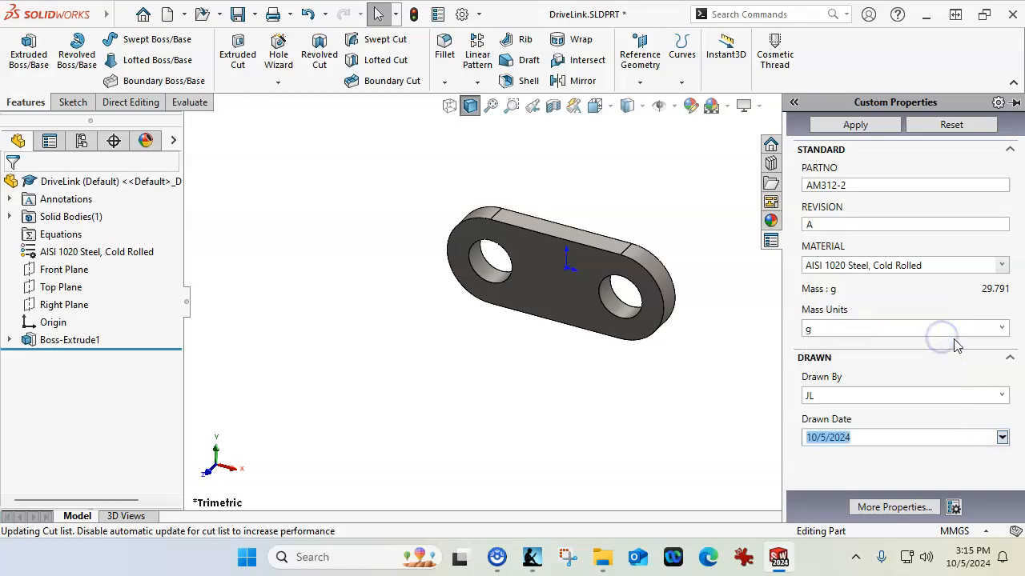
pyautogui.click(855, 125)
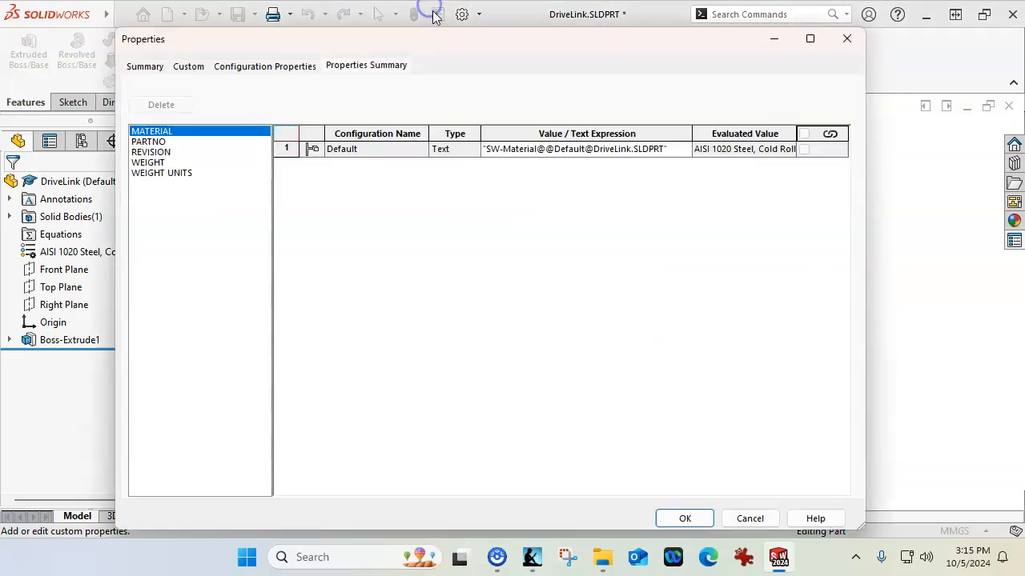
# Step: Review DriveLink's Custom and Configuration Properties tabs, noting the 29.791 g weight
pyautogui.click(189, 66)
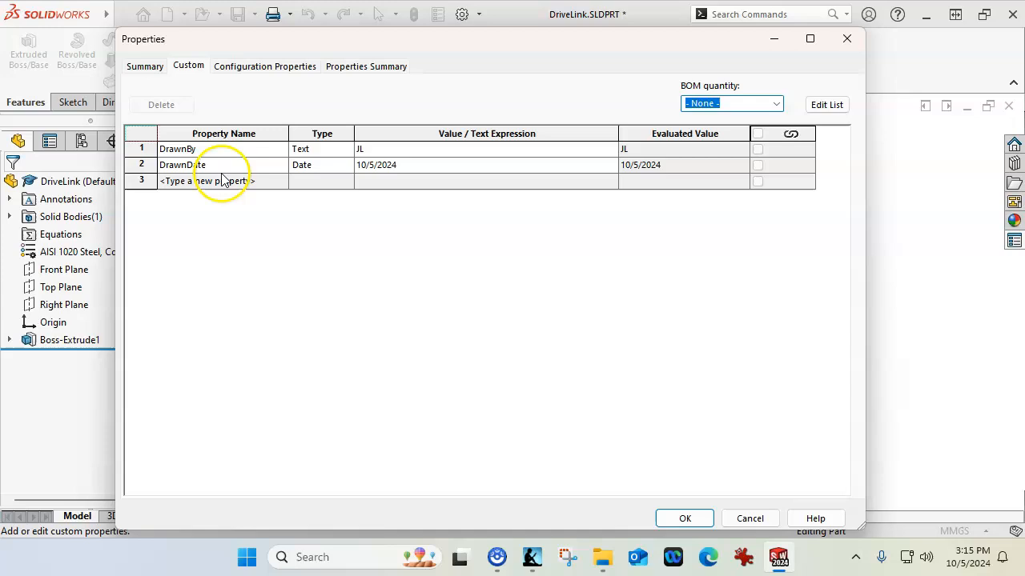
pyautogui.click(264, 65)
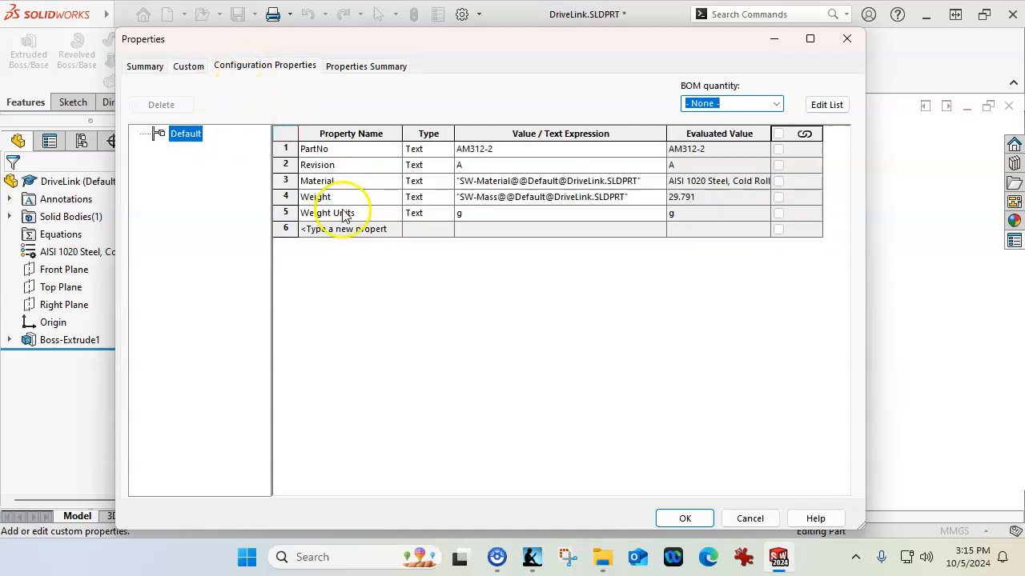
pyautogui.moveTo(376, 211)
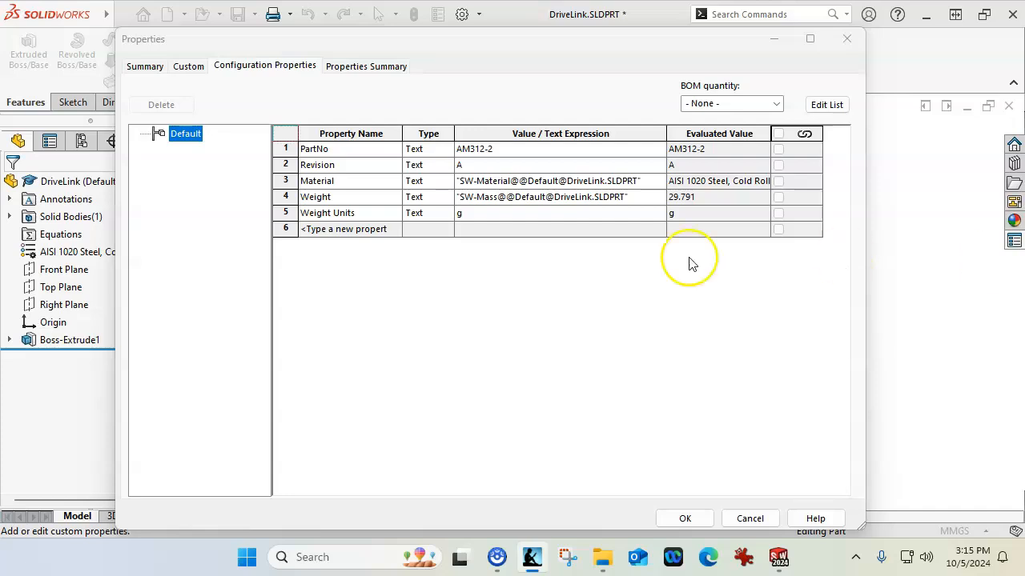
pyautogui.moveTo(826, 104)
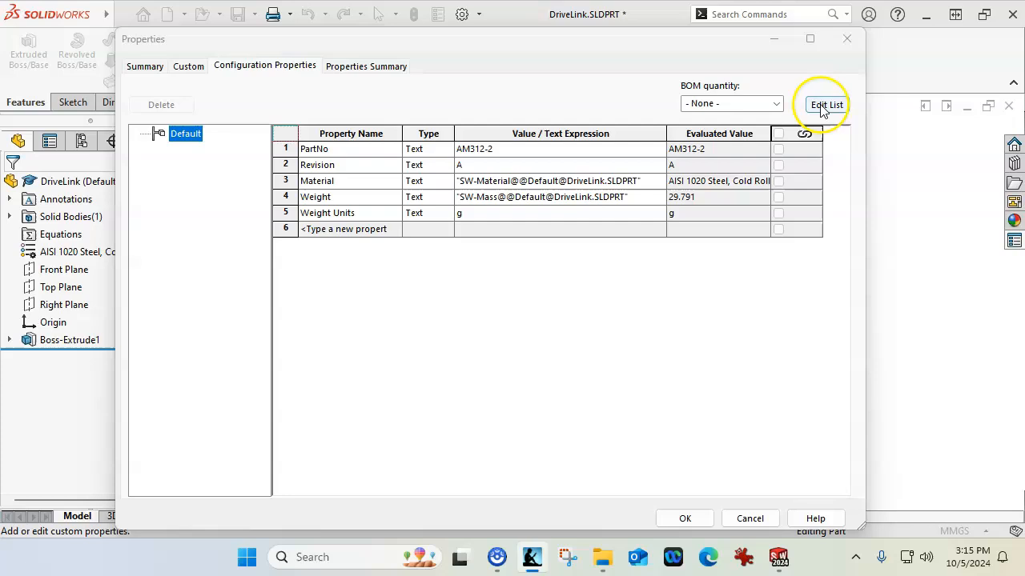
pyautogui.click(685, 519)
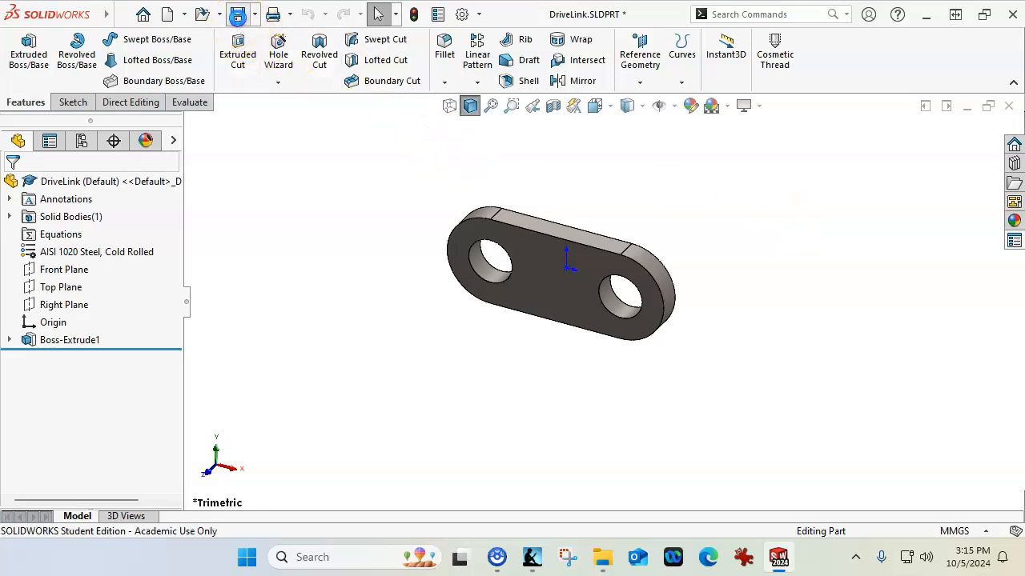
pyautogui.click(234, 15)
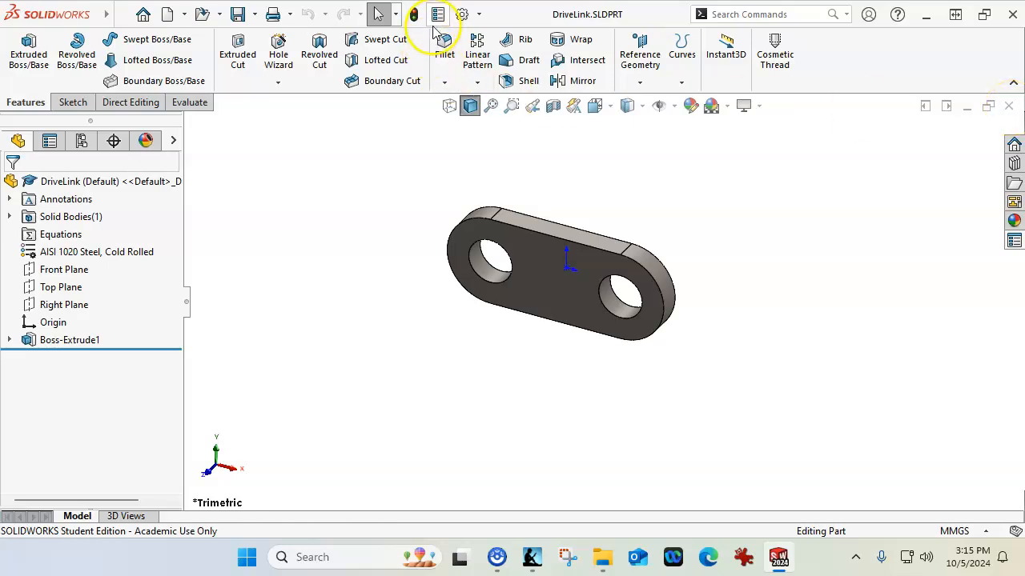
# Step: Reopen the file properties to view Custom, then close the DriveLink part
pyautogui.click(437, 15)
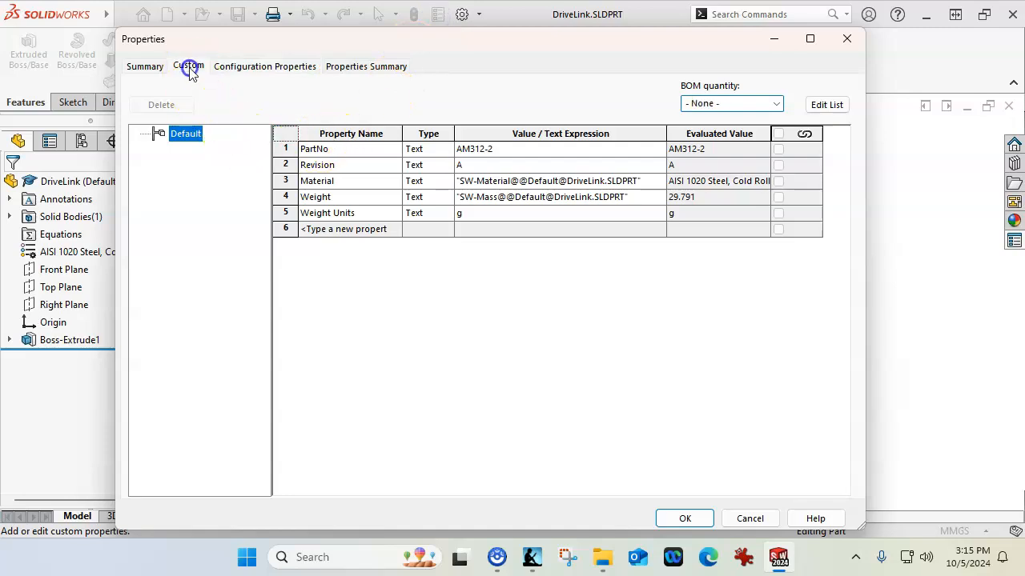
pyautogui.click(281, 181)
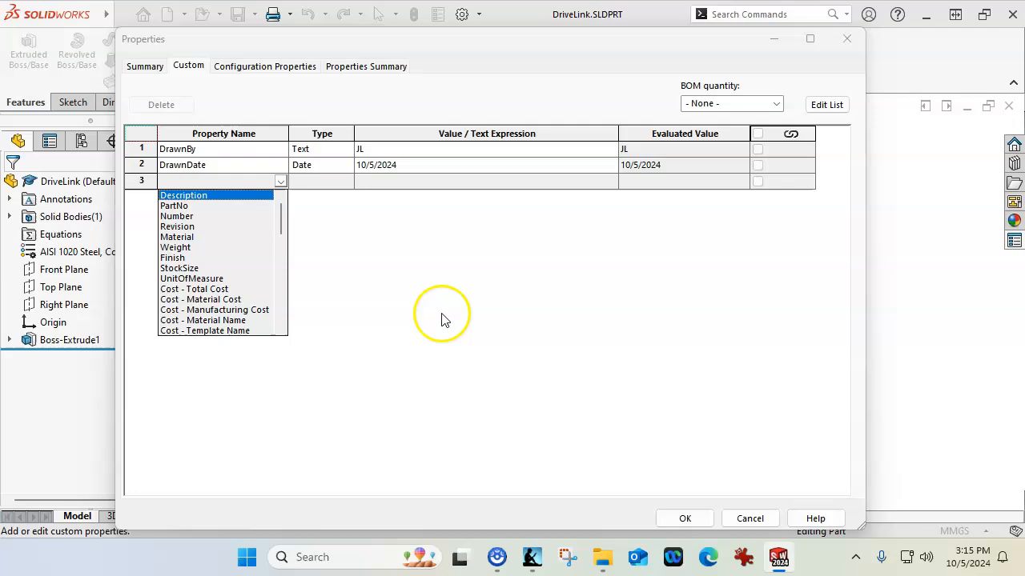
pyautogui.click(749, 519)
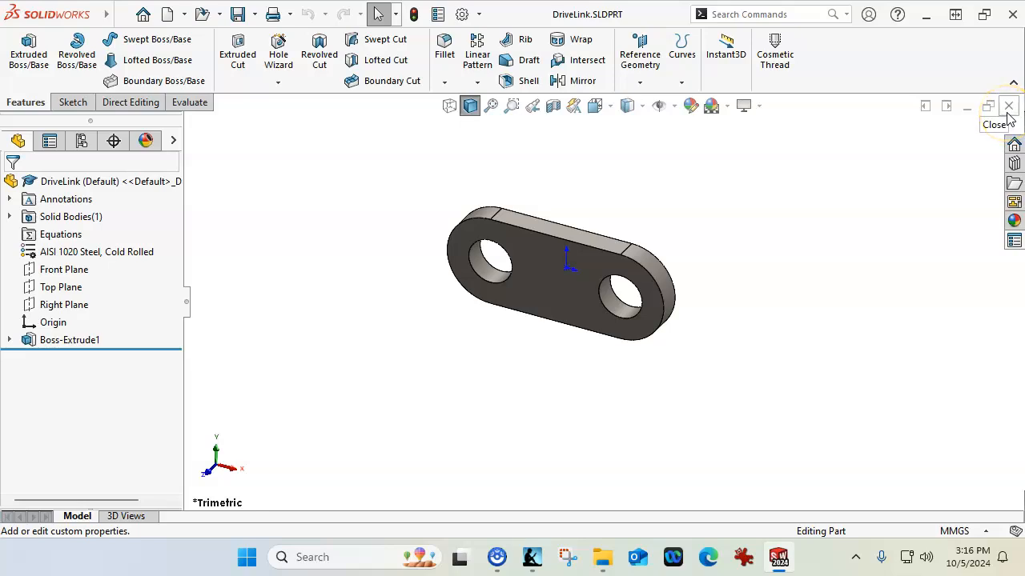
pyautogui.click(1009, 106)
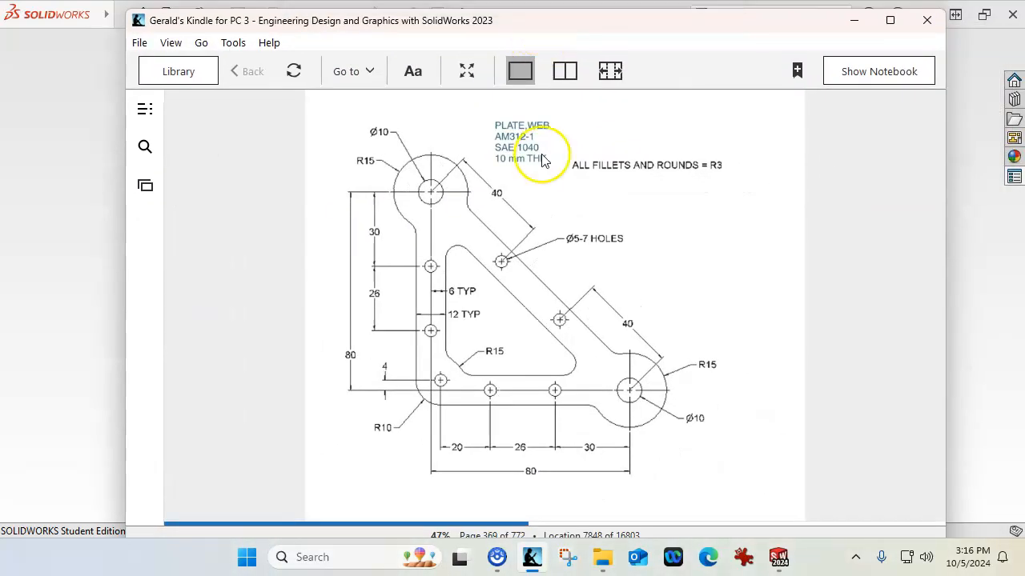
pyautogui.moveTo(481, 232)
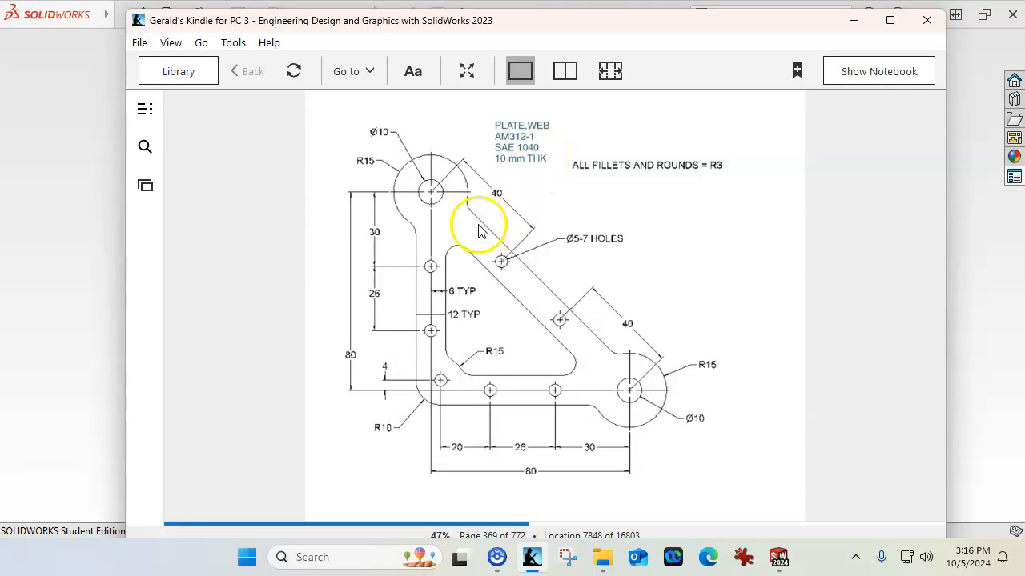
pyautogui.moveTo(538, 399)
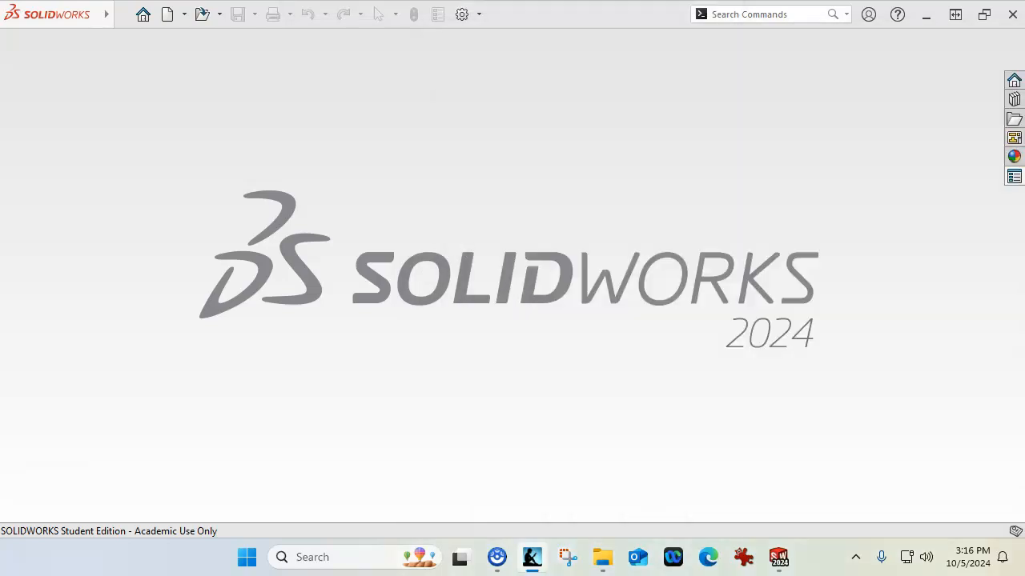
# Step: Create a new part from the Part INCH template, giving Part2
pyautogui.click(167, 15)
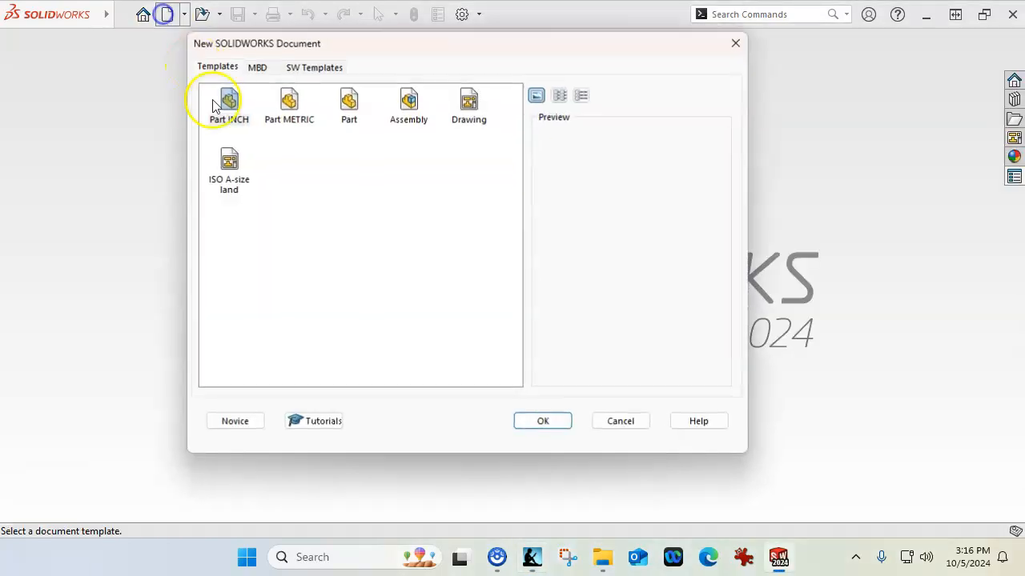
pyautogui.click(541, 419)
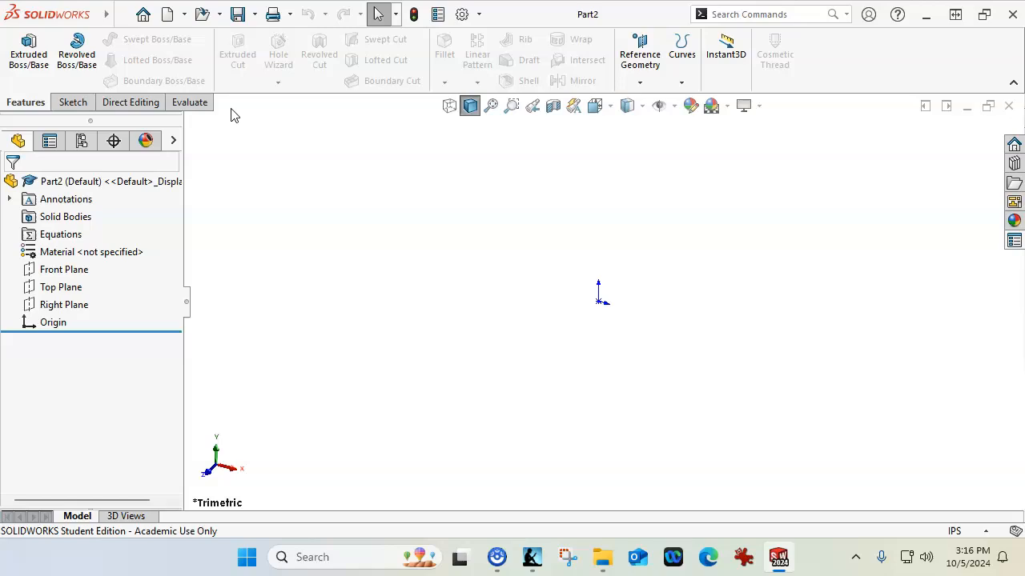
pyautogui.click(64, 269)
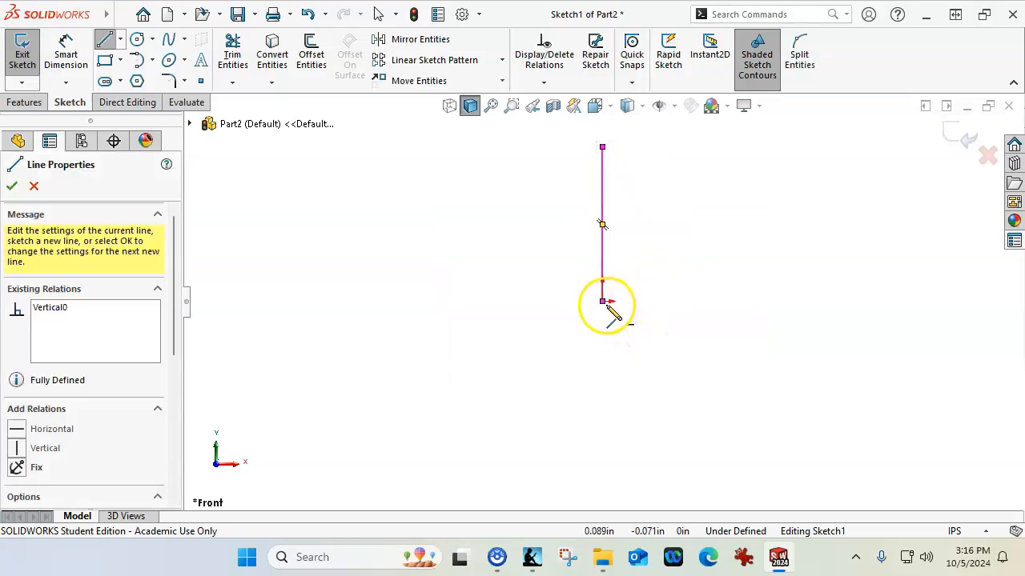
# Step: Sketch a horizontal line from the vertical line's base and dimension it to 80 mm
pyautogui.moveTo(602, 301); pyautogui.dragTo(755, 301)
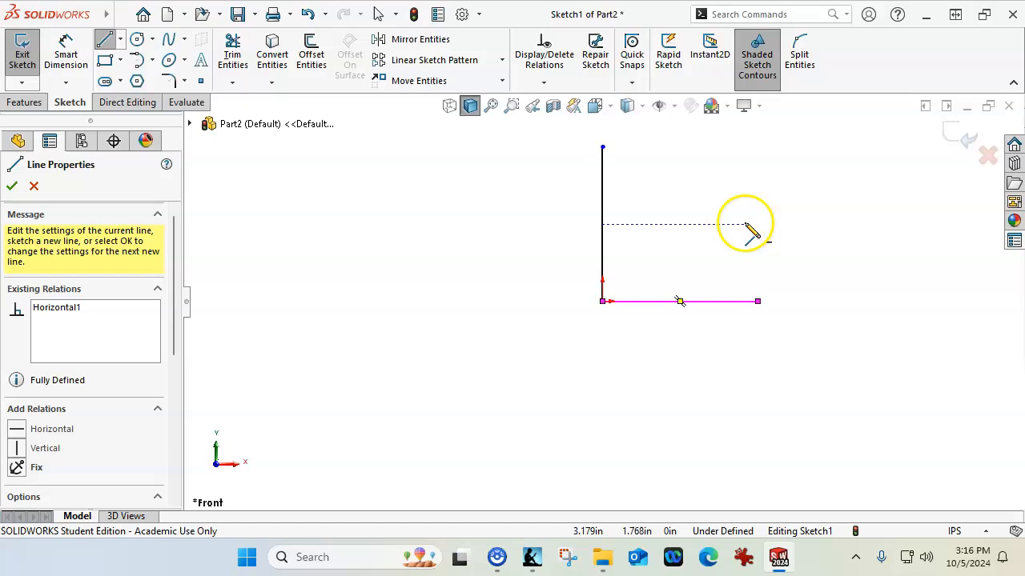
pyautogui.rightClick(750, 233)
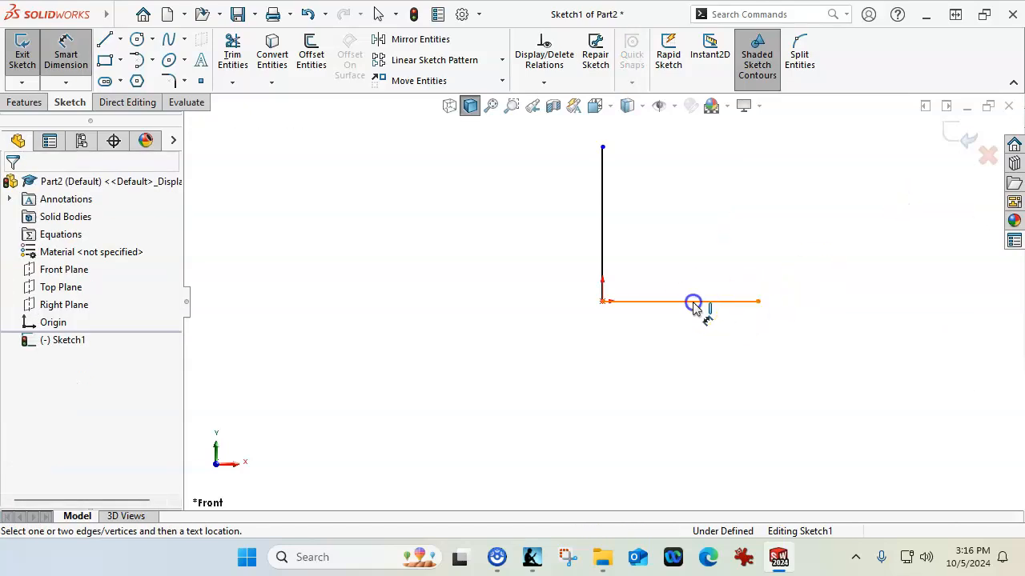
pyautogui.click(691, 301)
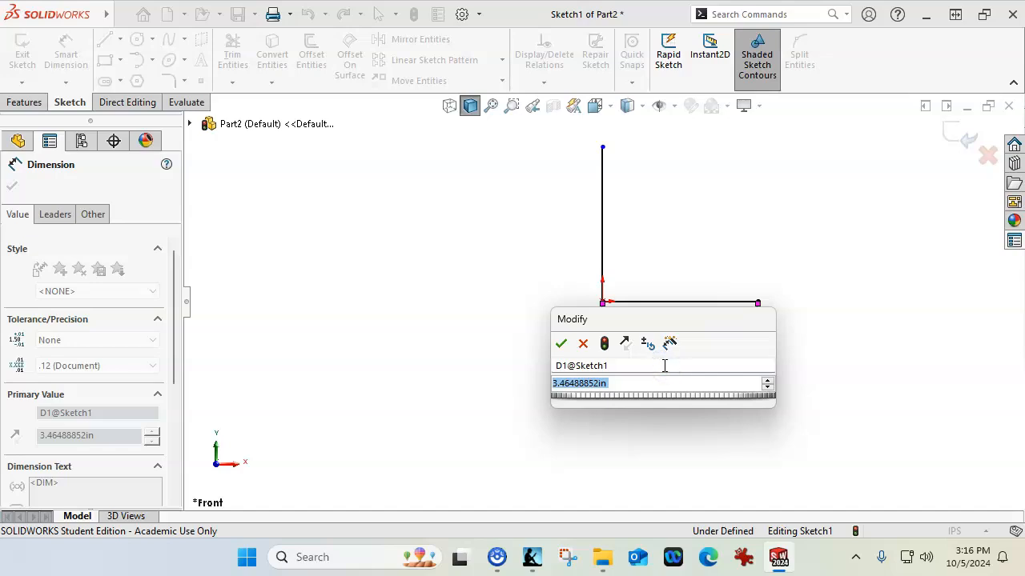
pyautogui.write('80mm')
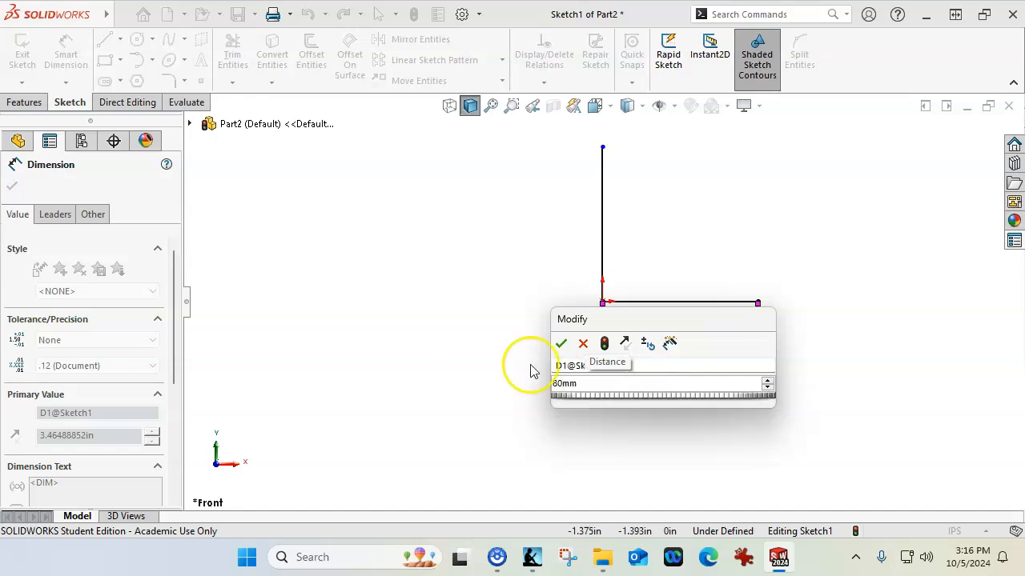
pyautogui.click(561, 343)
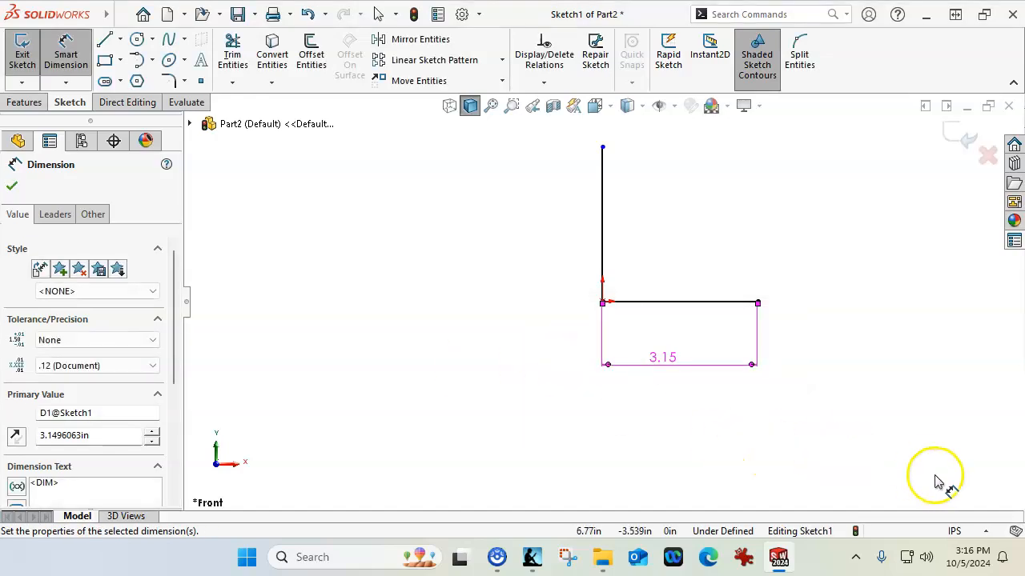
pyautogui.moveTo(990, 536)
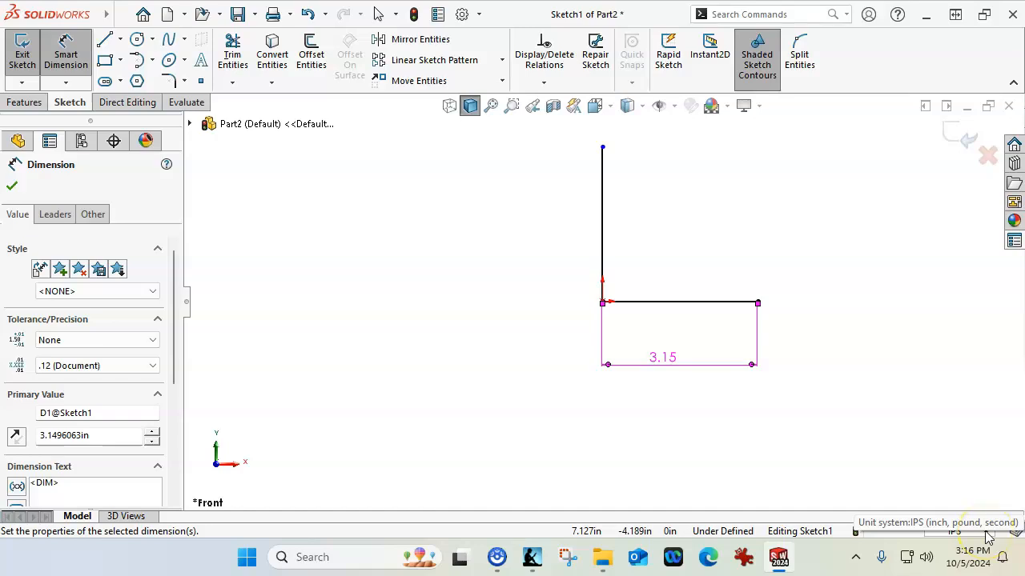
# Step: Switch the part's unit system to MMGS from the status bar
pyautogui.click(953, 531)
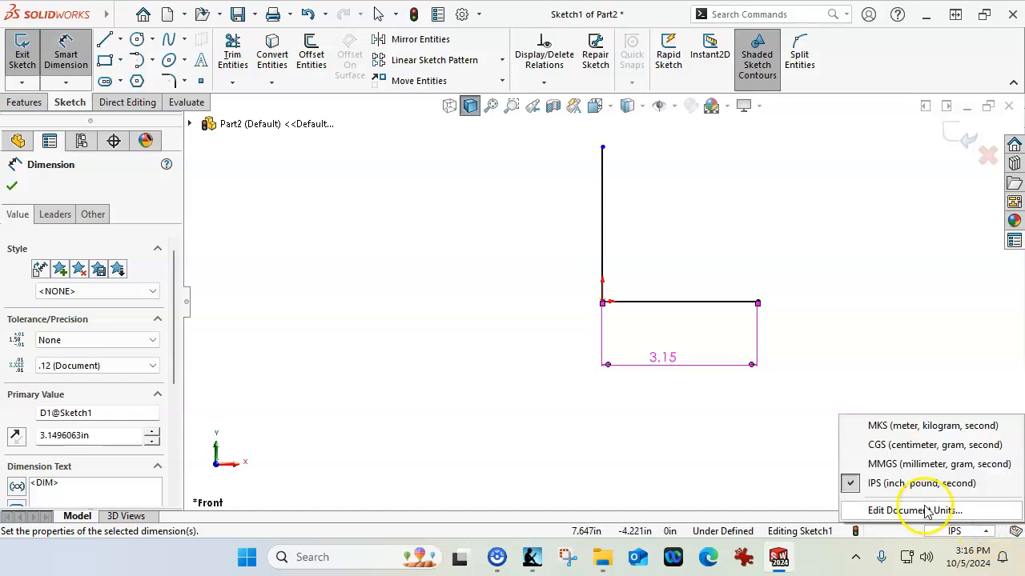
pyautogui.click(938, 464)
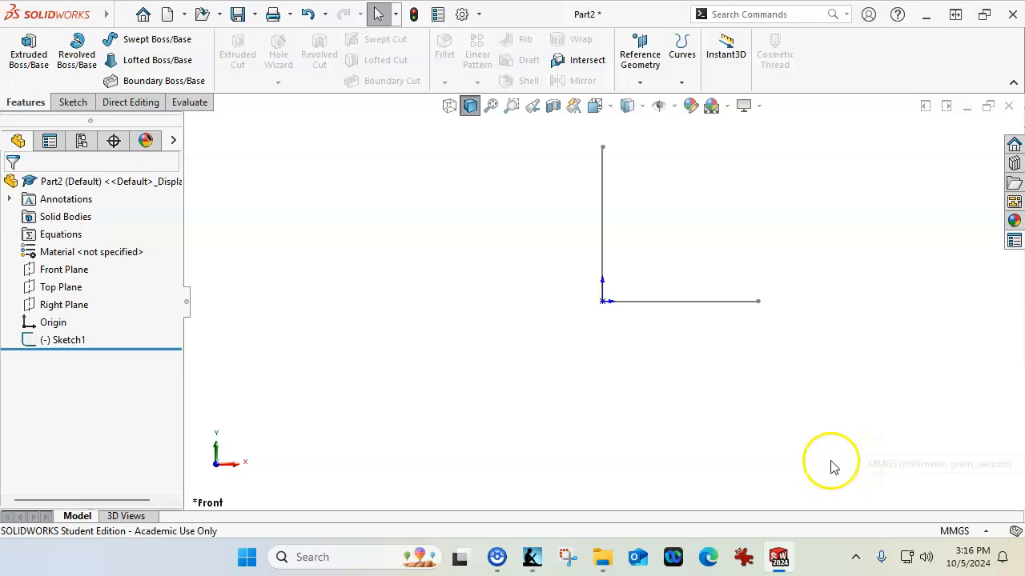
pyautogui.moveTo(154, 339)
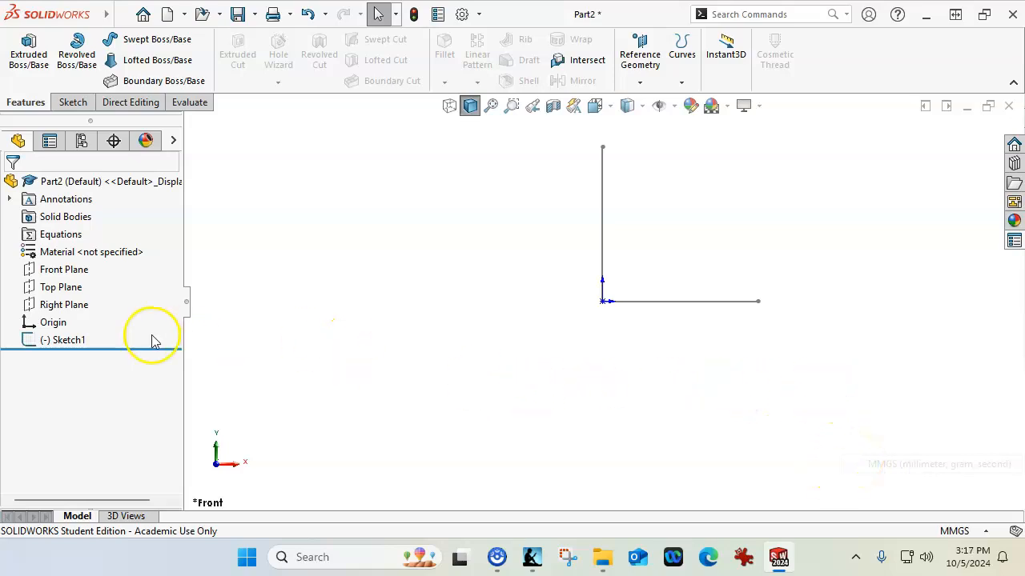
# Step: Edit Sketch1, make the 80 mm horizontal line construction geometry, and start Offset Entities
pyautogui.rightClick(68, 340)
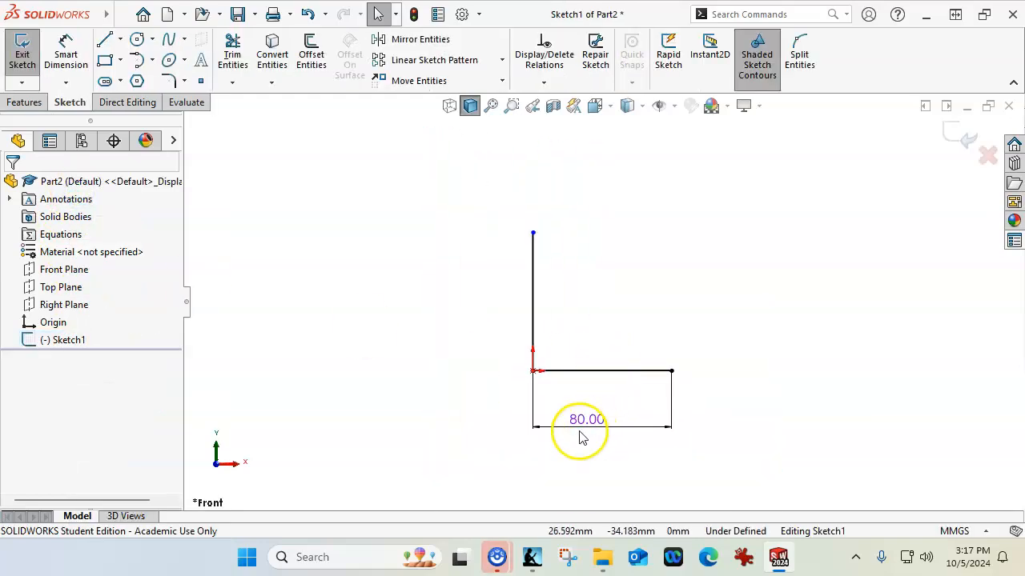
pyautogui.click(576, 372)
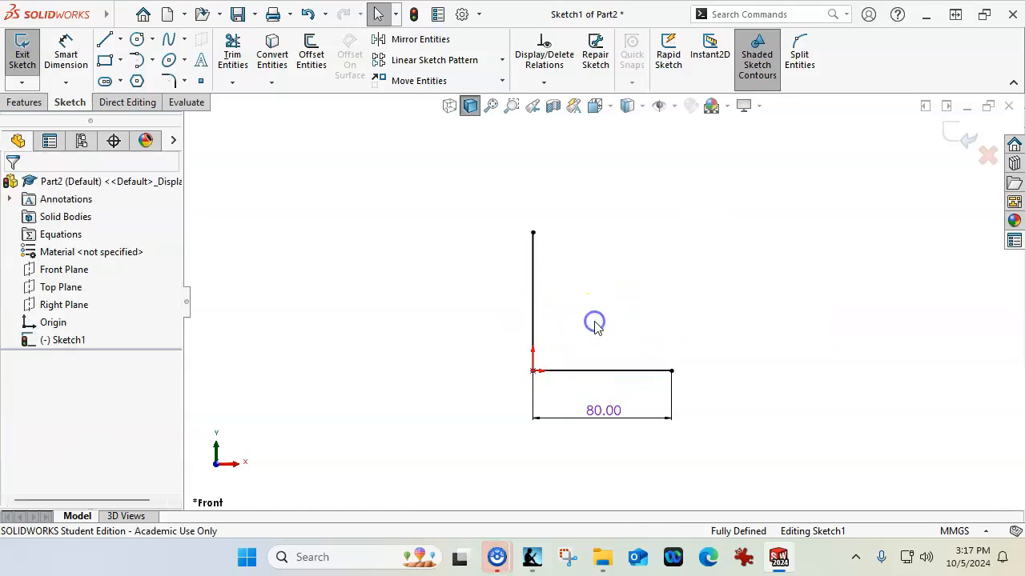
pyautogui.click(602, 371)
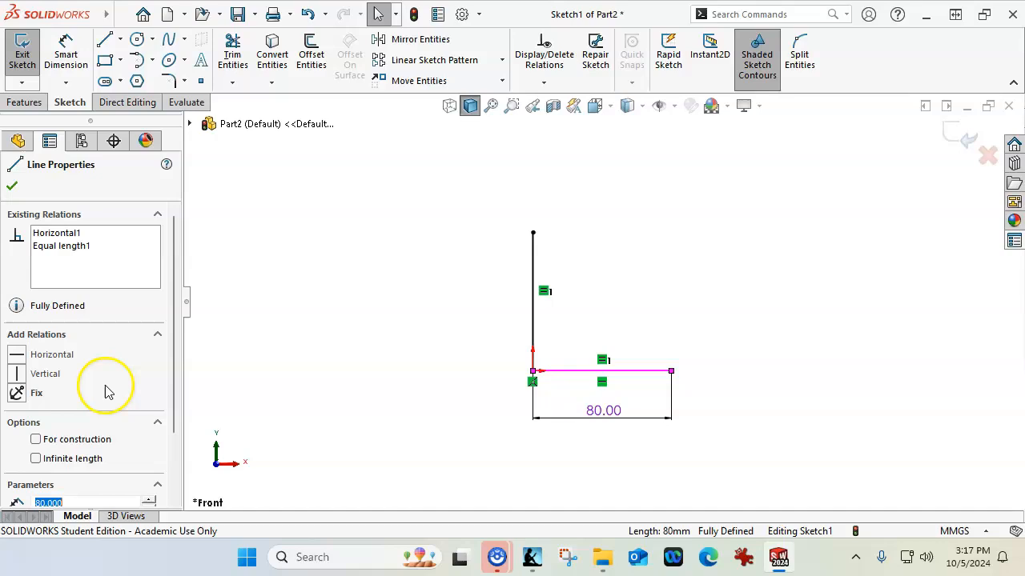
pyautogui.click(36, 439)
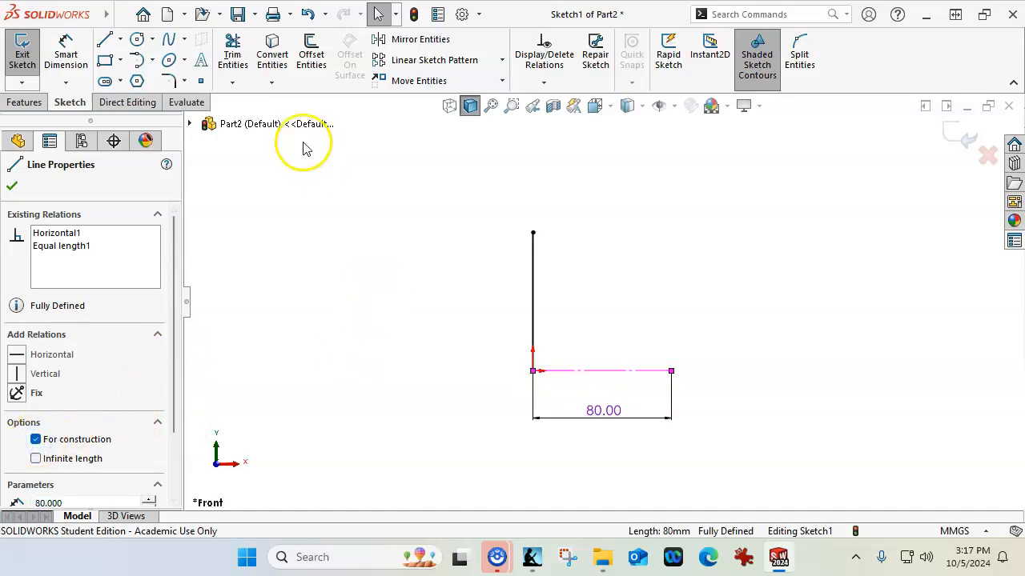
pyautogui.click(310, 55)
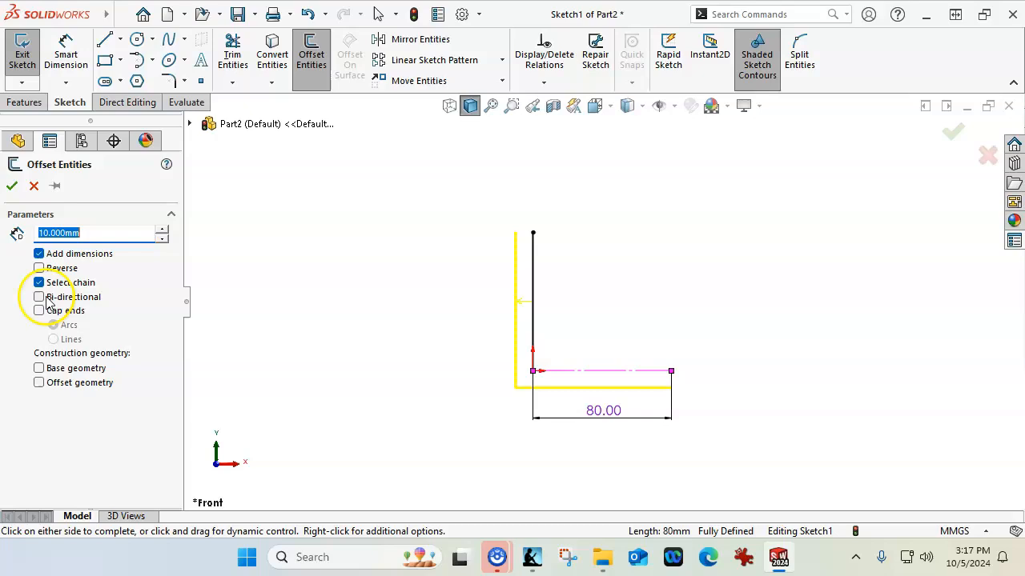
# Step: Offset the L-shaped lines bi-directionally at 6 mm and begin the end circles
pyautogui.click(39, 297)
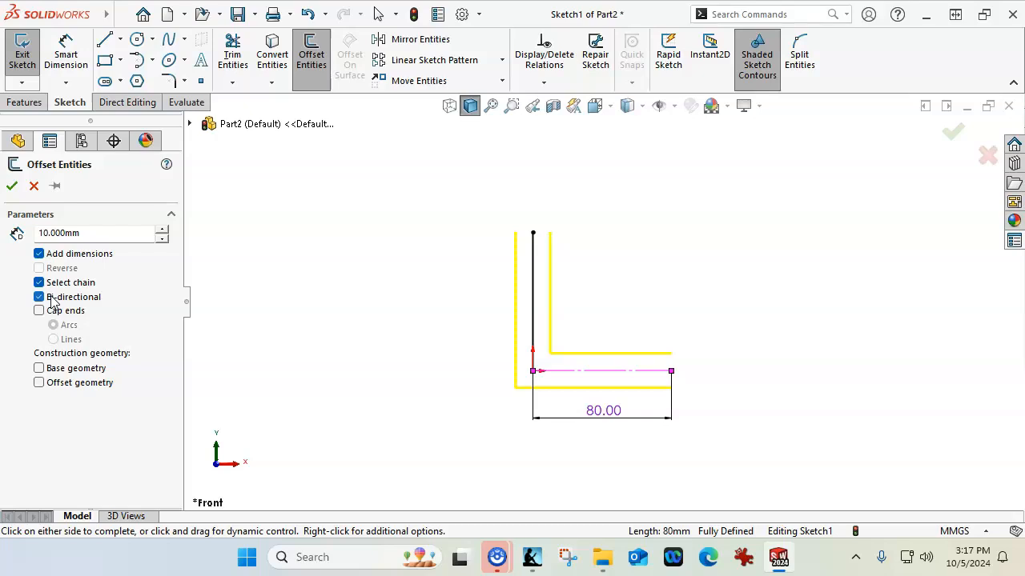
pyautogui.click(11, 186)
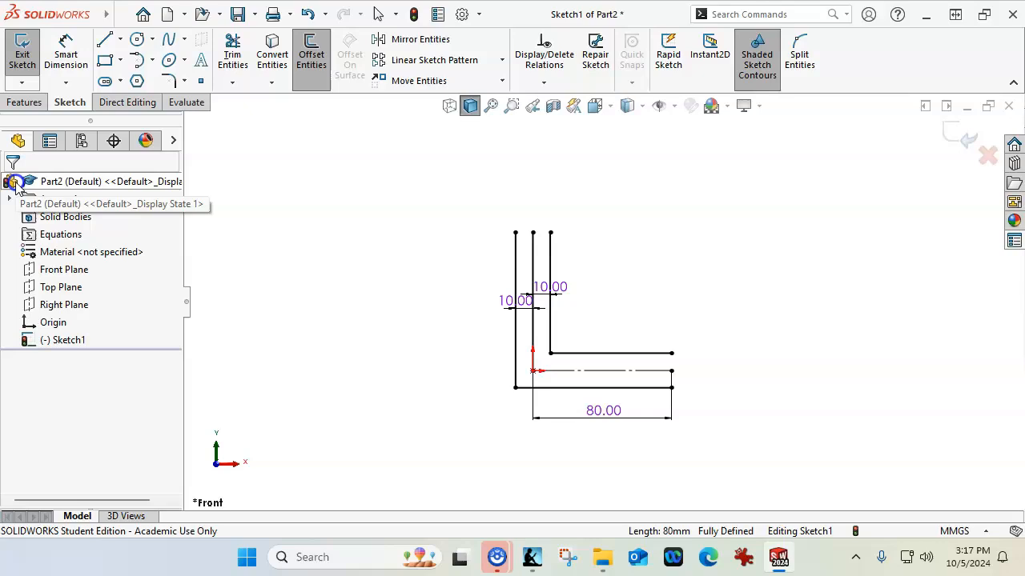
pyautogui.click(520, 280)
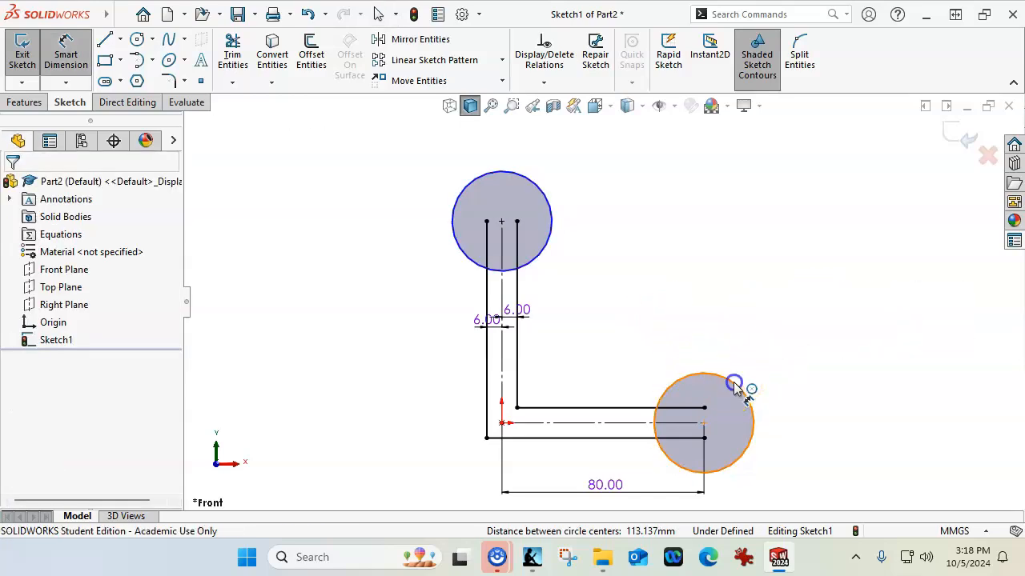
# Step: Draw a centreline between the two Ø30 circle centres and offset it 6 mm both ways
pyautogui.click(733, 384)
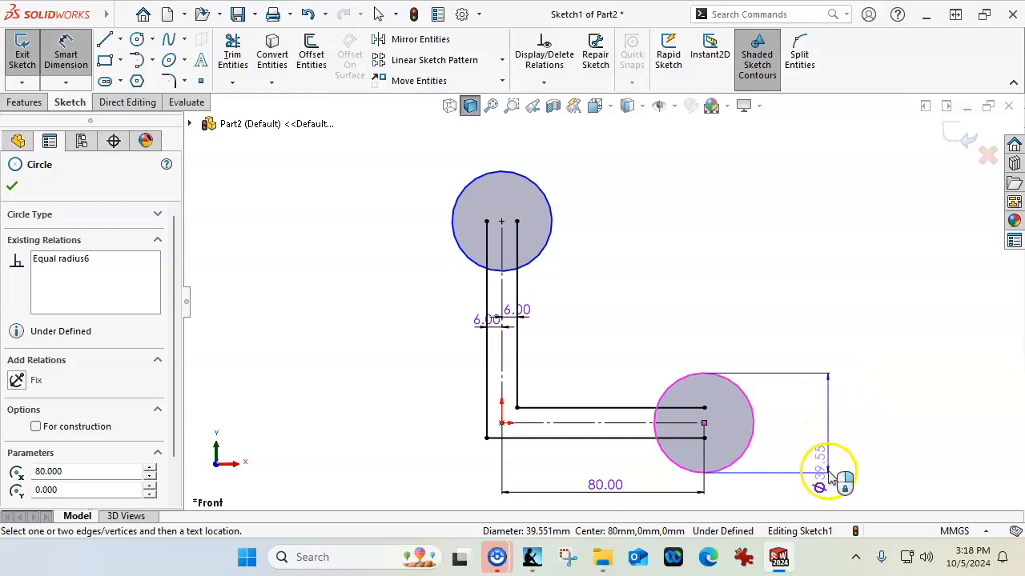
pyautogui.moveTo(830, 472); pyautogui.dragTo(829, 360)
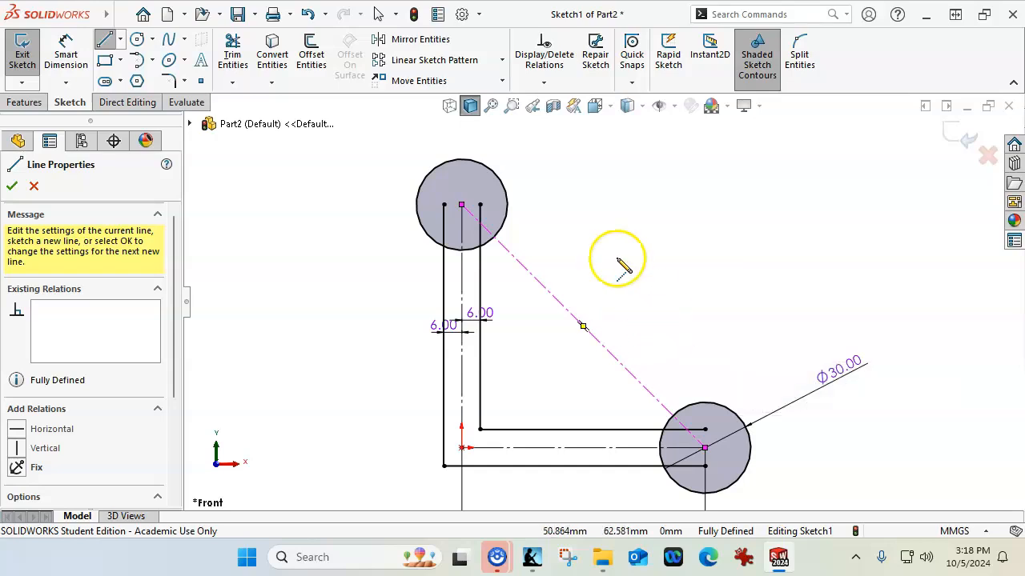
pyautogui.moveTo(240, 125)
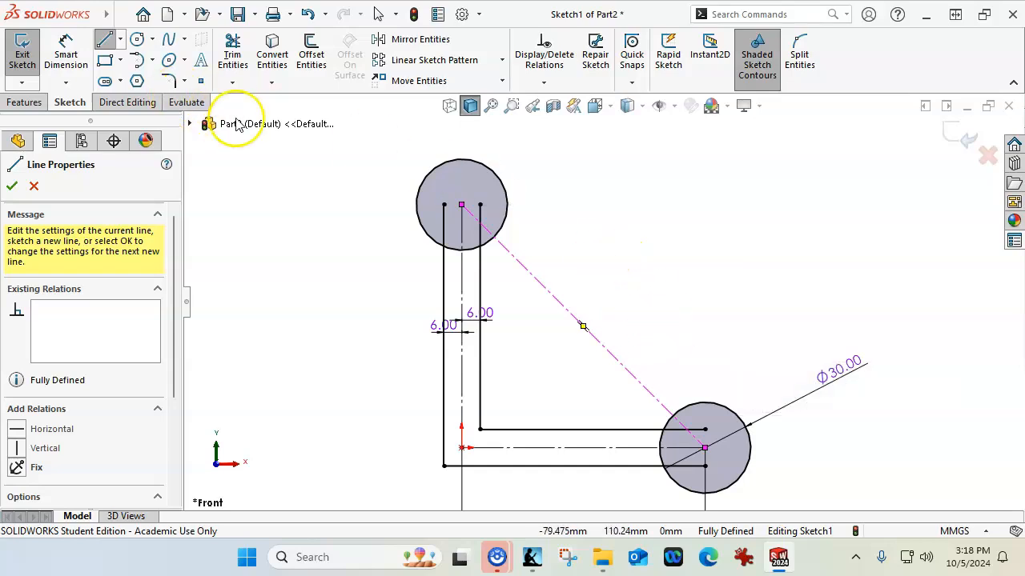
pyautogui.click(310, 52)
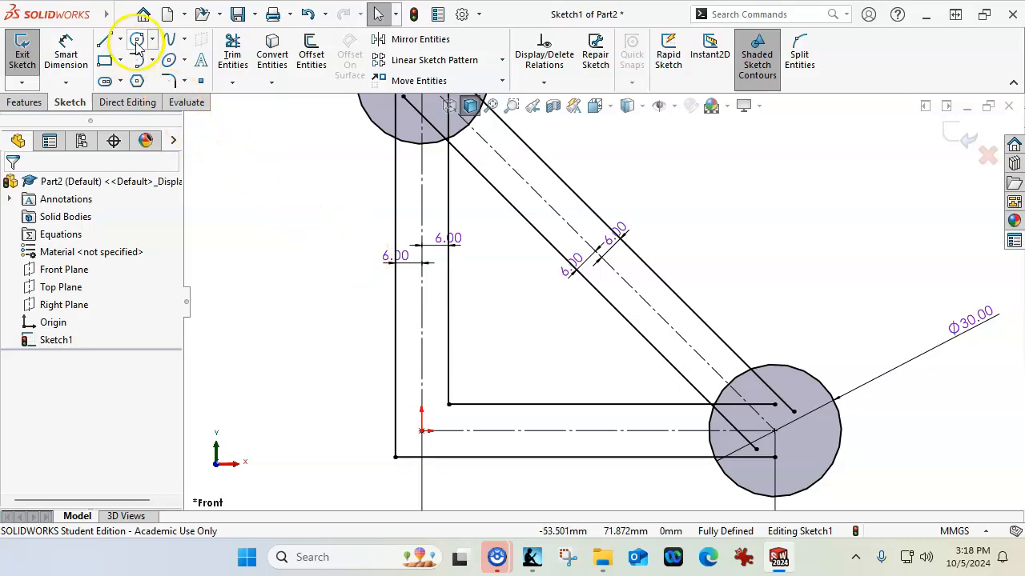
# Step: Place a centerpoint arc at the sketch's inner corner
pyautogui.click(138, 40)
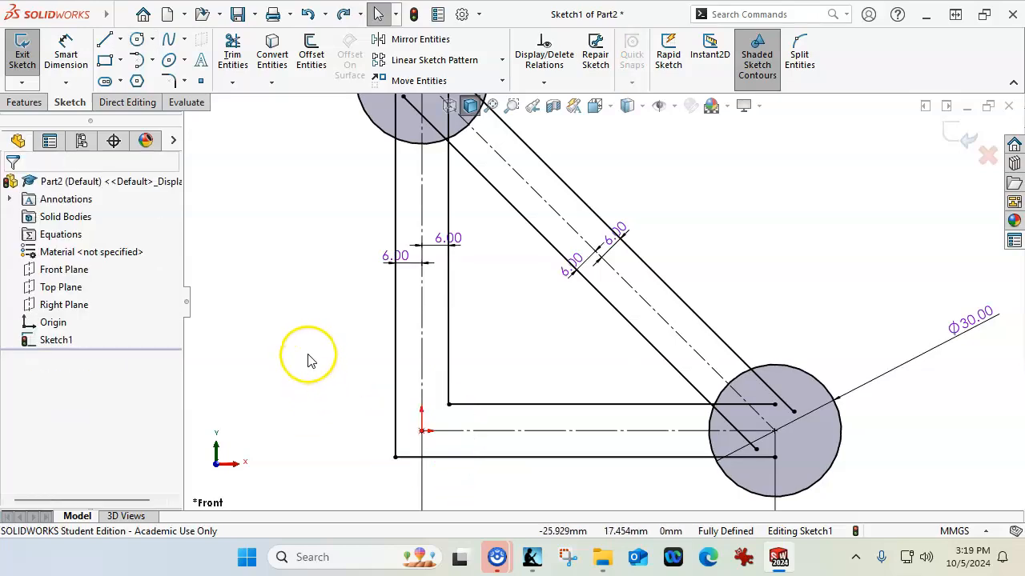
pyautogui.click(147, 61)
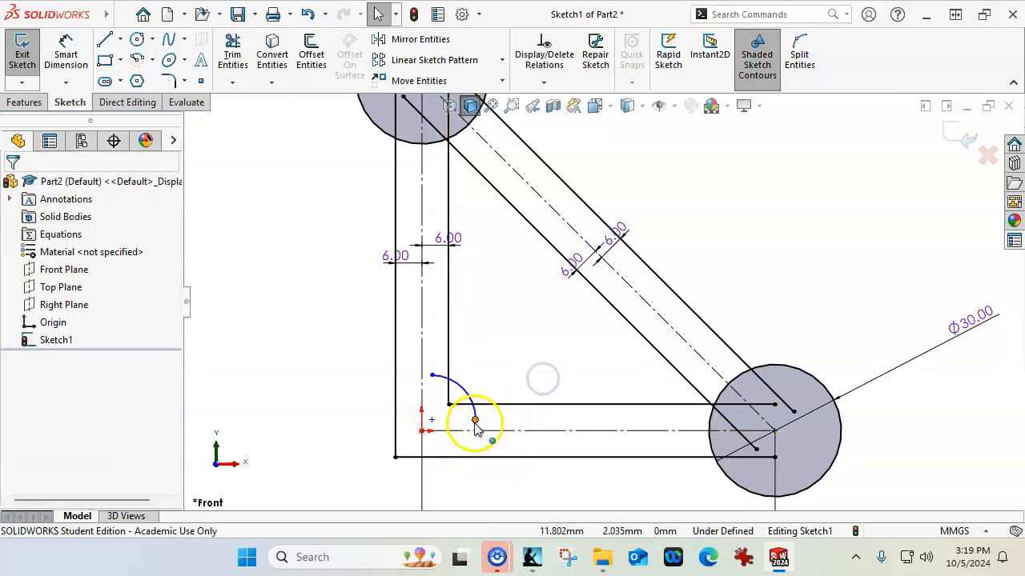
pyautogui.click(474, 420)
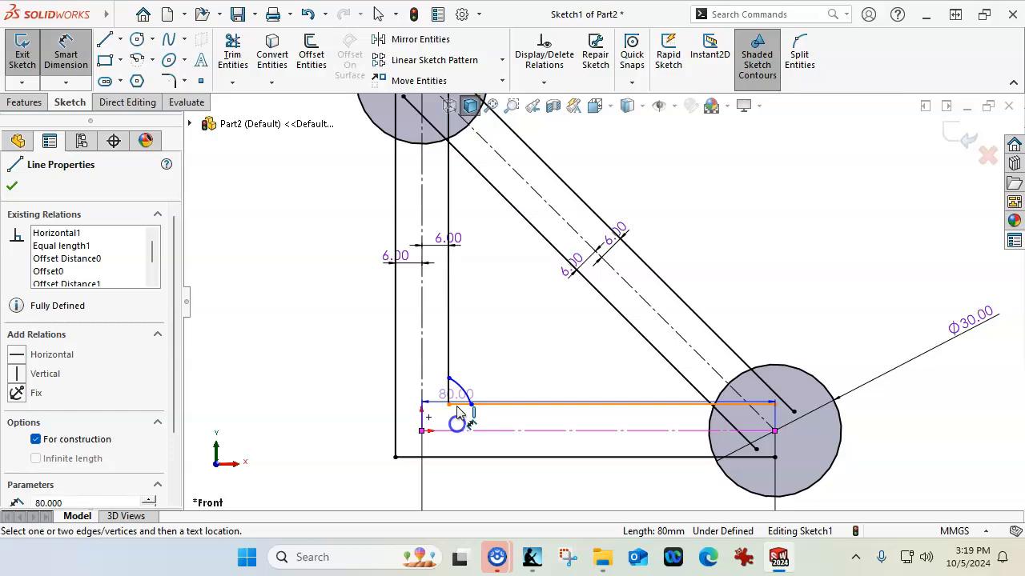
# Step: Dimension the arc centre 4 mm from each leg and its radius R15, keeping the sketch fully defined
pyautogui.click(456, 401)
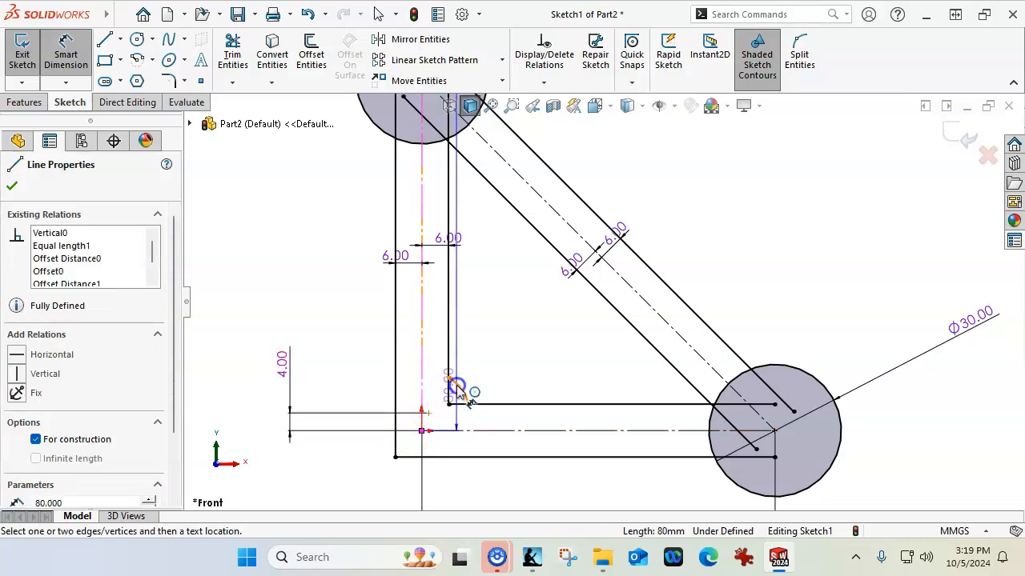
pyautogui.click(461, 400)
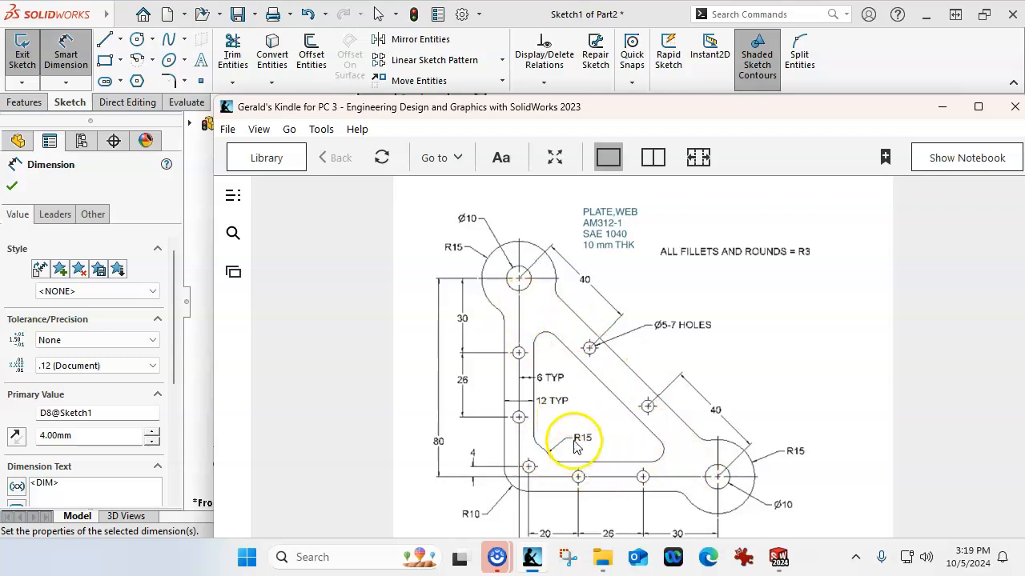
pyautogui.moveTo(536, 468)
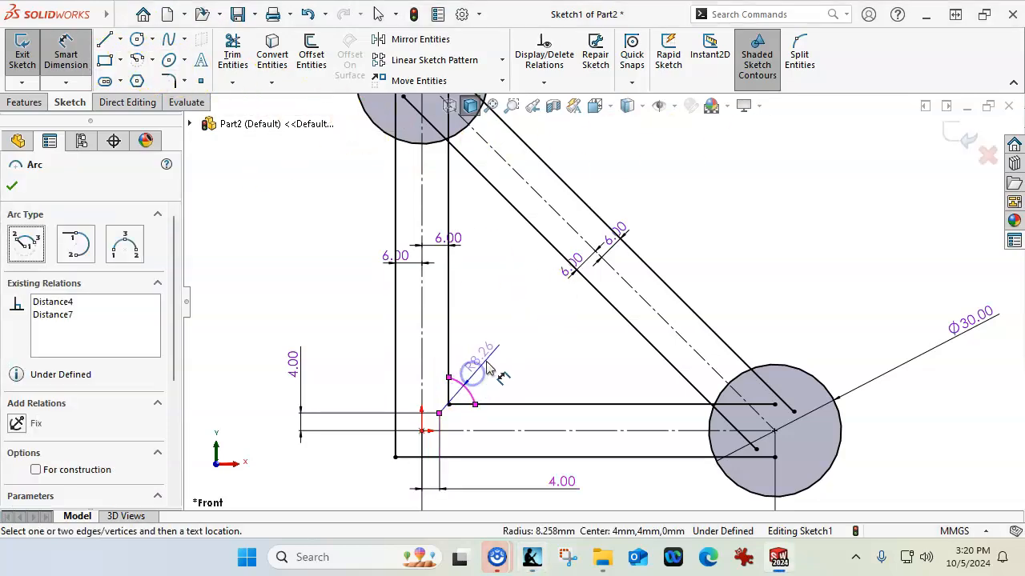
pyautogui.click(487, 365)
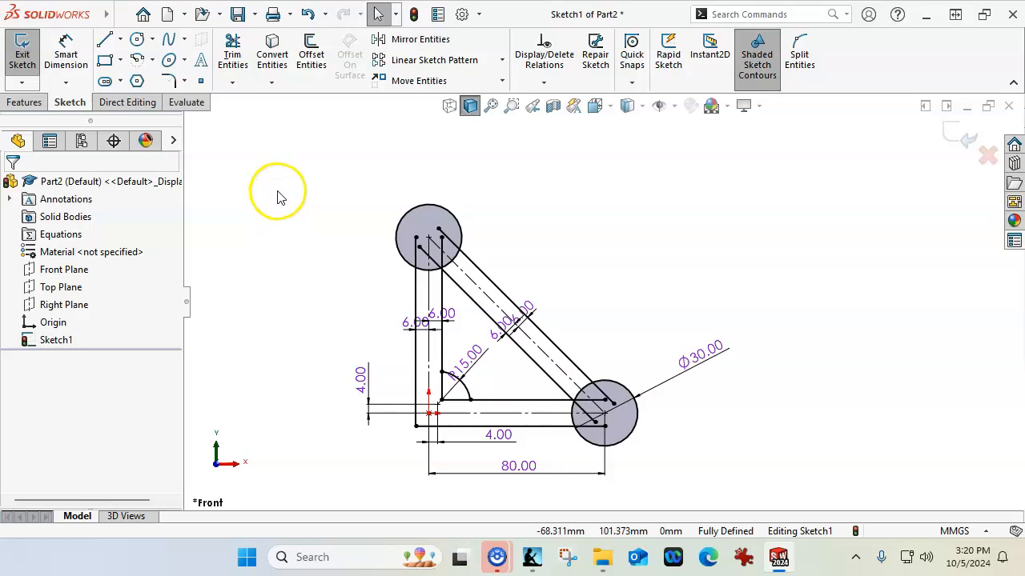
pyautogui.click(26, 103)
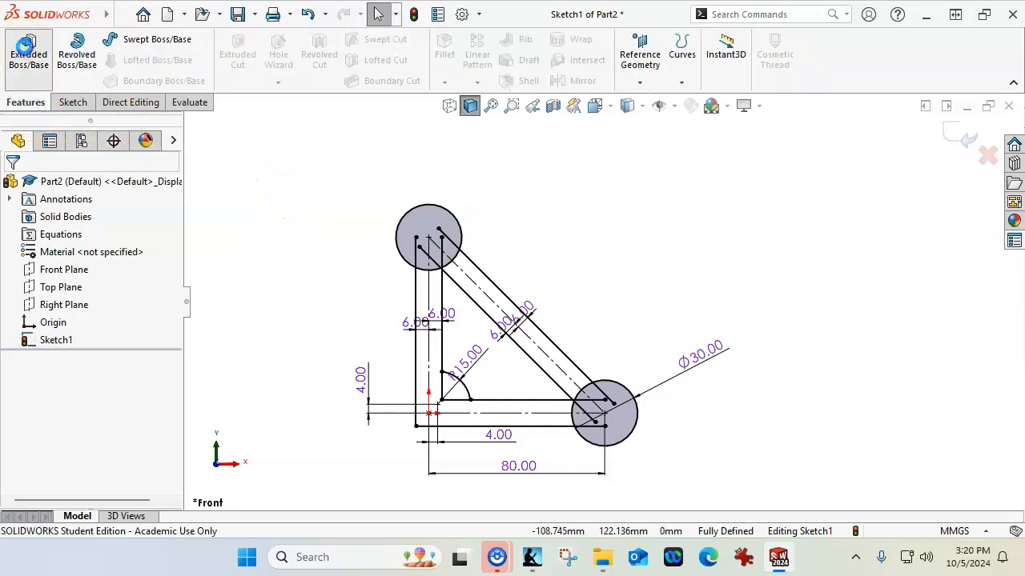
pyautogui.click(29, 55)
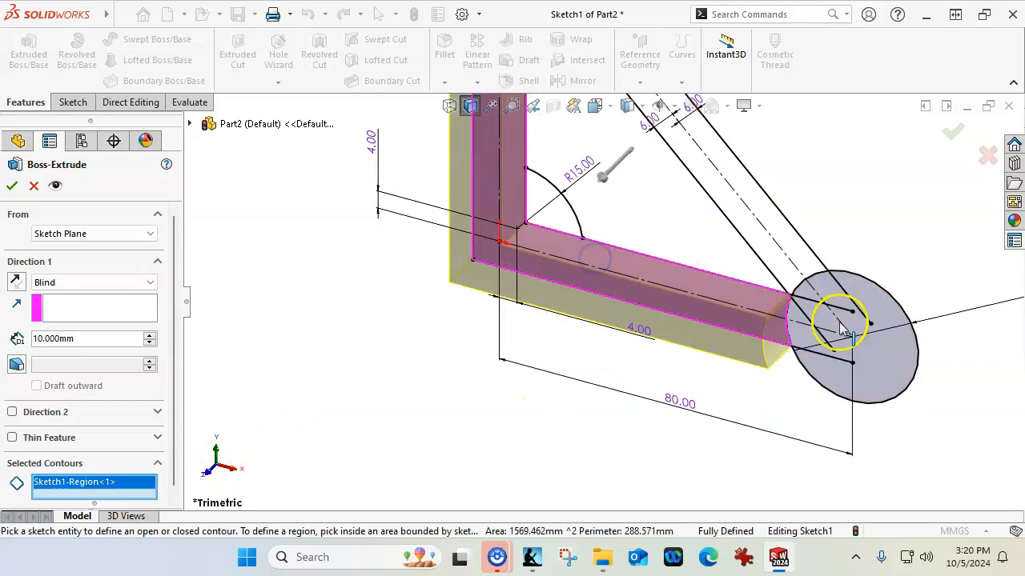
pyautogui.click(717, 240)
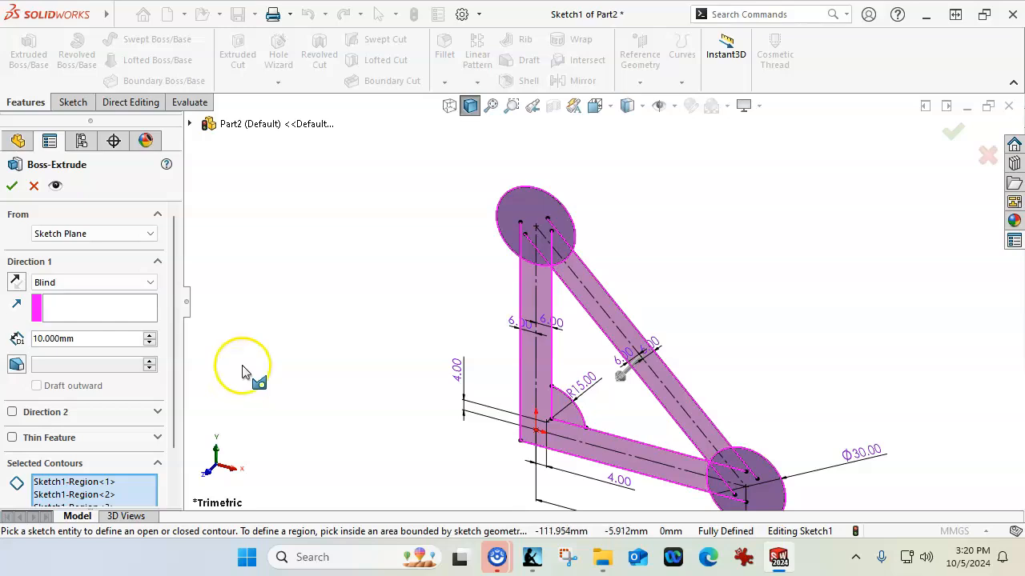
pyautogui.moveTo(258, 362)
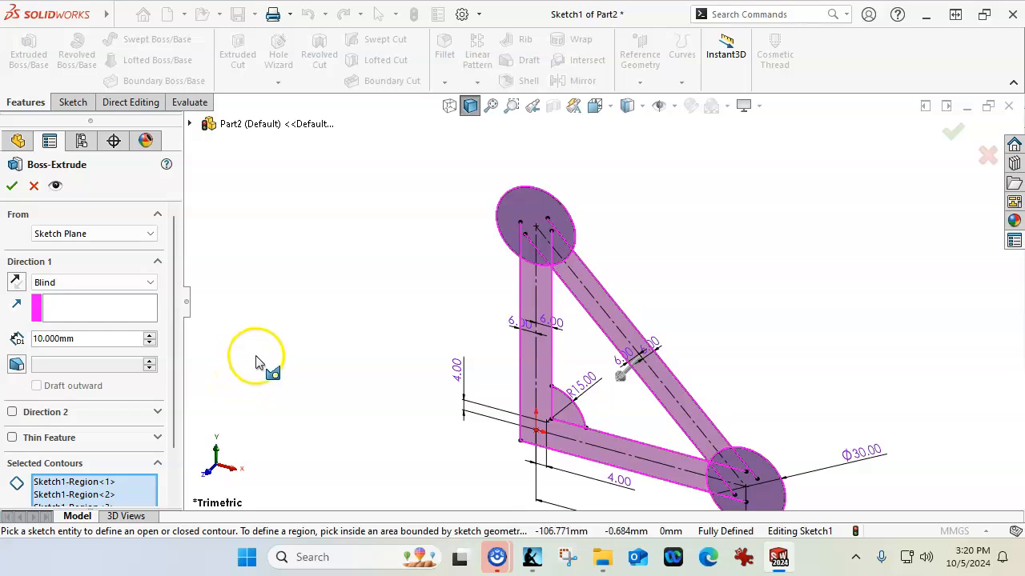
pyautogui.moveTo(237, 319)
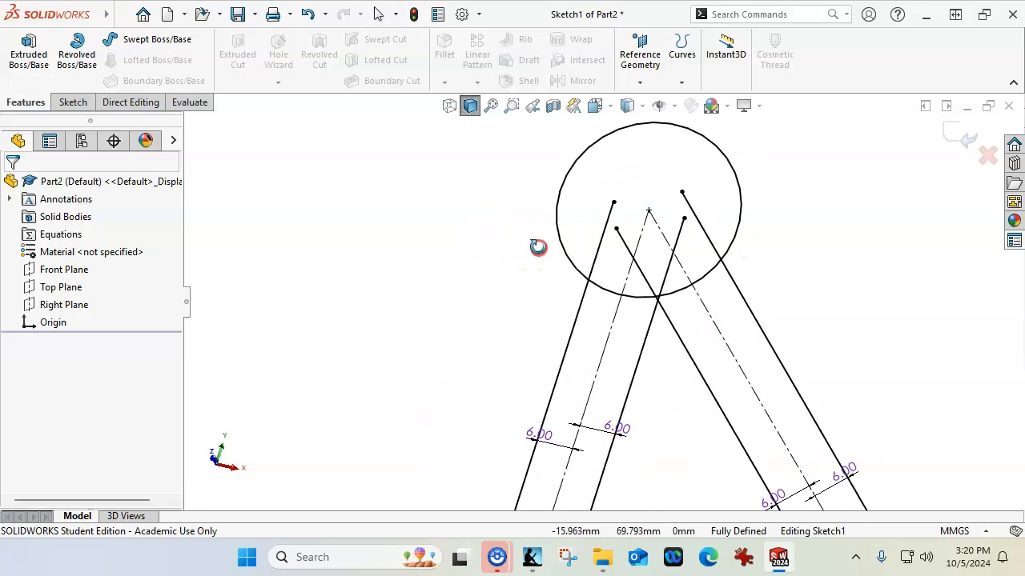
# Step: Drag both arm line endpoints inside the top circle and select an endpoint with the circle
pyautogui.click(589, 221)
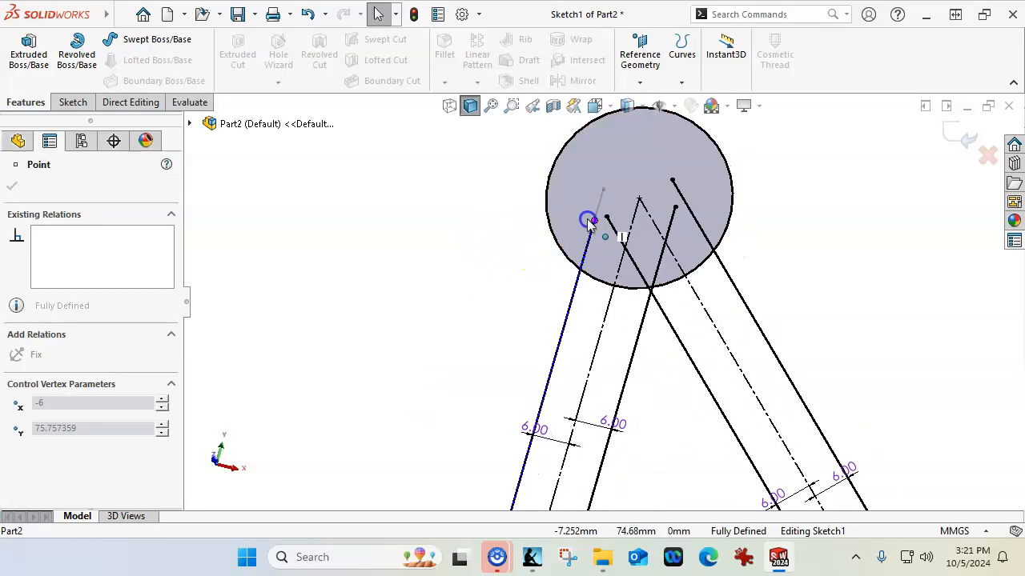
pyautogui.moveTo(589, 221); pyautogui.dragTo(576, 269)
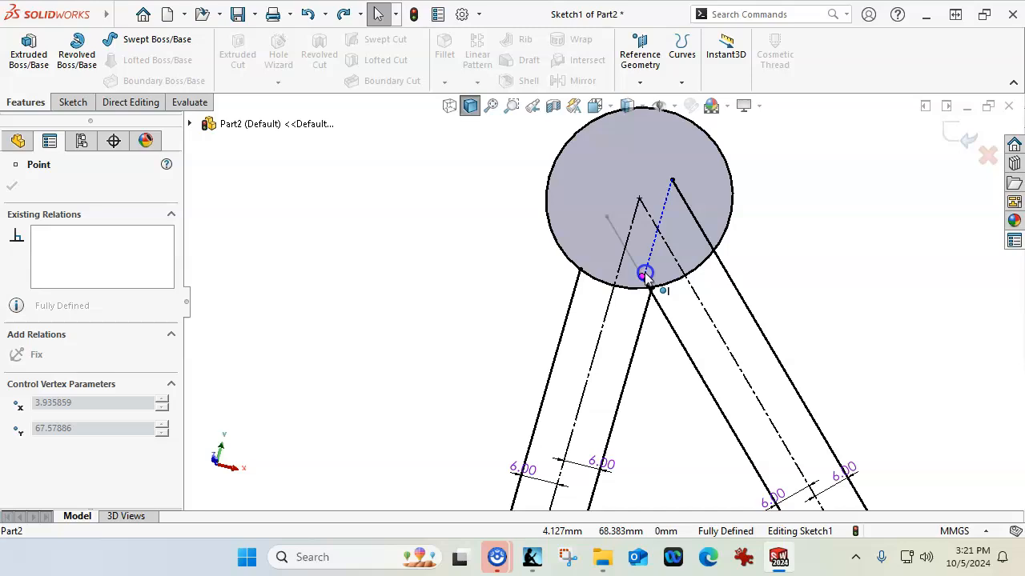
pyautogui.moveTo(644, 272); pyautogui.dragTo(705, 244)
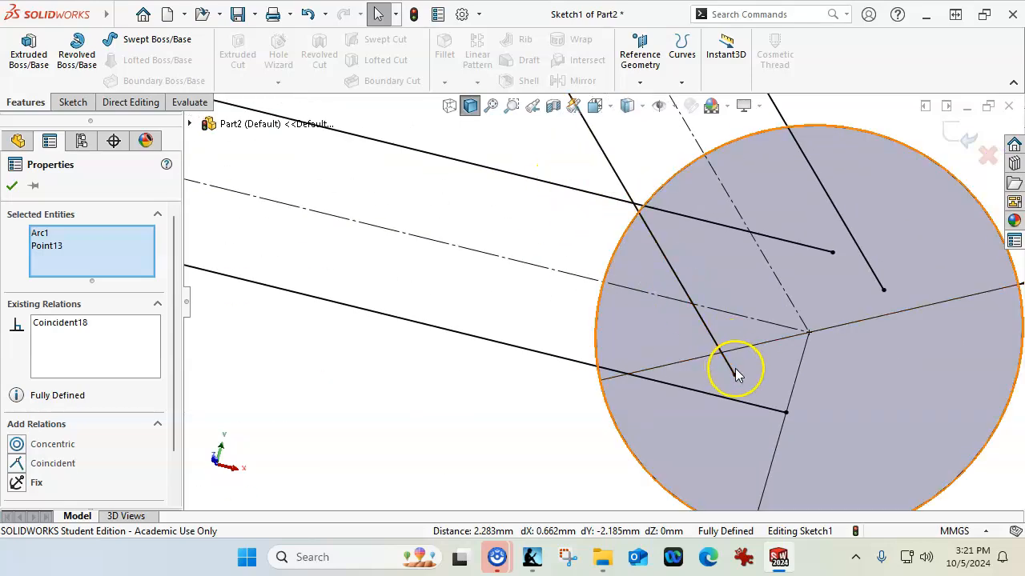
pyautogui.click(735, 375)
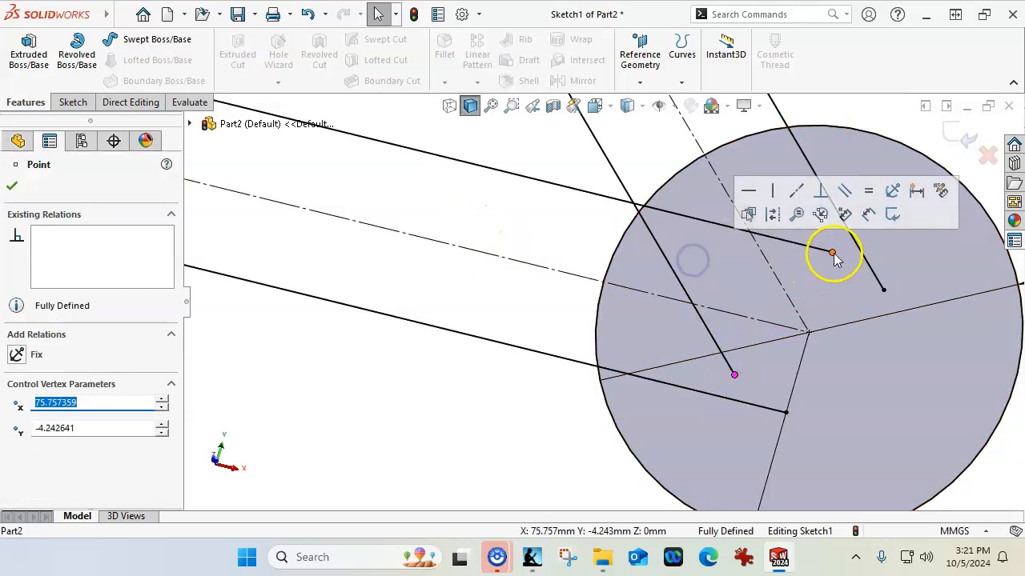
# Step: Reposition the remaining arm endpoints inside the circles with coincident relations, sketch fully defined
pyautogui.moveTo(832, 253); pyautogui.dragTo(638, 208)
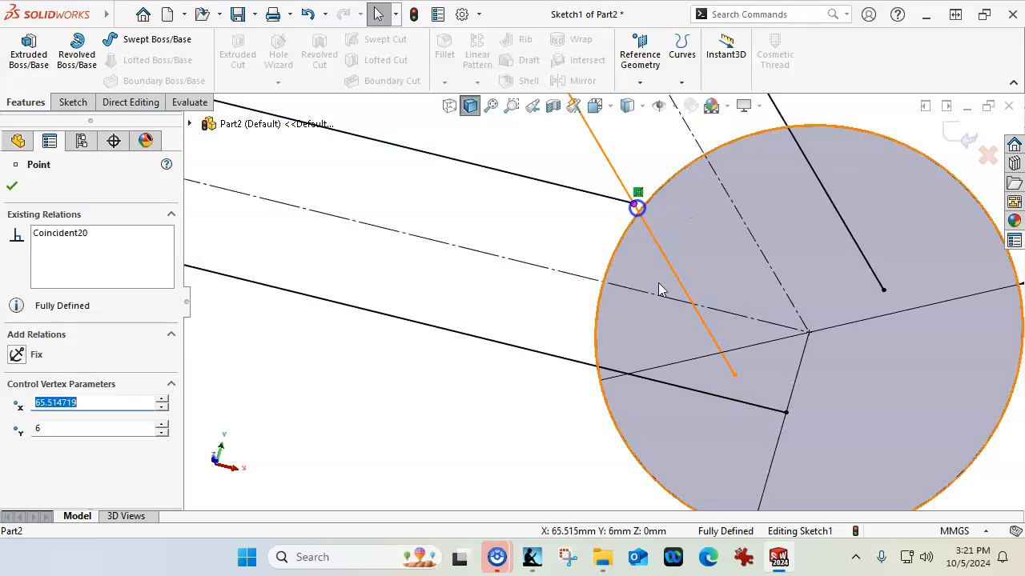
pyautogui.moveTo(637, 208); pyautogui.dragTo(682, 247)
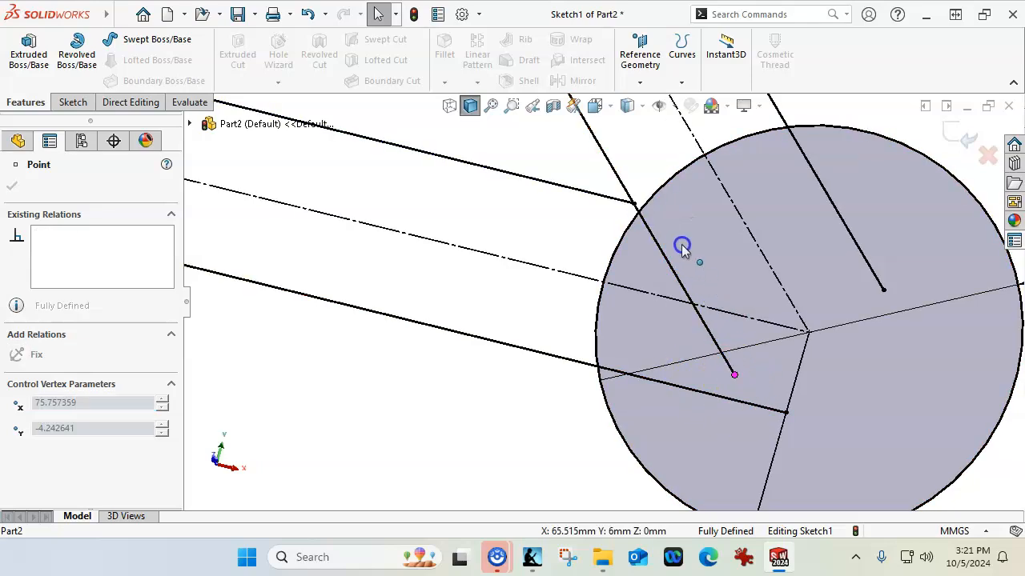
pyautogui.moveTo(682, 243); pyautogui.dragTo(602, 369)
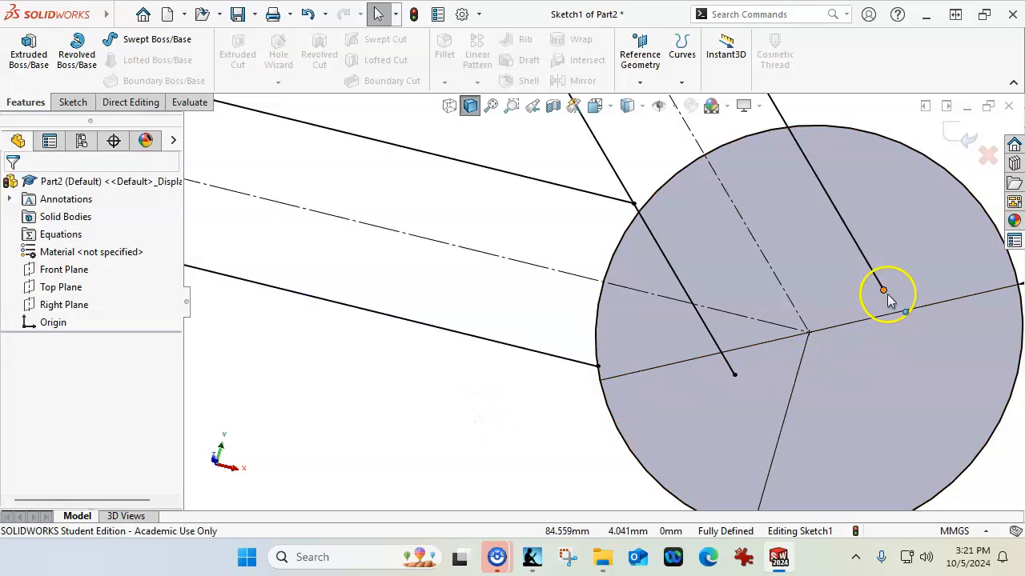
pyautogui.click(884, 290)
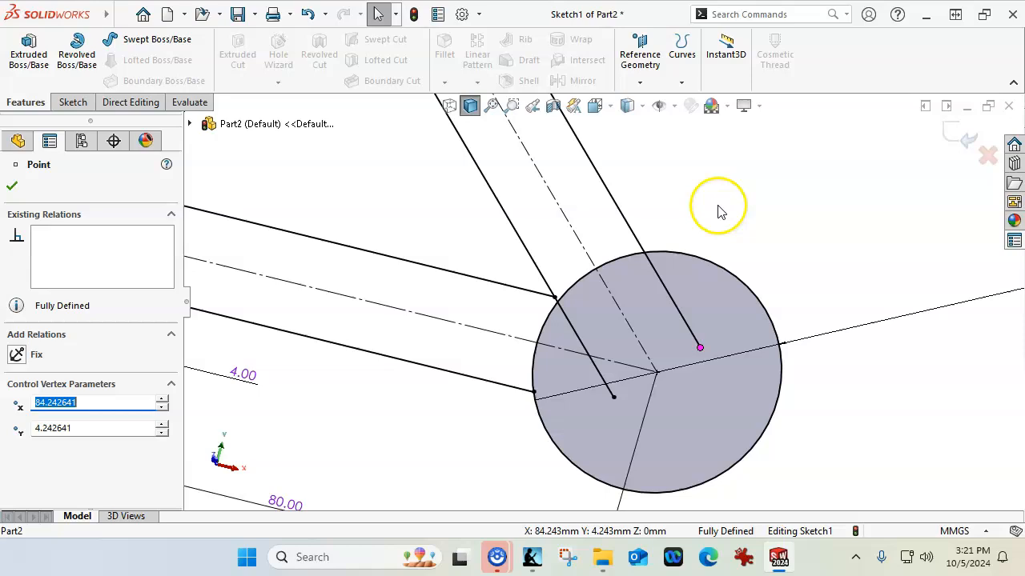
pyautogui.click(69, 103)
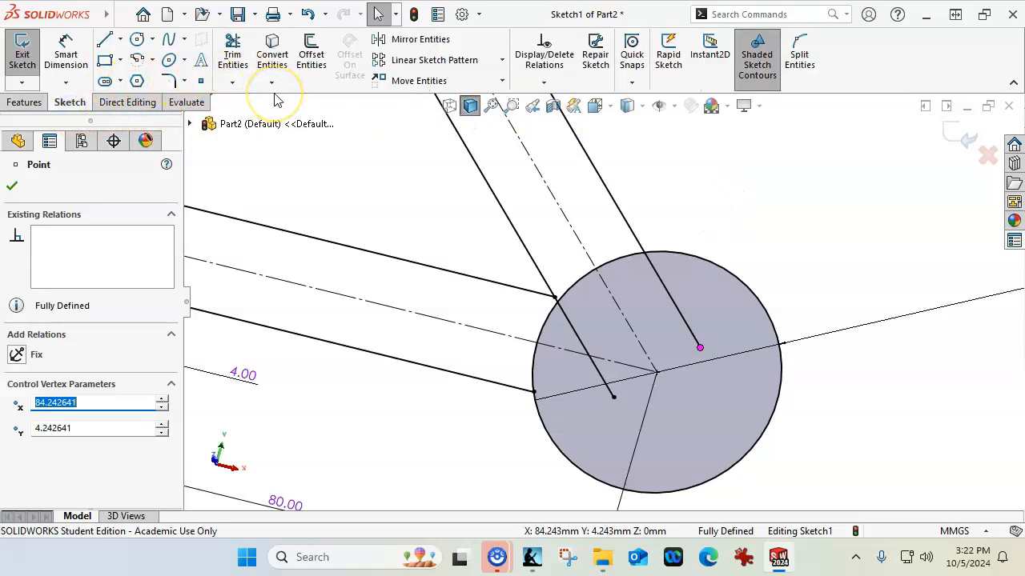
pyautogui.moveTo(232, 50)
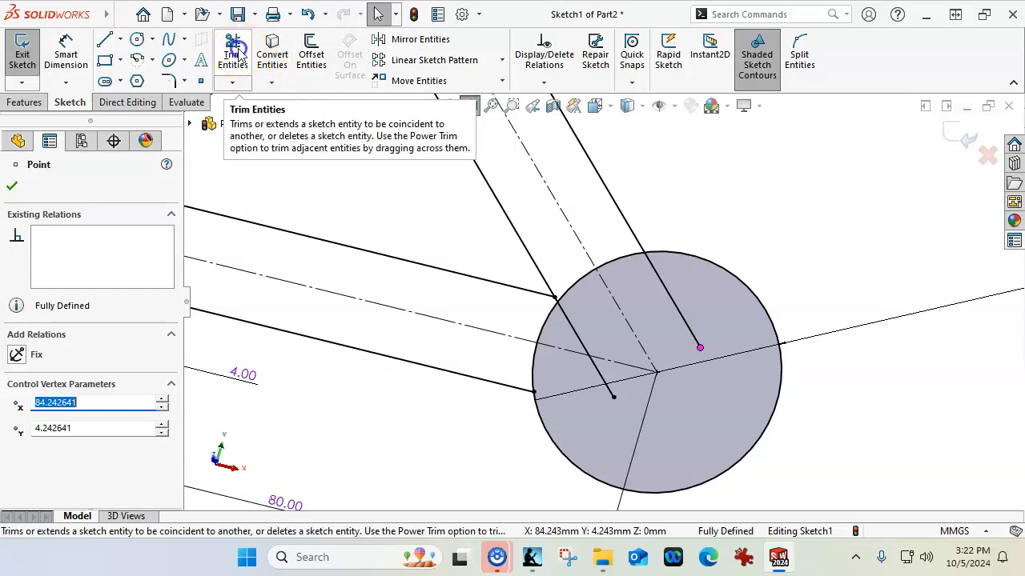
# Step: Trim the arm line segments inside the circles to a clean link outline
pyautogui.click(234, 51)
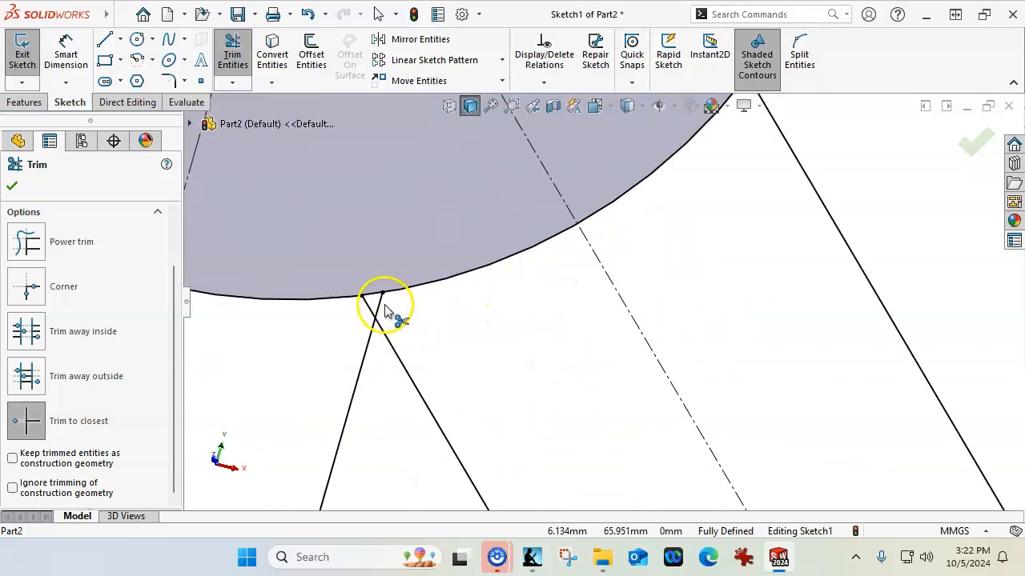
pyautogui.click(377, 308)
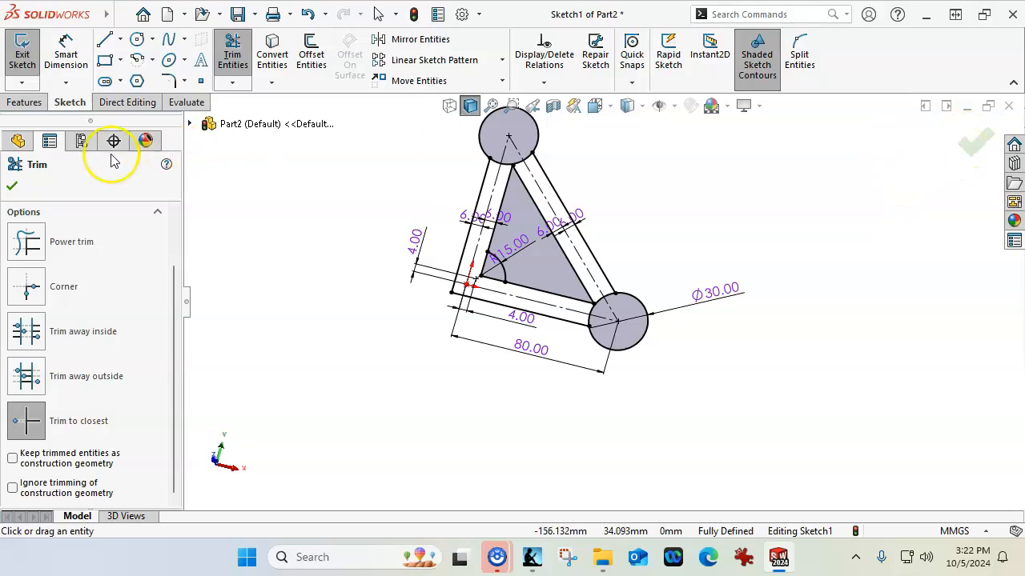
pyautogui.click(24, 102)
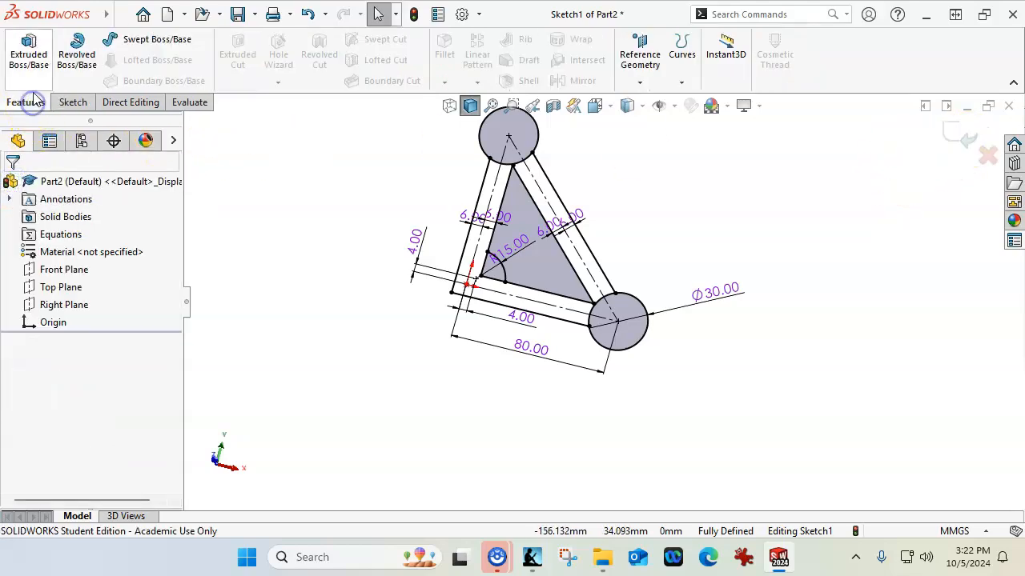
# Step: Extrude the triangular link sketch Blind to 10 mm and confirm the feature
pyautogui.click(29, 51)
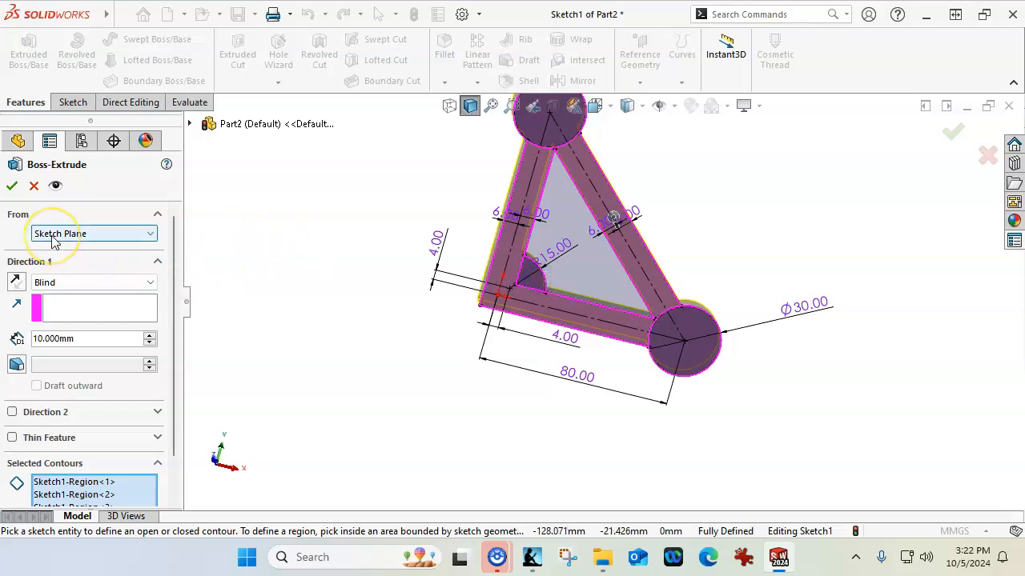
pyautogui.click(11, 185)
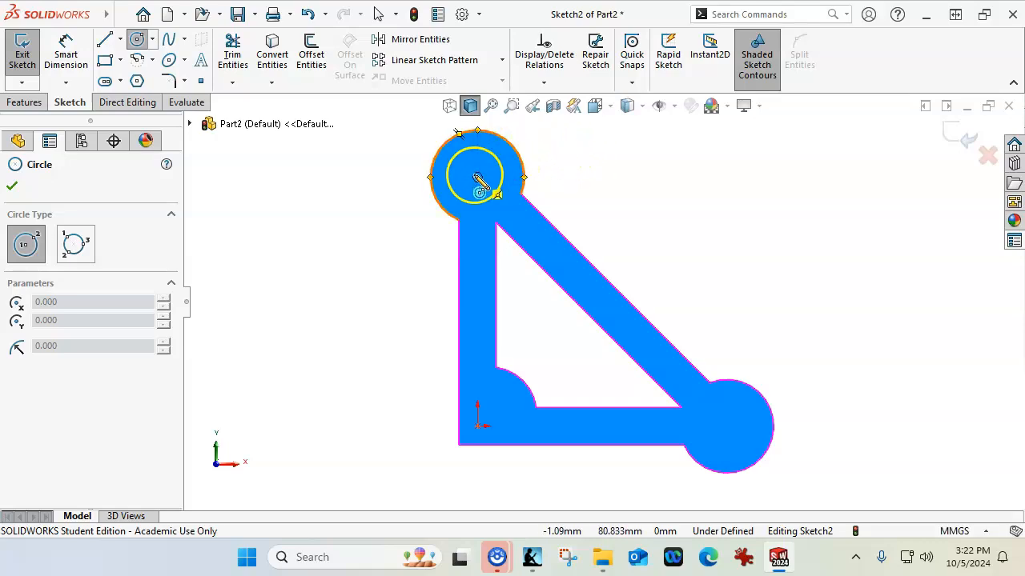
# Step: Sketch hole circles on the top boss and diagonal arm, sizing them Ø5 and Ø10 mm
pyautogui.click(477, 176)
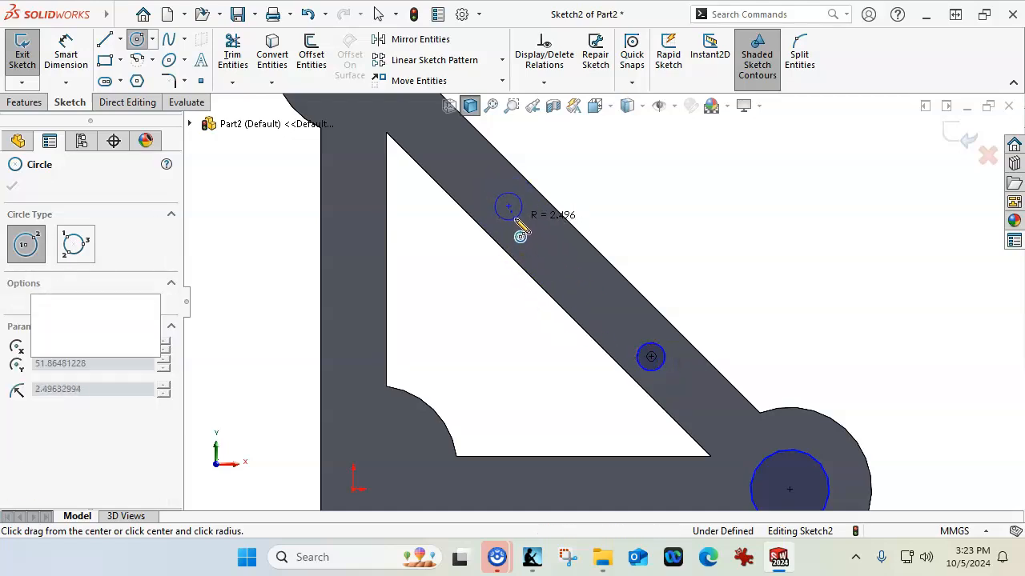
pyautogui.click(352, 199)
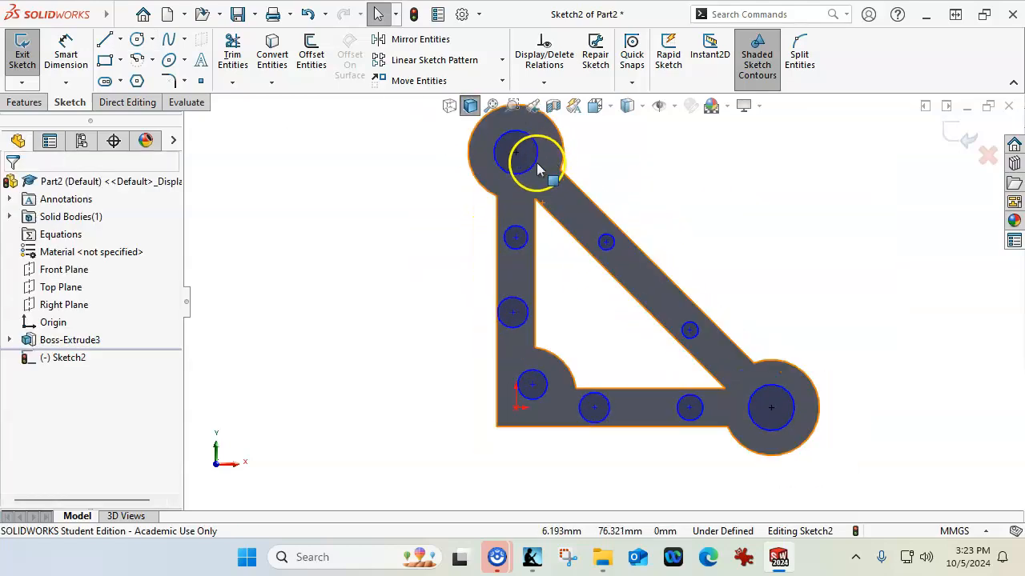
pyautogui.click(515, 237)
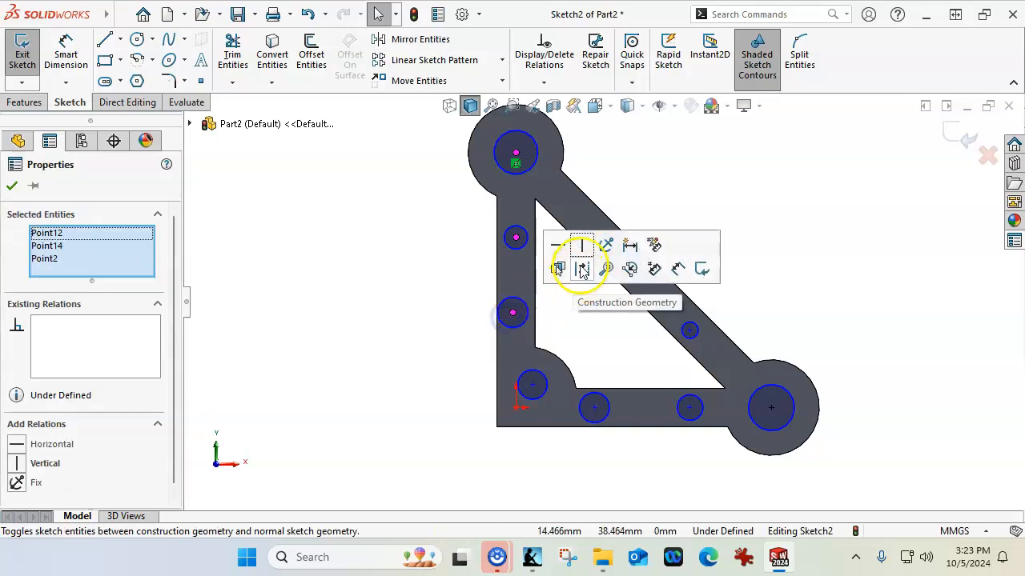
pyautogui.moveTo(582, 248)
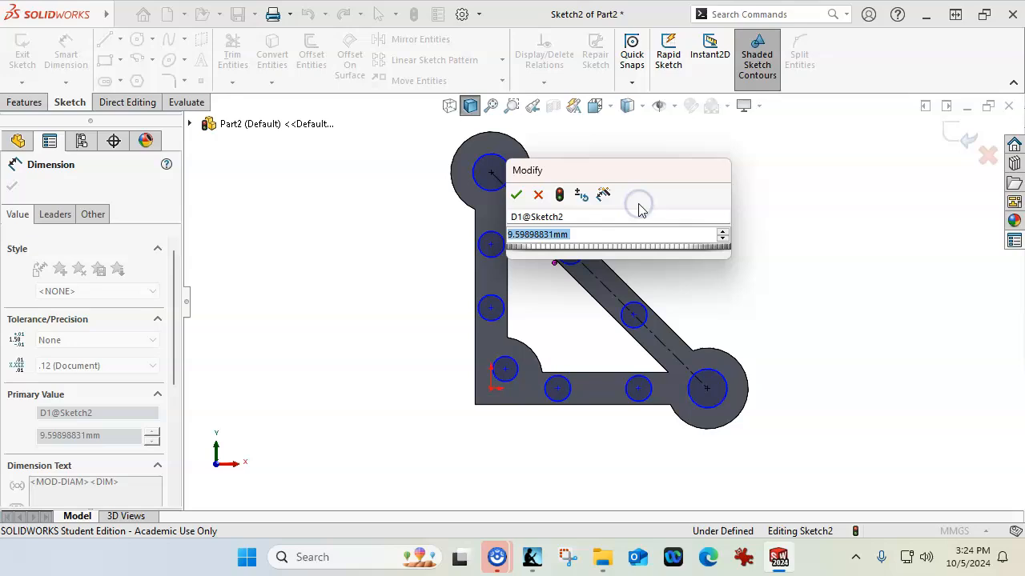
pyautogui.click(515, 195)
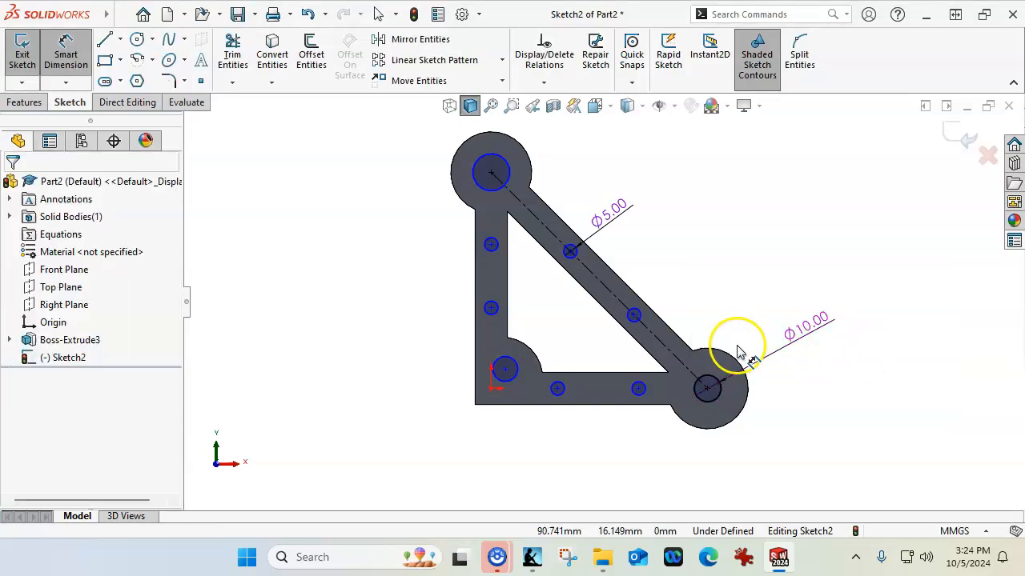
# Step: Dimension the lower-right hole spacing 30 mm below the straight arm
pyautogui.click(490, 173)
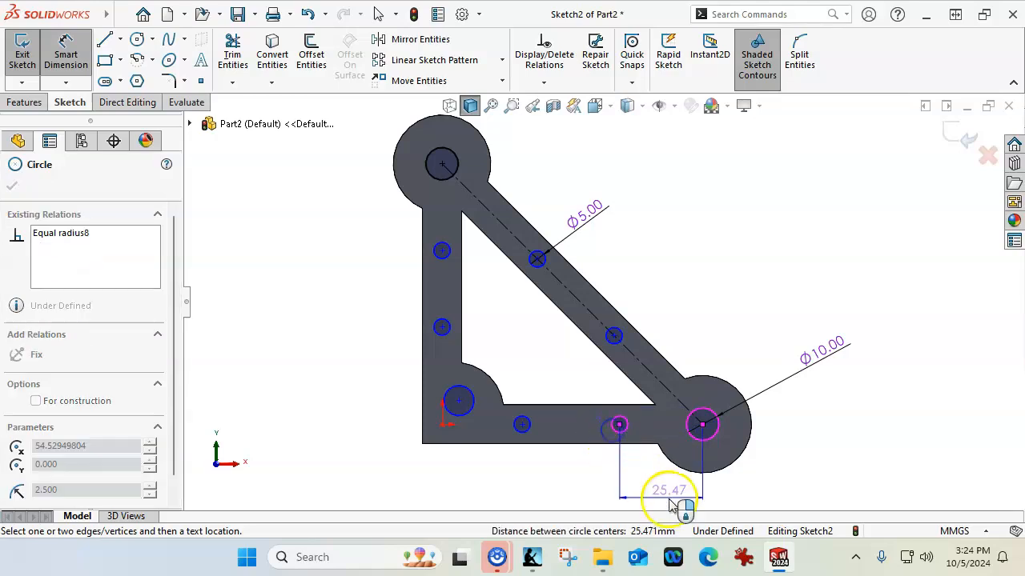
pyautogui.click(669, 490)
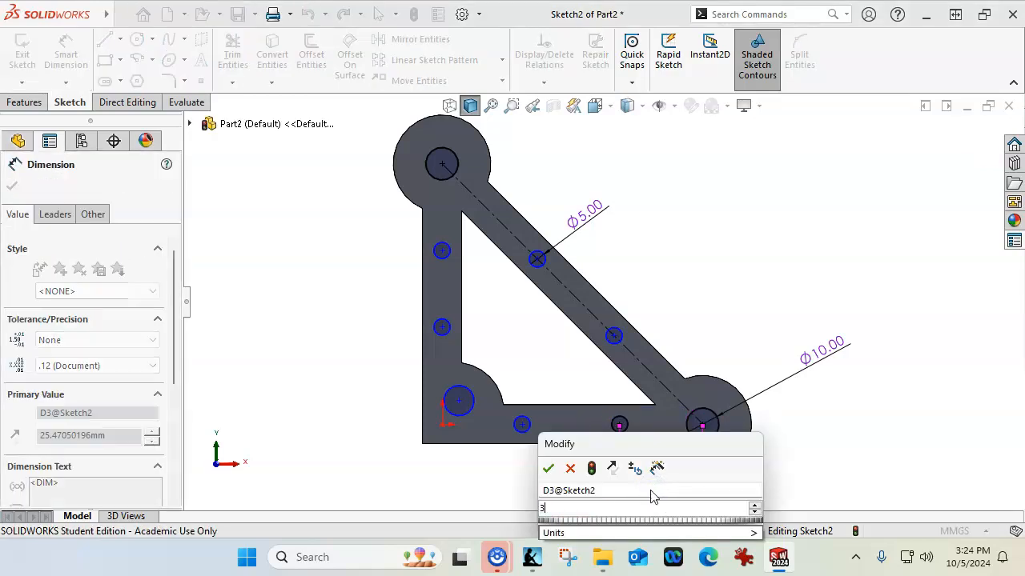
pyautogui.click(548, 467)
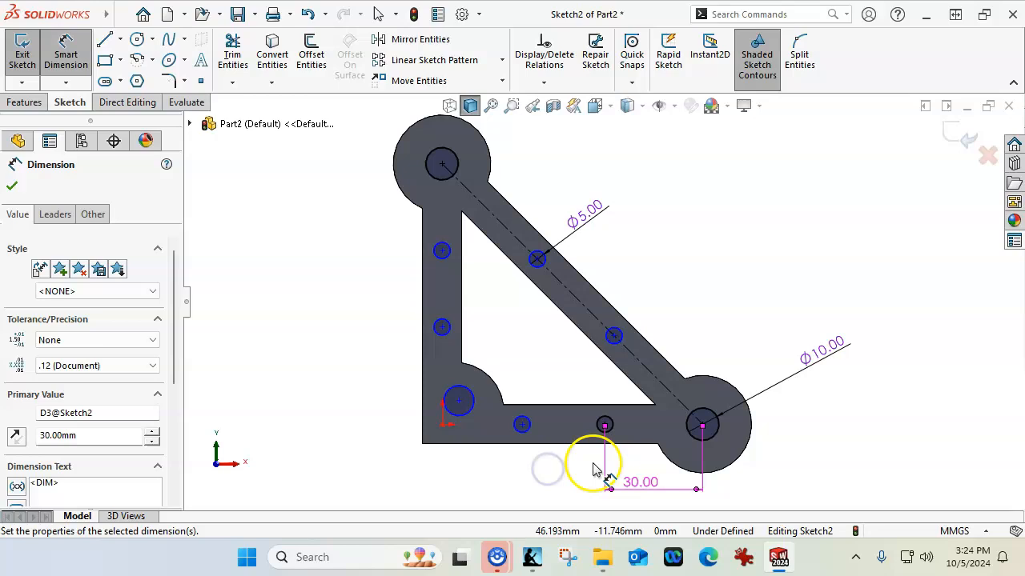
pyautogui.click(522, 425)
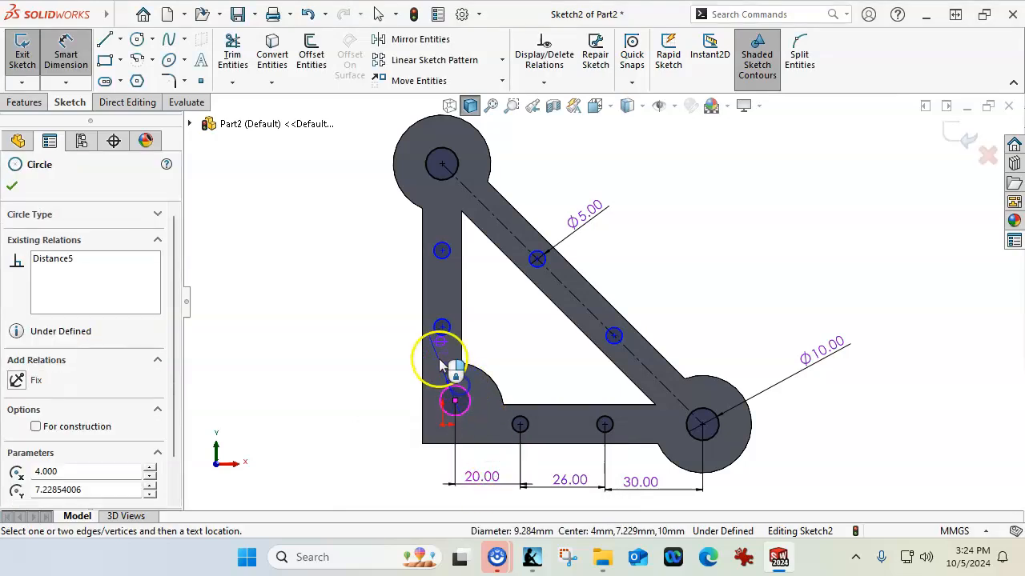
# Step: Add the 30 mm vertical spacing between the lower-left arm hole and the top hole
pyautogui.click(442, 327)
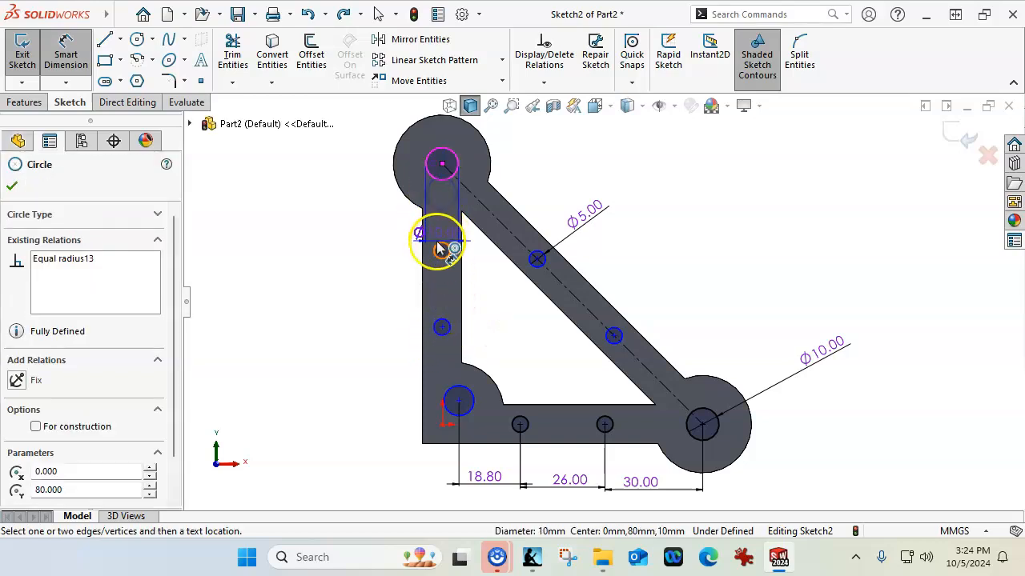
pyautogui.click(442, 250)
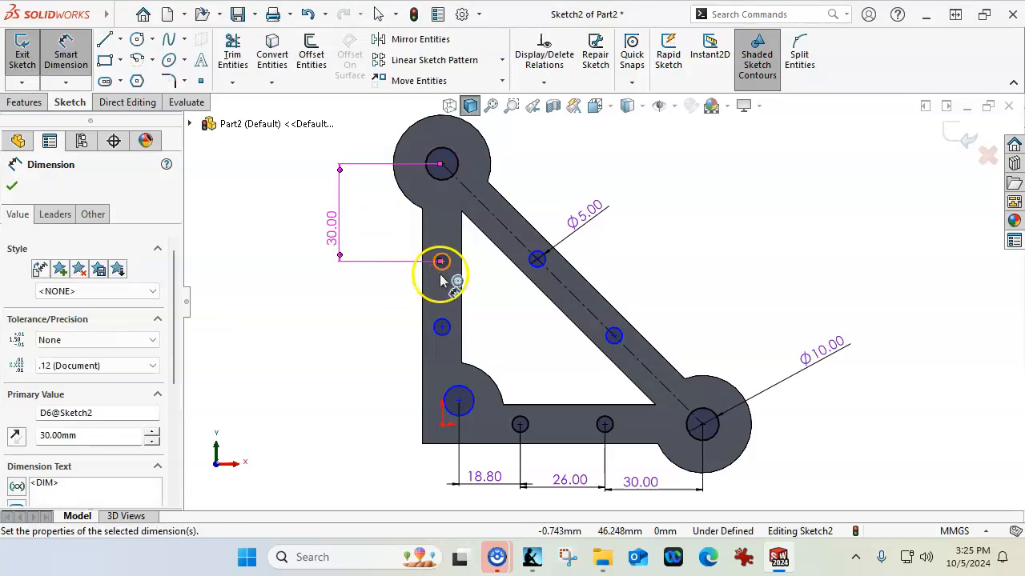
pyautogui.click(442, 327)
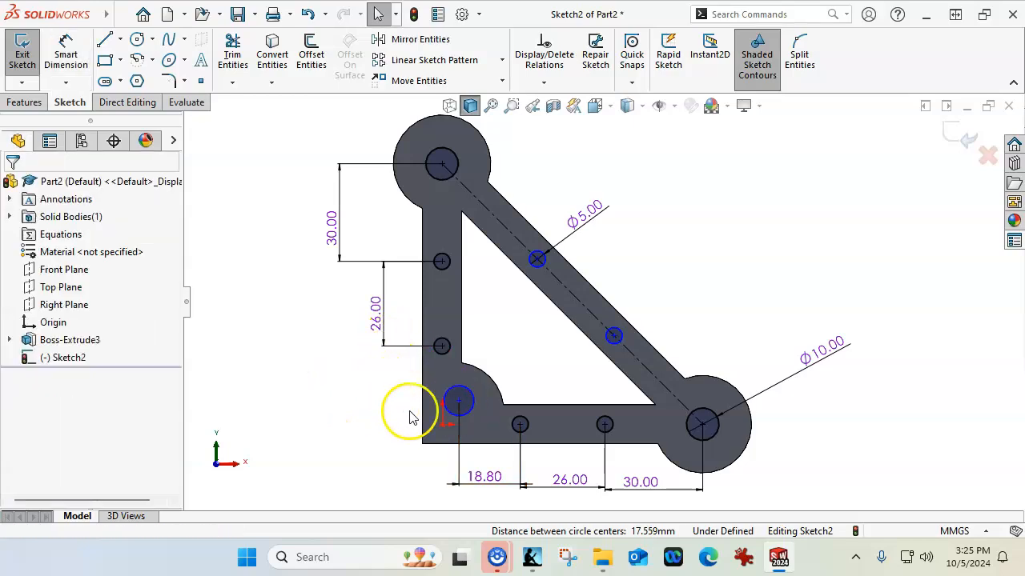
# Step: Make the corner hole concentric with the inner corner arc
pyautogui.click(457, 400)
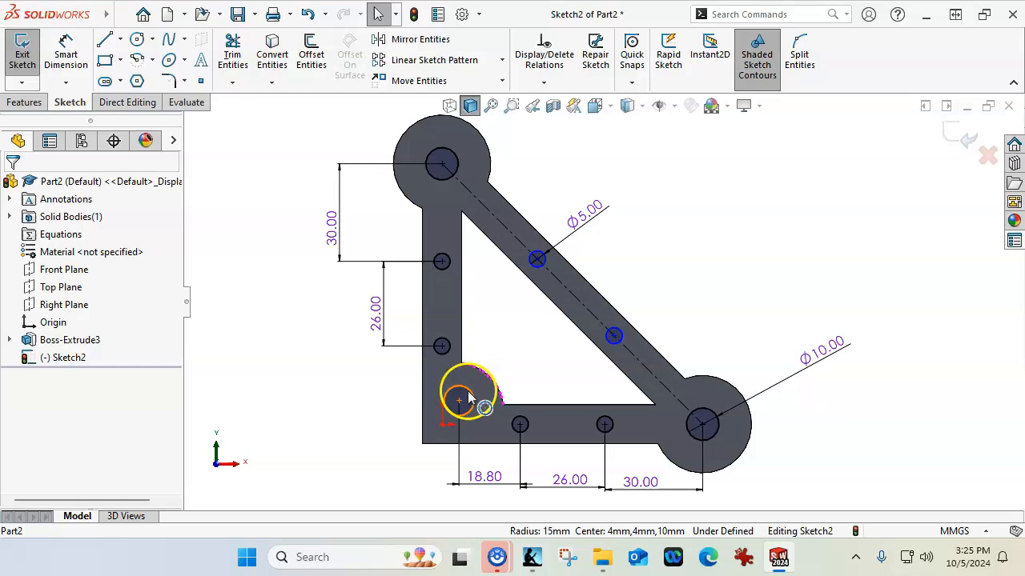
pyautogui.click(458, 400)
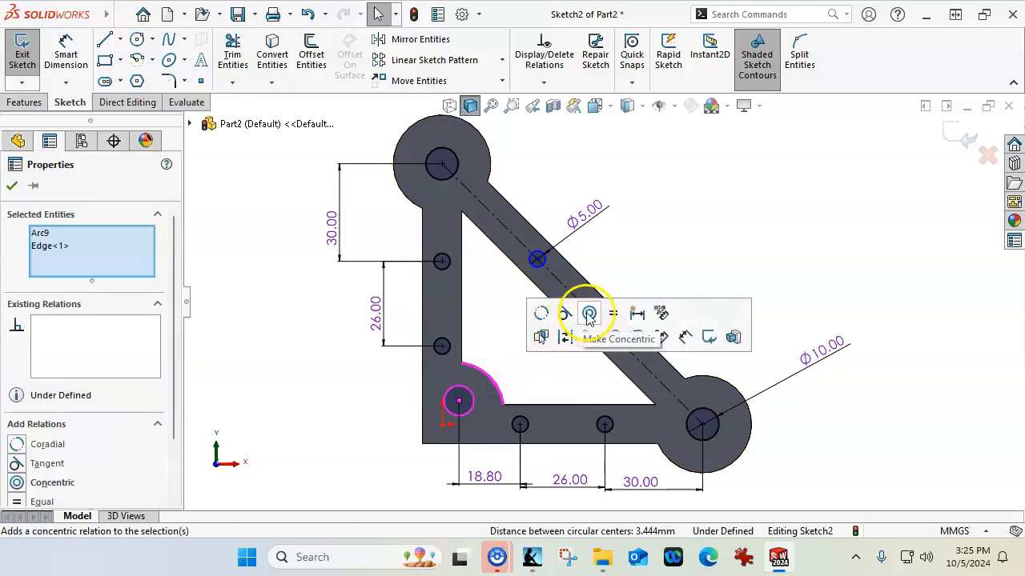
pyautogui.click(590, 312)
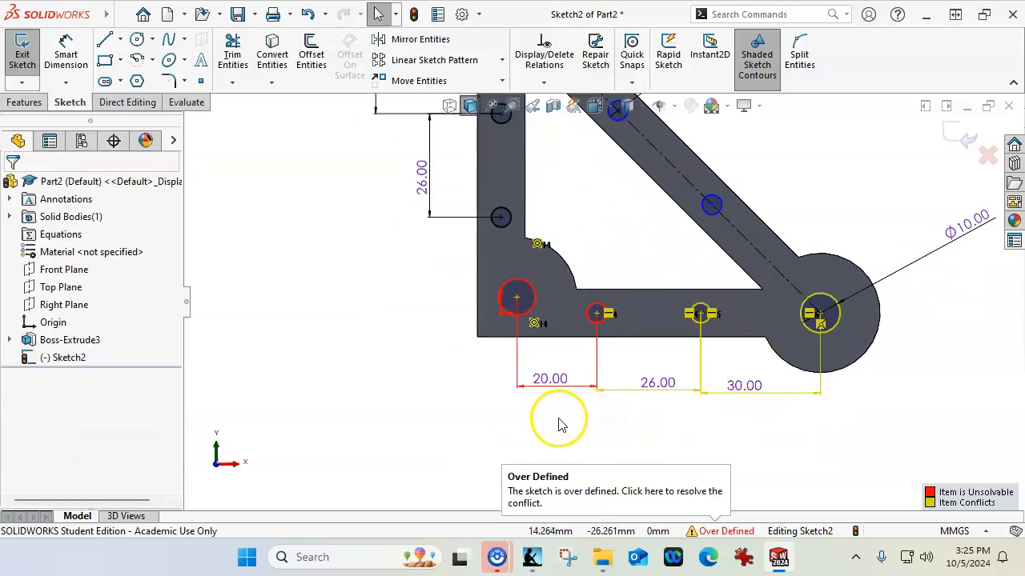
# Step: Resolve the over-defined 20 mm dimension and add a 4 mm offset from the lower-left hole
pyautogui.rightClick(551, 378)
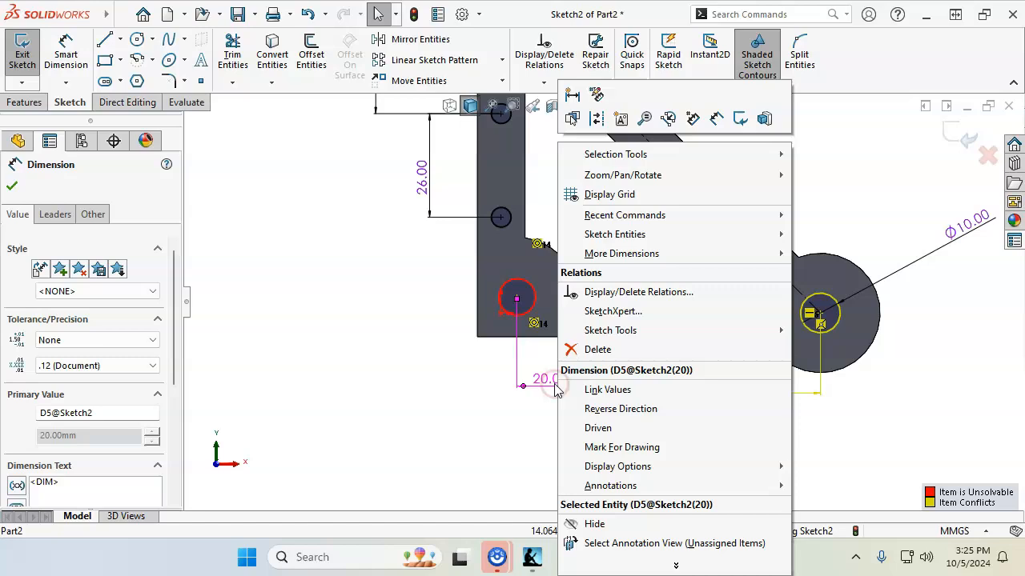
pyautogui.moveTo(628, 330)
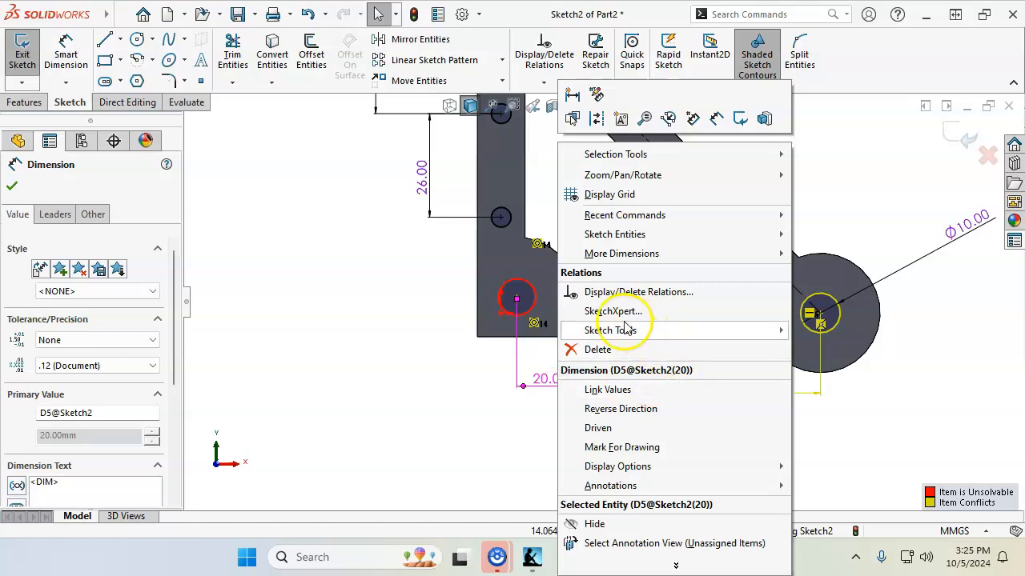
pyautogui.click(408, 308)
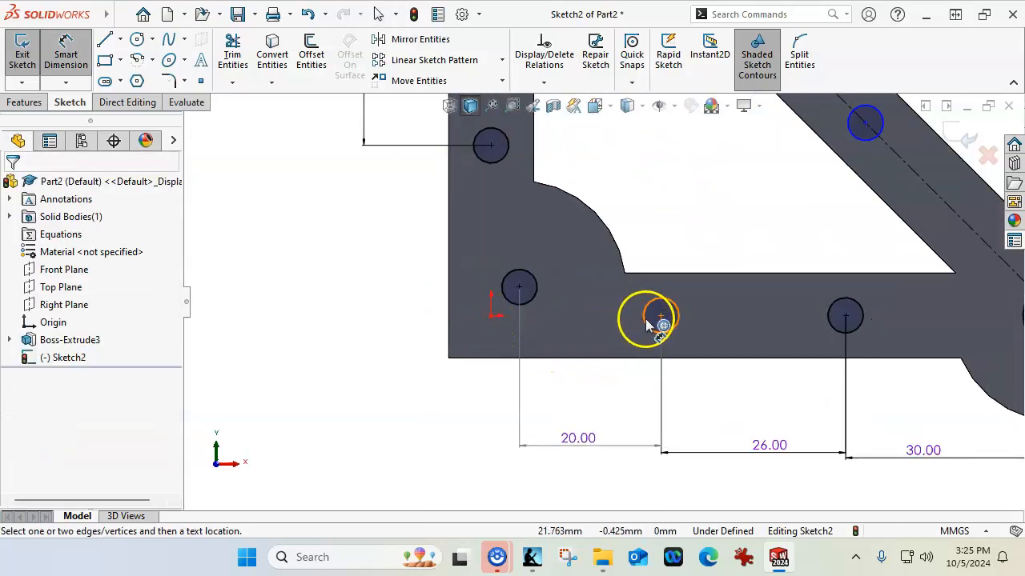
pyautogui.click(519, 288)
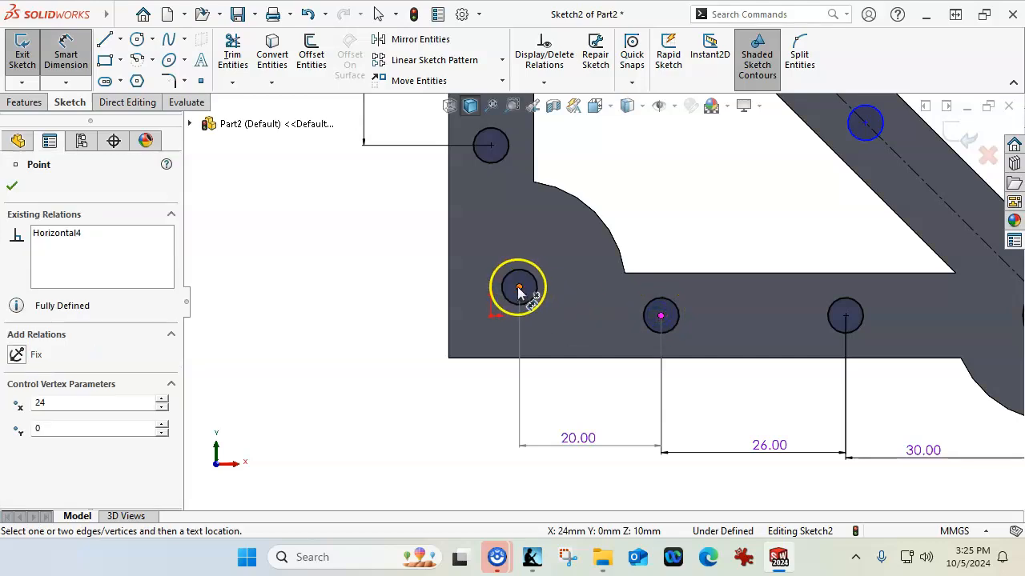
pyautogui.moveTo(519, 289); pyautogui.dragTo(376, 292)
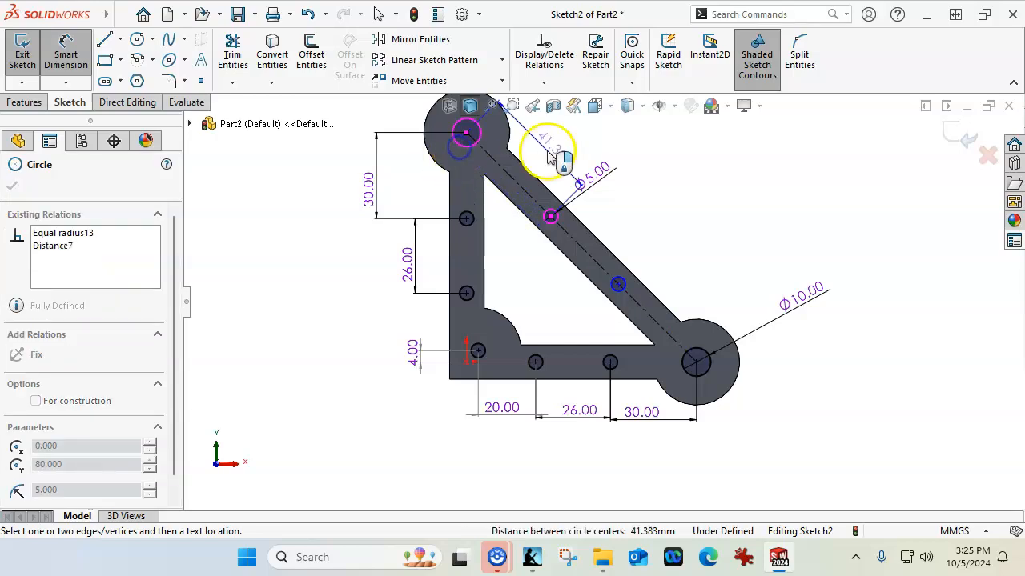
# Step: Space the diagonal-arm holes 40 mm apart, fully defining Sketch2
pyautogui.click(553, 152)
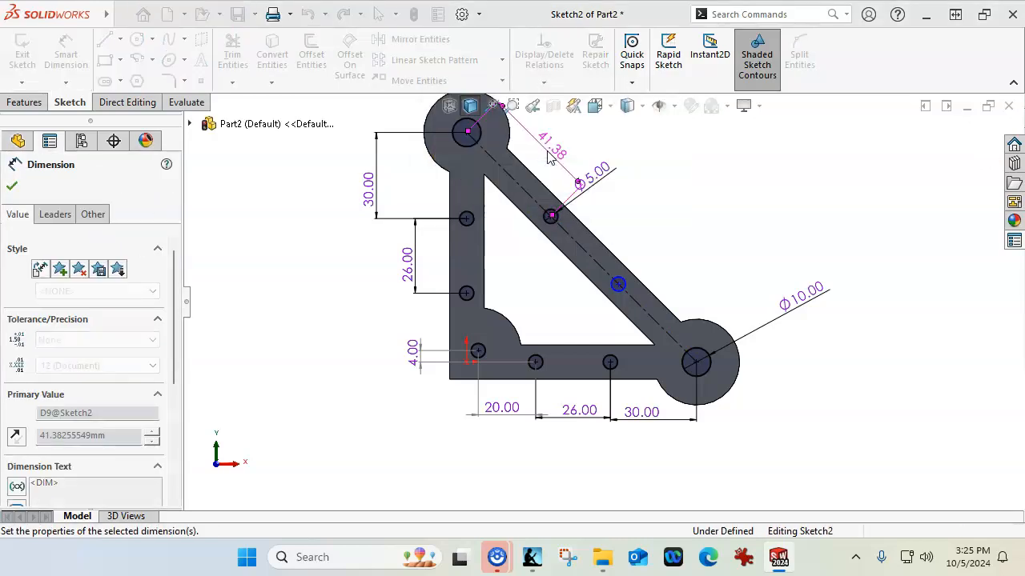
pyautogui.click(618, 285)
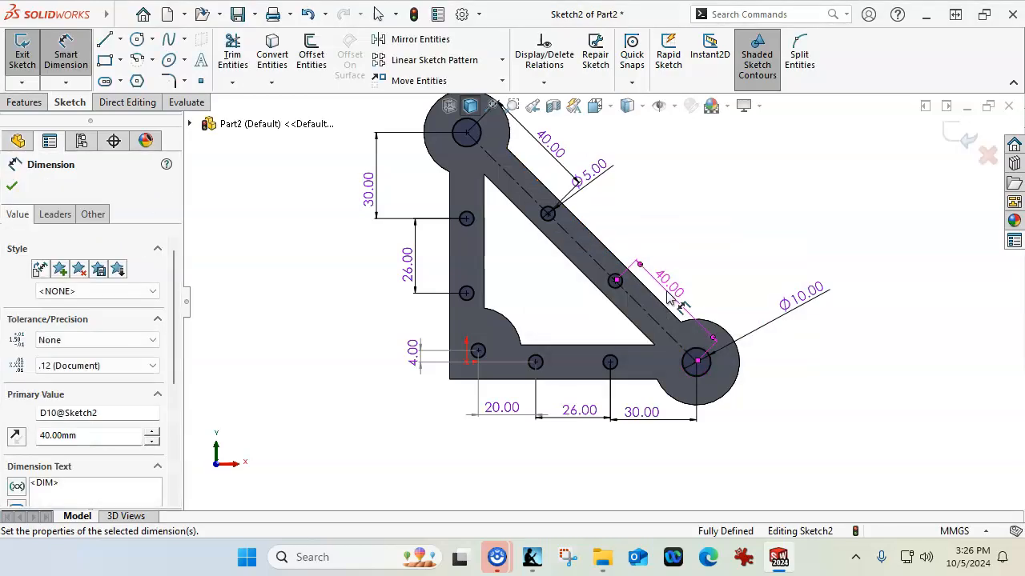
pyautogui.click(24, 103)
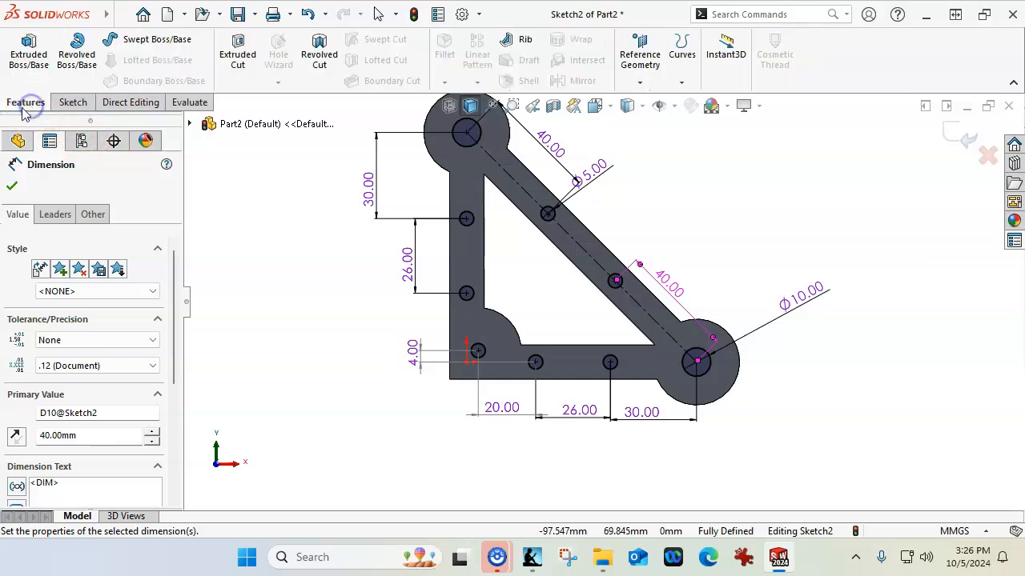
# Step: Cut the sketched holes Through All the linkage plate with Extruded Cut
pyautogui.click(237, 48)
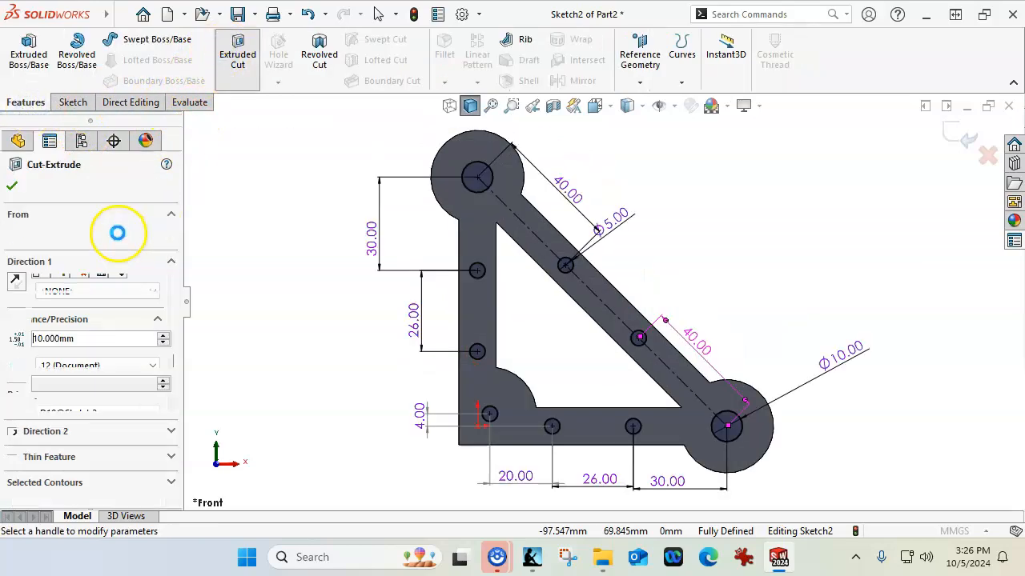
pyautogui.click(100, 282)
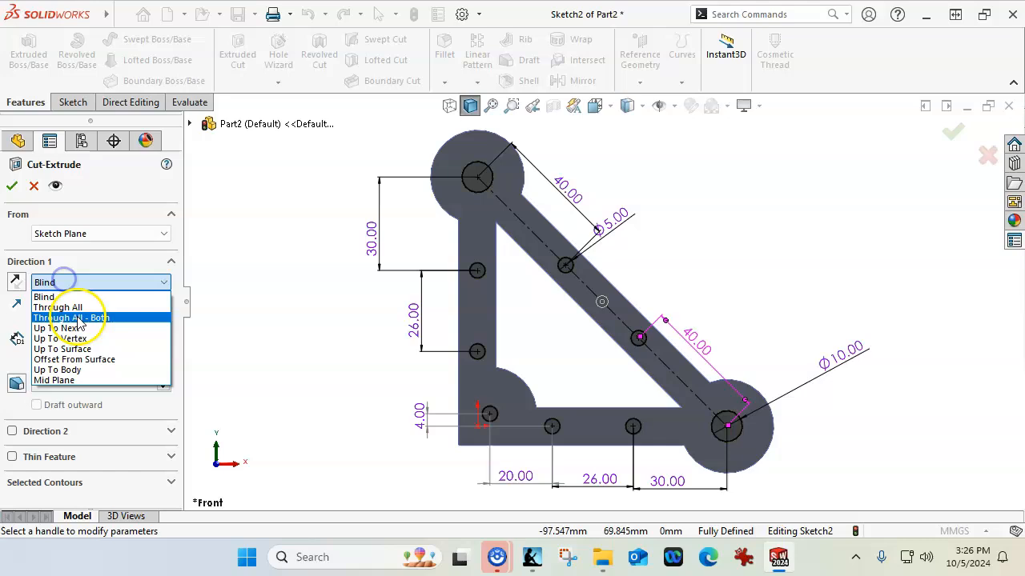
pyautogui.click(11, 185)
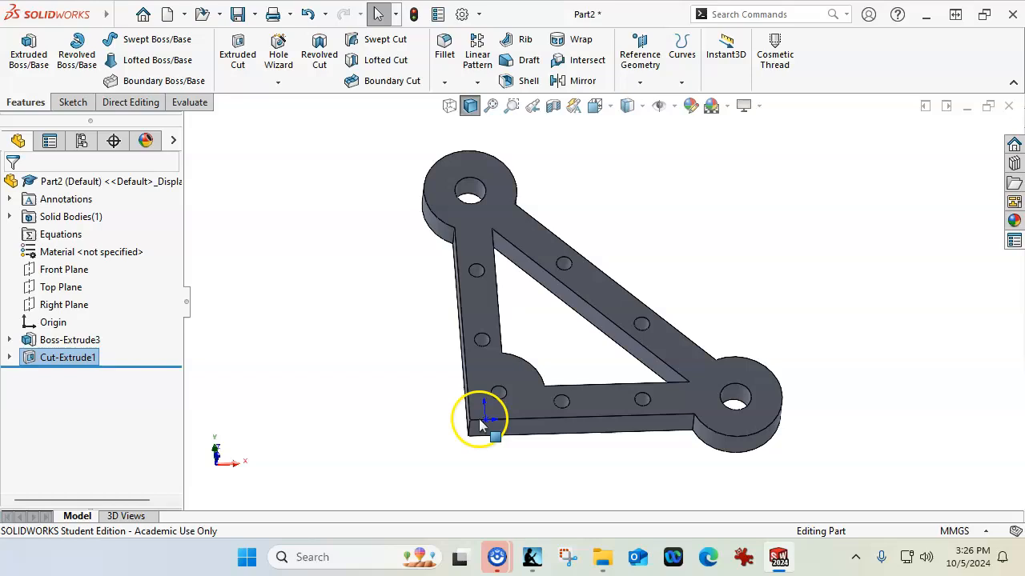
# Step: Fillet the inner corner edge with a 3 mm radius
pyautogui.click(488, 416)
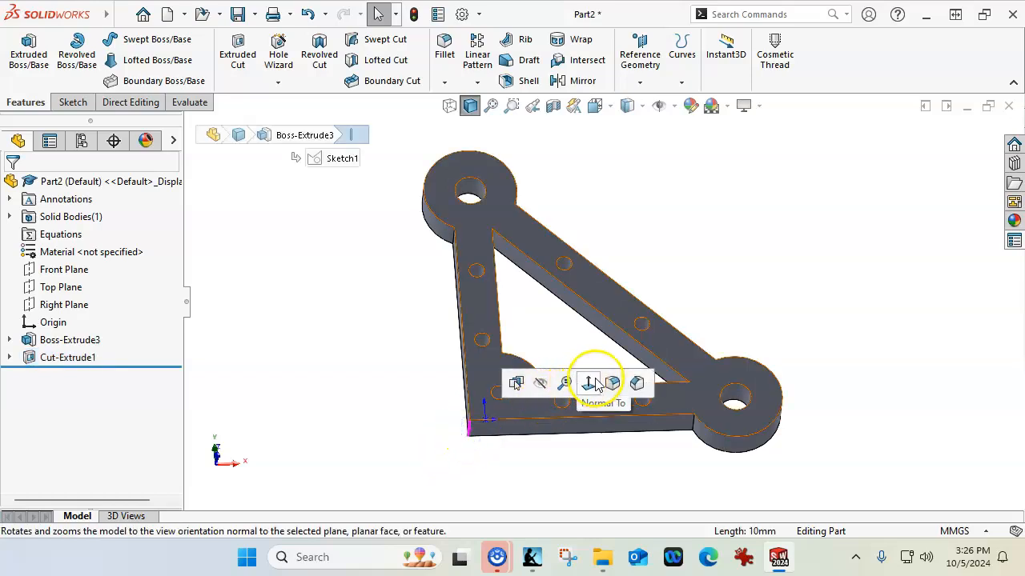
pyautogui.click(444, 45)
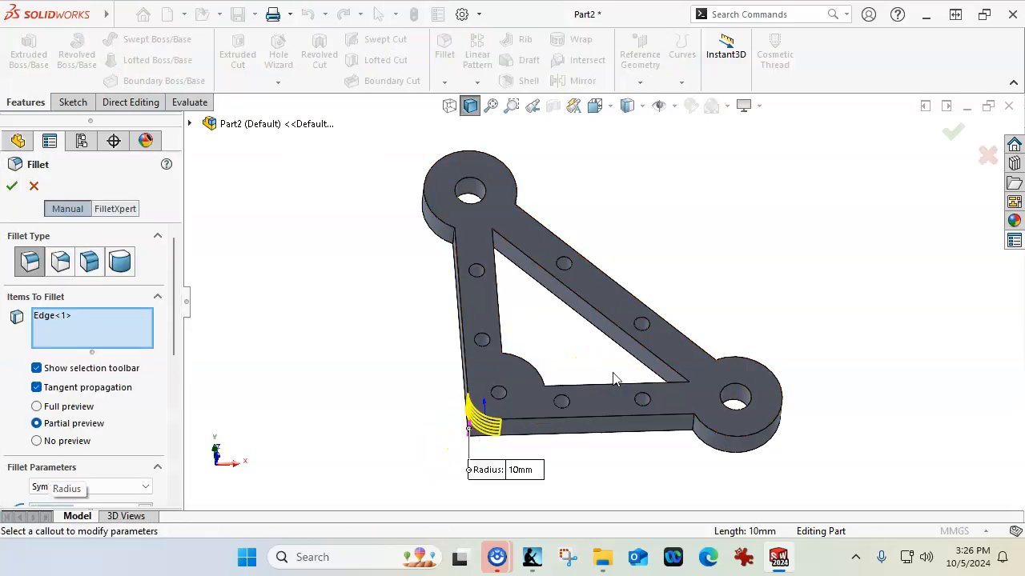
pyautogui.click(11, 186)
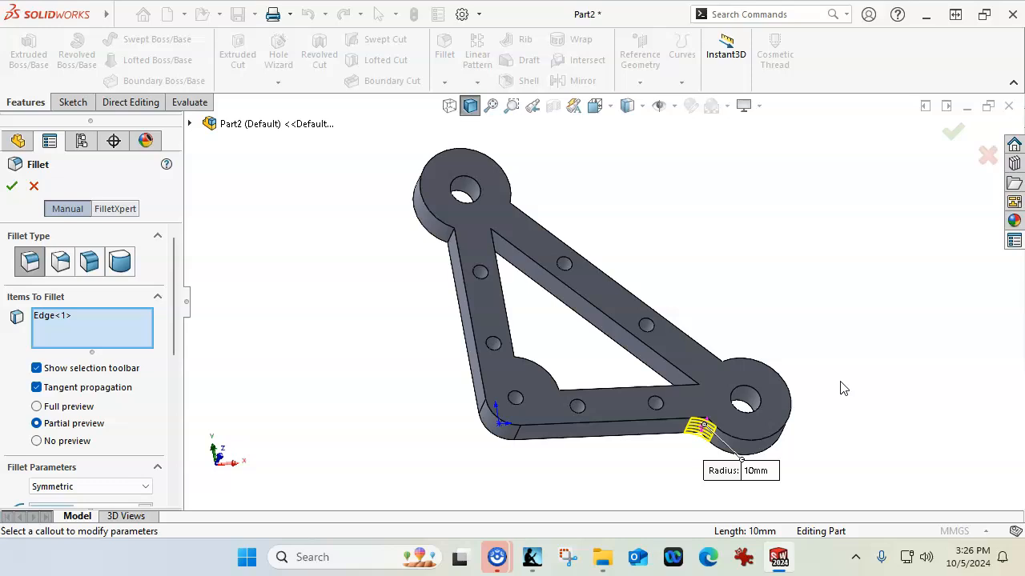
pyautogui.click(756, 471)
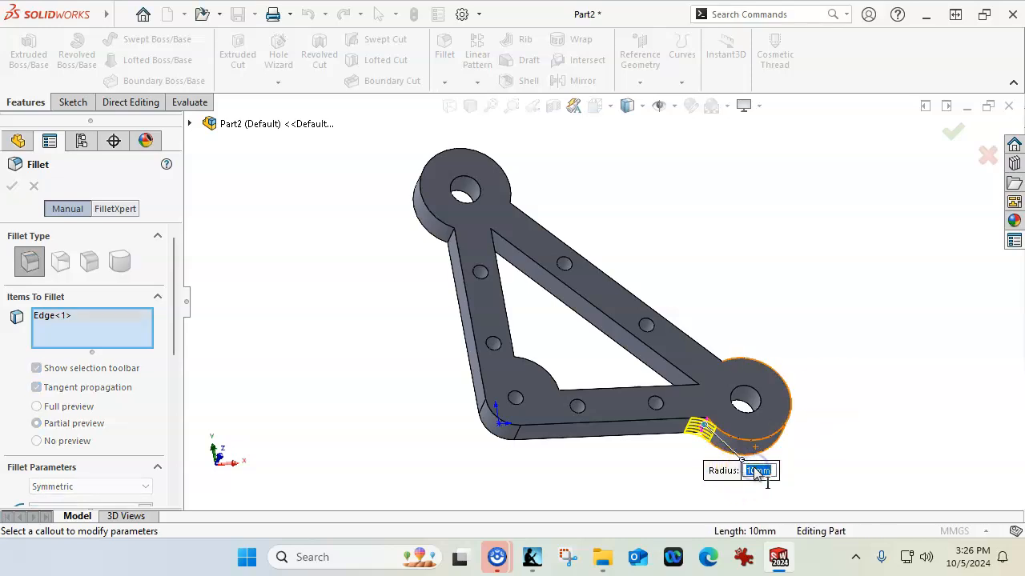
pyautogui.write('3')
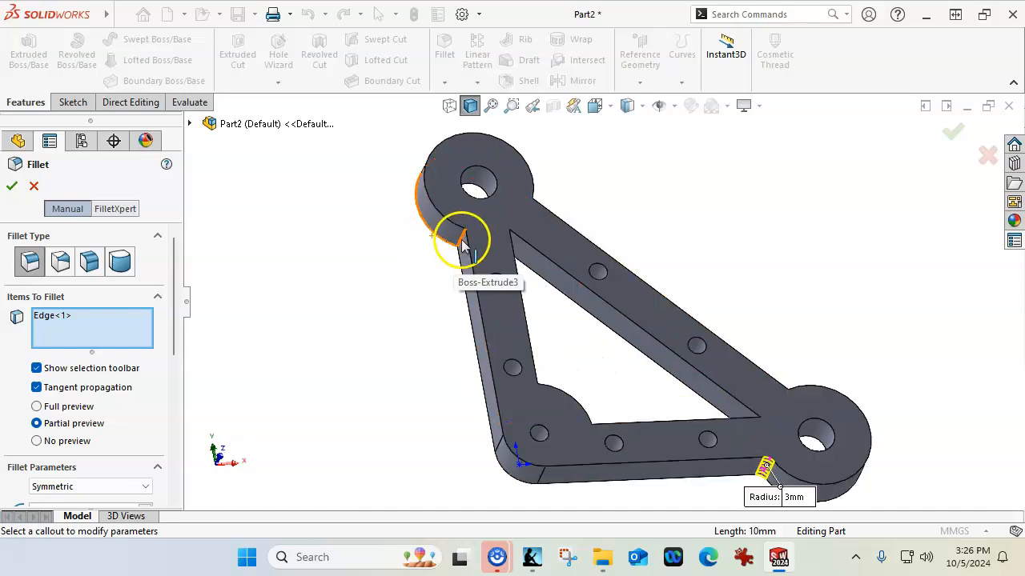
# Step: Add the top corner edge and its connected loop edges to a second 3 mm fillet
pyautogui.click(464, 233)
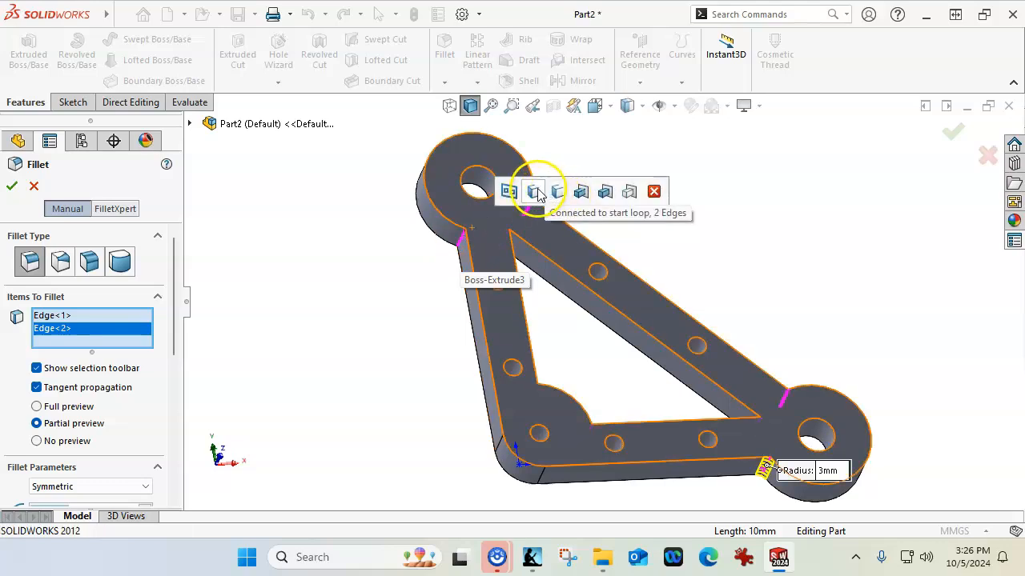
pyautogui.click(554, 192)
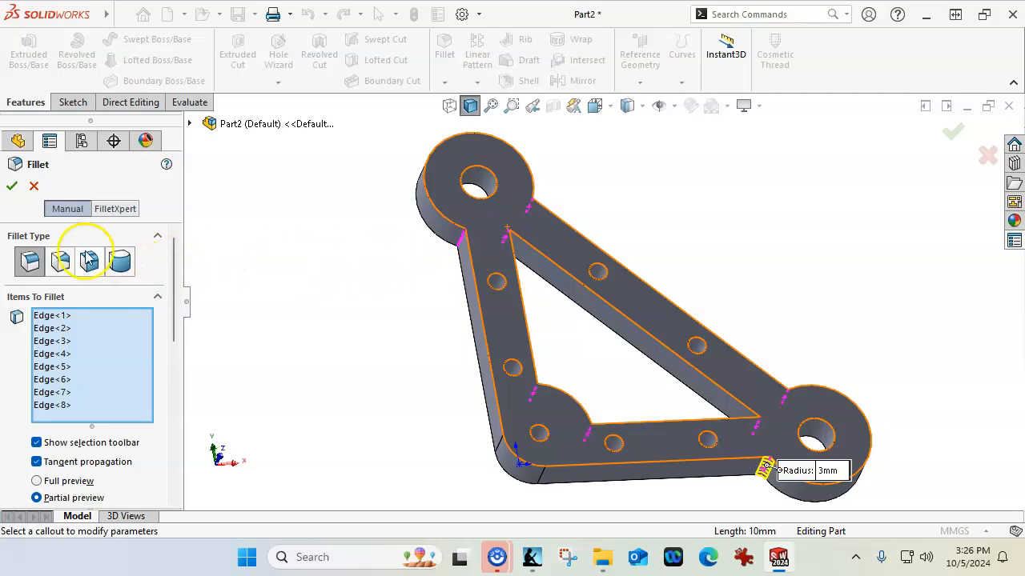
pyautogui.click(11, 186)
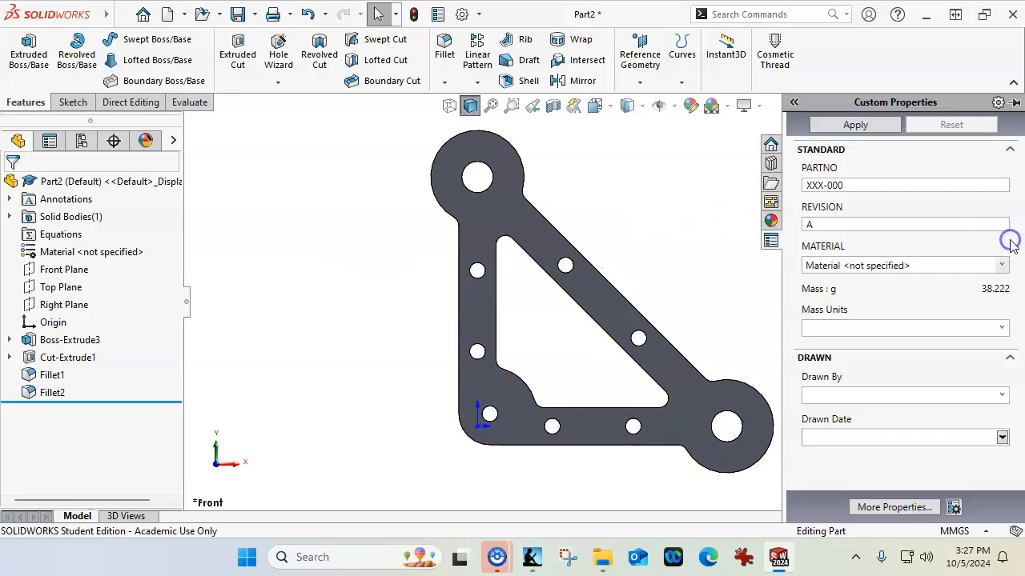
# Step: Replace the placeholder part number XXX-000 with AM312-1
pyautogui.click(864, 186)
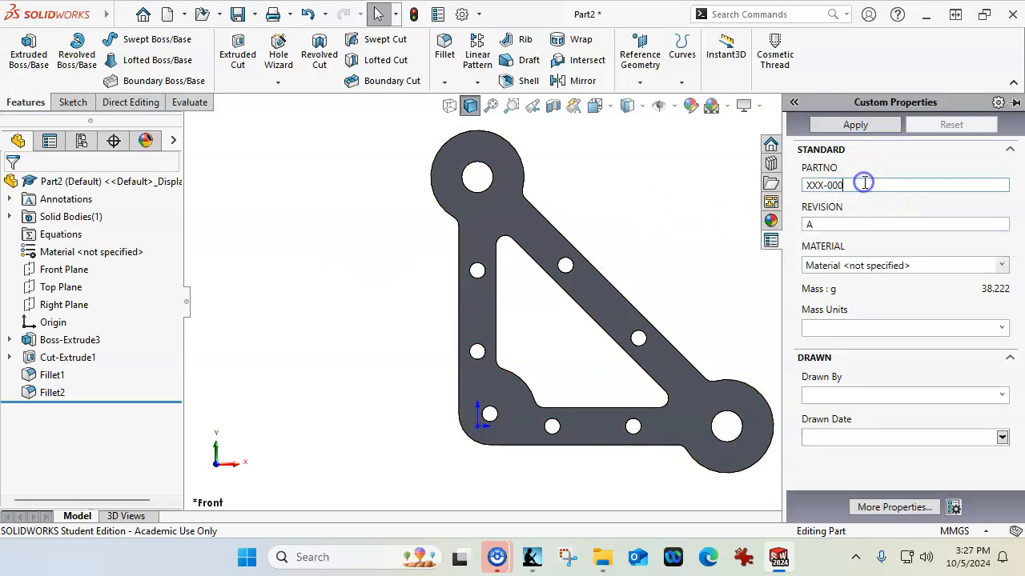
pyautogui.tripleClick(833, 186)
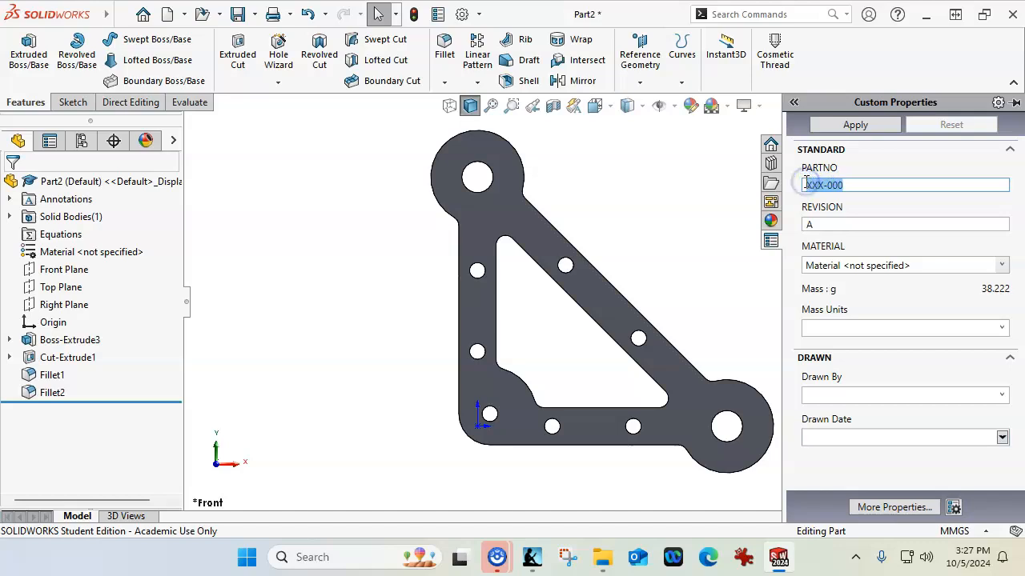
pyautogui.write('AM312-')
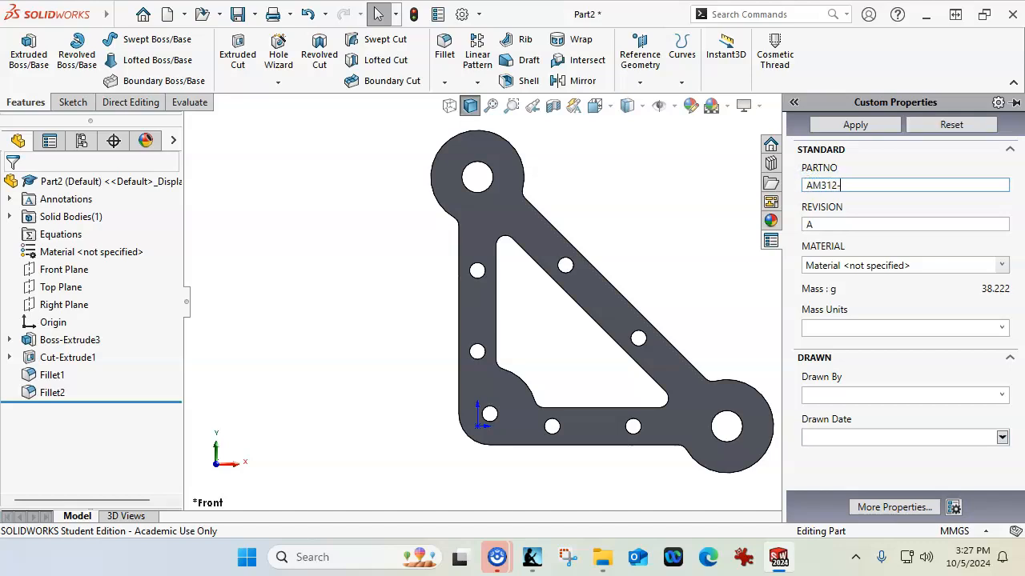
pyautogui.write('1')
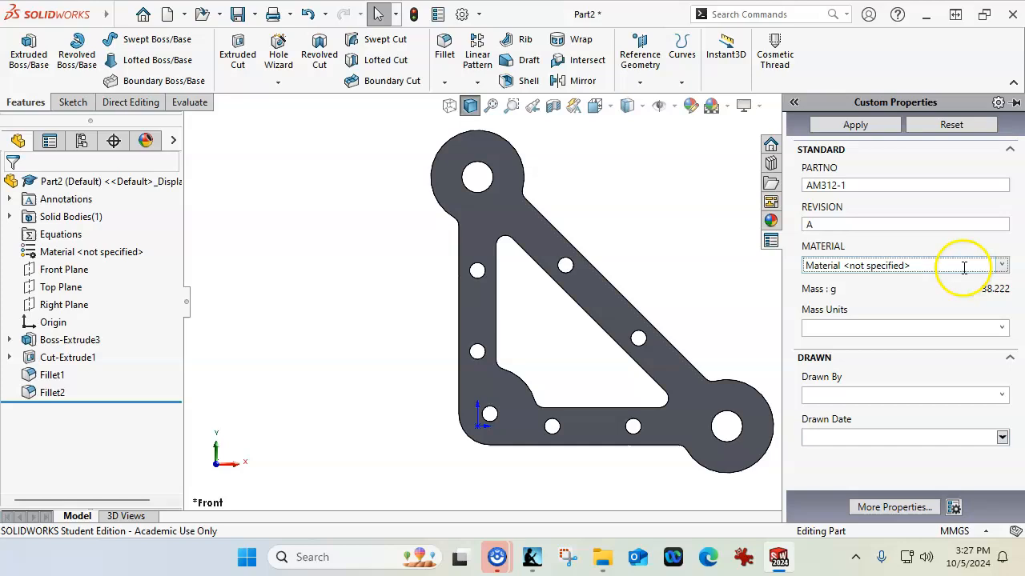
# Step: Assign AISI 1020 material, grams as mass units and 5 October as the drawn date
pyautogui.click(1003, 266)
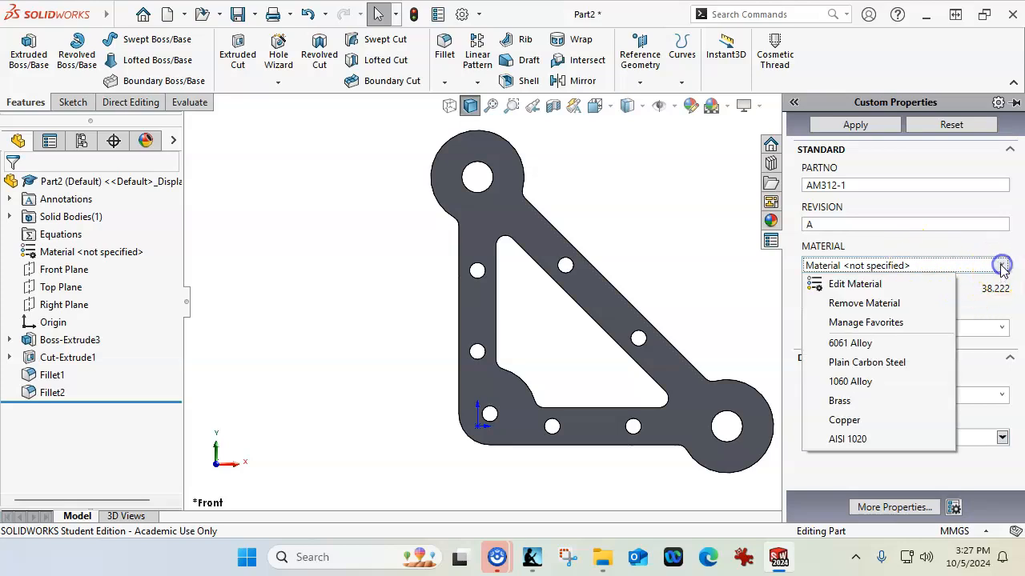
pyautogui.moveTo(865, 322)
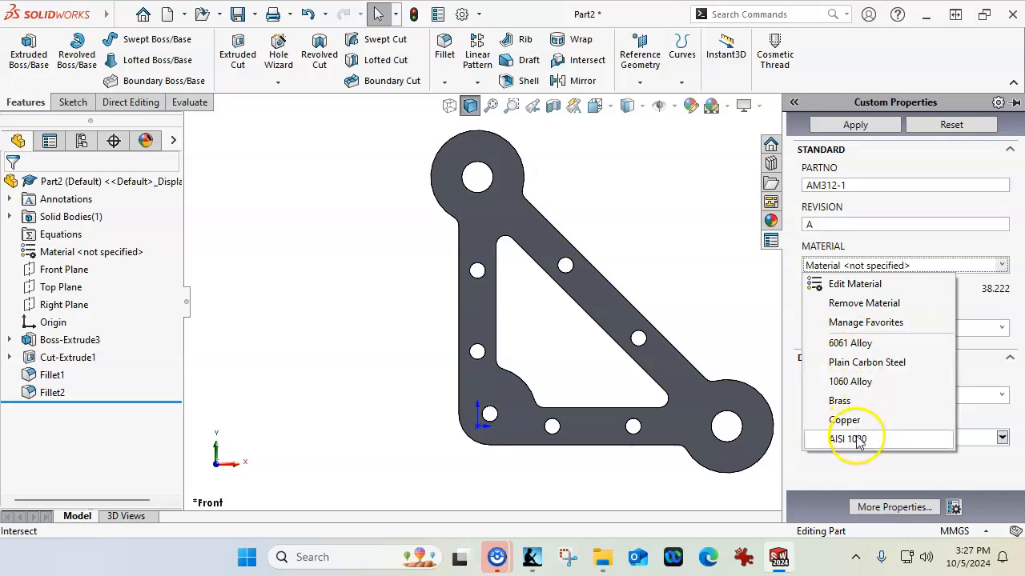
pyautogui.click(848, 439)
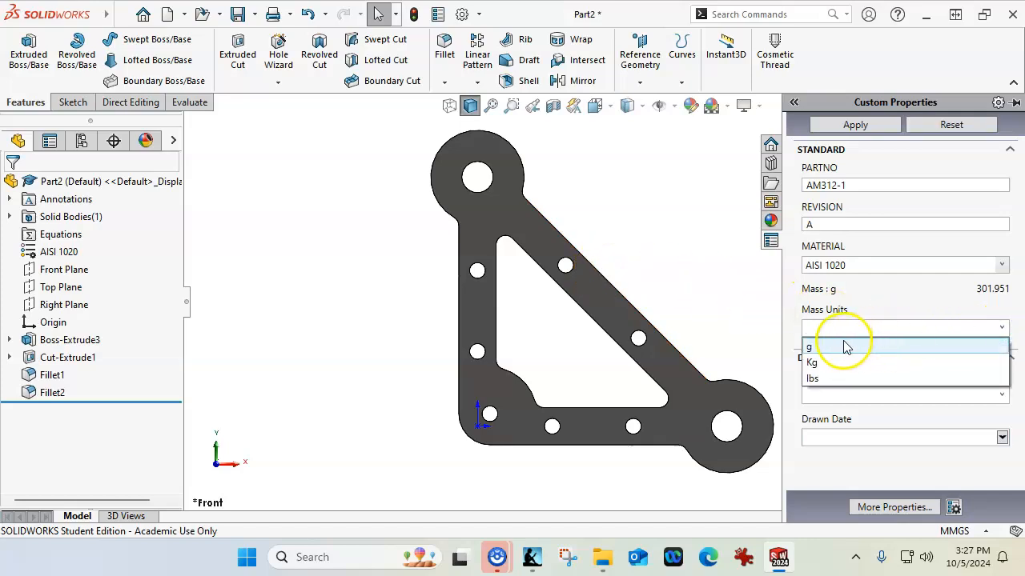
pyautogui.click(808, 346)
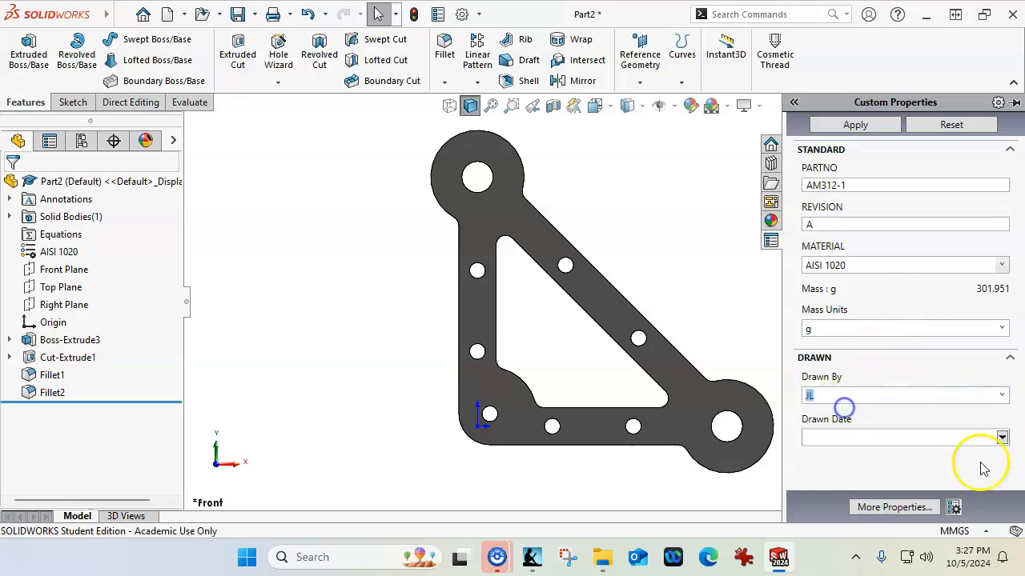
pyautogui.click(1002, 437)
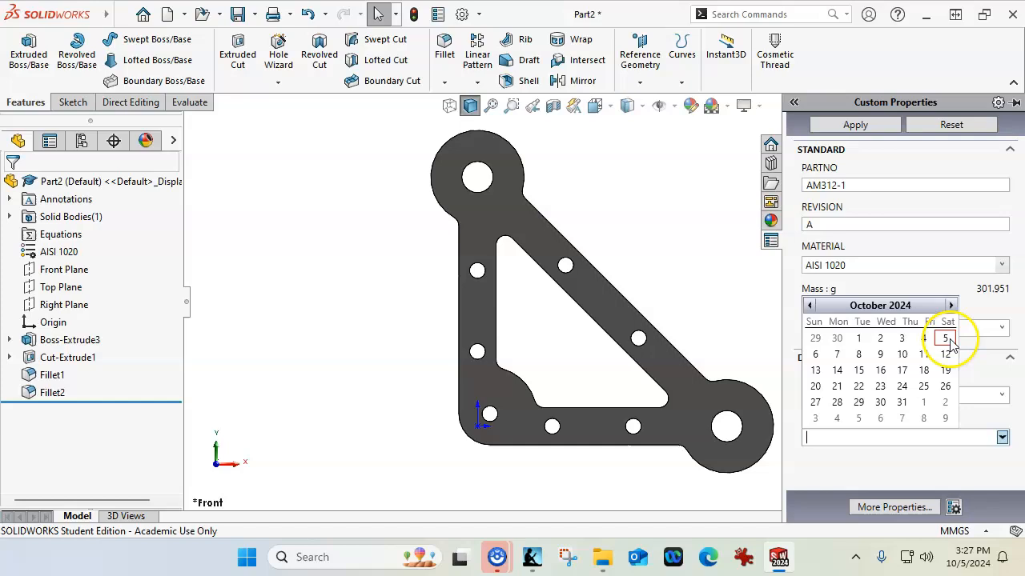
pyautogui.click(944, 338)
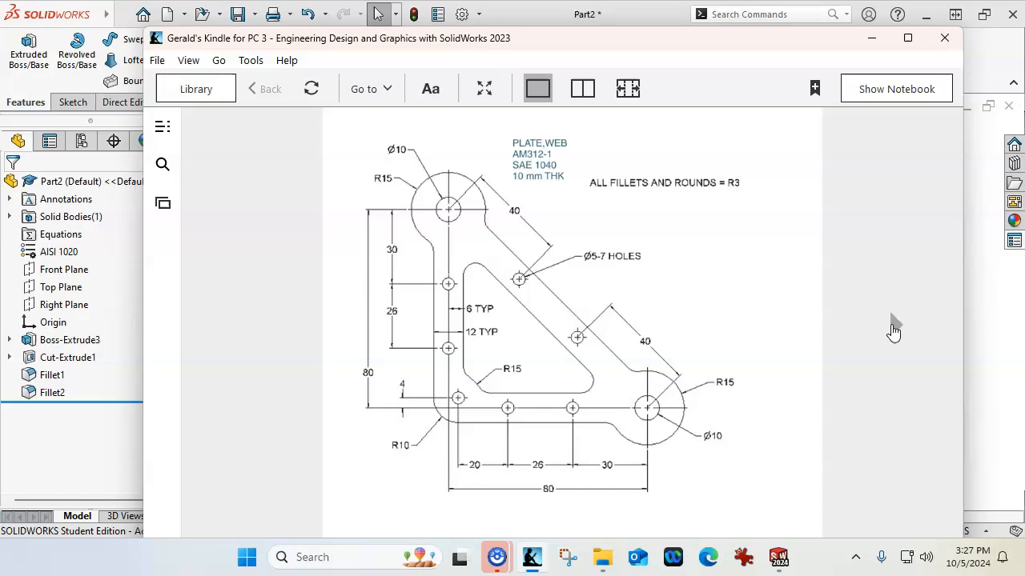
pyautogui.moveTo(740, 72)
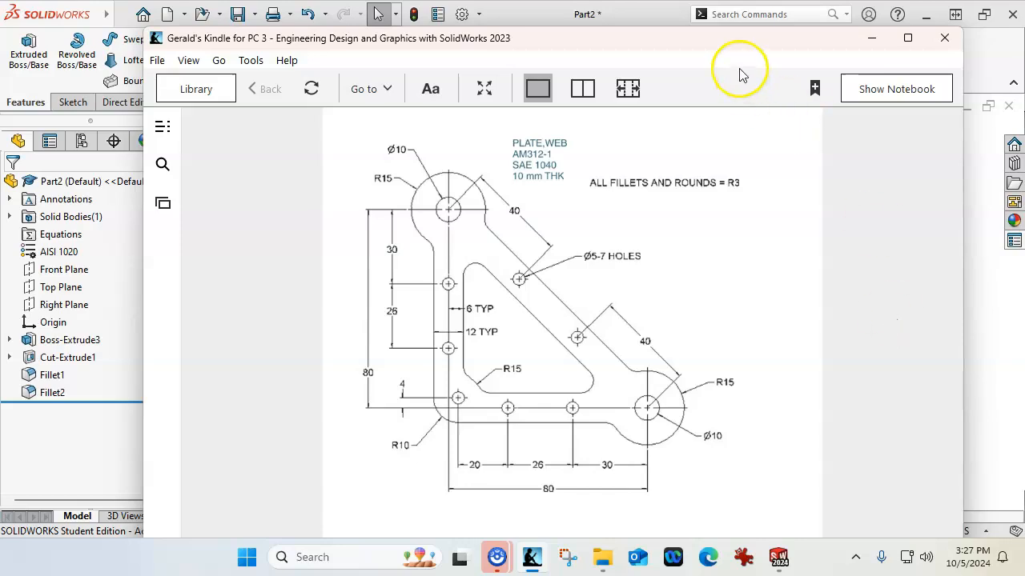
# Step: Save the part as Plate Web in the A05 folder
pyautogui.click(945, 38)
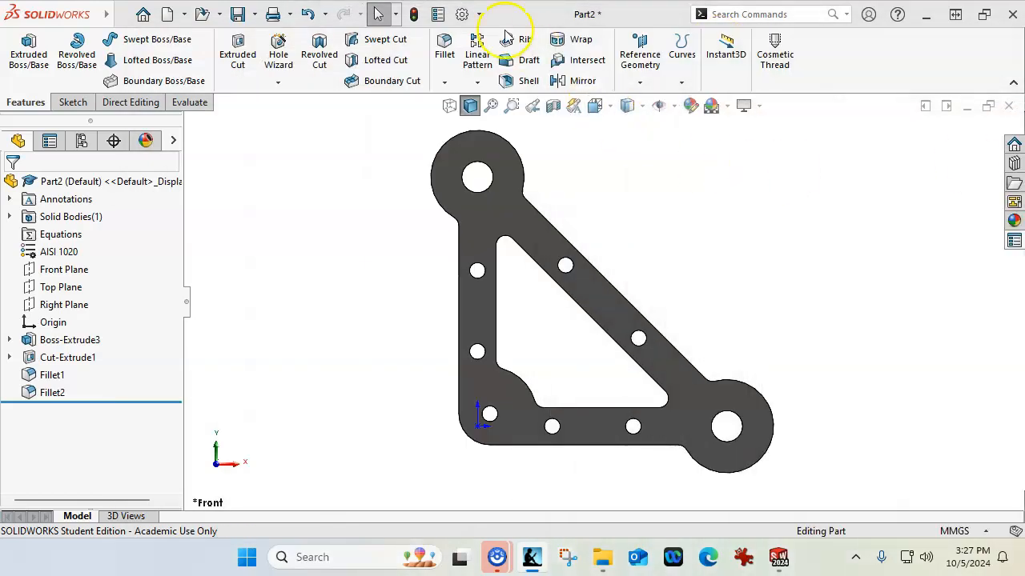
pyautogui.click(237, 13)
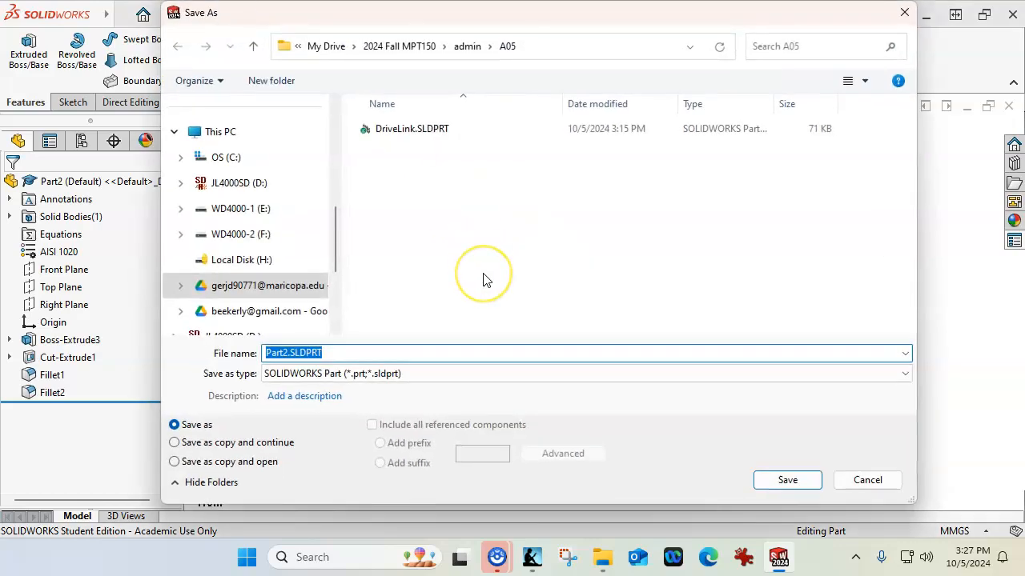
pyautogui.write('Plate')
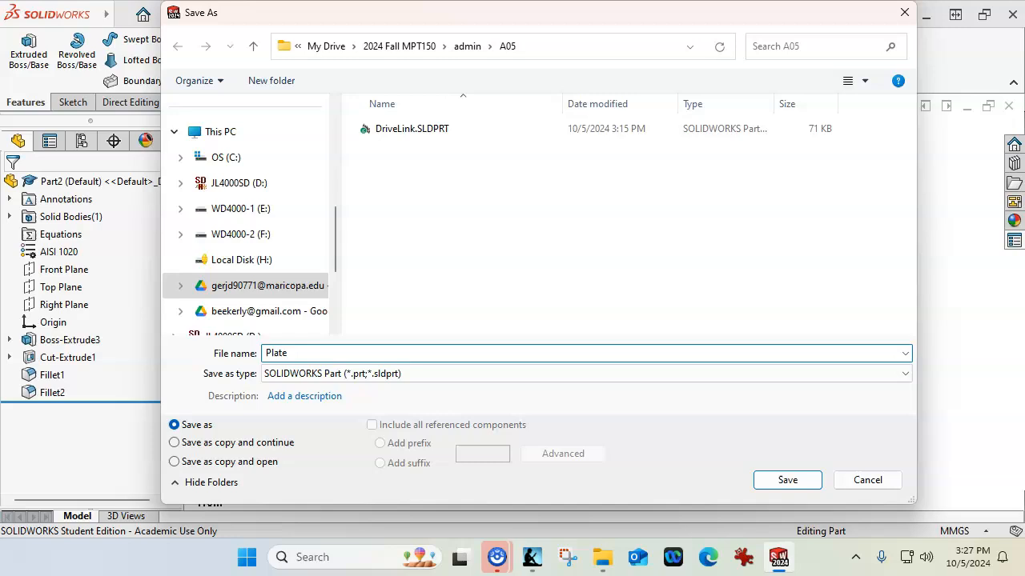
pyautogui.write('Web')
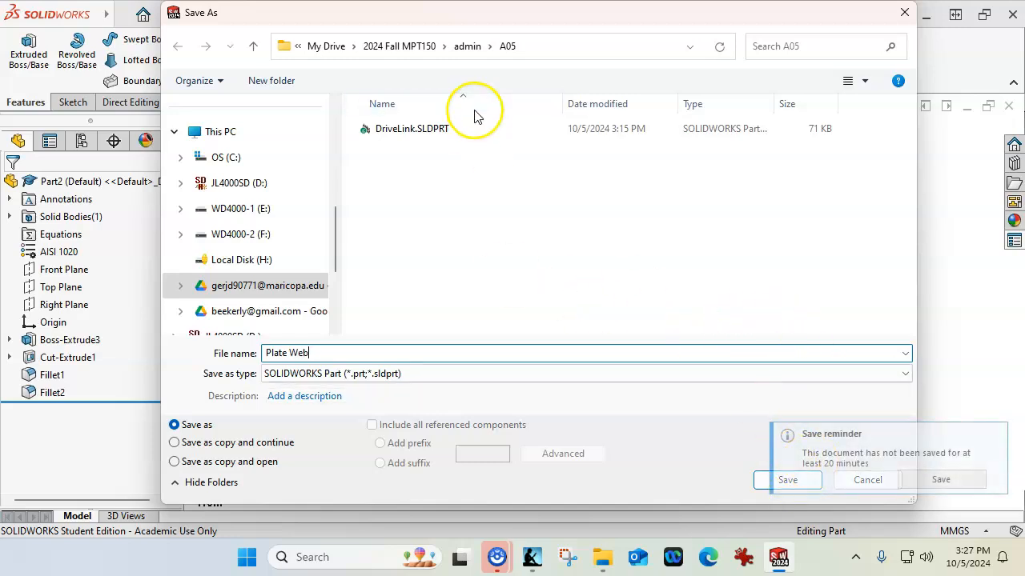
pyautogui.click(414, 128)
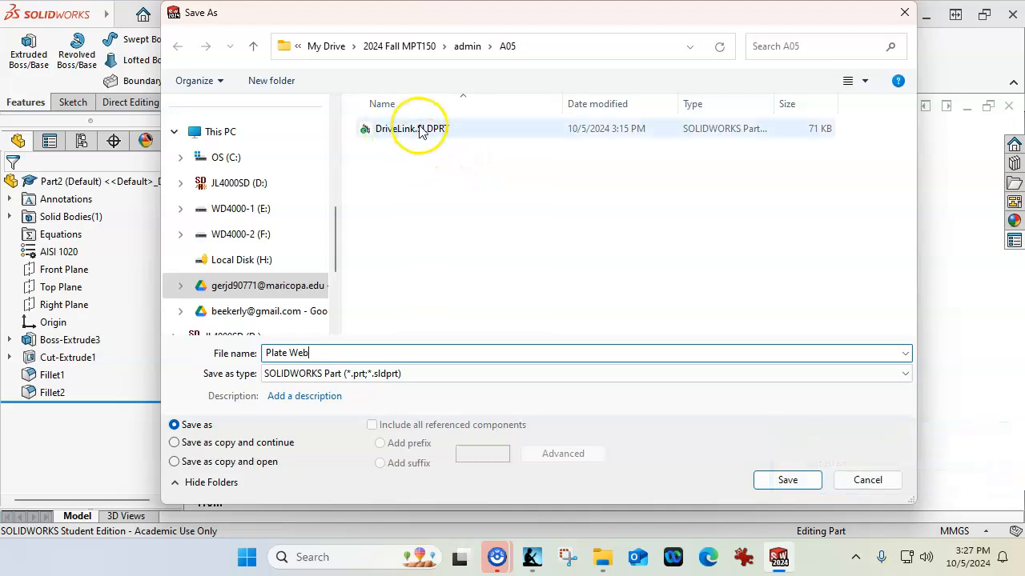
pyautogui.click(788, 480)
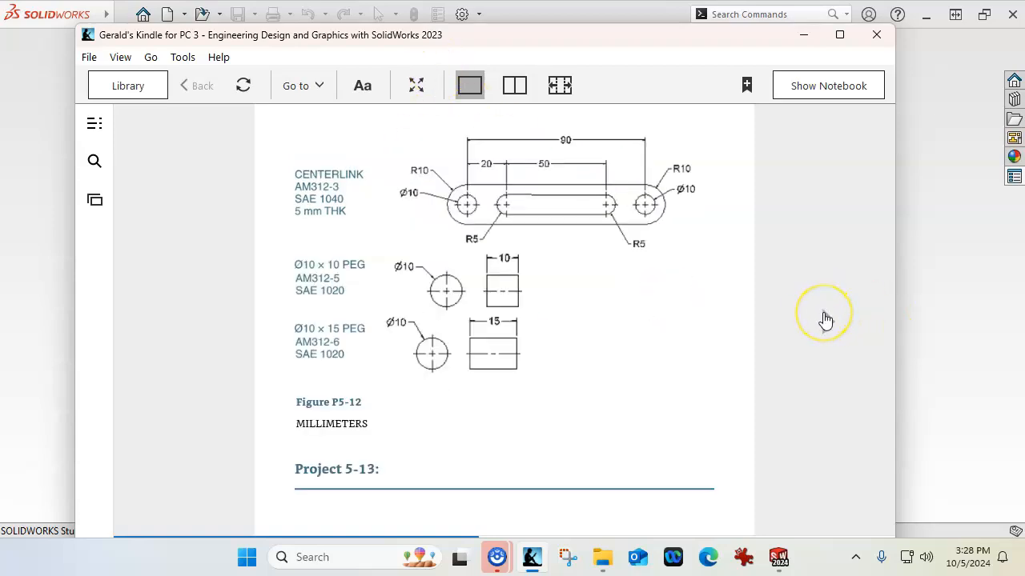
pyautogui.moveTo(468, 263)
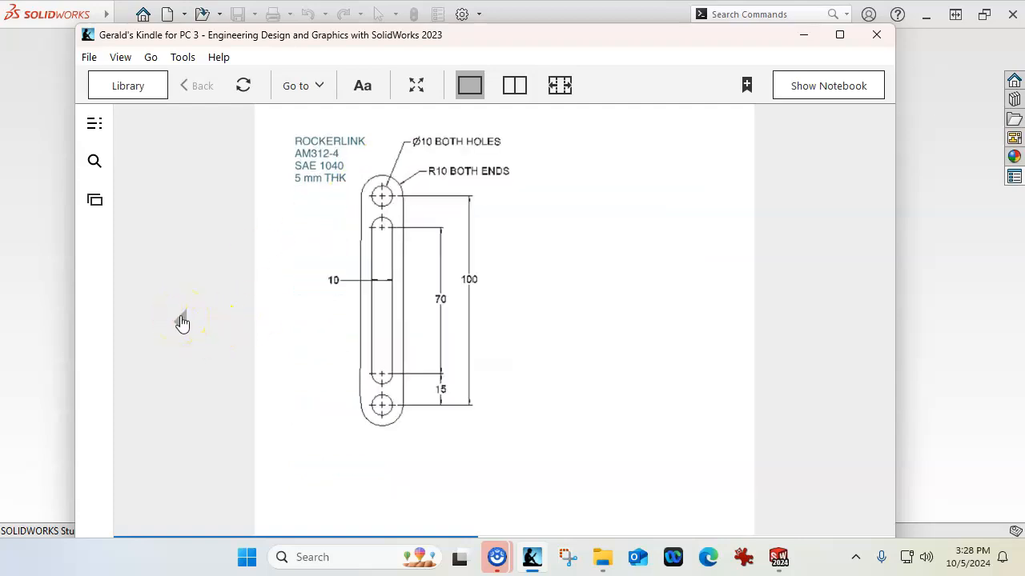
pyautogui.moveTo(557, 202)
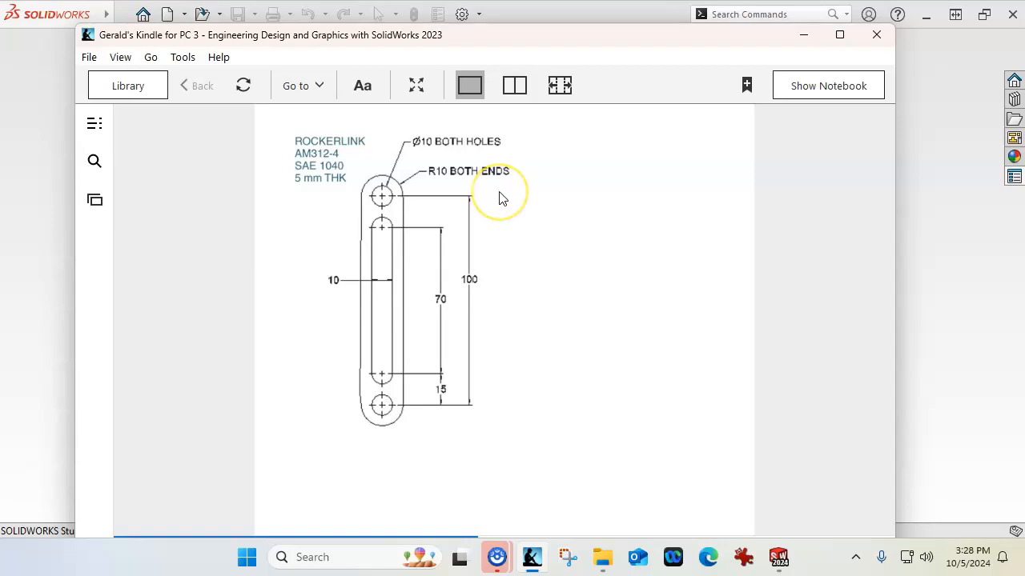
pyautogui.moveTo(467, 40)
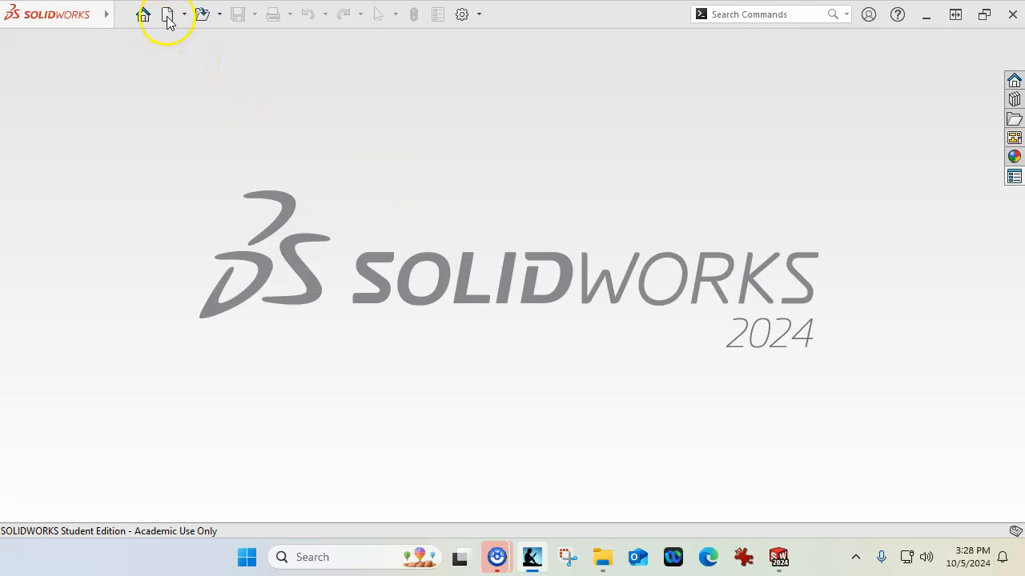
# Step: Open the existing DriveLink.SLDPRT part
pyautogui.click(166, 13)
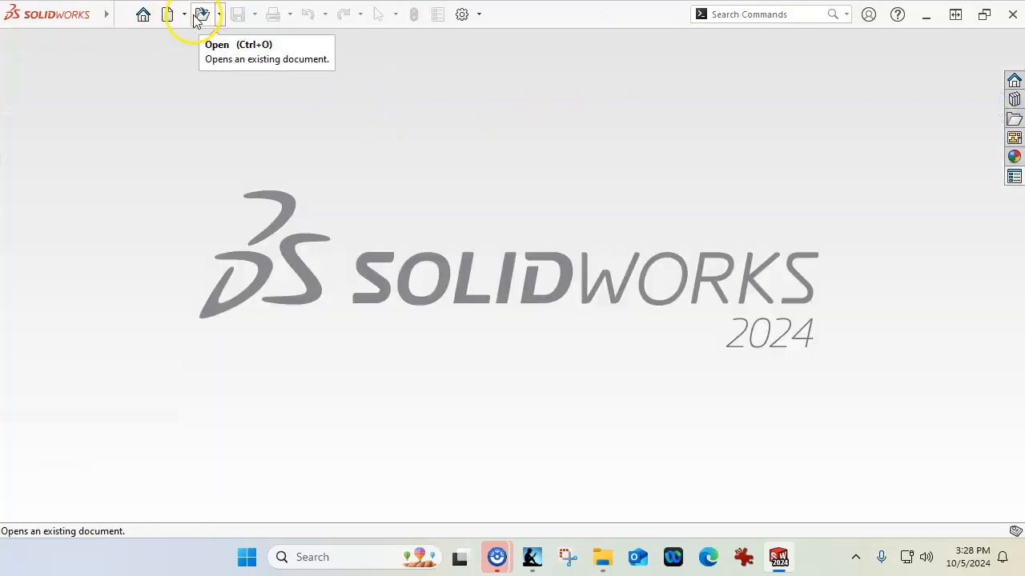
pyautogui.click(202, 14)
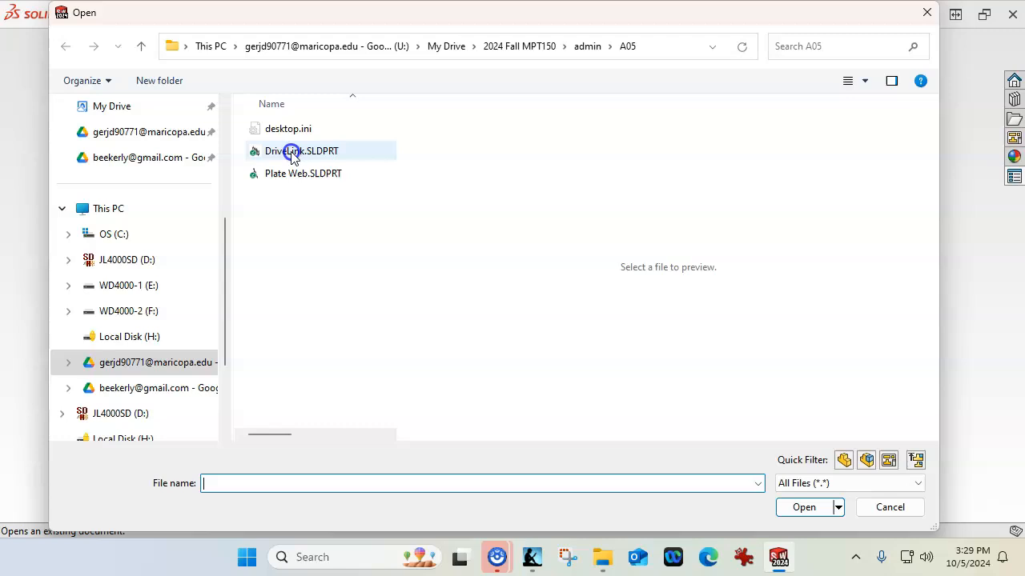
pyautogui.doubleClick(301, 151)
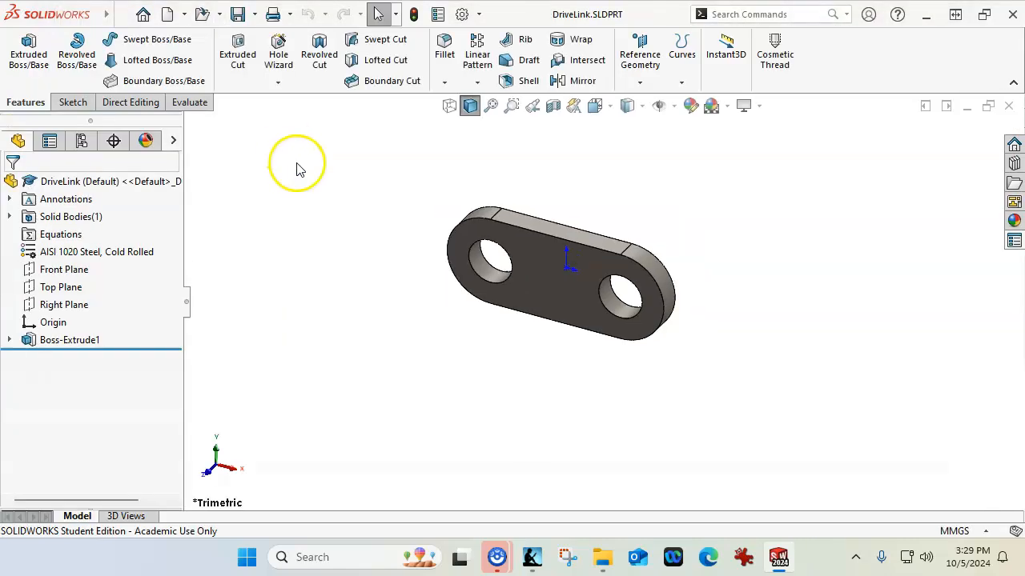
pyautogui.moveTo(173, 181)
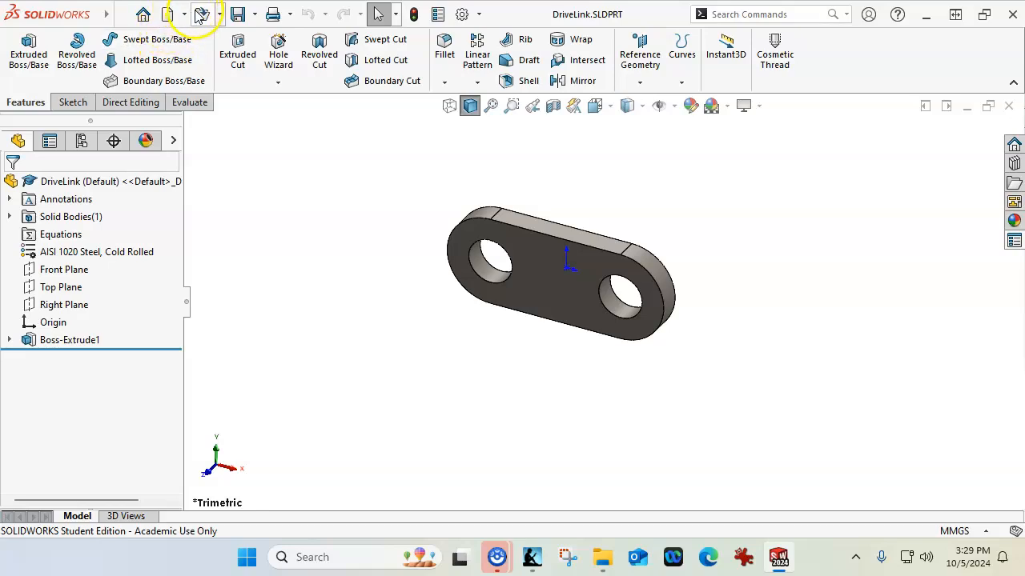
# Step: Save a copy named RockerLink with 'Save as copy and open'
pyautogui.click(254, 14)
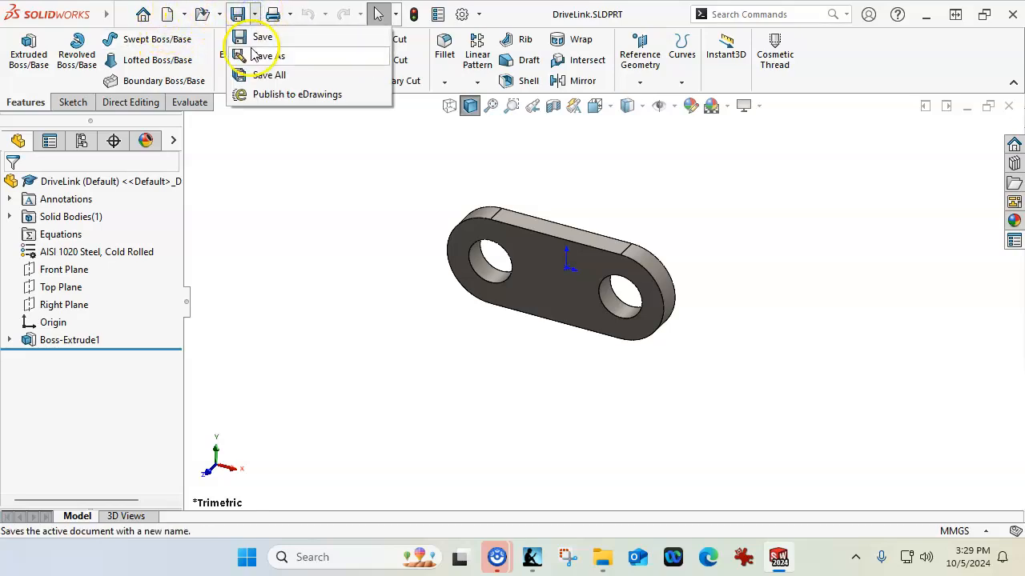
pyautogui.click(269, 55)
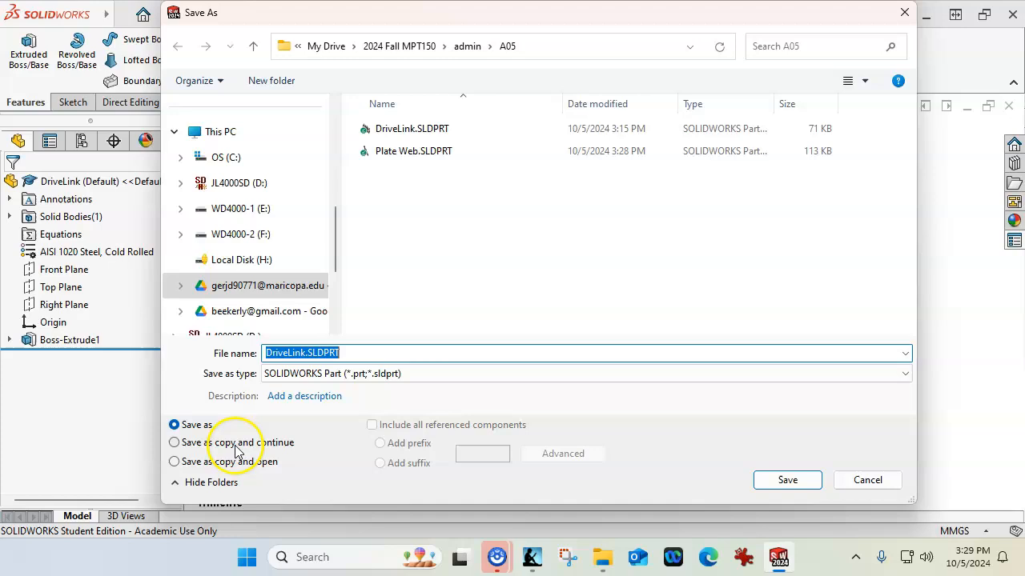
pyautogui.click(173, 461)
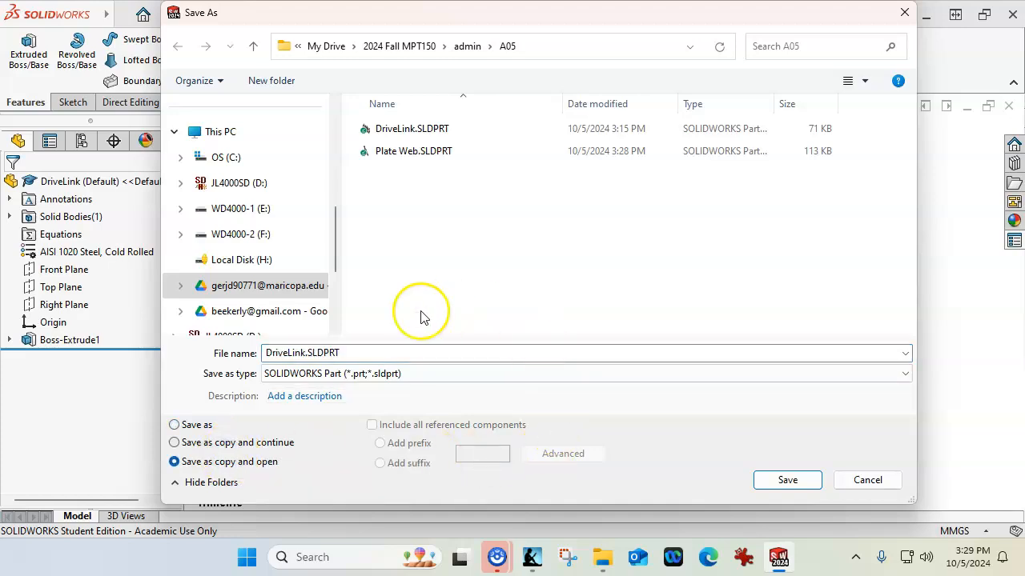
pyautogui.click(301, 353)
pyautogui.write('Rocke')
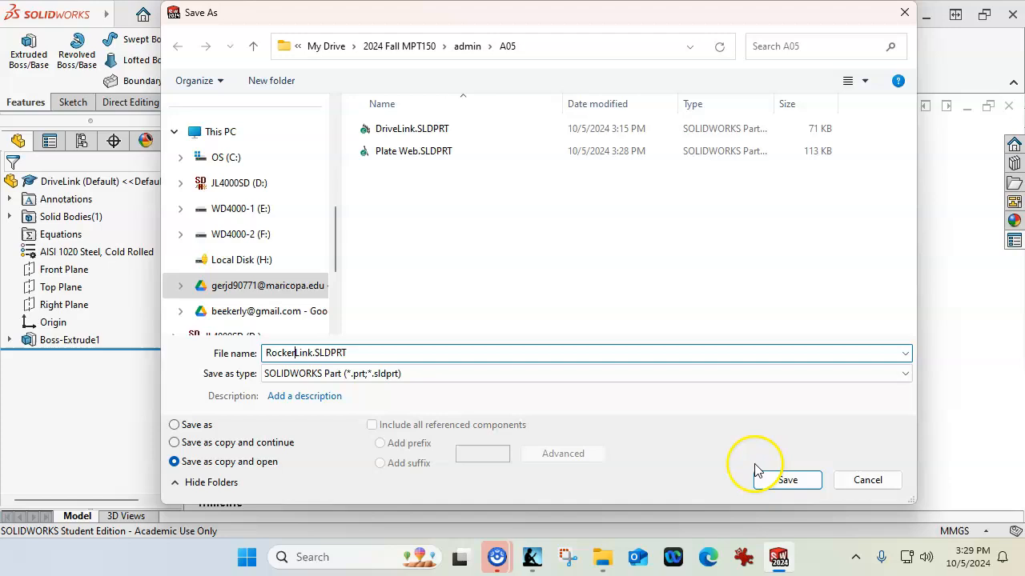
pyautogui.click(787, 480)
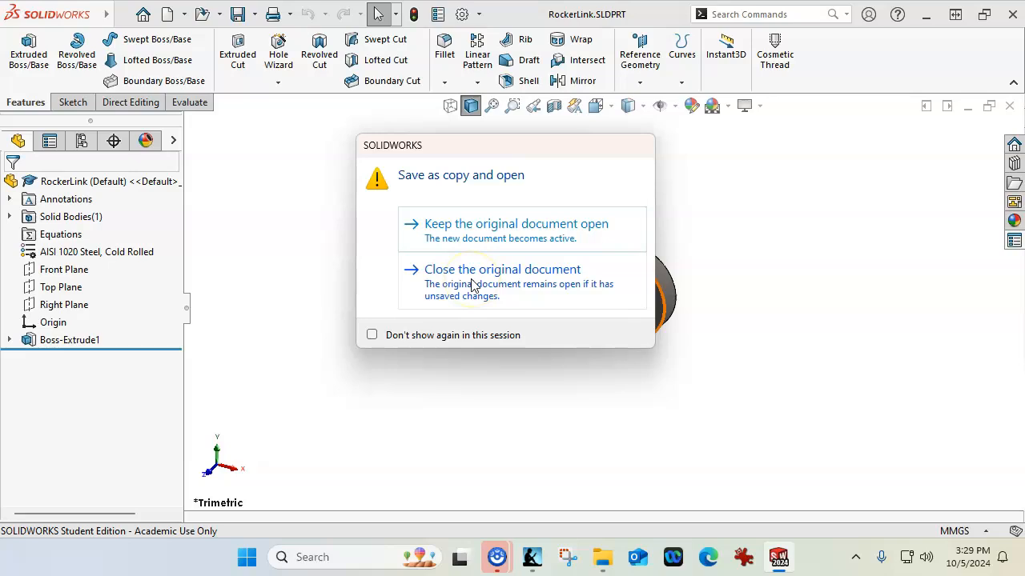
# Step: Close DriveLink, then set RockerLink's hole spacing to 70 mm and slot width to 10.00 mm
pyautogui.click(503, 269)
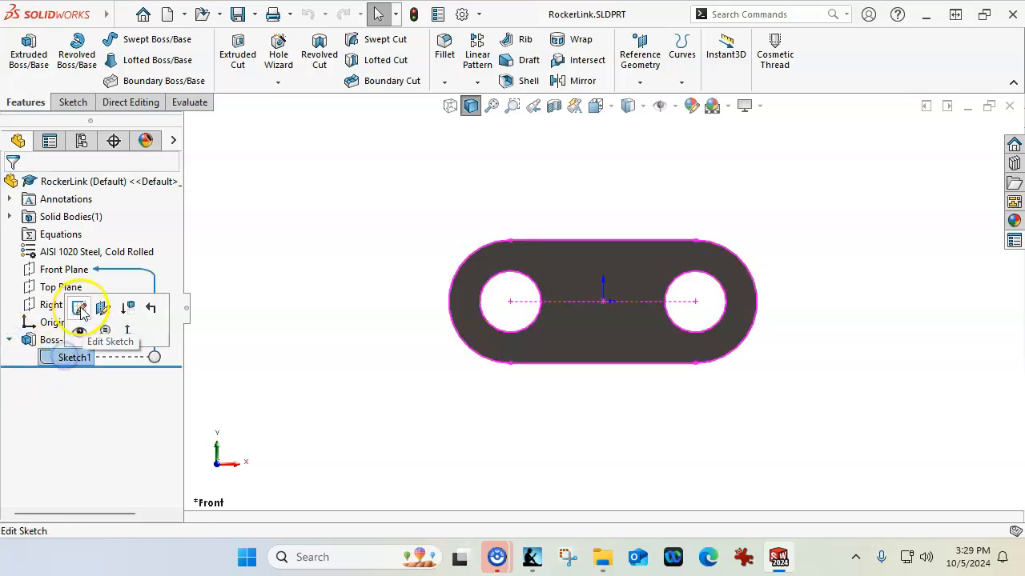
pyautogui.click(79, 309)
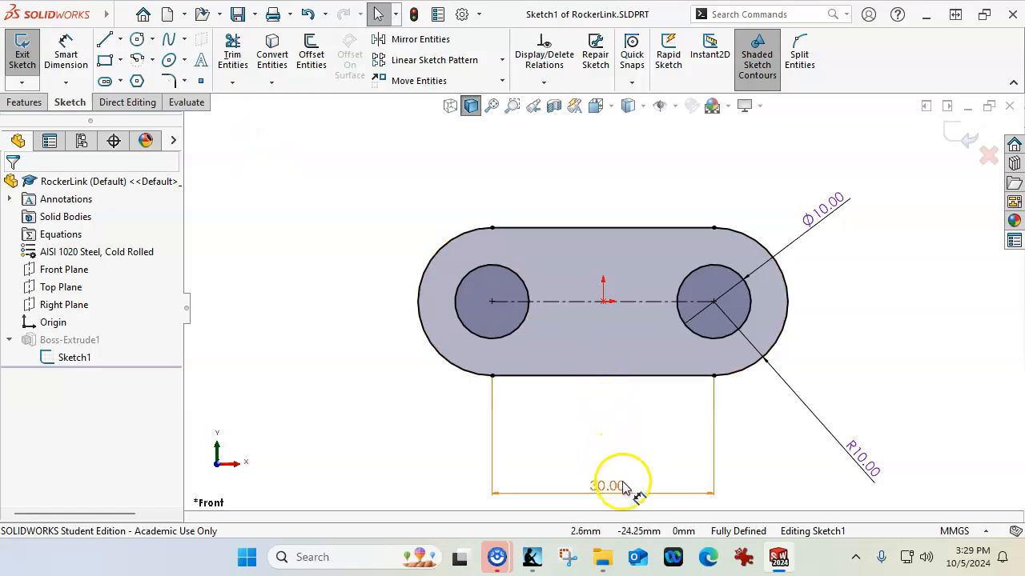
pyautogui.doubleClick(605, 487)
pyautogui.write('72')
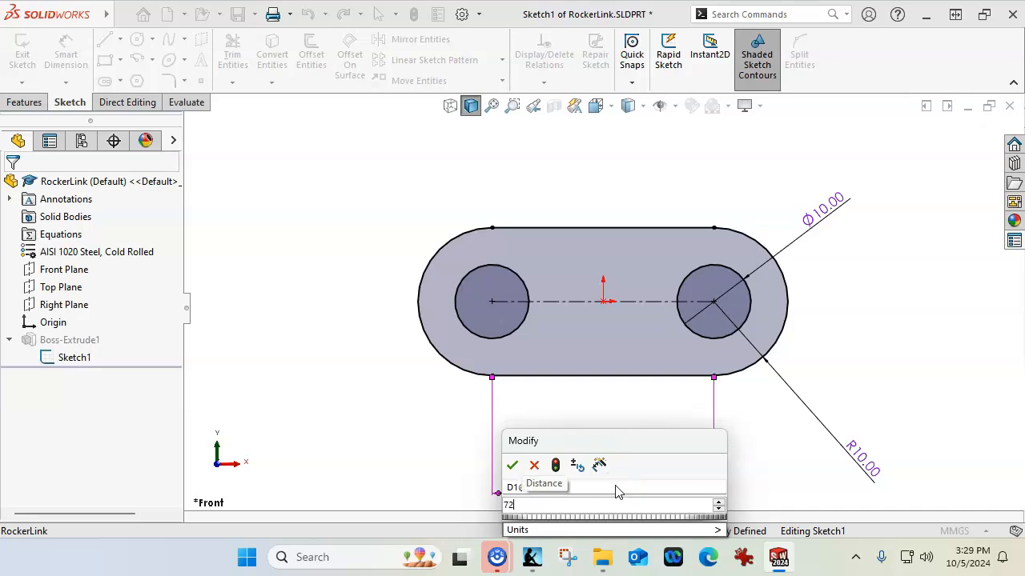
pyautogui.click(512, 464)
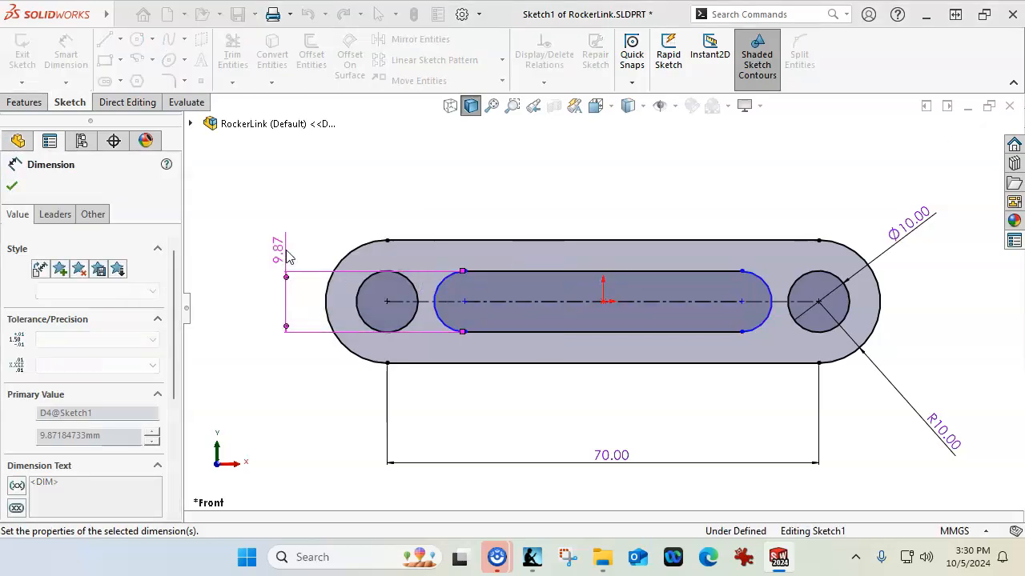
pyautogui.write('10.00mm')
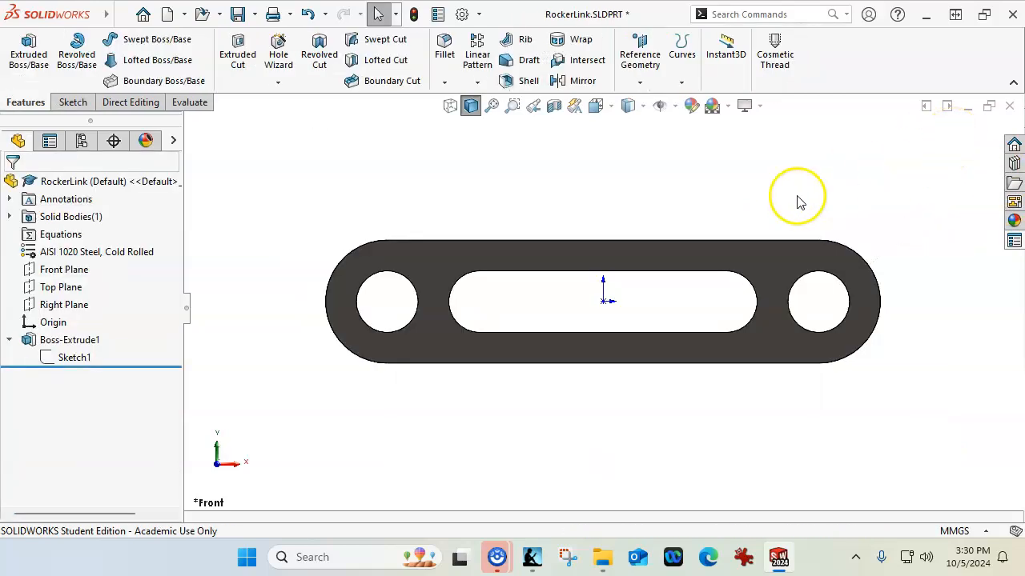
pyautogui.moveTo(771, 190)
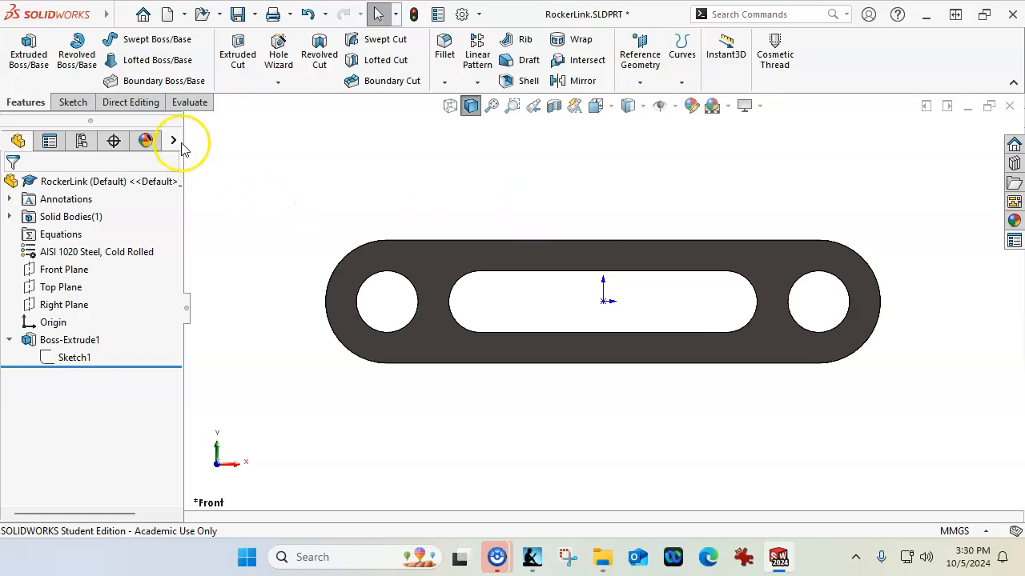
pyautogui.moveTo(887, 177)
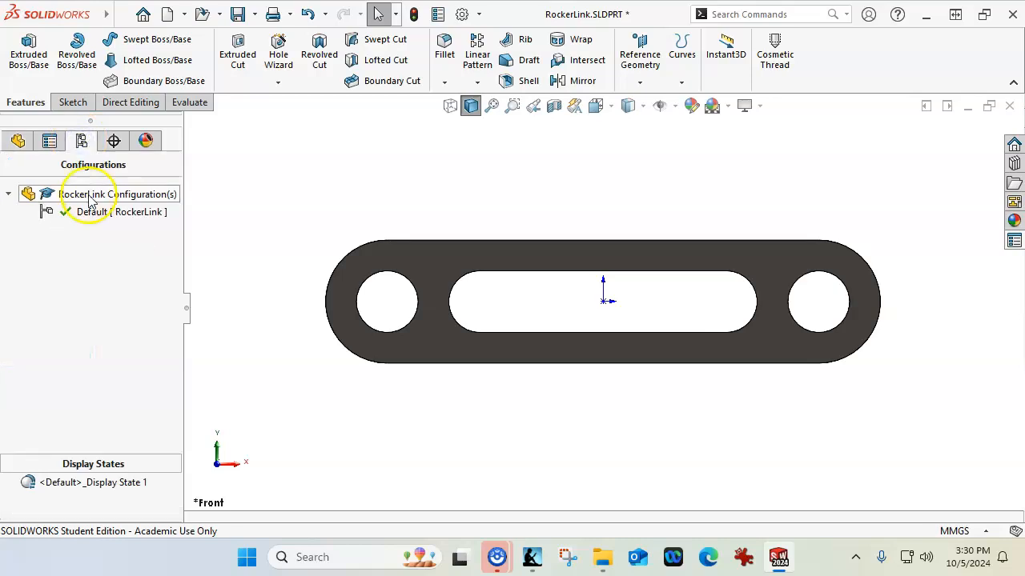
# Step: Add a new configuration and name it RockerLink
pyautogui.rightClick(119, 193)
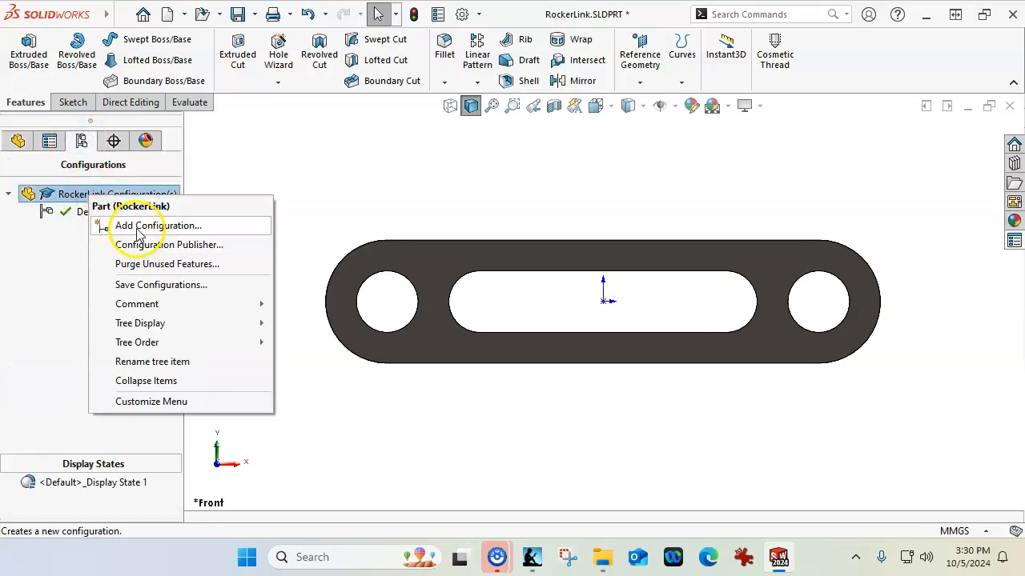
pyautogui.click(160, 224)
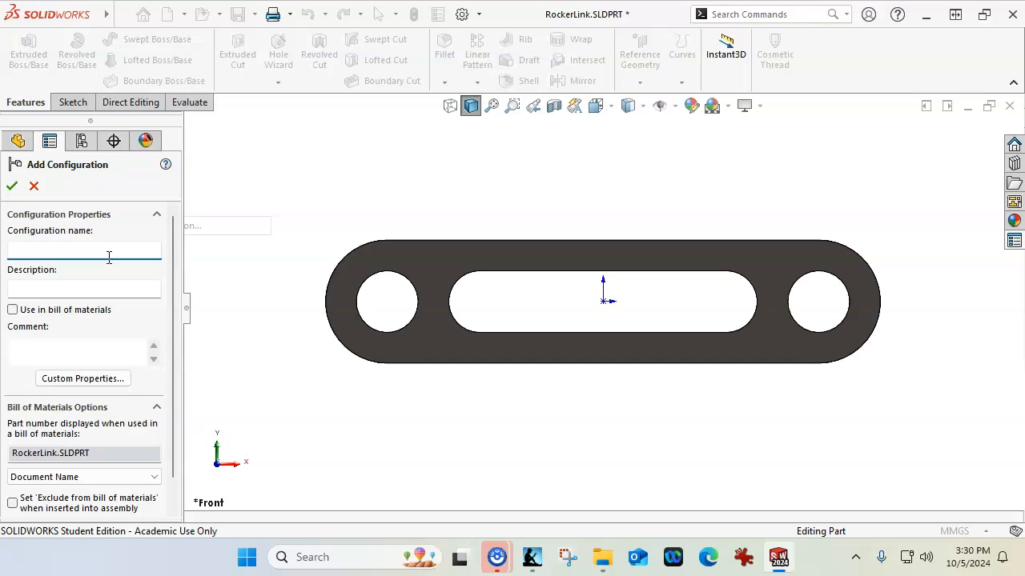
pyautogui.click(84, 250)
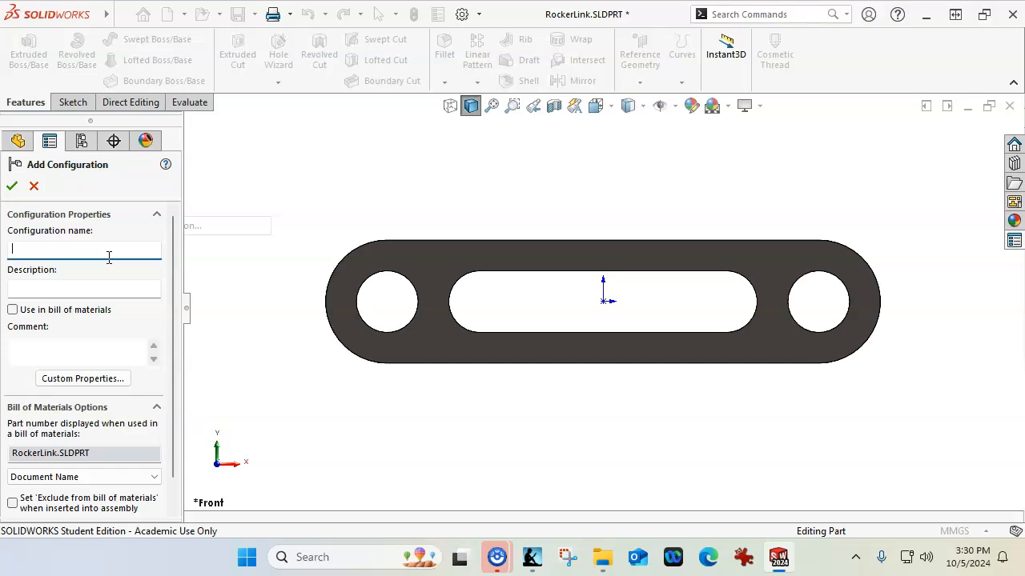
pyautogui.write('Roc')
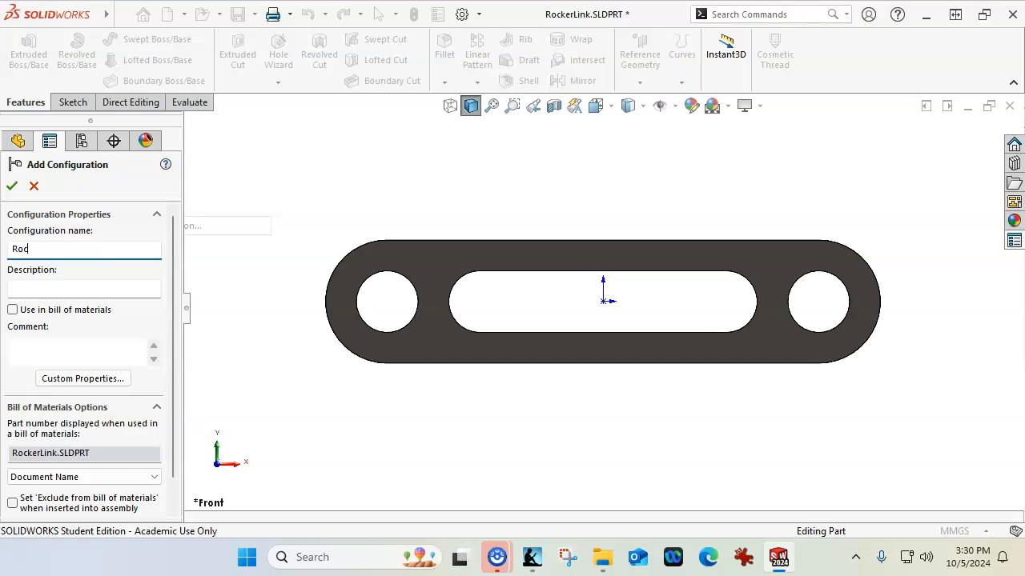
pyautogui.write('RockerLink')
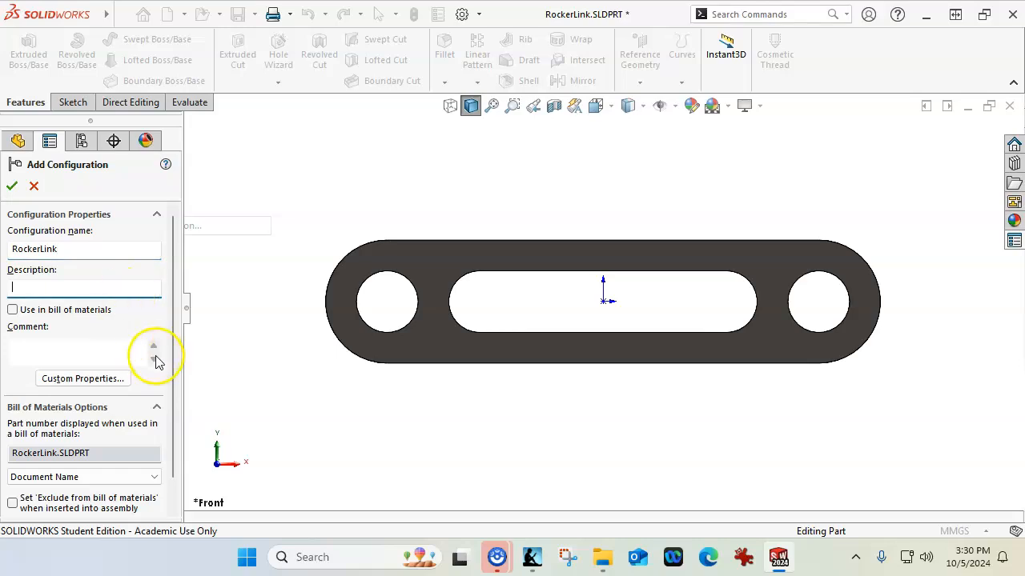
# Step: Set the BOM part number to use the configuration name and confirm the configuration
pyautogui.click(155, 447)
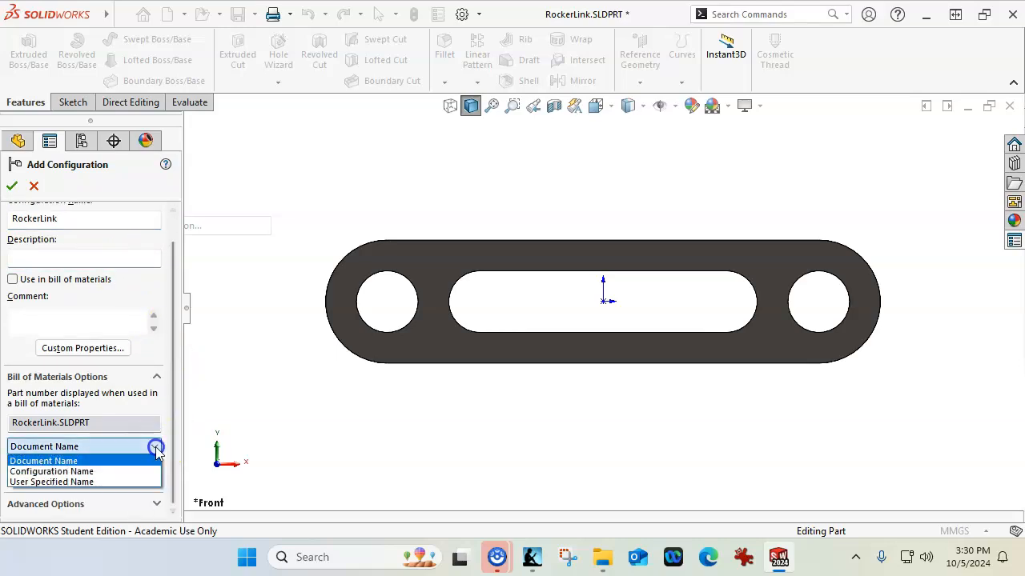
pyautogui.click(52, 471)
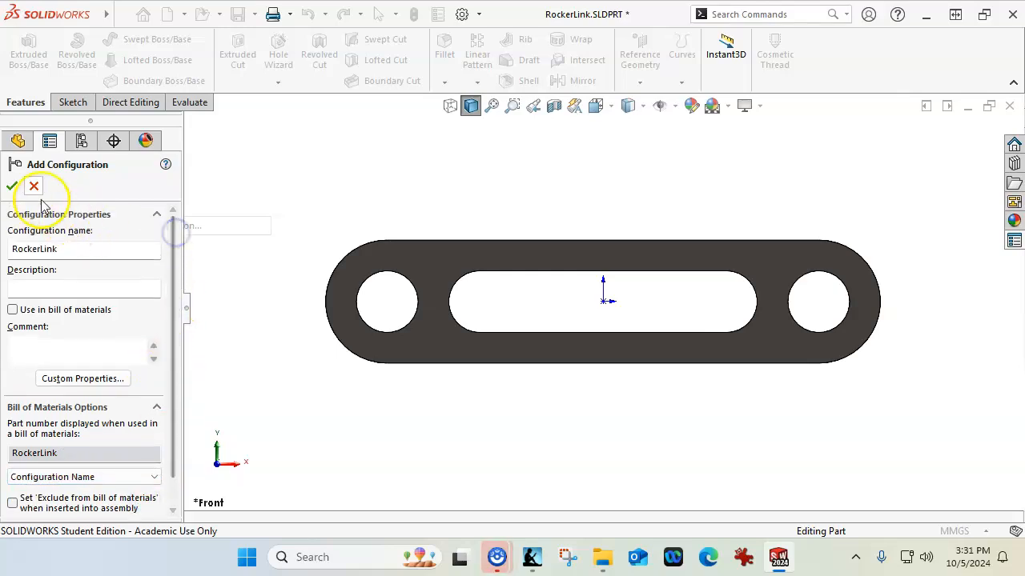
pyautogui.click(13, 186)
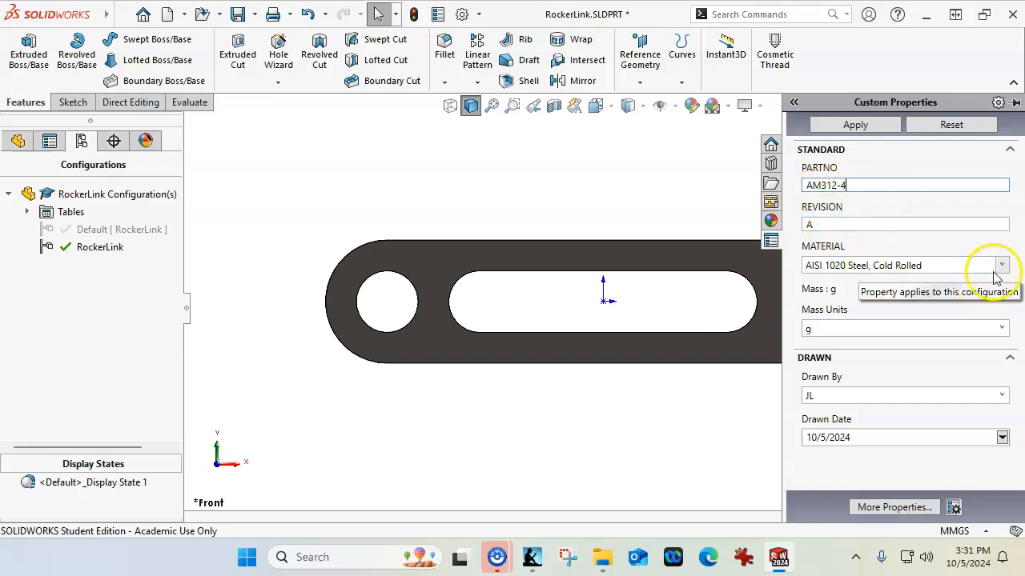
# Step: Choose AISI 1020 as the MATERIAL property and apply the change
pyautogui.click(1001, 266)
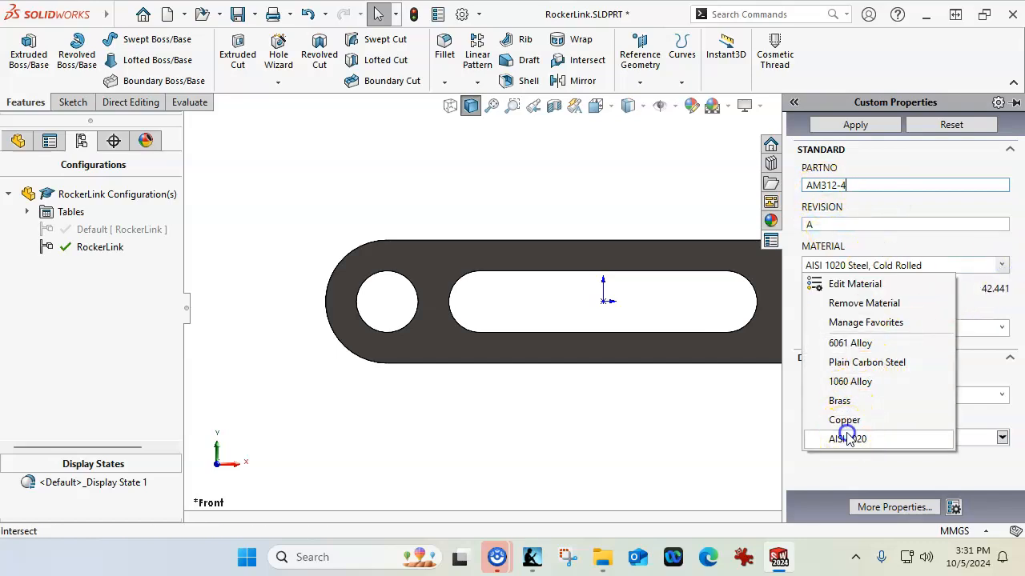
pyautogui.click(847, 438)
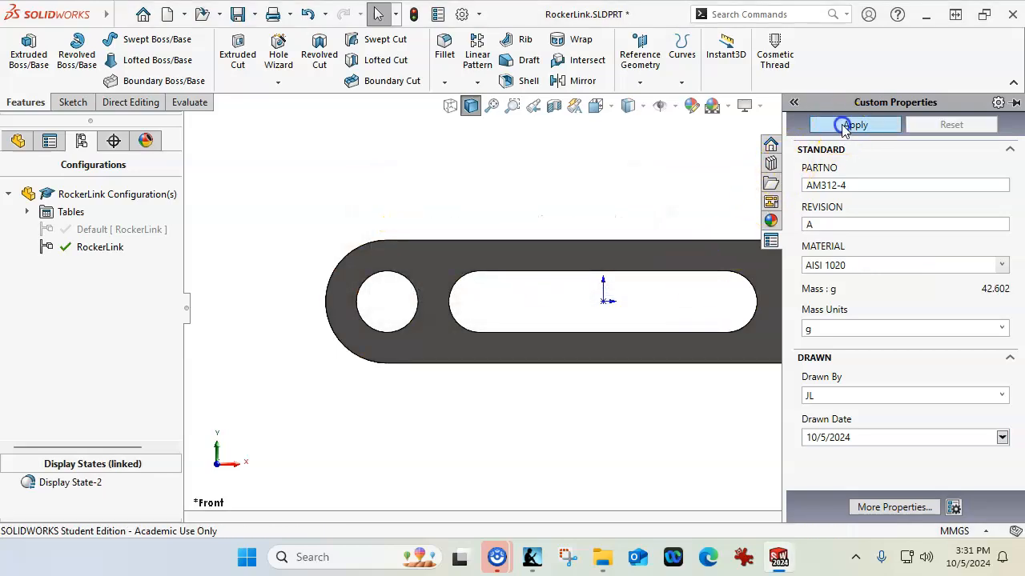
pyautogui.click(855, 125)
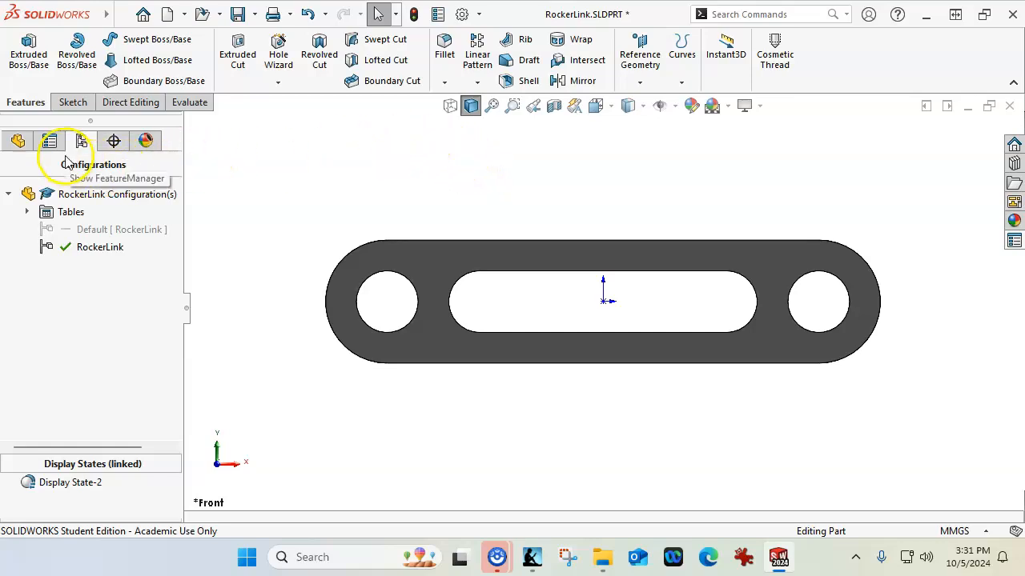
# Step: Add another configuration, CenterLink, and set its BOM part number option
pyautogui.rightClick(117, 193)
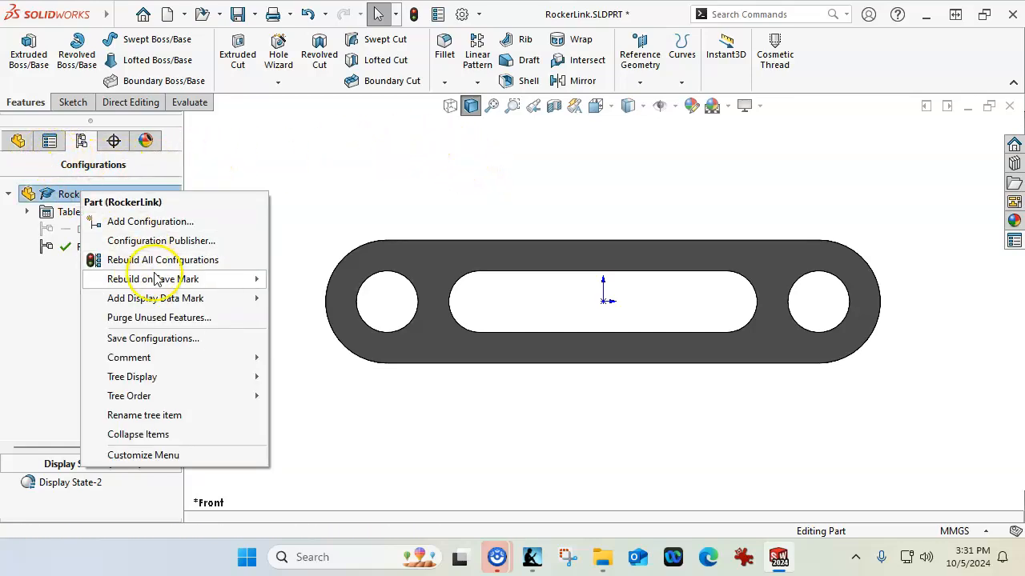
pyautogui.click(150, 221)
pyautogui.write('CenterLink')
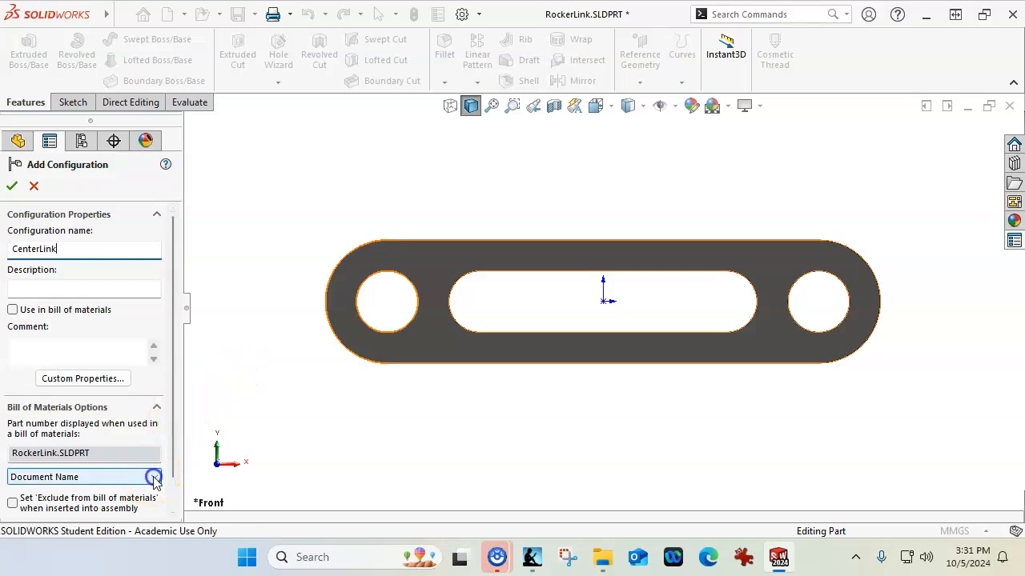
pyautogui.click(154, 477)
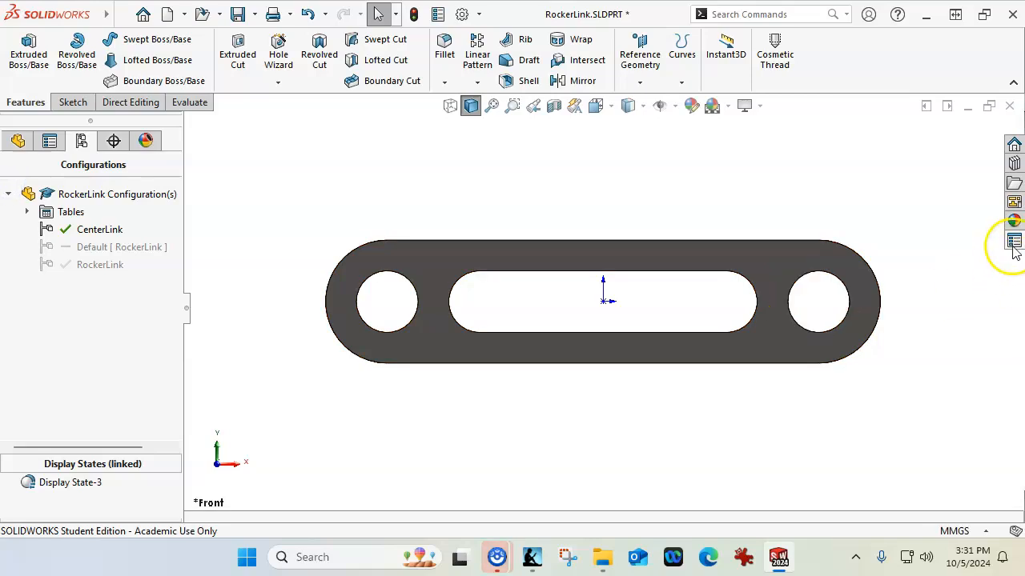
# Step: Enter AM312-3 as the PARTNO custom property for the CenterLink configuration
pyautogui.click(1015, 242)
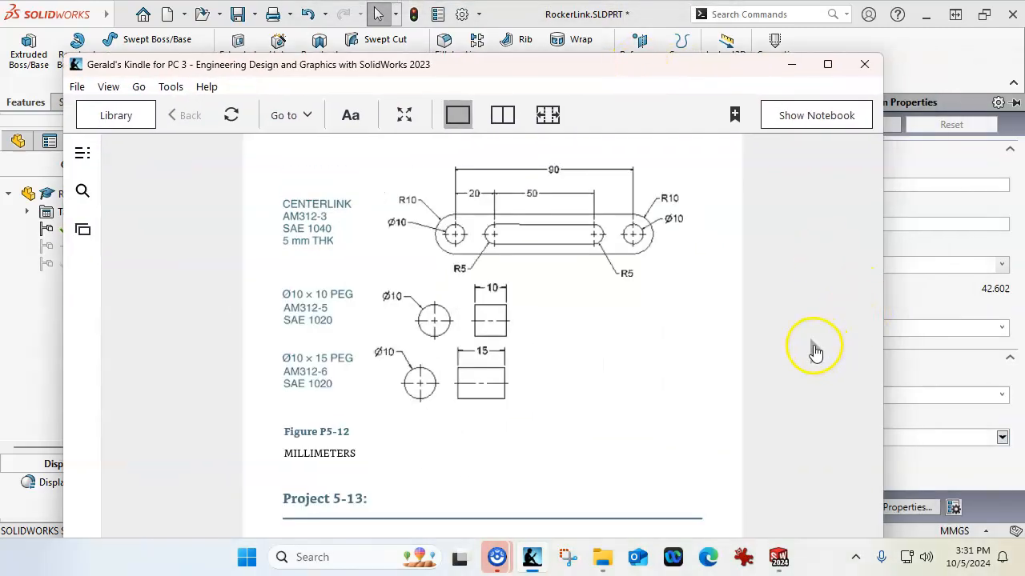
pyautogui.moveTo(569, 176)
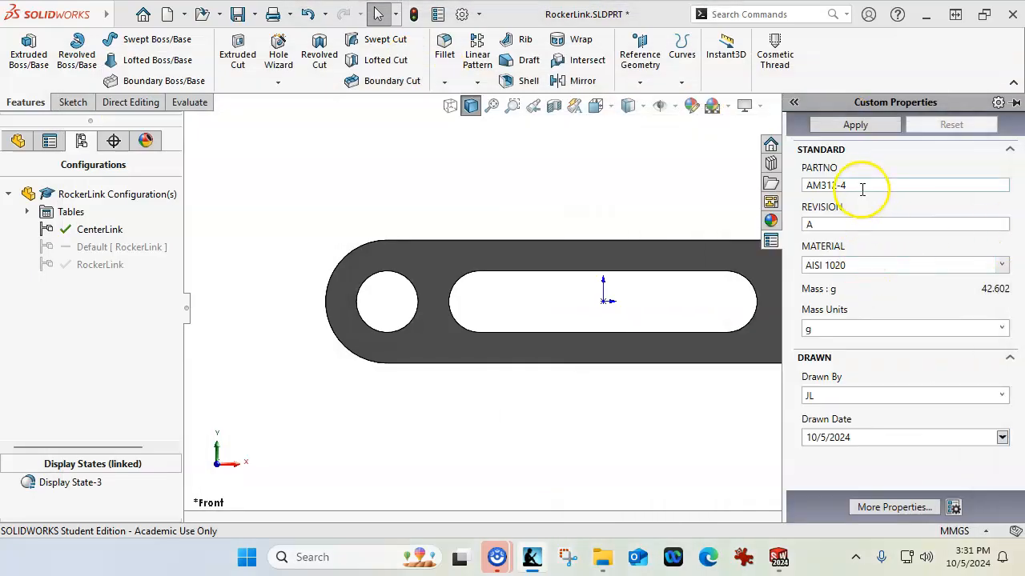
pyautogui.write('AM312-3')
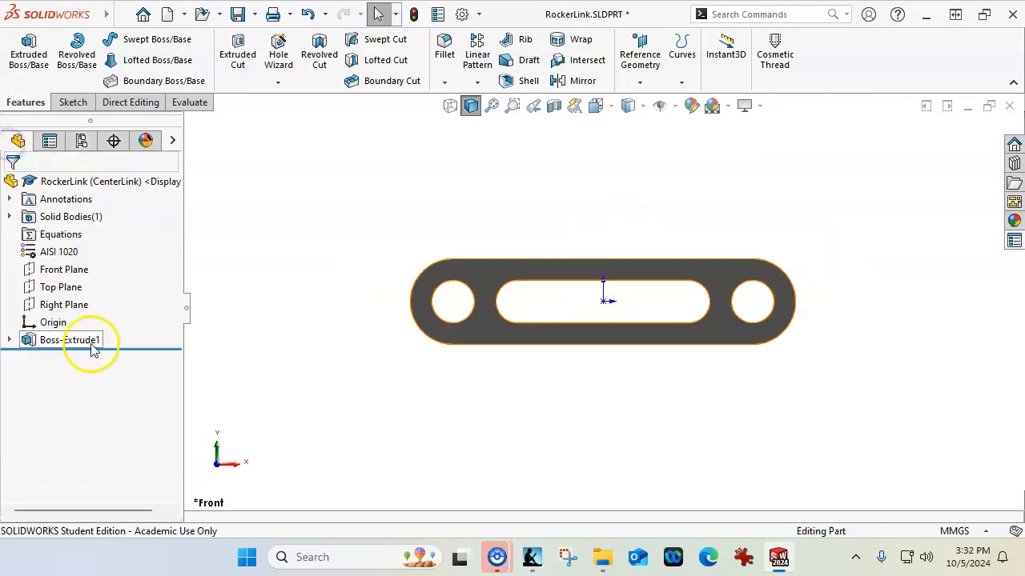
# Step: Edit Sketch1 and change the slot's 15 mm dimension to 20 mm
pyautogui.click(8, 339)
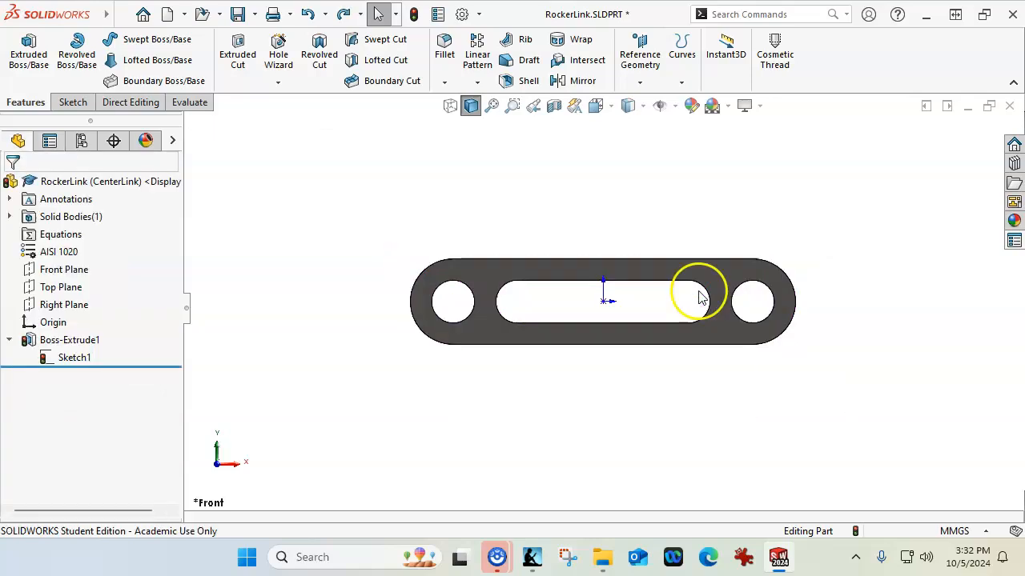
pyautogui.click(74, 357)
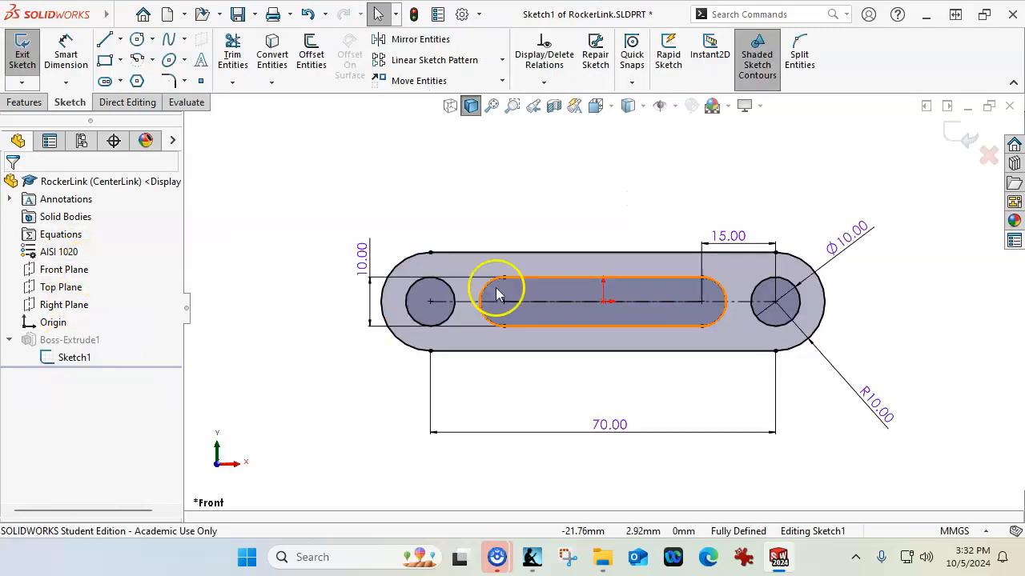
pyautogui.doubleClick(727, 236)
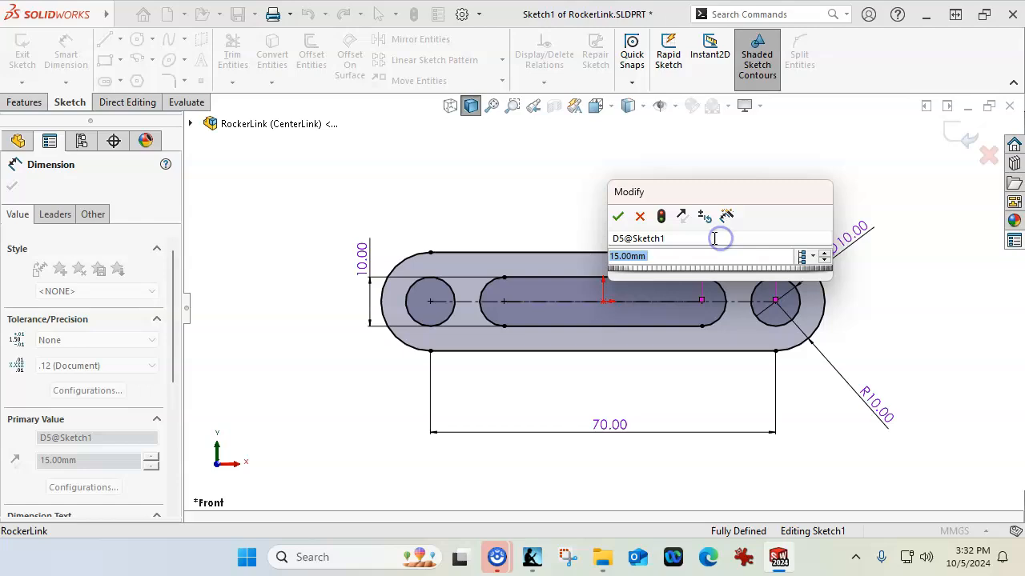
pyautogui.click(812, 256)
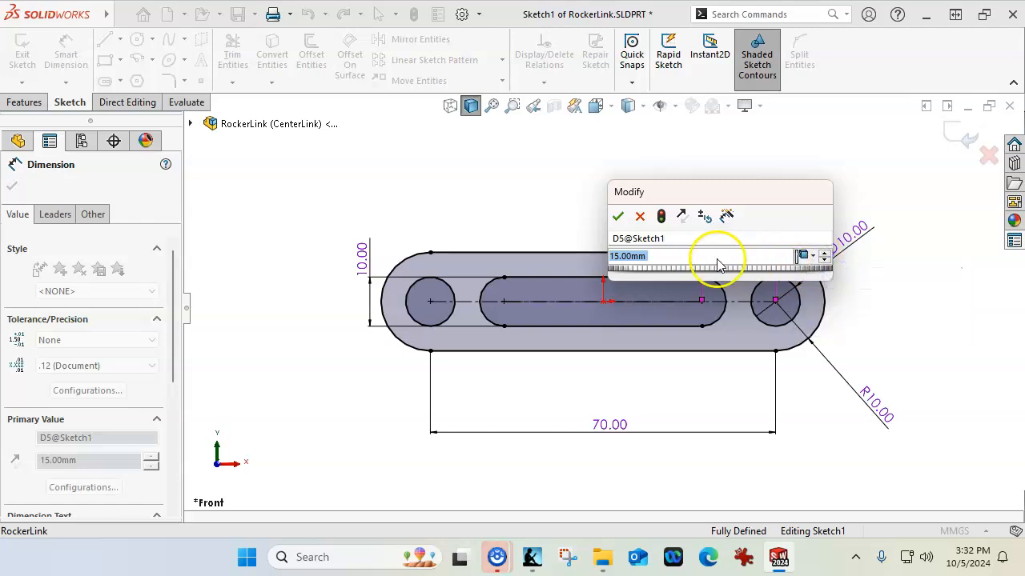
pyautogui.write('20')
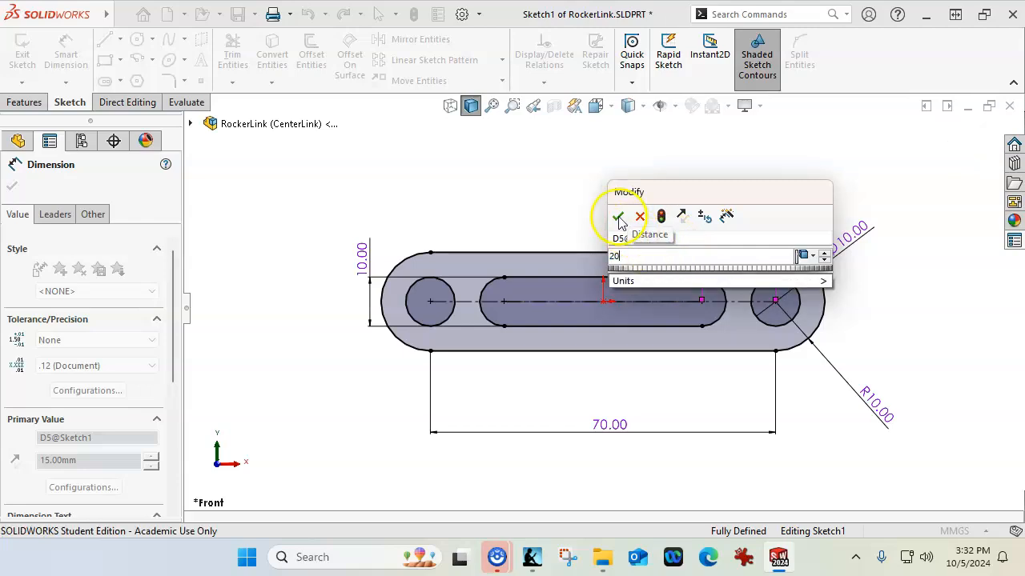
pyautogui.click(619, 221)
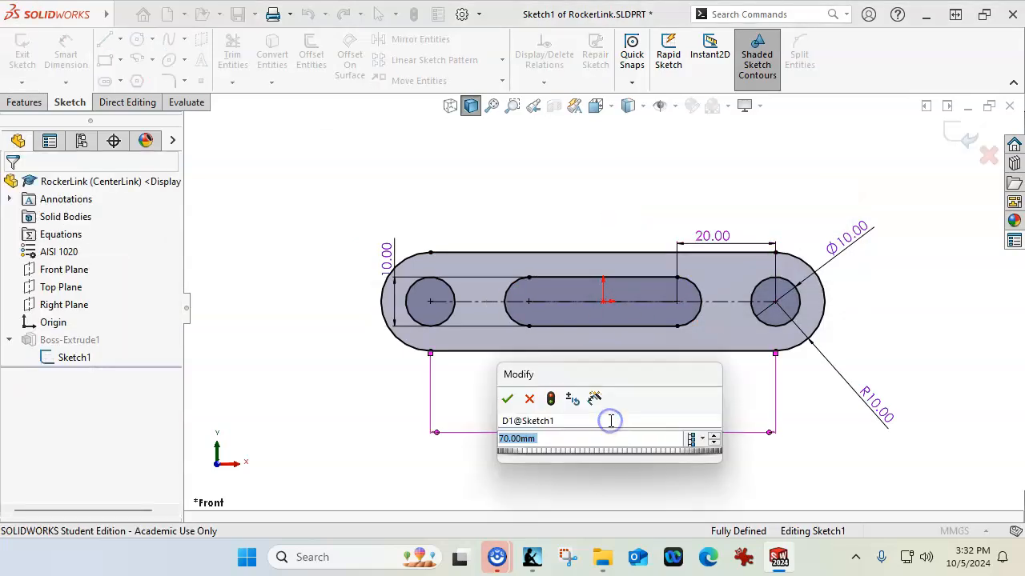
# Step: Keep the 70 mm hole spacing and accept it
pyautogui.click(711, 438)
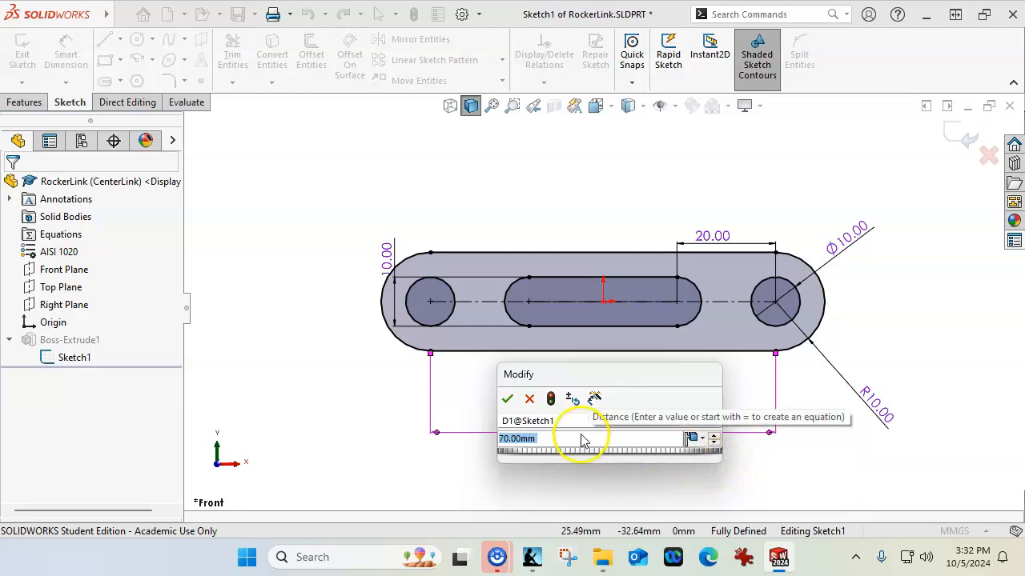
pyautogui.click(506, 399)
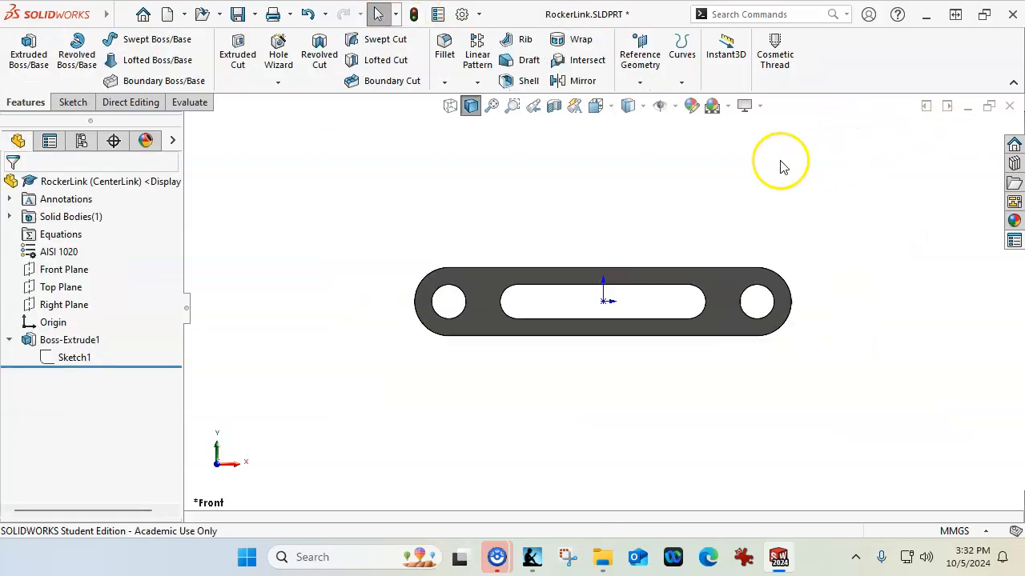
pyautogui.moveTo(584, 220)
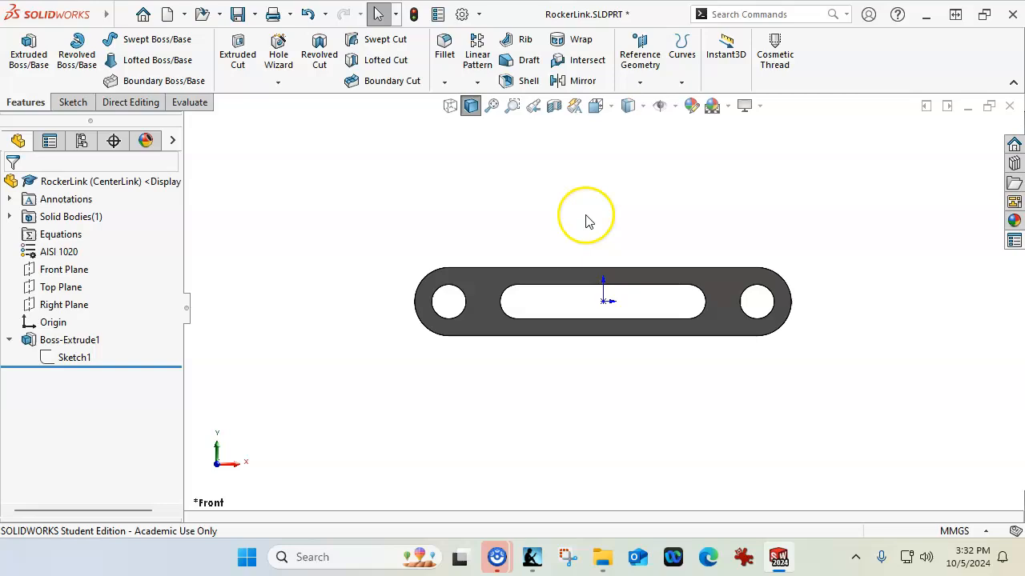
pyautogui.click(80, 141)
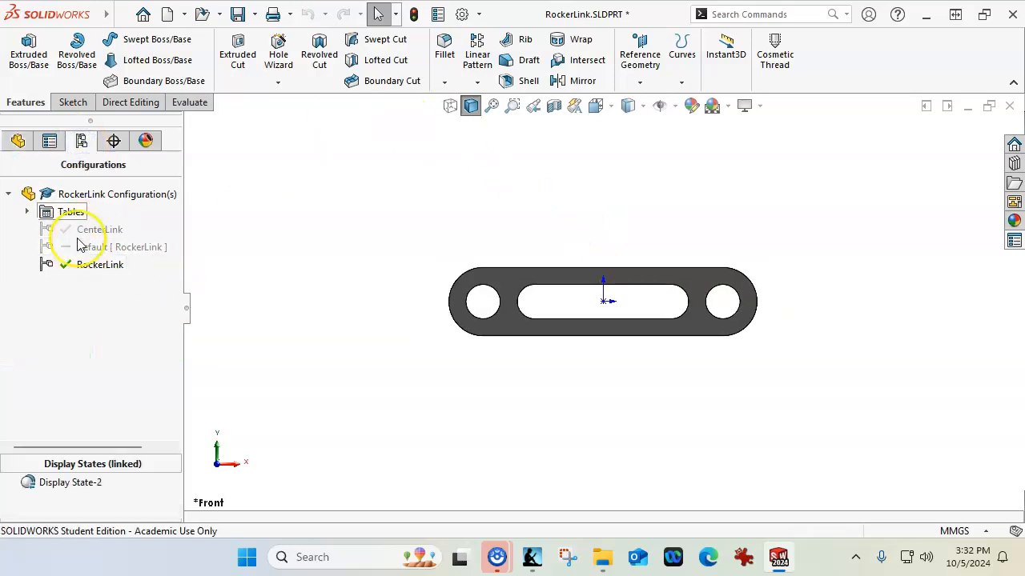
pyautogui.click(17, 141)
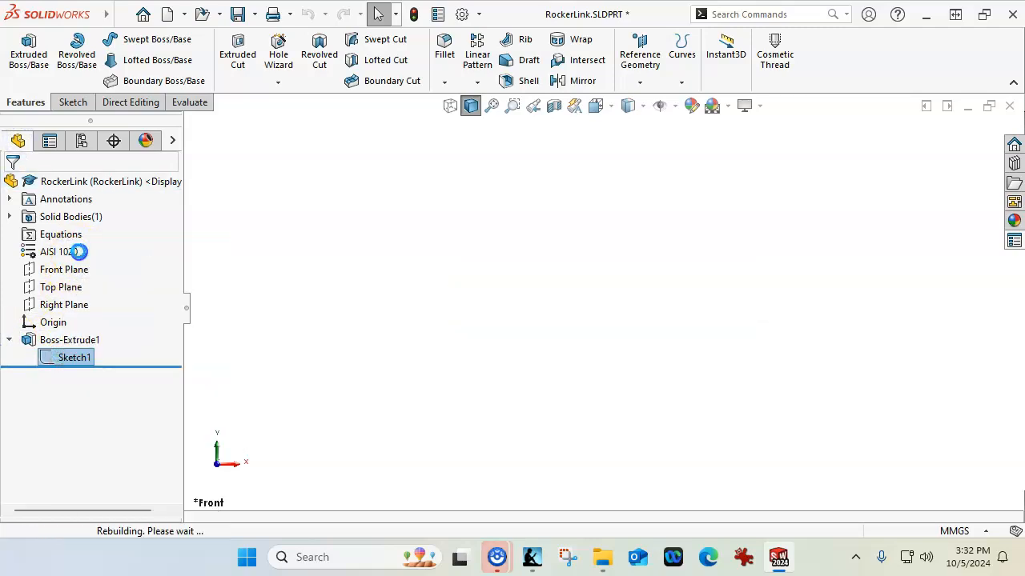
pyautogui.doubleClick(73, 357)
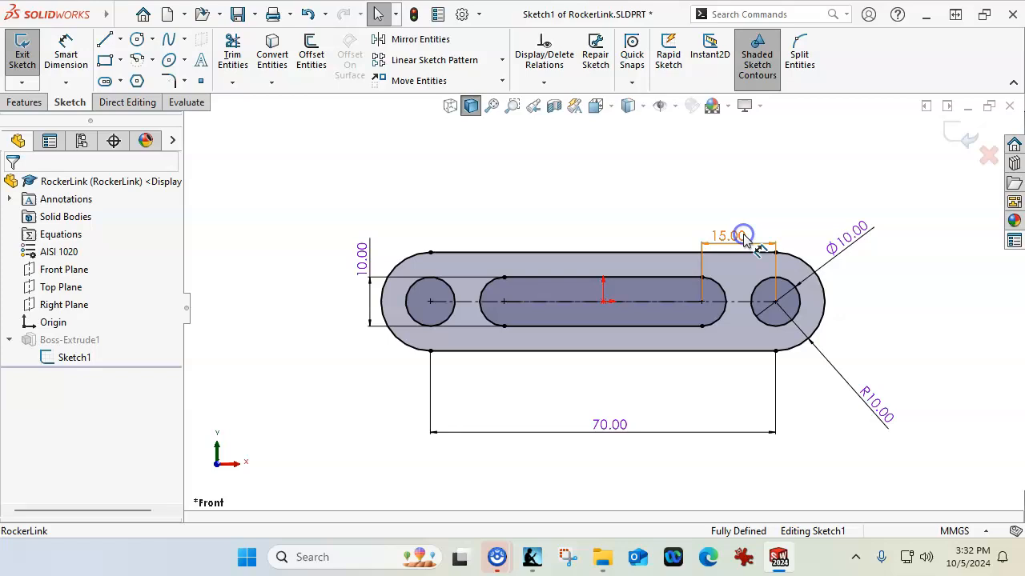
pyautogui.doubleClick(724, 235)
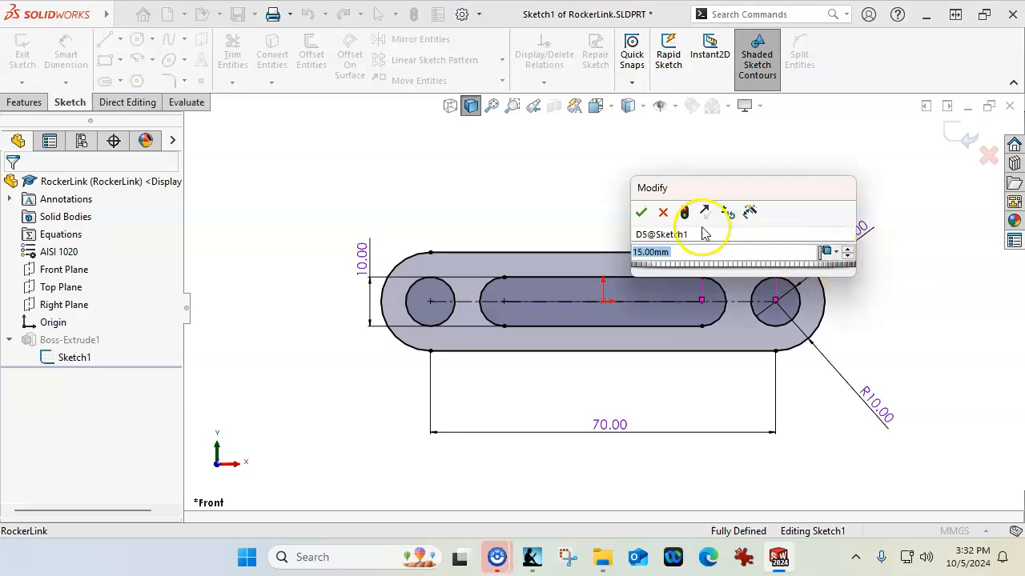
pyautogui.click(640, 211)
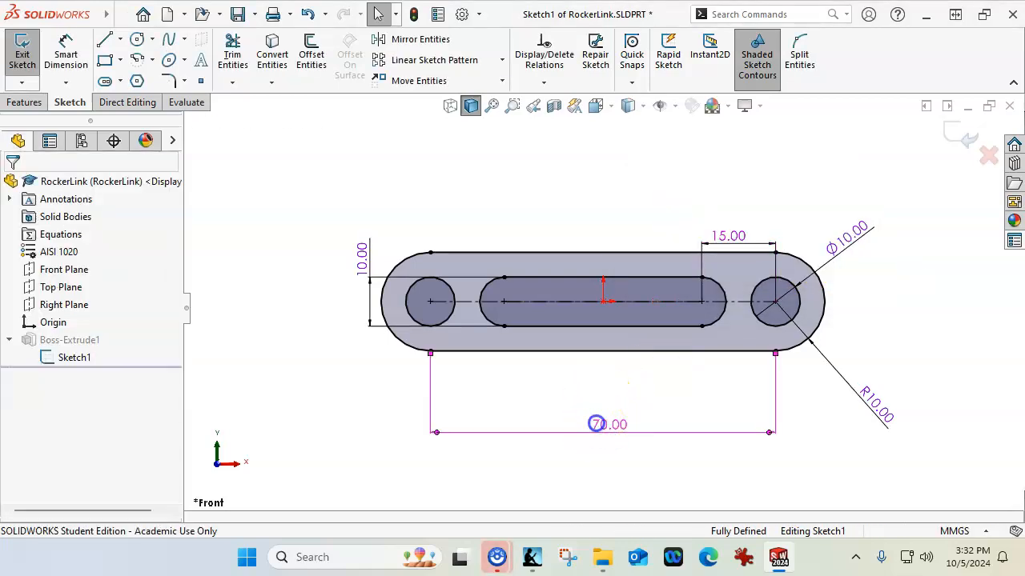
pyautogui.doubleClick(595, 425)
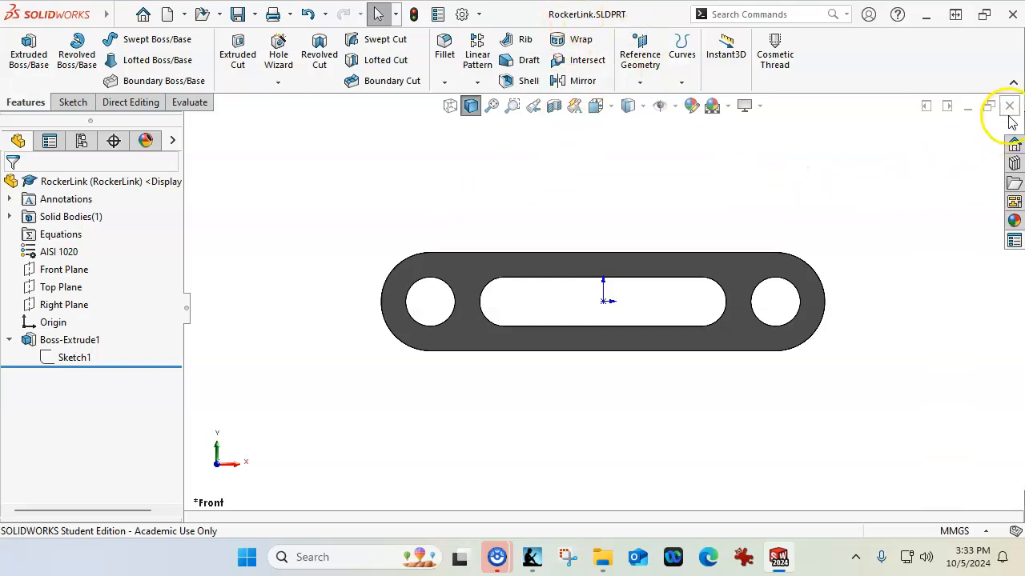
pyautogui.moveTo(1009, 108)
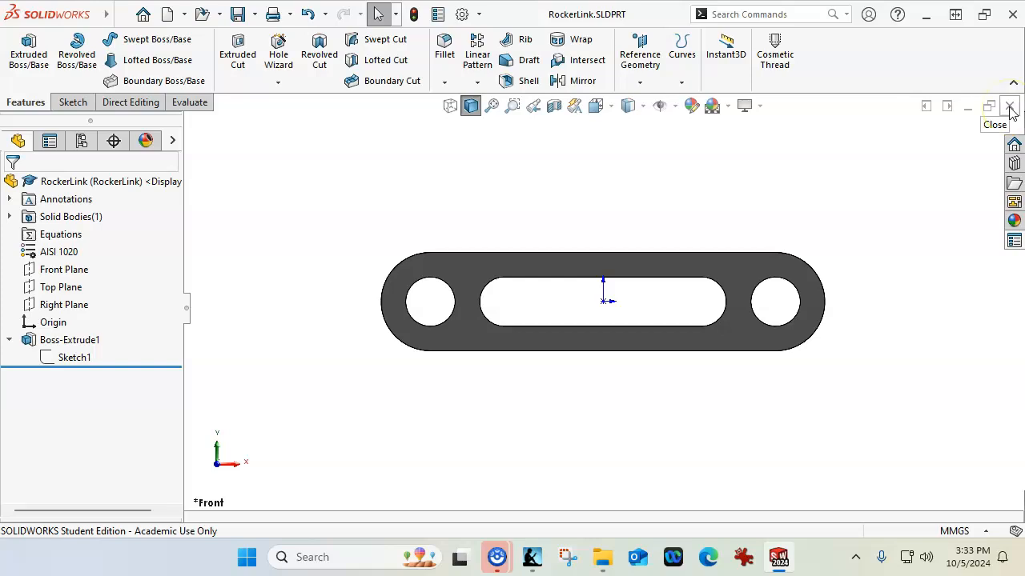
# Step: Close RockerLink and start a new part, sketching on the Front Plane
pyautogui.click(1009, 105)
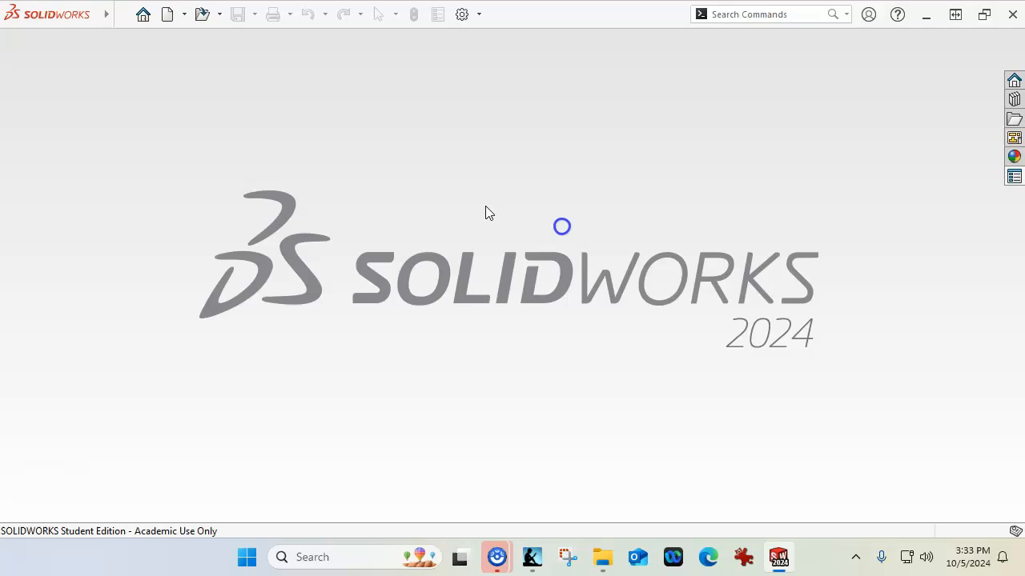
pyautogui.click(166, 15)
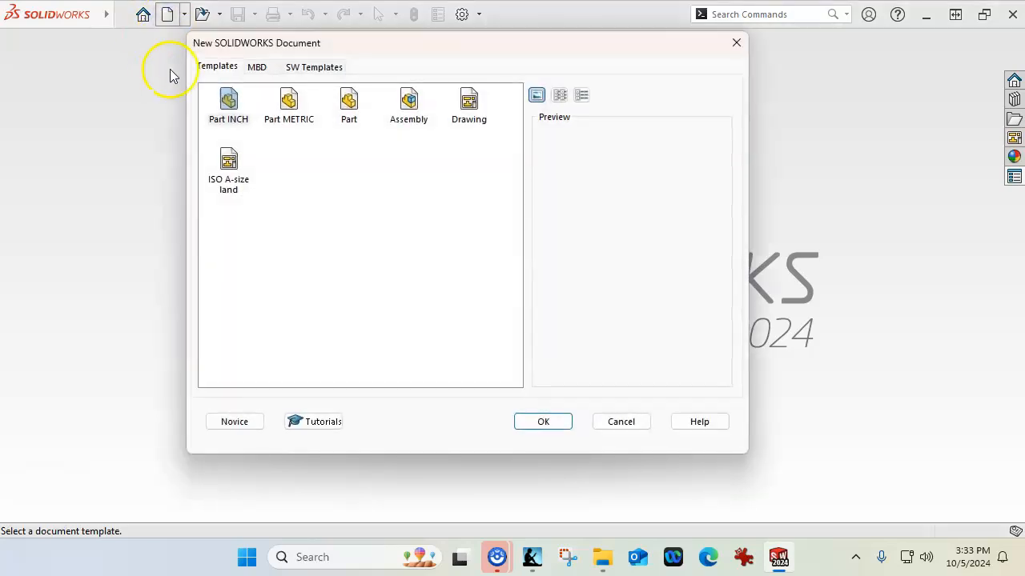
pyautogui.moveTo(708, 337)
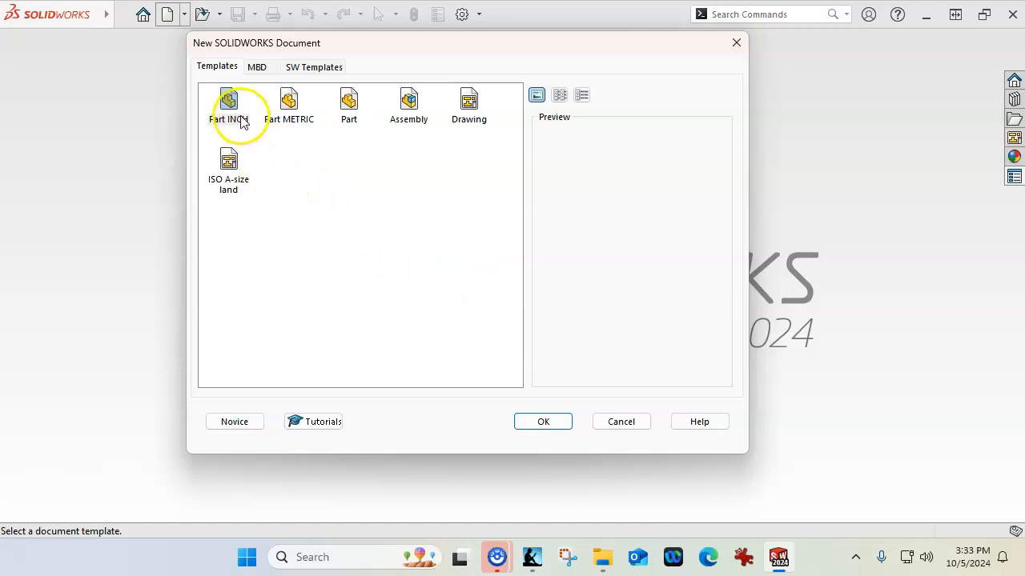
pyautogui.click(542, 421)
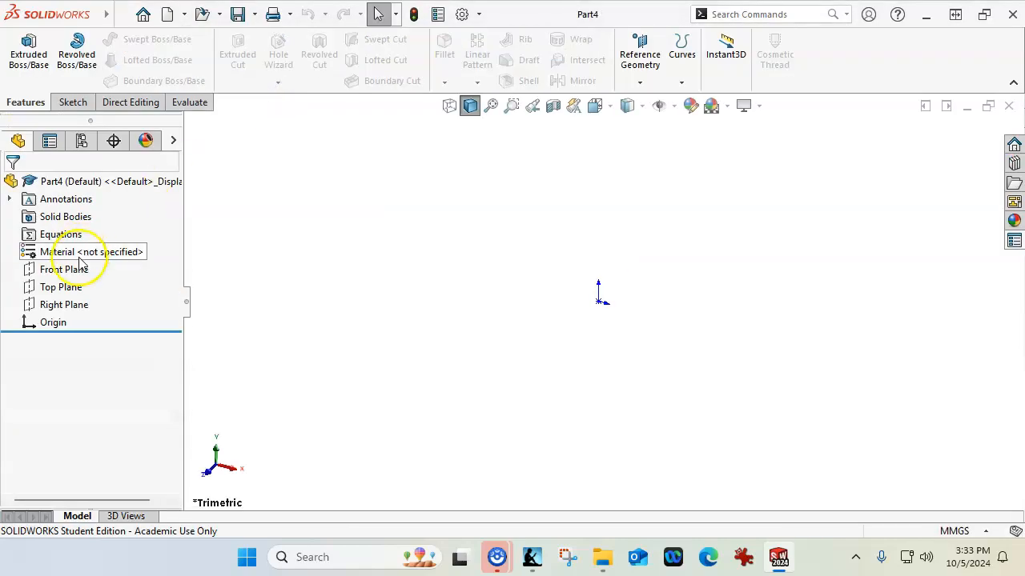
pyautogui.click(64, 269)
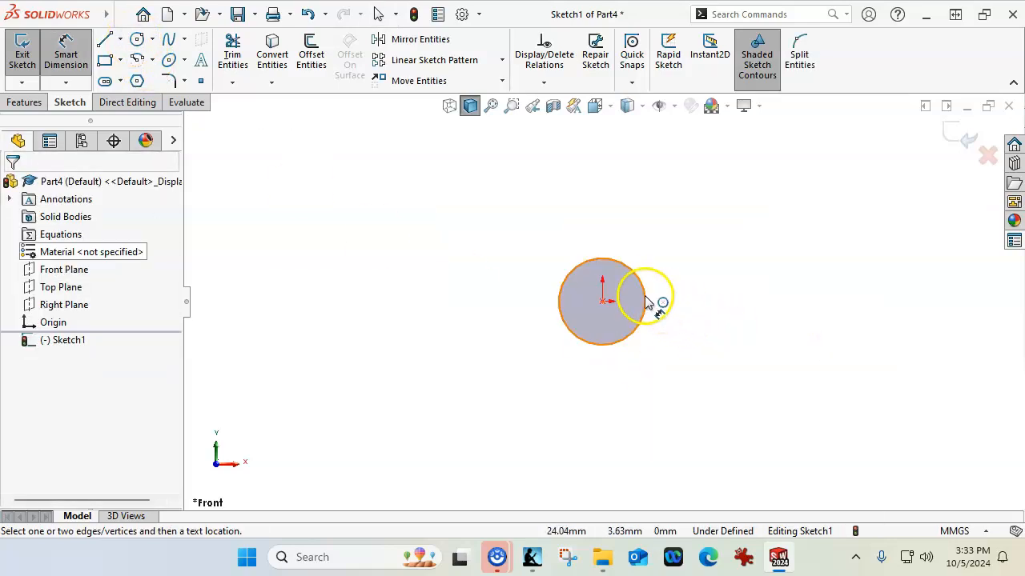
# Step: Dimension the circle to 10 mm diameter and extrude it 10 mm into a cylinder
pyautogui.click(649, 302)
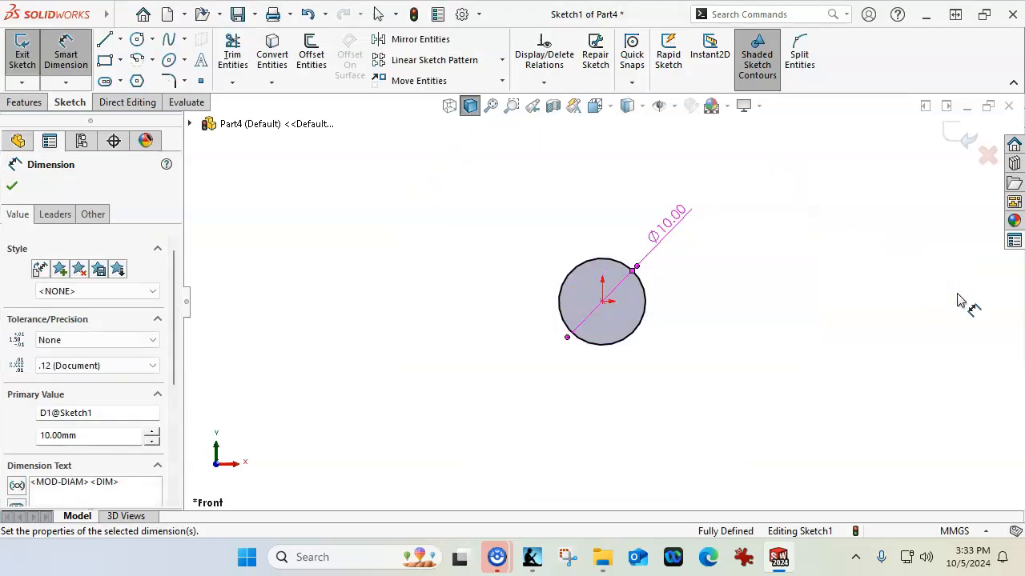
pyautogui.click(146, 141)
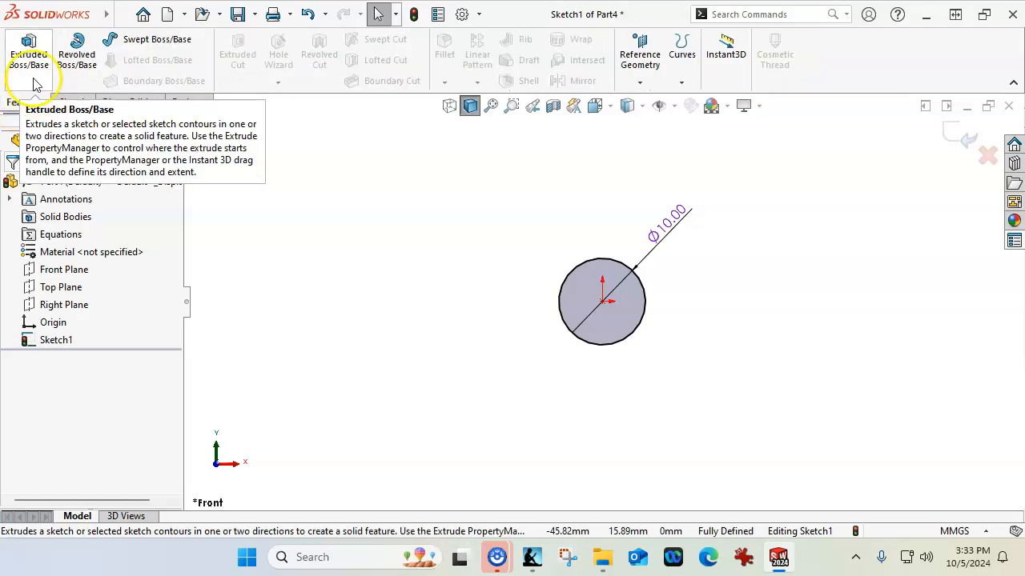
pyautogui.click(29, 51)
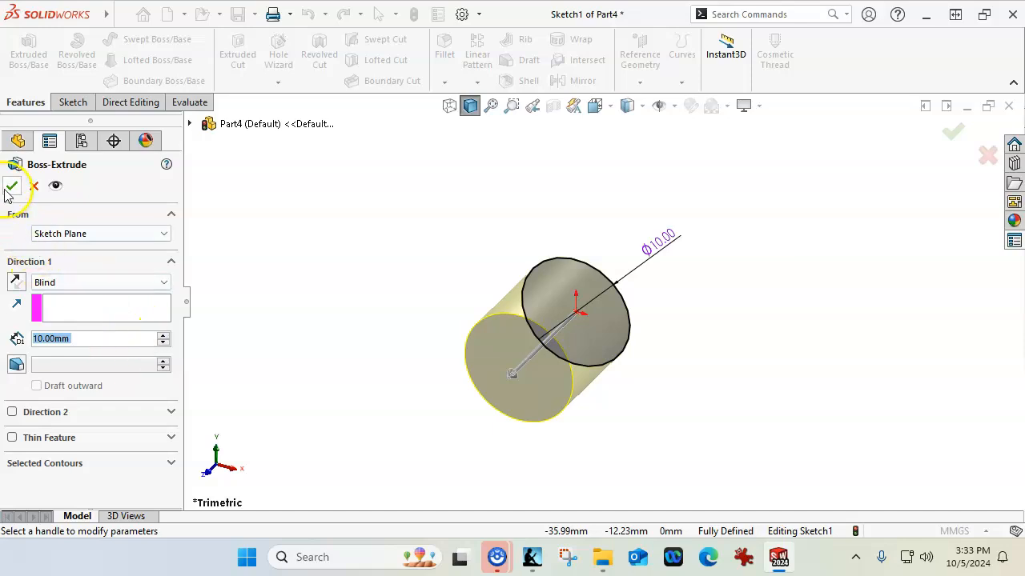
pyautogui.click(12, 186)
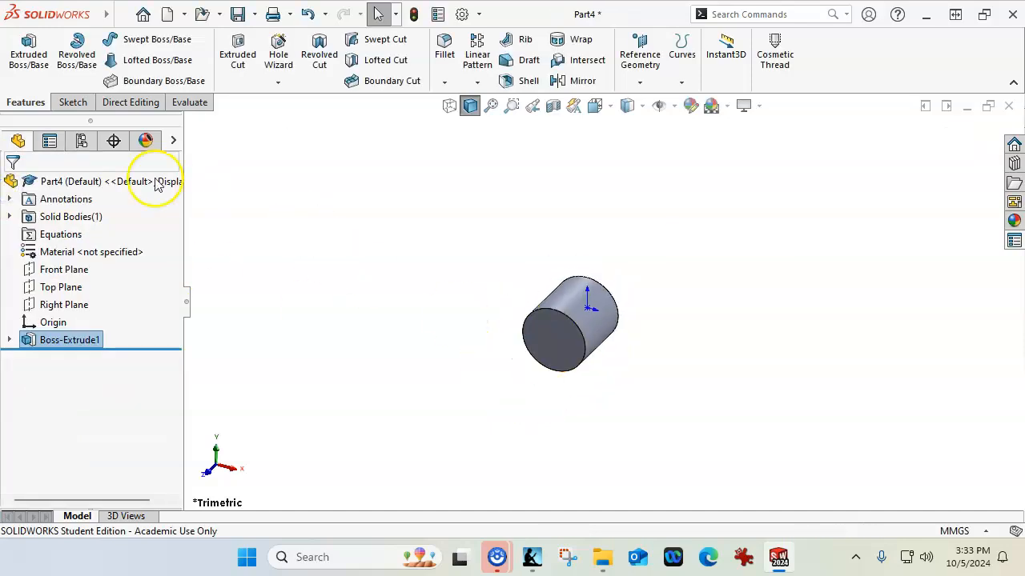
# Step: Add a configuration named Peg 10x10 to the new part
pyautogui.rightClick(77, 193)
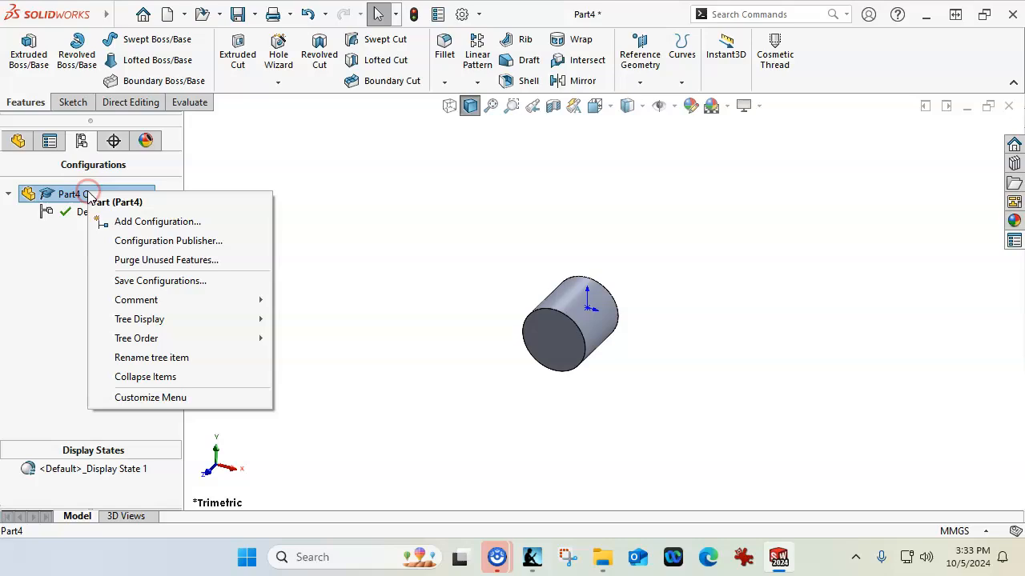
pyautogui.click(157, 221)
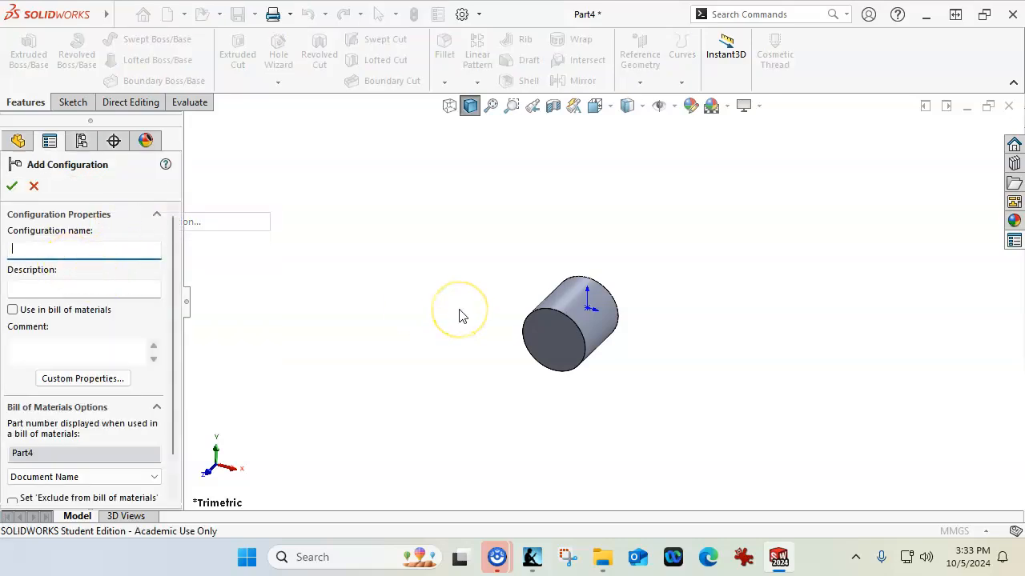
pyautogui.write('10x10')
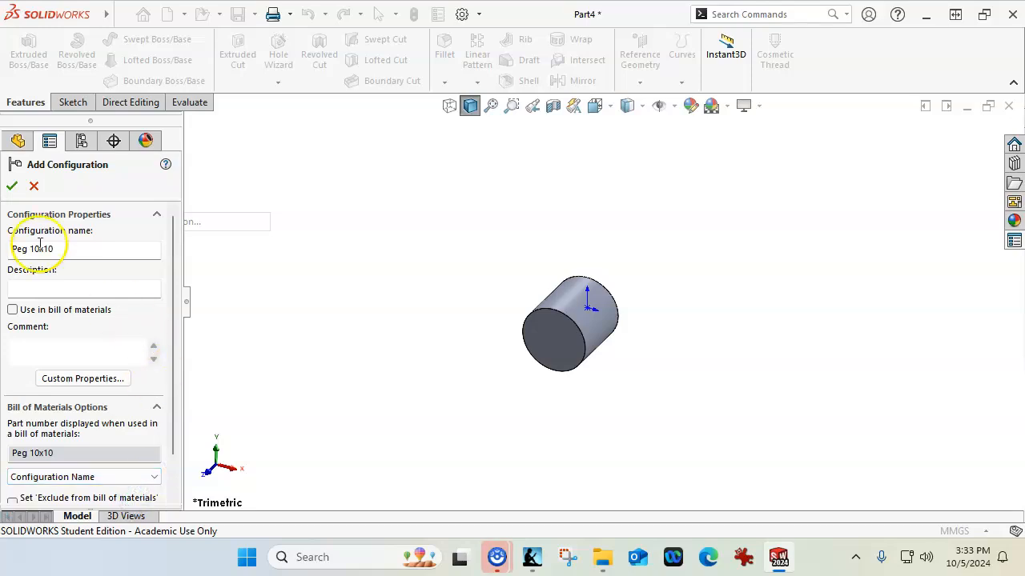
pyautogui.click(11, 185)
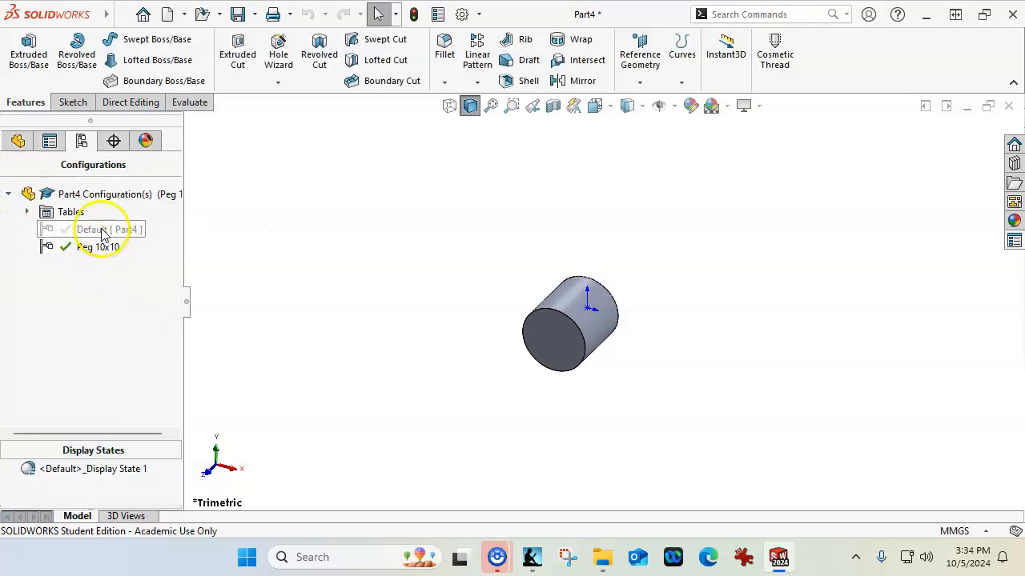
# Step: Add a second configuration named Peg 10x15
pyautogui.rightClick(105, 194)
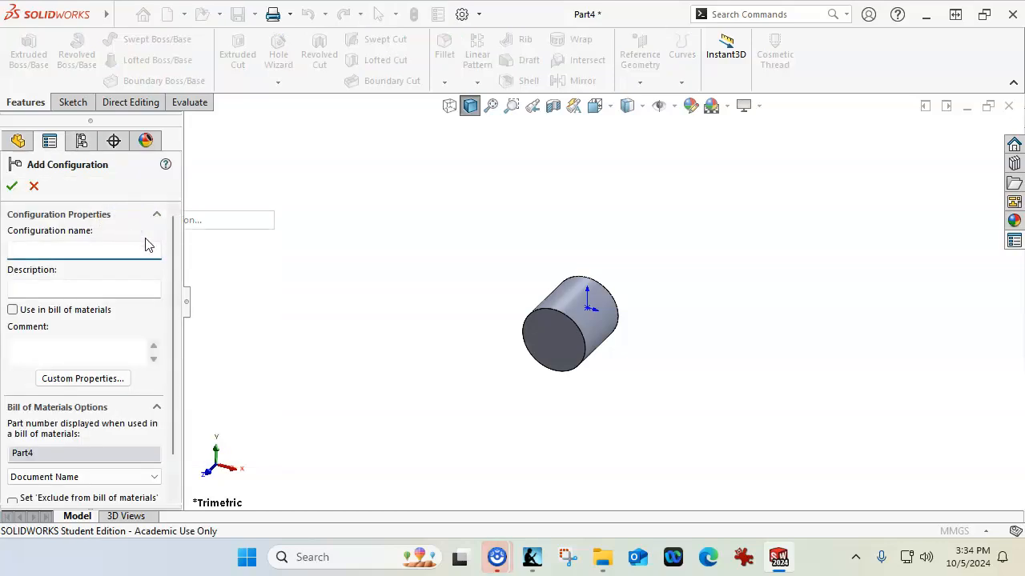
pyautogui.write('Peg')
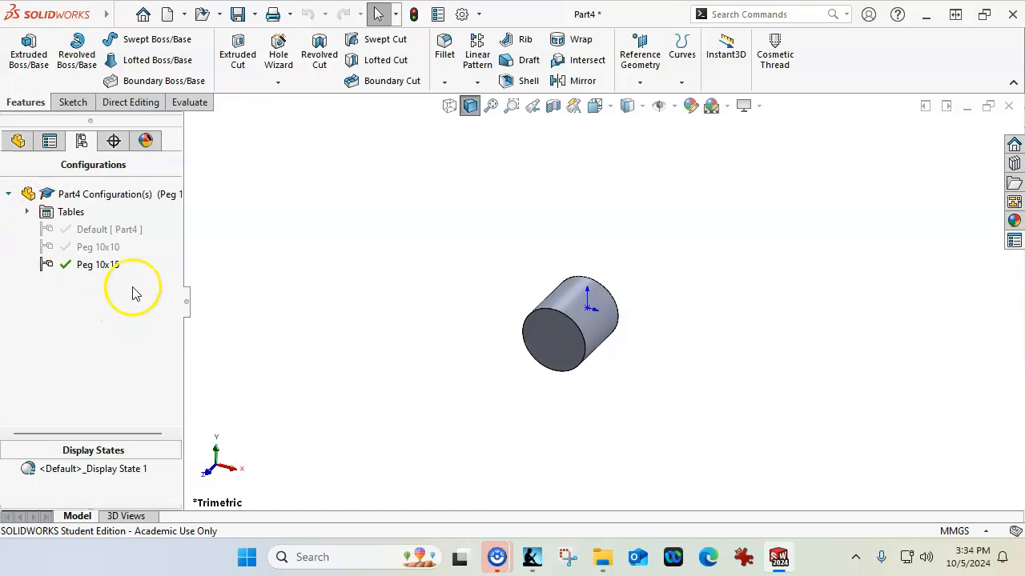
# Step: Set Boss-Extrude1's depth to 15 mm for the Peg 10x15 configuration
pyautogui.click(18, 141)
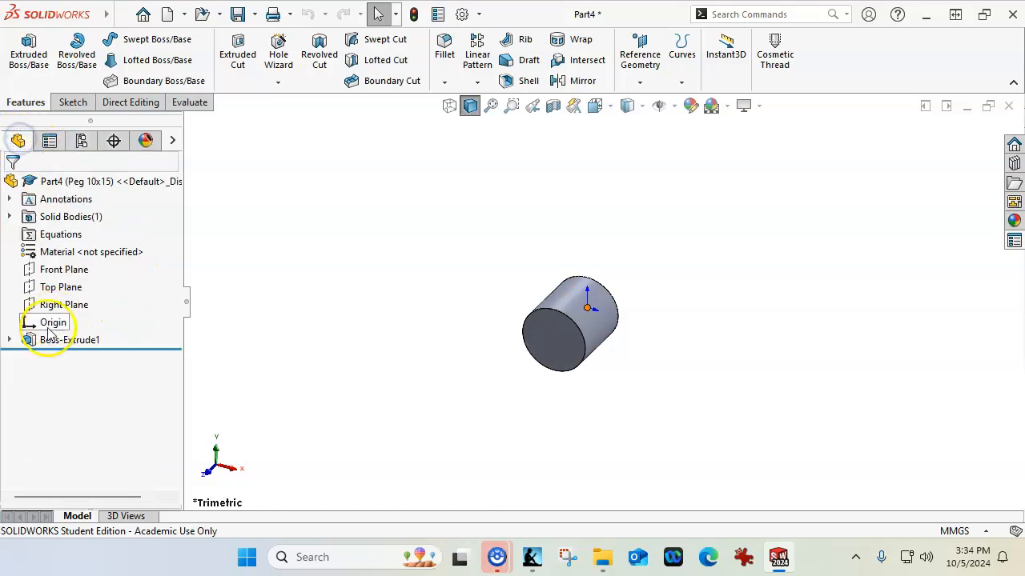
pyautogui.click(71, 340)
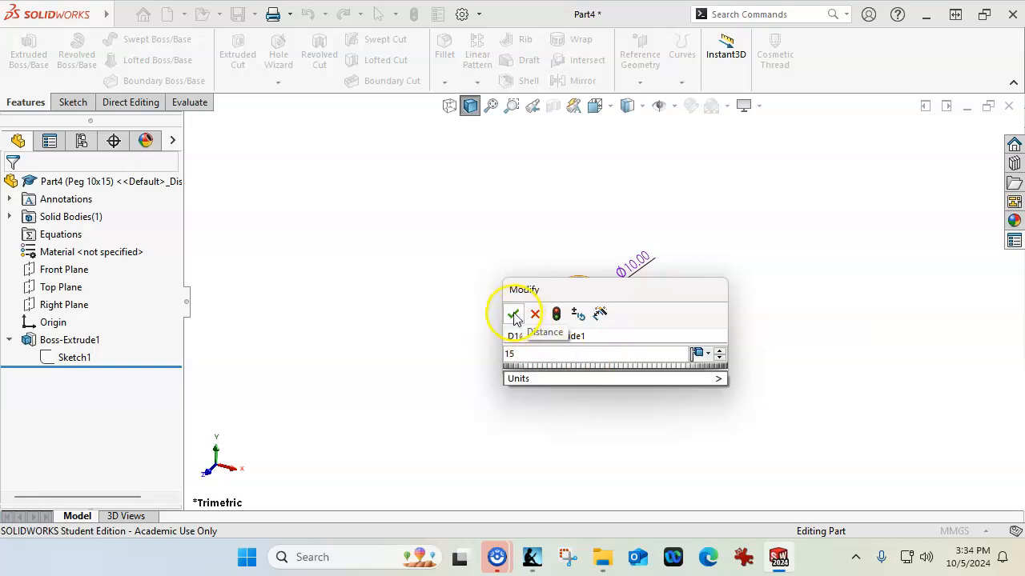
pyautogui.click(513, 314)
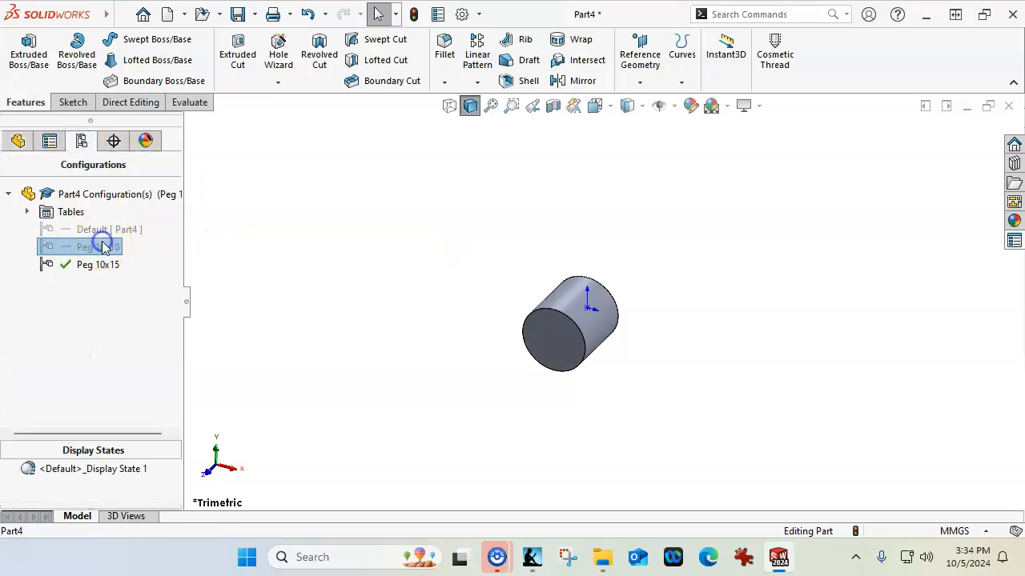
# Step: Activate Peg 10x10, rebuild the part, and begin Save As
pyautogui.doubleClick(98, 246)
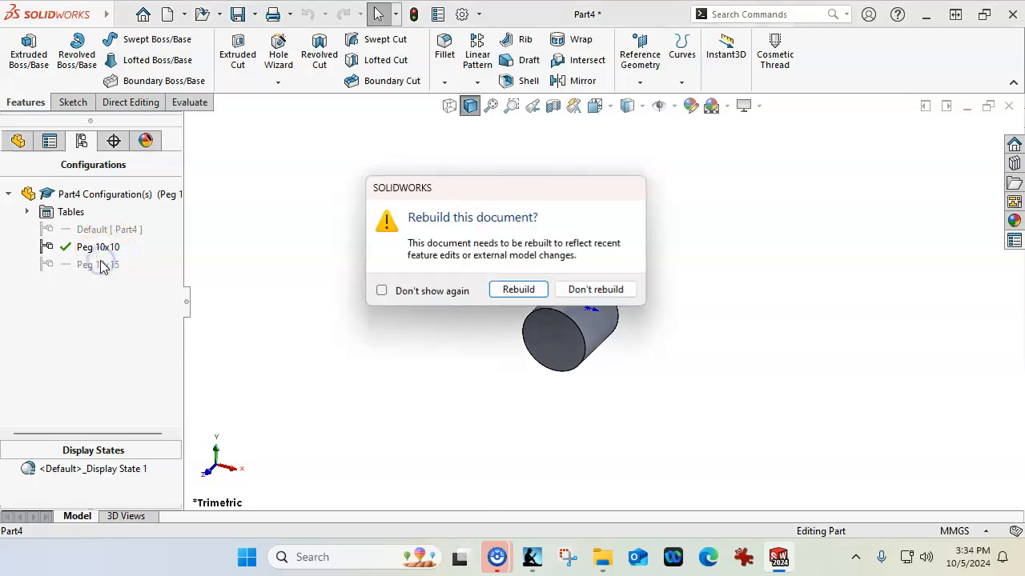
pyautogui.click(596, 289)
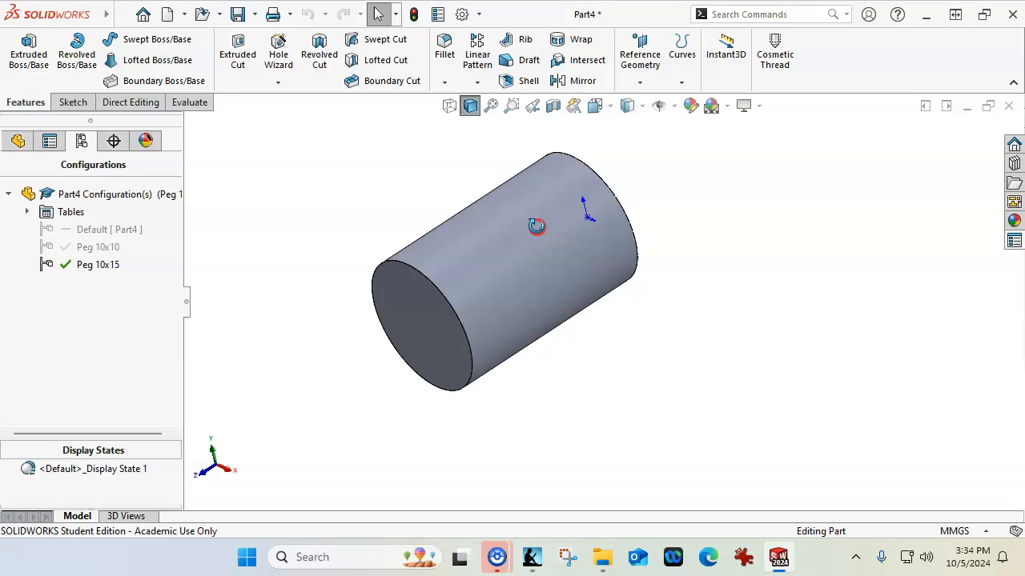
pyautogui.click(234, 13)
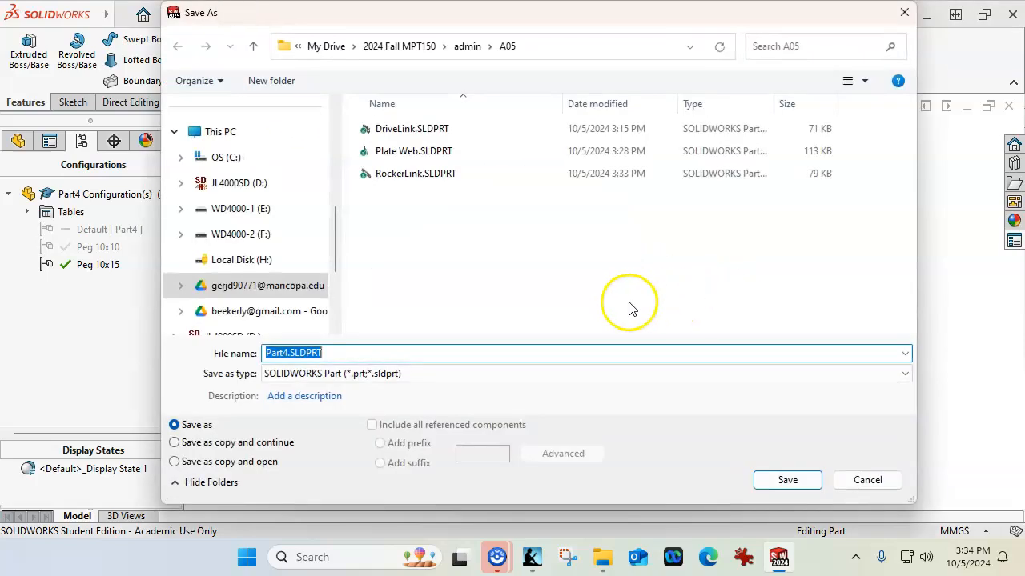
# Step: Save the part as Peg in the A05 folder
pyautogui.write('pEG')
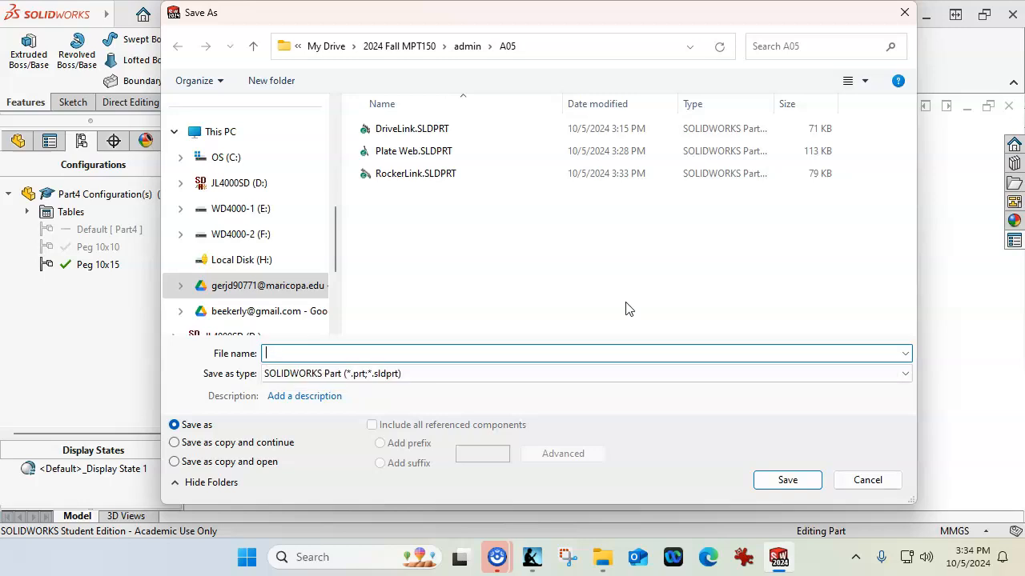
pyautogui.write('Peg')
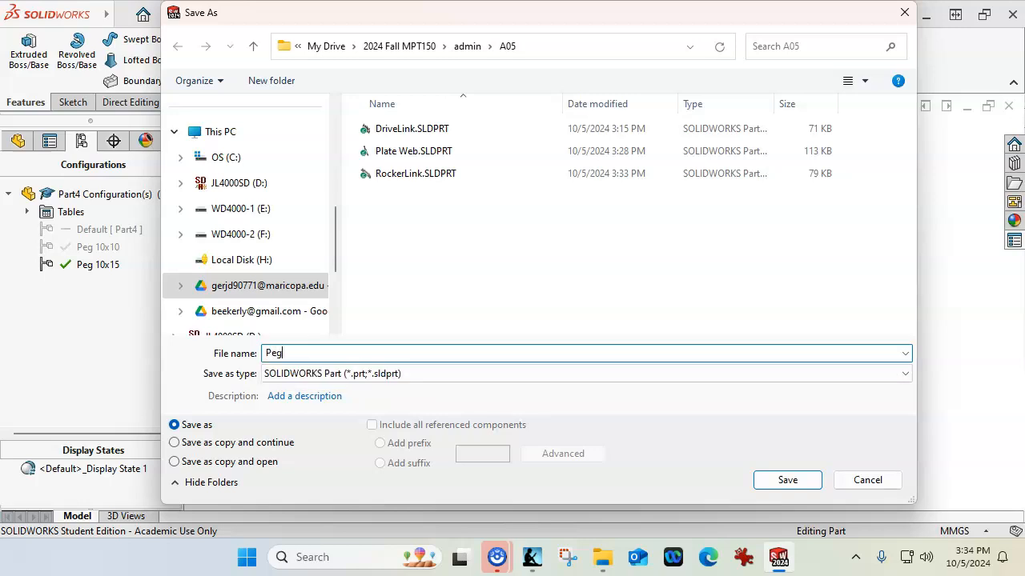
pyautogui.click(788, 481)
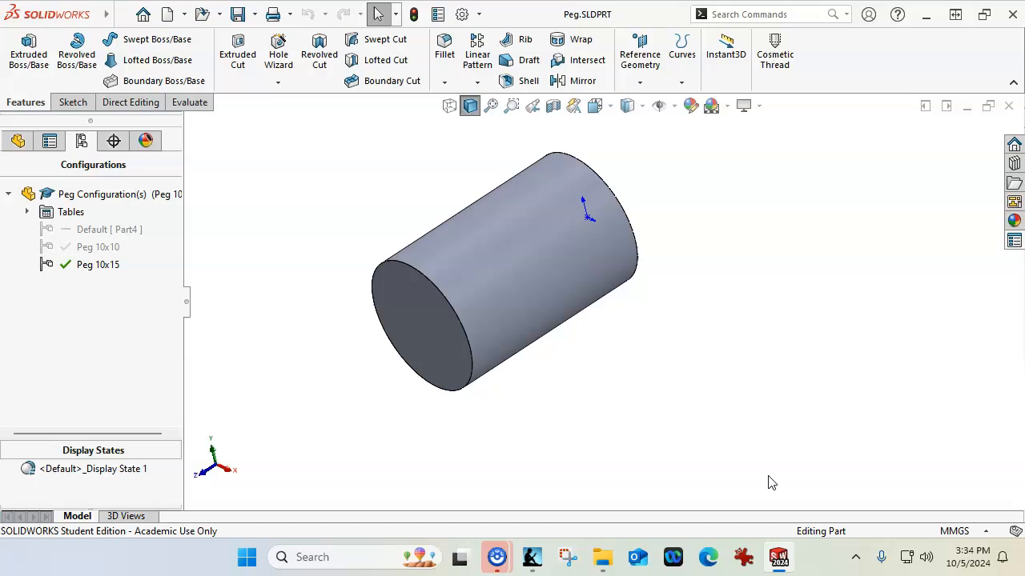